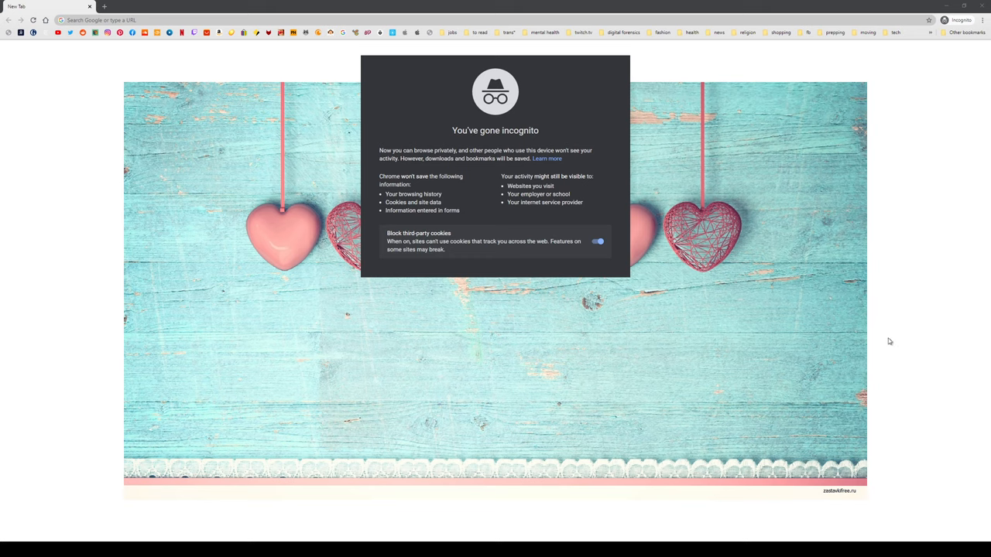
{"action": "mouse_move", "coordinate": [390, 68]}
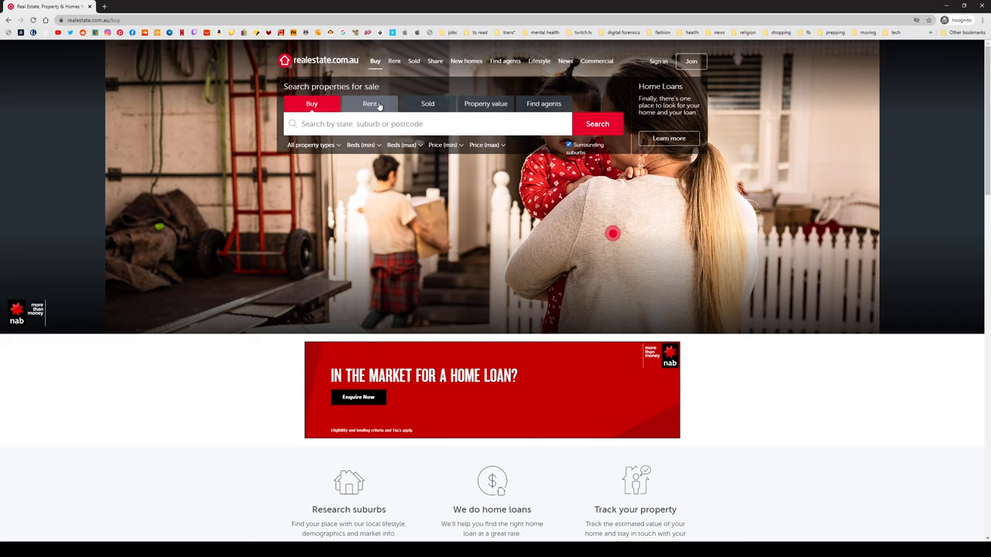
Switch the search to Rent and dismiss the feedback survey.
{"action": "left_click", "coordinate": [371, 104]}
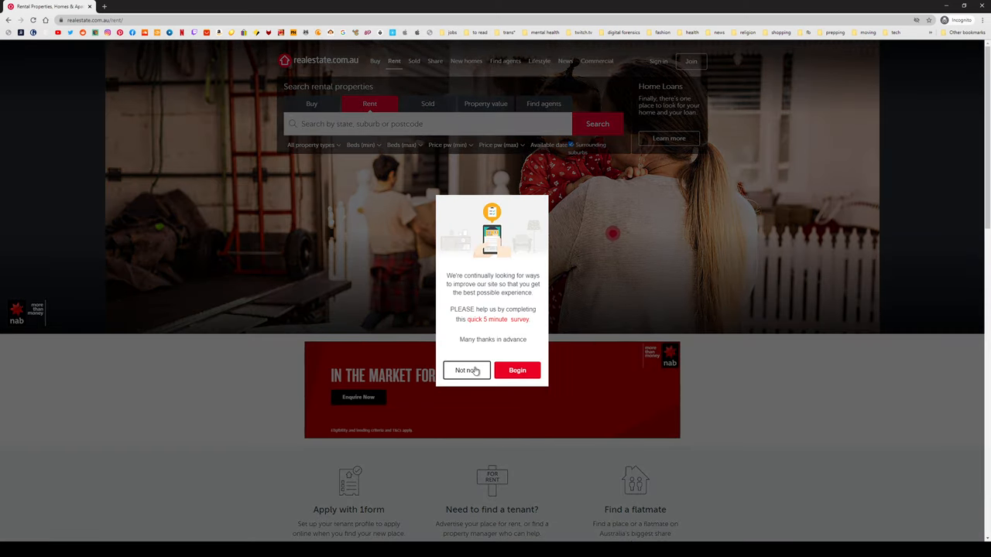
{"action": "left_click", "coordinate": [464, 370]}
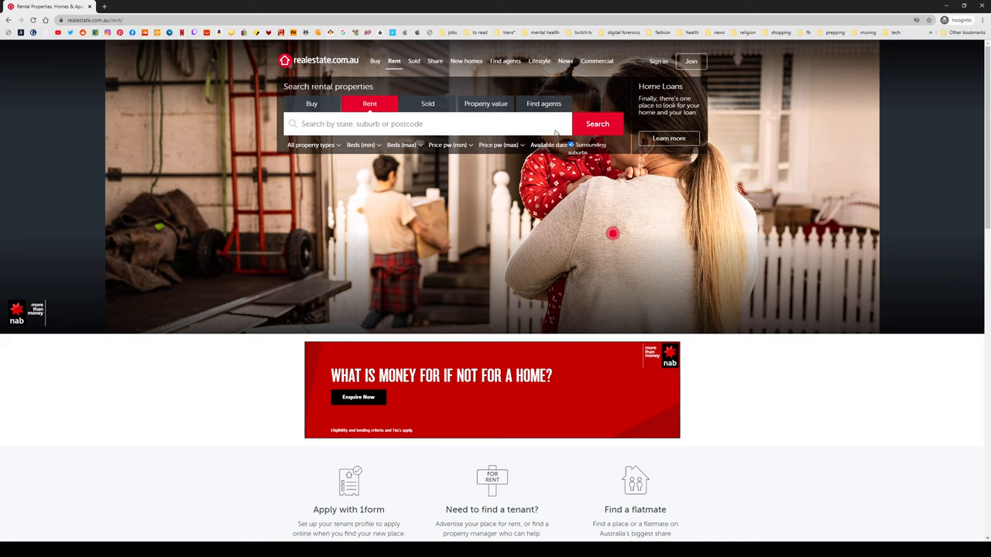
{"action": "left_click", "coordinate": [426, 124]}
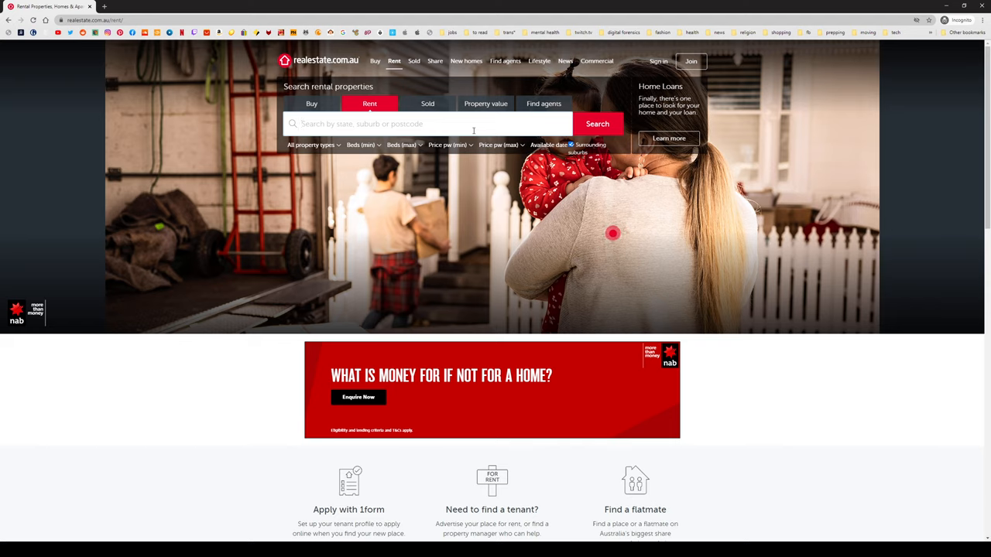
Enter 'armidal' and choose Armidale, NSW 2350 as the search suburb.
{"action": "left_click", "coordinate": [426, 124]}
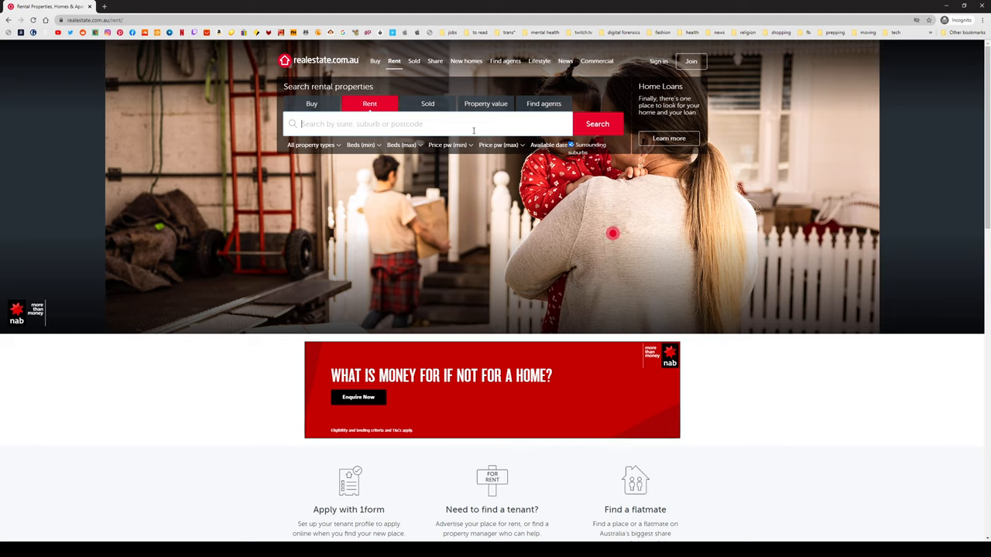
{"action": "type", "text": "armidal"}
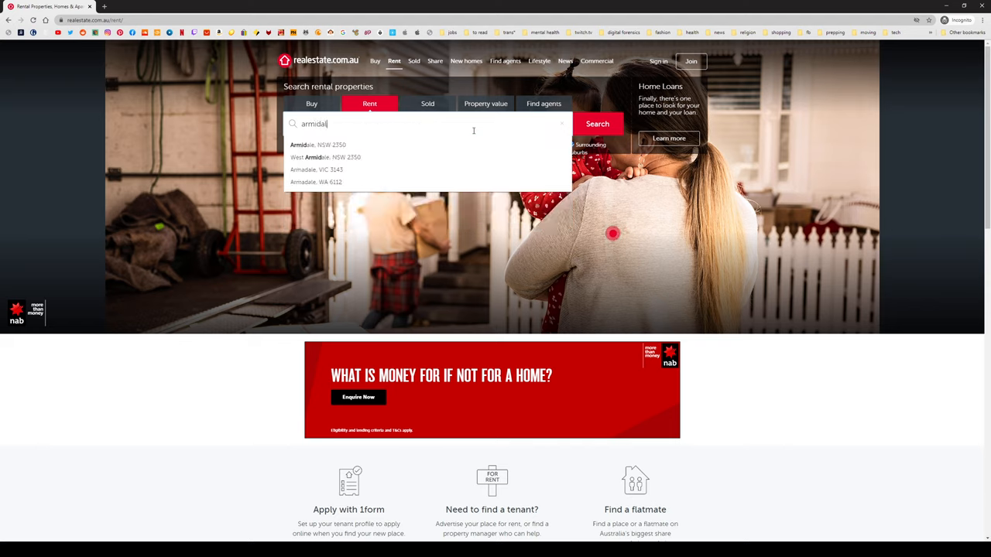
{"action": "mouse_move", "coordinate": [434, 158]}
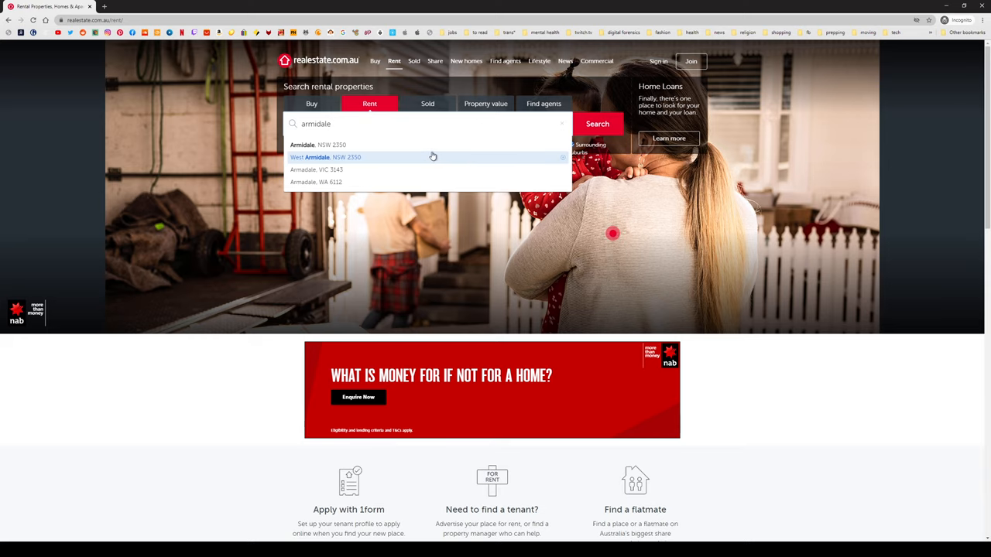
{"action": "left_click", "coordinate": [318, 145]}
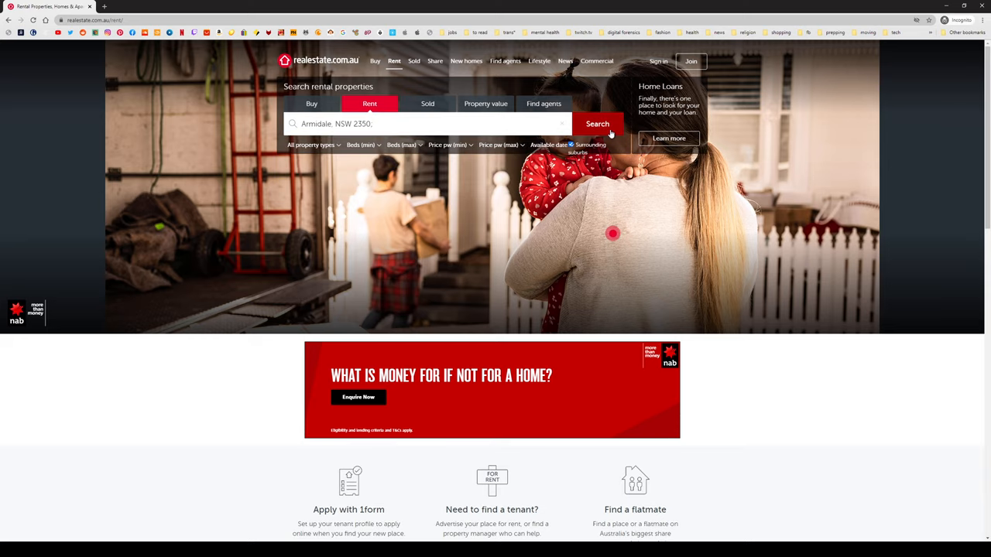
Run the Armidale rental search and cap the weekly price at $300.
{"action": "left_click", "coordinate": [597, 124]}
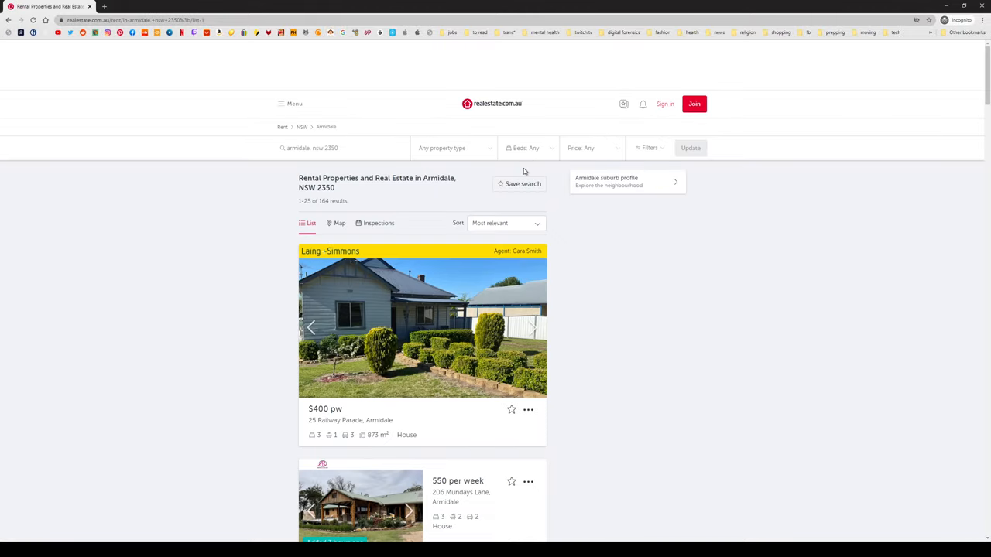
{"action": "left_click", "coordinate": [591, 149]}
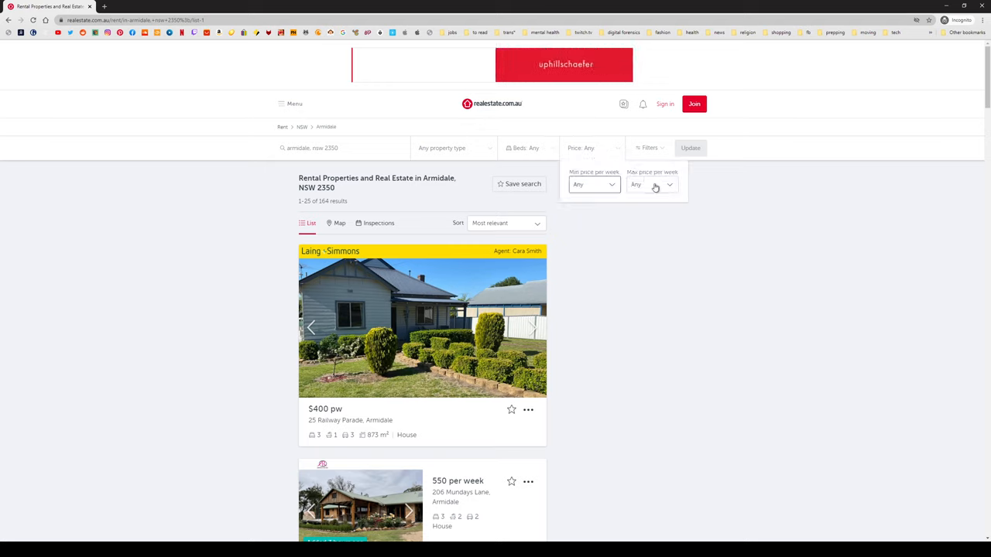
{"action": "left_click", "coordinate": [652, 184]}
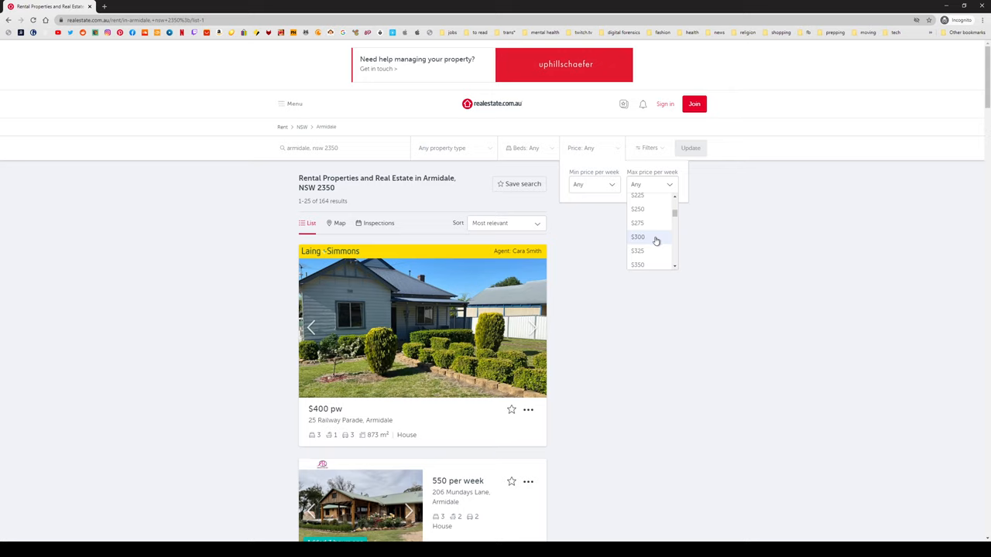
{"action": "left_click", "coordinate": [638, 237]}
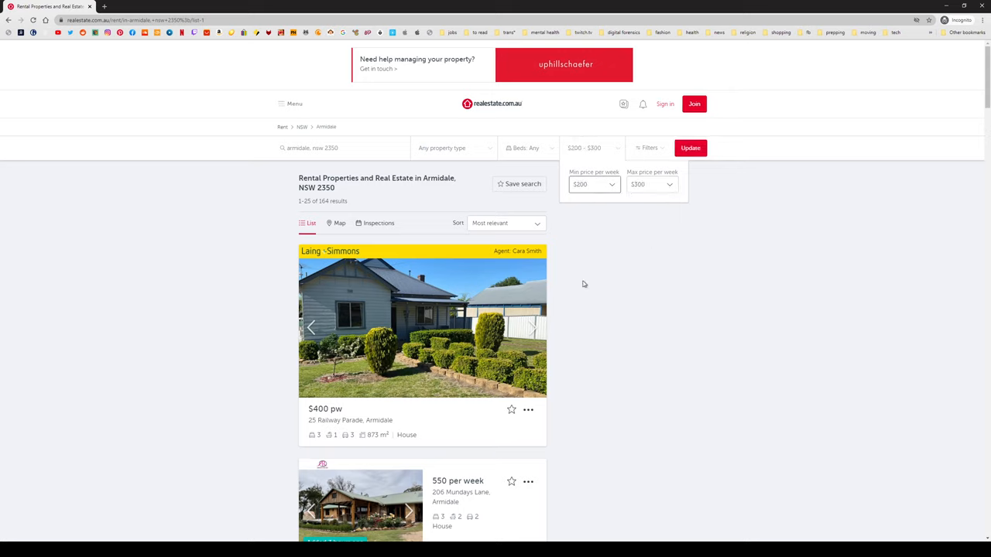
{"action": "left_click", "coordinate": [691, 149]}
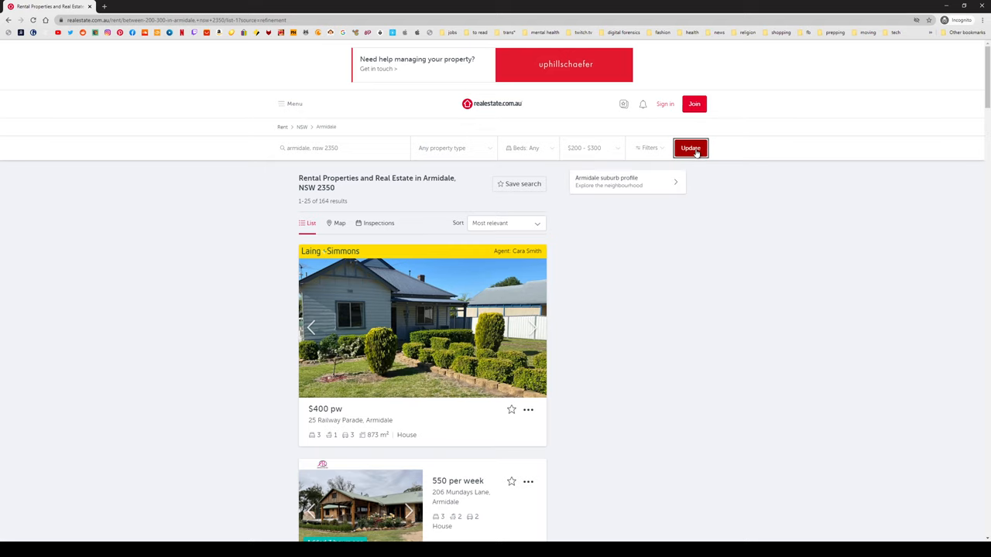
{"action": "left_click", "coordinate": [690, 149]}
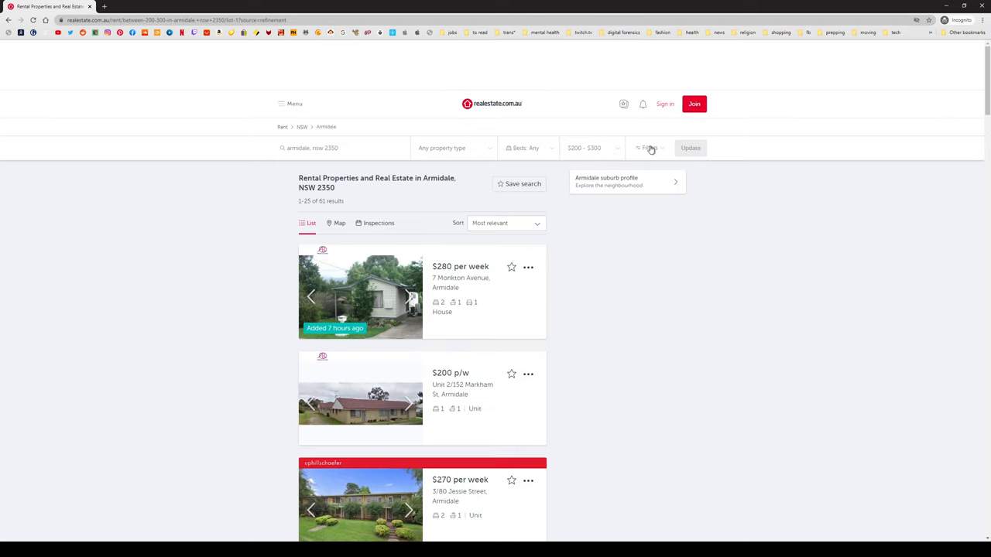
Add a minimum-bathrooms filter, leaving 61 results, and reach the sort choices.
{"action": "left_click", "coordinate": [648, 149]}
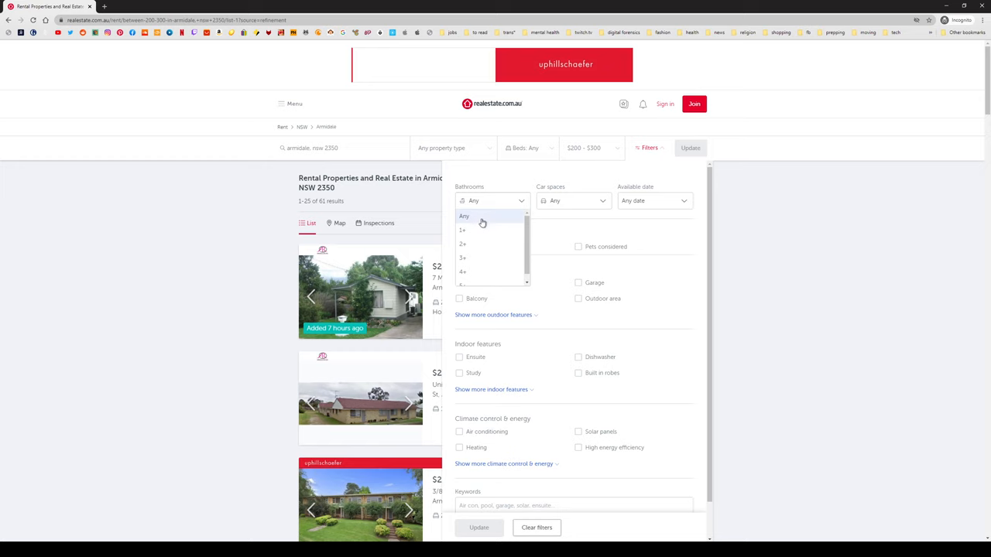
{"action": "left_click", "coordinate": [462, 229]}
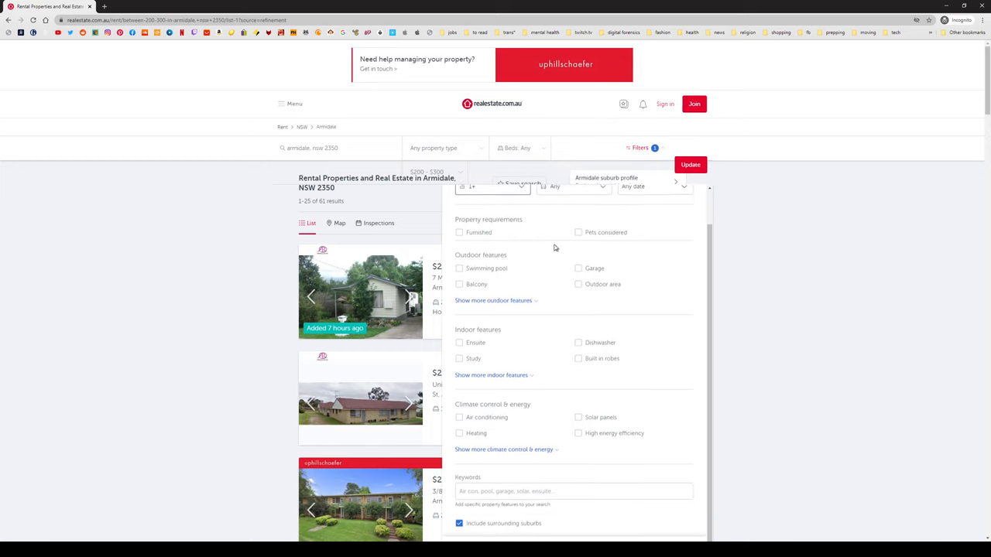
{"action": "scroll", "scroll_direction": "down", "scroll_amount": 3}
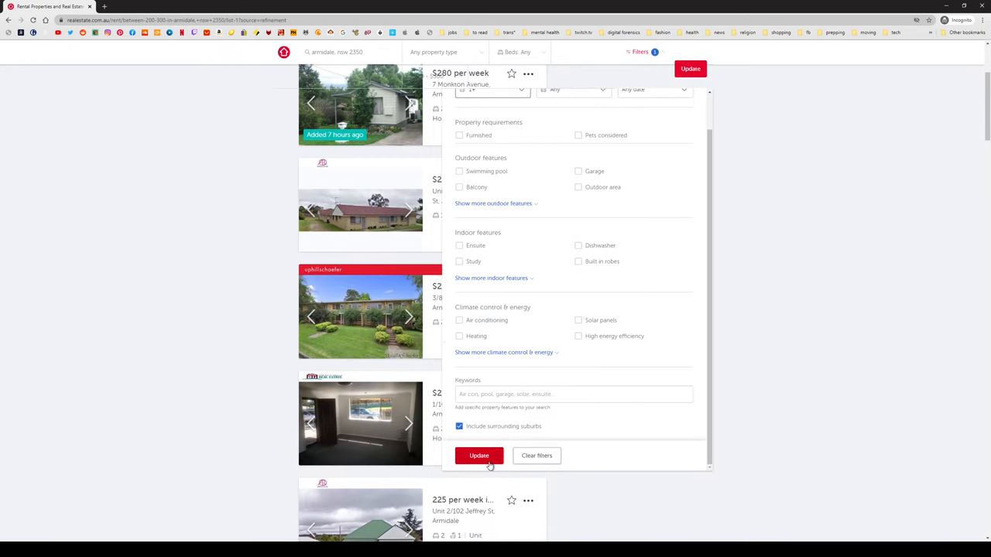
{"action": "left_click", "coordinate": [479, 455]}
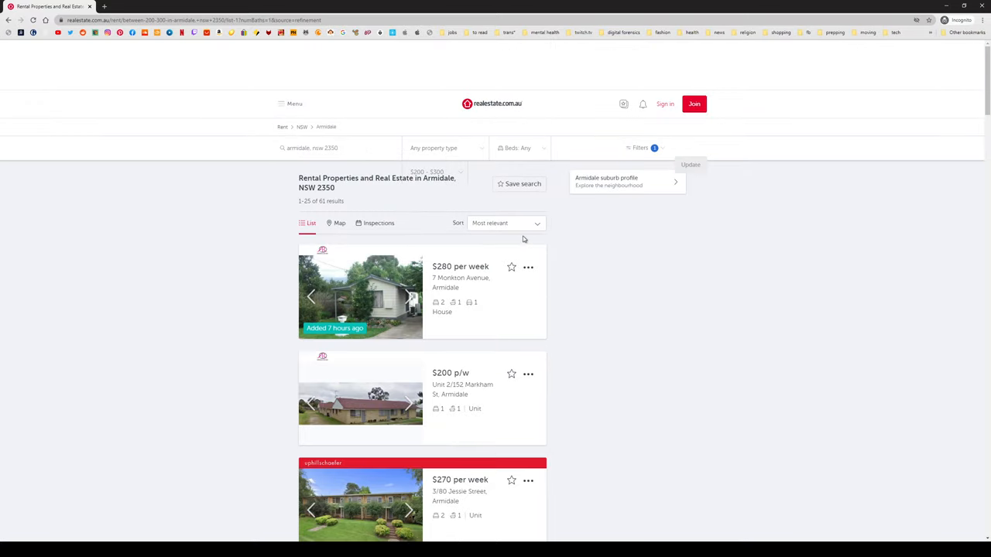
{"action": "left_click", "coordinate": [504, 223]}
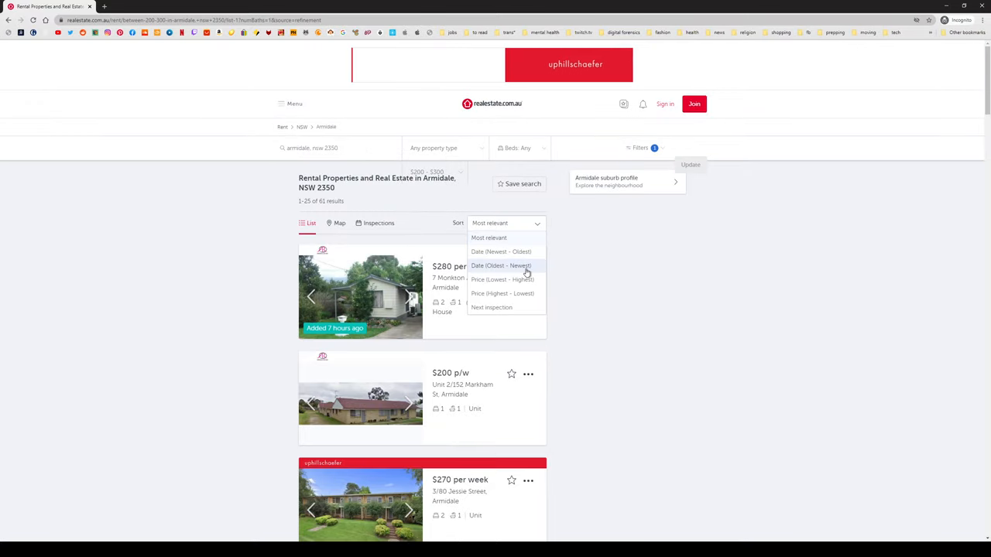
Sort the 61 results by Price (Lowest - Highest) and flick the $200 unit's photos.
{"action": "left_click", "coordinate": [502, 278]}
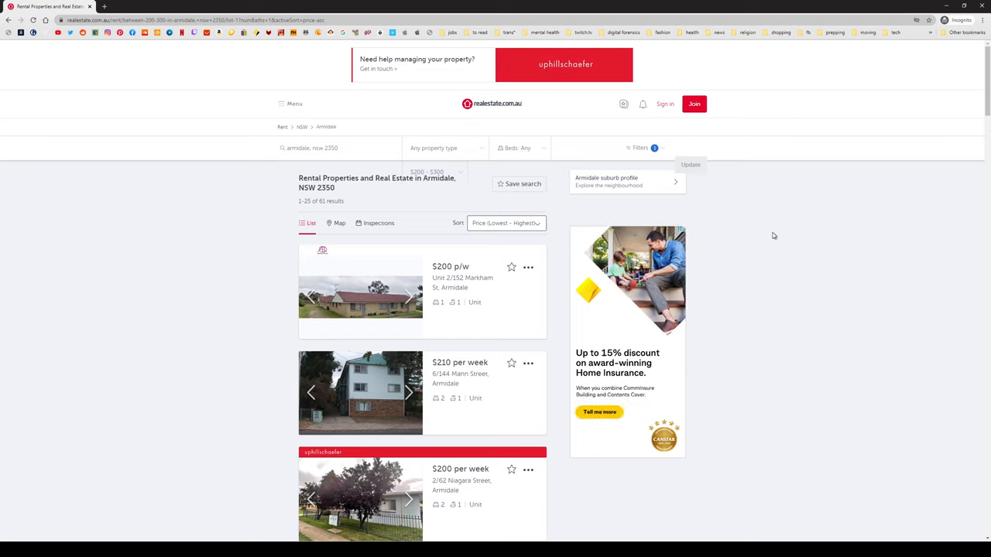
{"action": "mouse_move", "coordinate": [769, 238]}
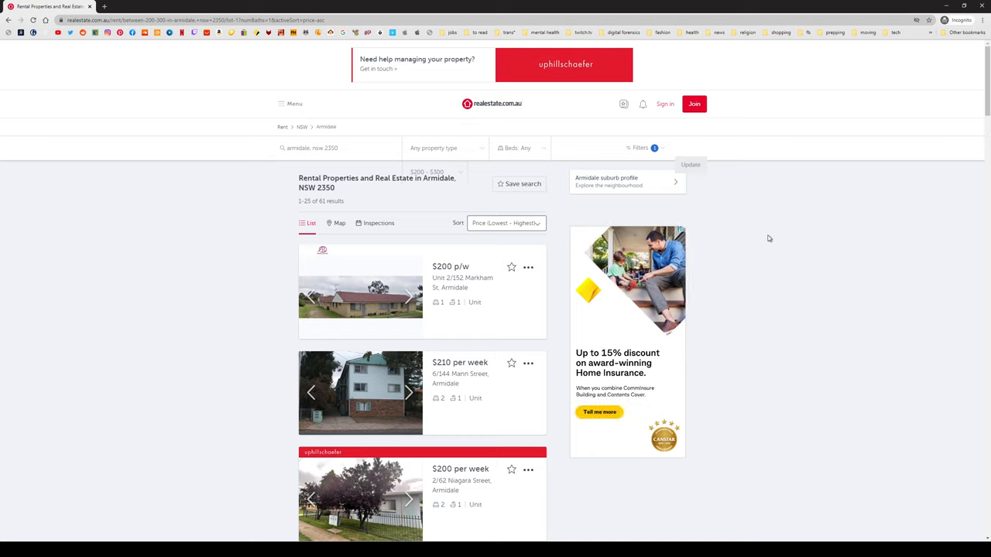
{"action": "mouse_move", "coordinate": [769, 238]}
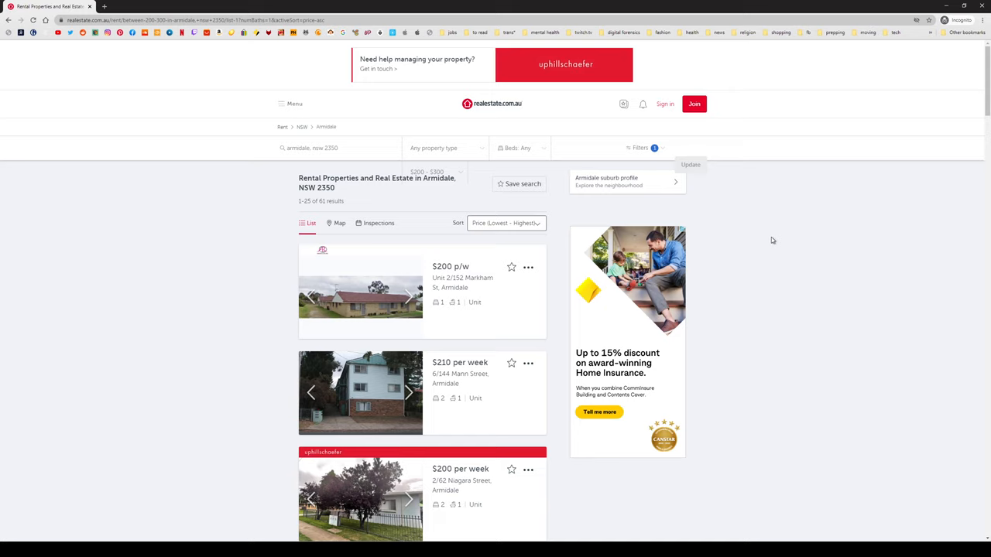
{"action": "mouse_move", "coordinate": [772, 242]}
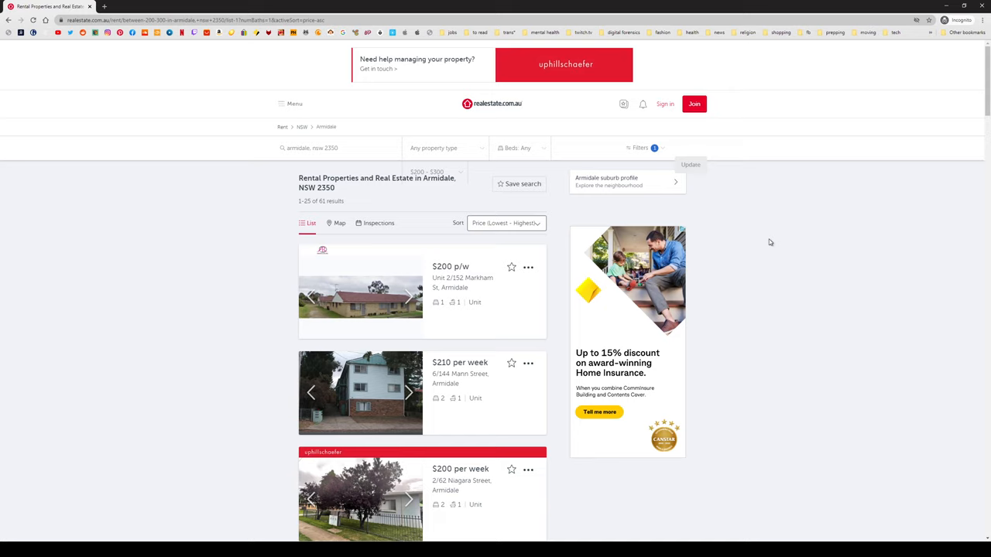
{"action": "mouse_move", "coordinate": [772, 242]}
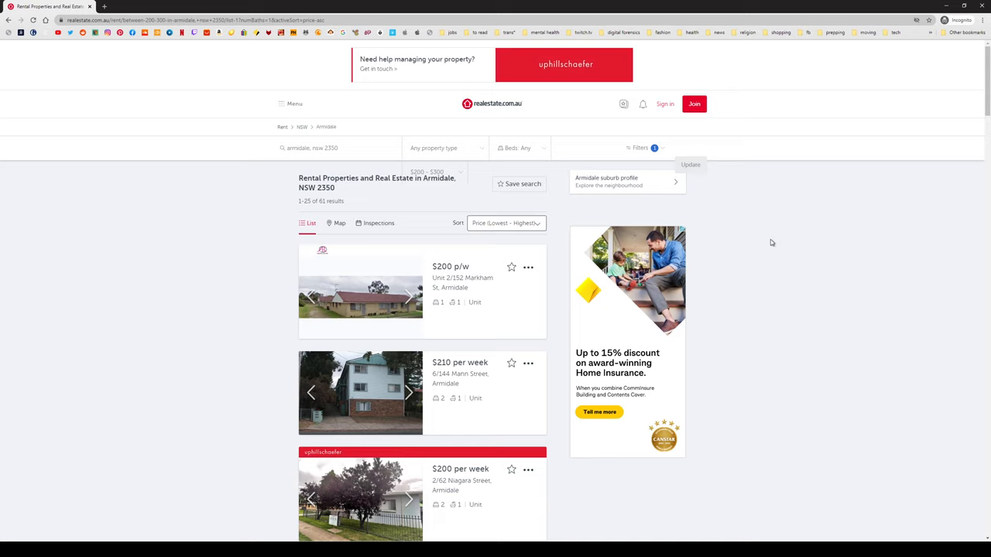
{"action": "mouse_move", "coordinate": [768, 244]}
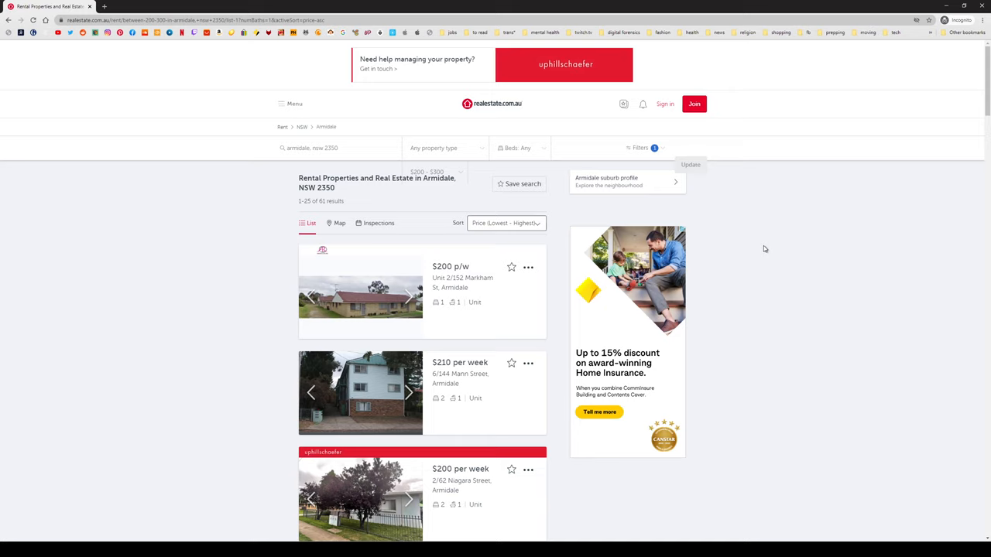
{"action": "scroll", "scroll_direction": "down", "scroll_amount": 3}
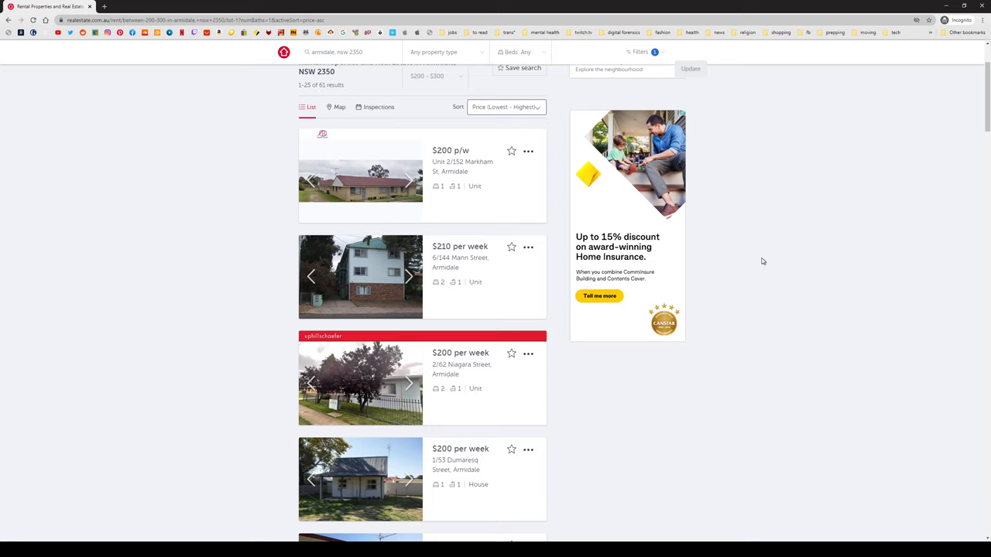
{"action": "left_click", "coordinate": [409, 181]}
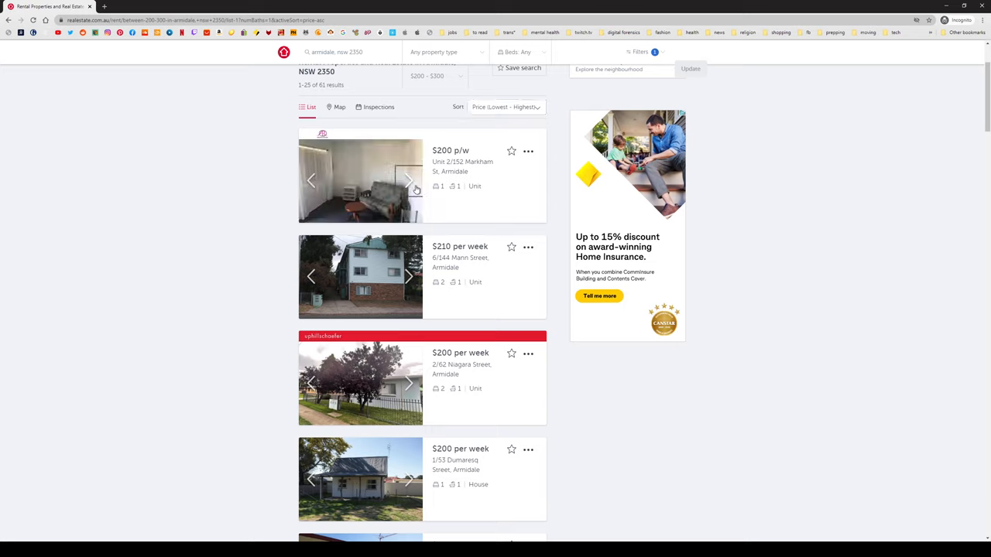
{"action": "left_click", "coordinate": [409, 180]}
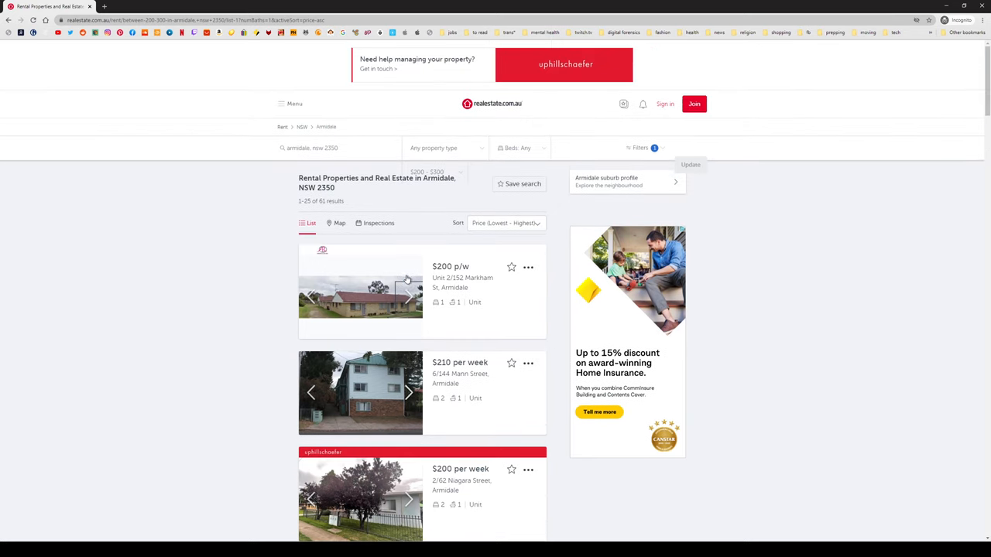
Limit the property type to houses only and apply it to the results.
{"action": "left_click", "coordinate": [443, 148]}
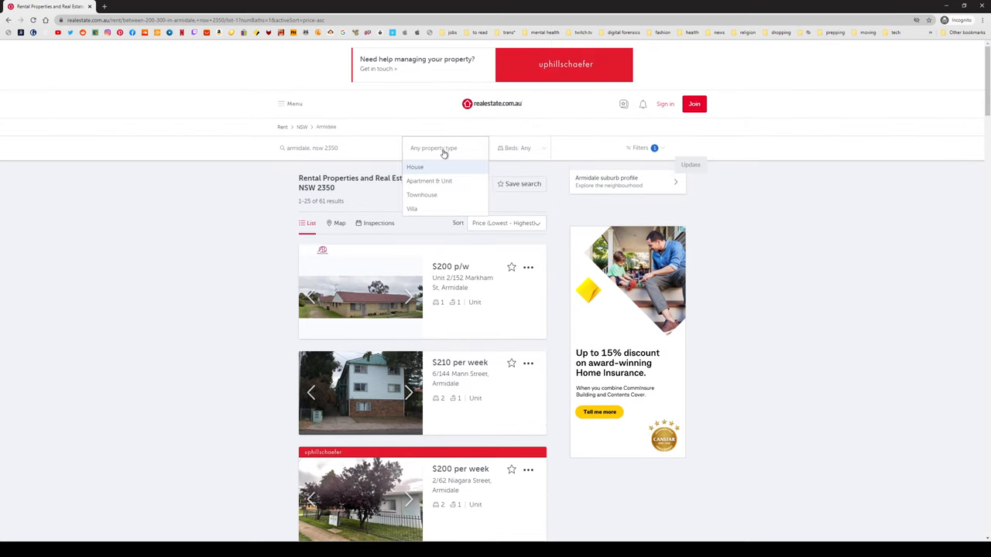
{"action": "left_click", "coordinate": [415, 168]}
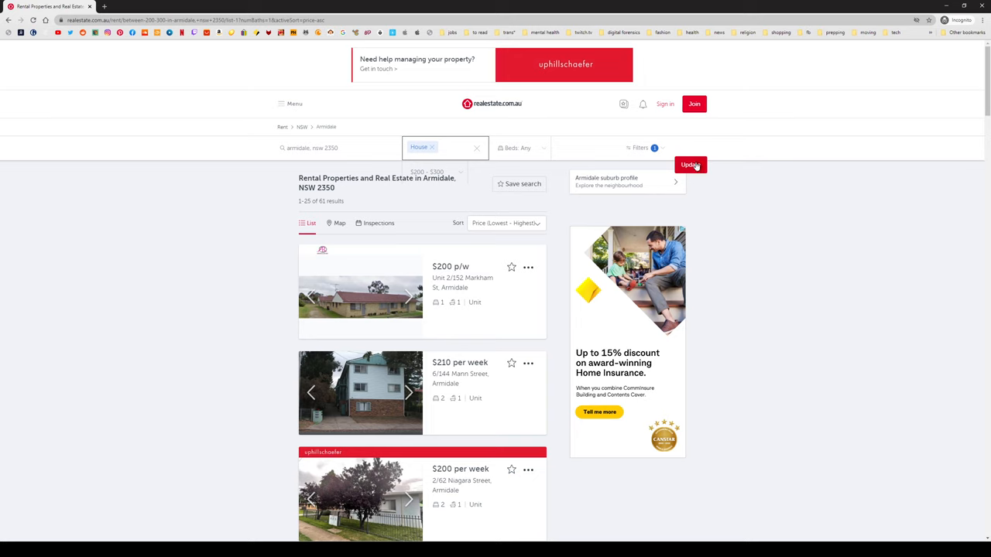
{"action": "left_click", "coordinate": [689, 164]}
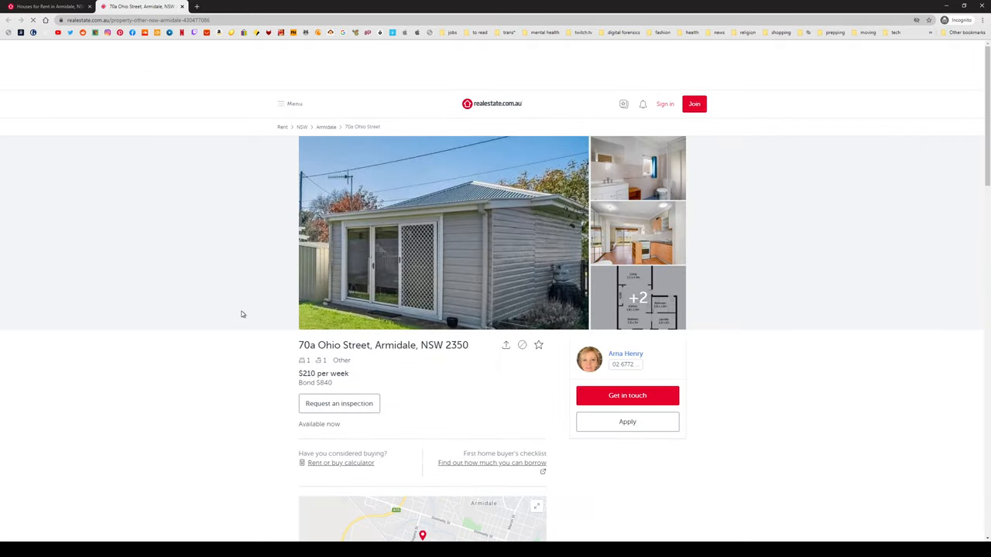
Highlight the $840 bond amount and open the 70a Ohio Street photo gallery full-screen.
{"action": "double_click", "coordinate": [310, 373]}
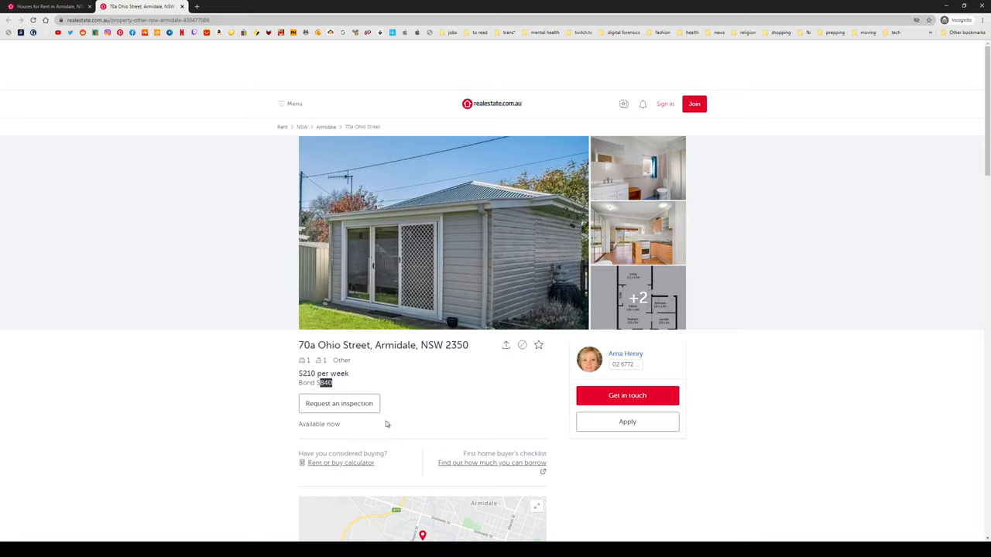
{"action": "mouse_move", "coordinate": [486, 158]}
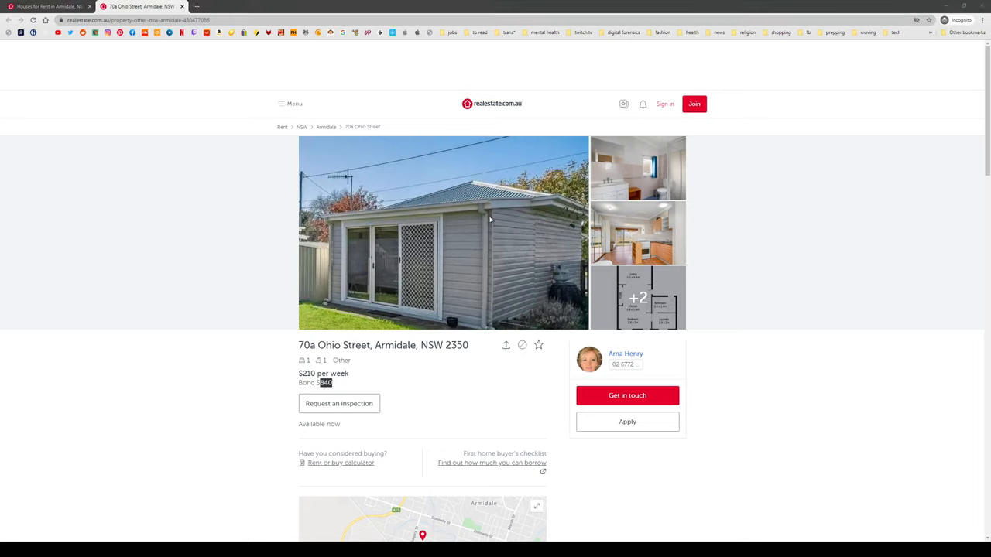
{"action": "mouse_move", "coordinate": [468, 214]}
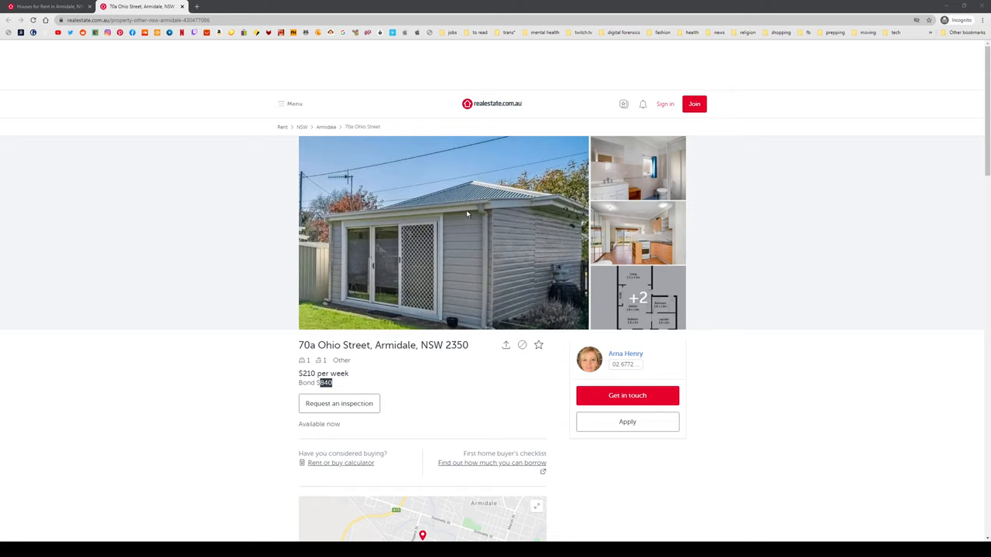
{"action": "mouse_move", "coordinate": [517, 193]}
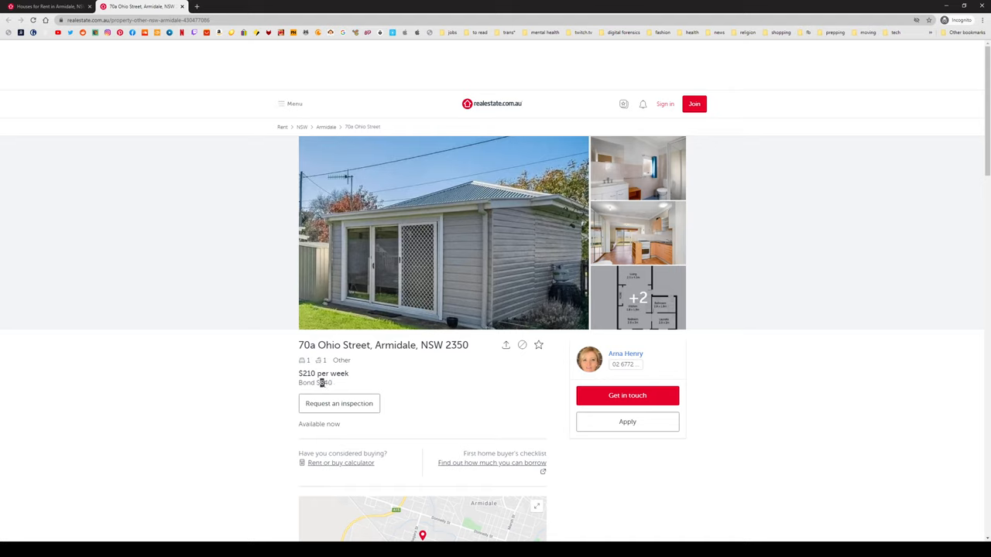
{"action": "mouse_move", "coordinate": [341, 383]}
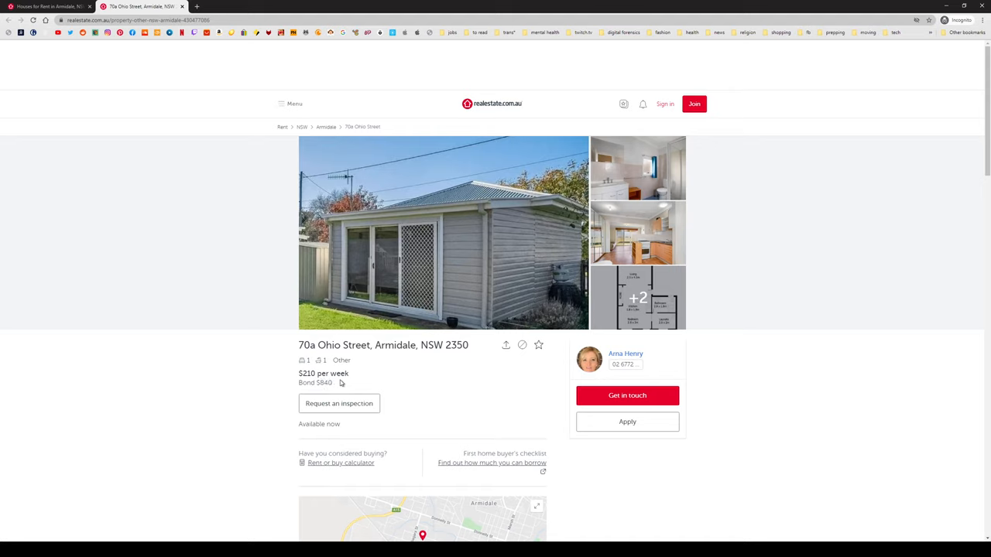
{"action": "double_click", "coordinate": [325, 382]}
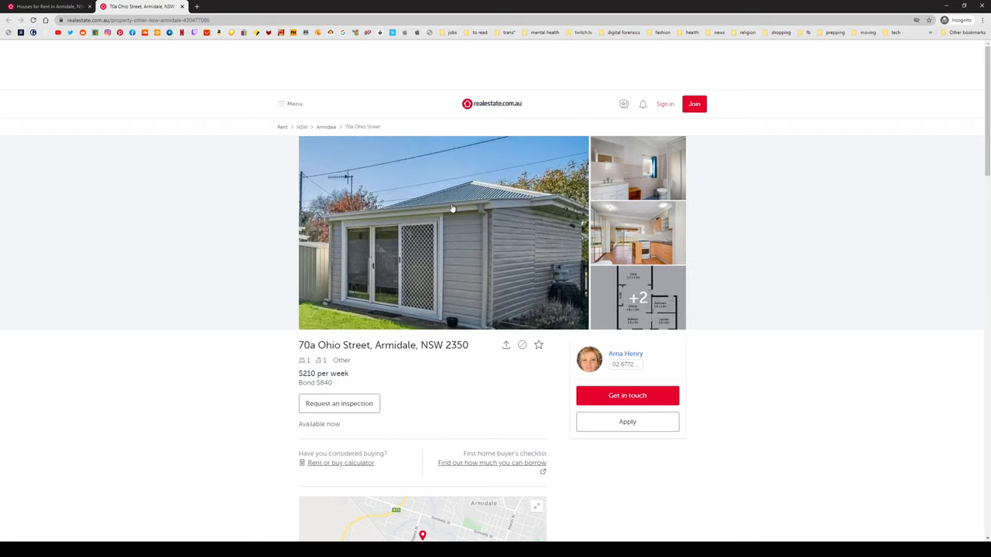
{"action": "left_click", "coordinate": [443, 232]}
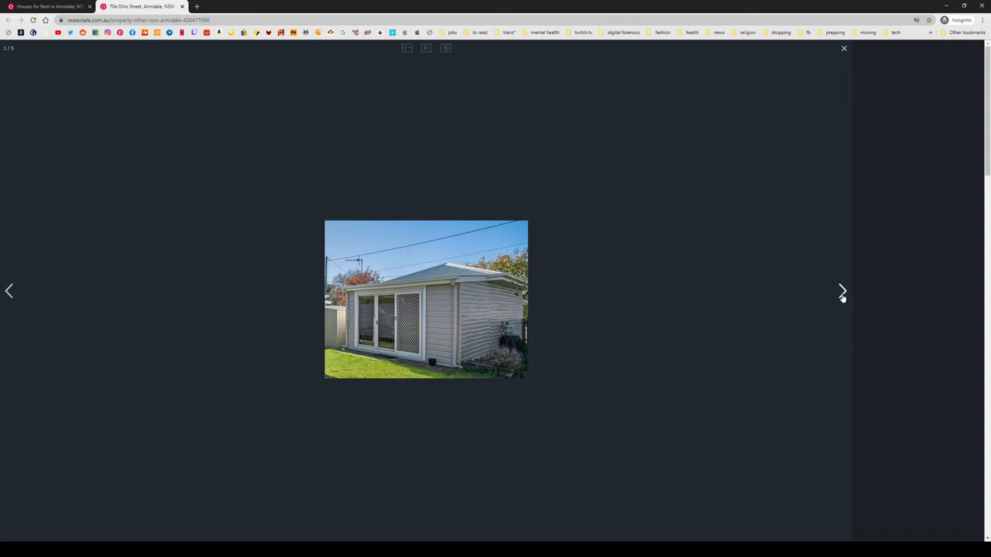
Advance the gallery through the bathroom and kitchen photos to the floor plan.
{"action": "left_click", "coordinate": [843, 291]}
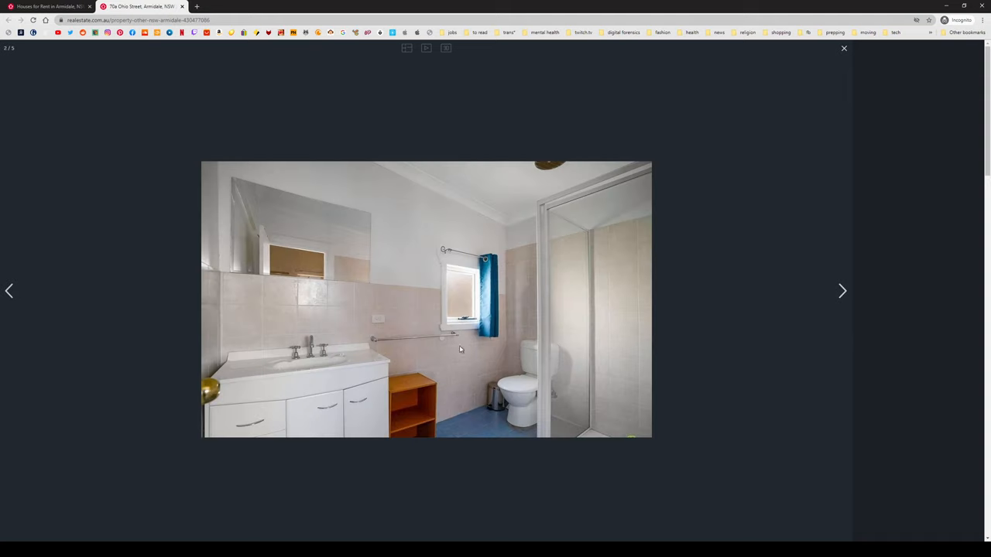
{"action": "mouse_move", "coordinate": [322, 350]}
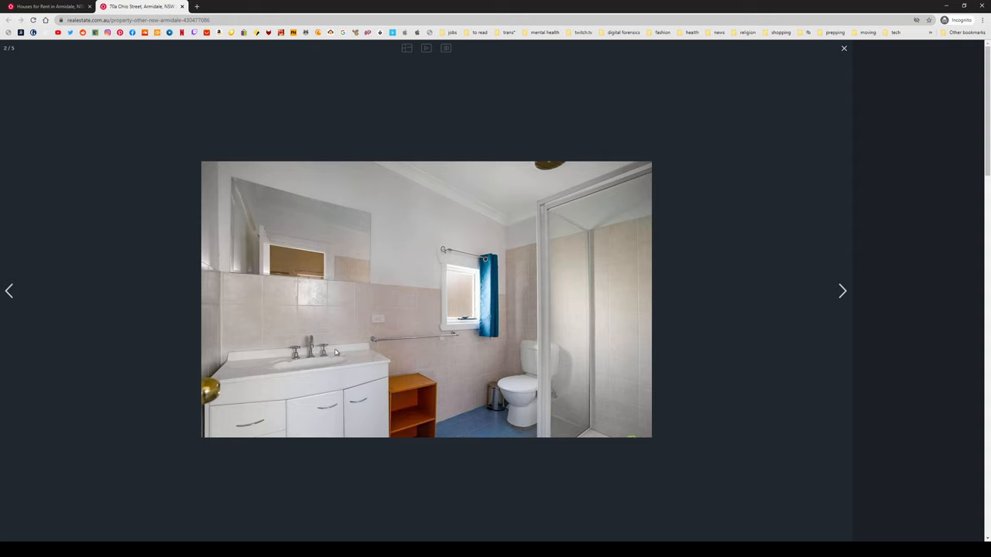
{"action": "mouse_move", "coordinate": [242, 400]}
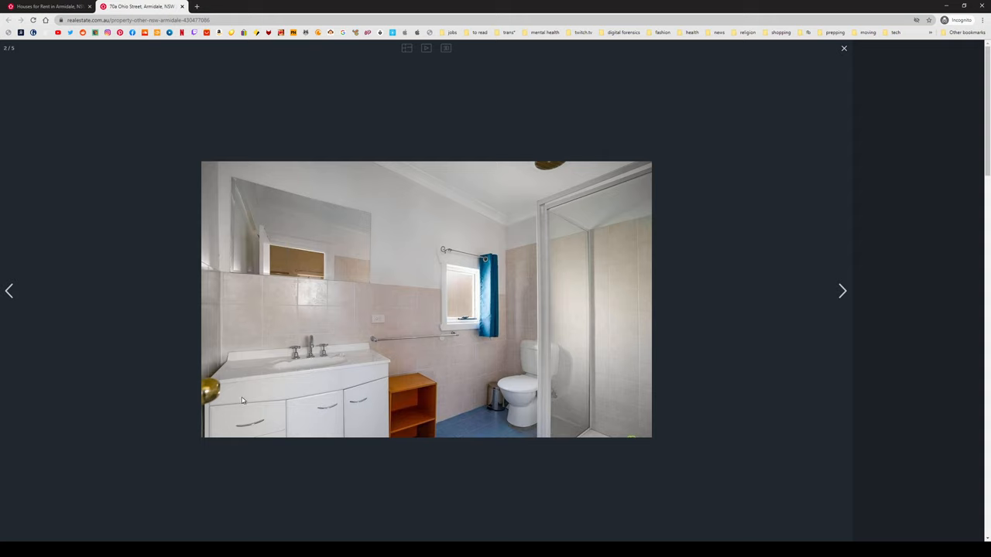
{"action": "mouse_move", "coordinate": [325, 350]}
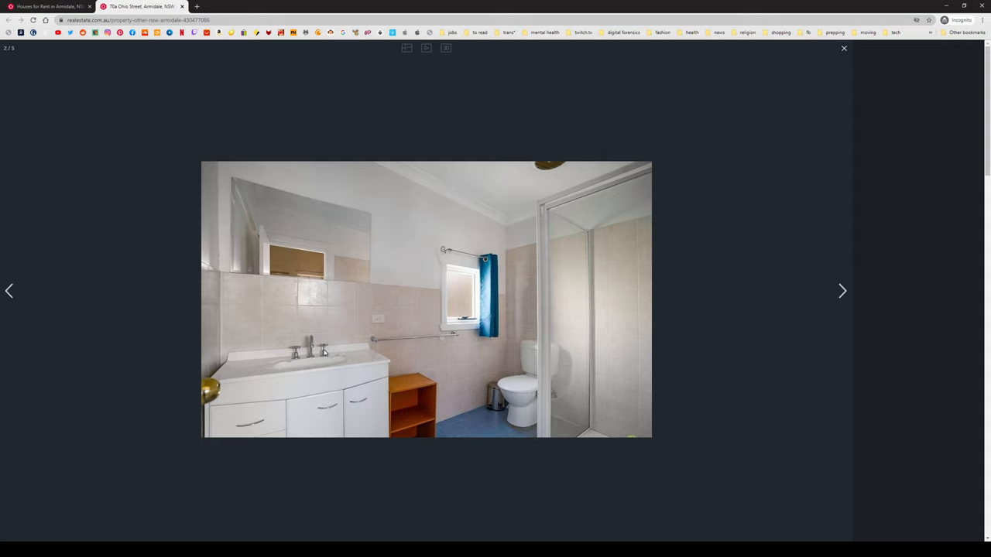
{"action": "mouse_move", "coordinate": [282, 393]}
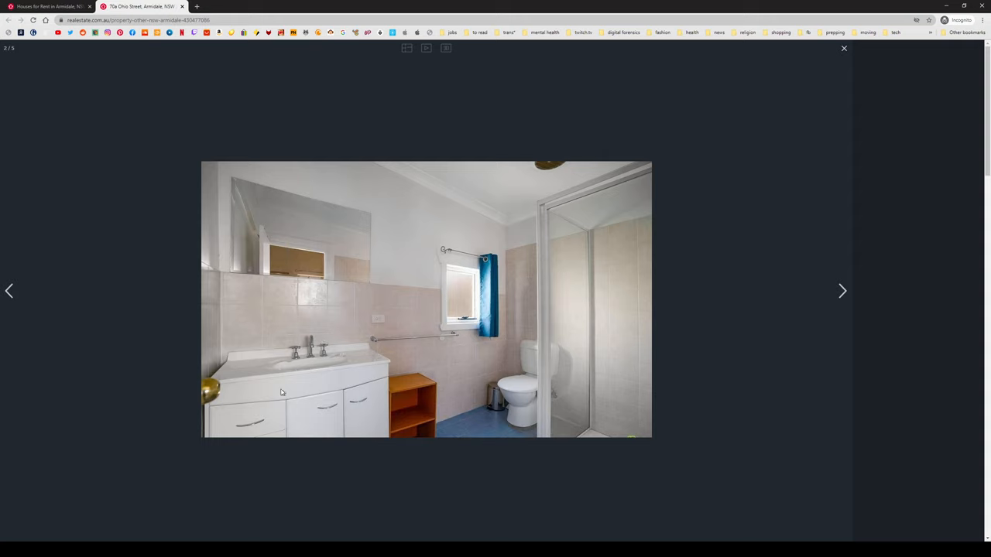
{"action": "mouse_move", "coordinate": [478, 350]}
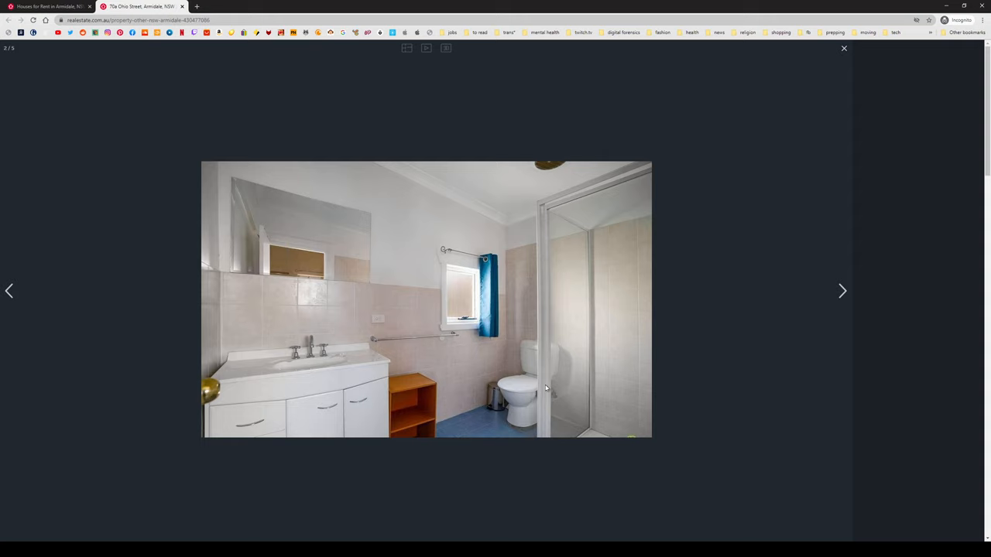
{"action": "mouse_move", "coordinate": [622, 316]}
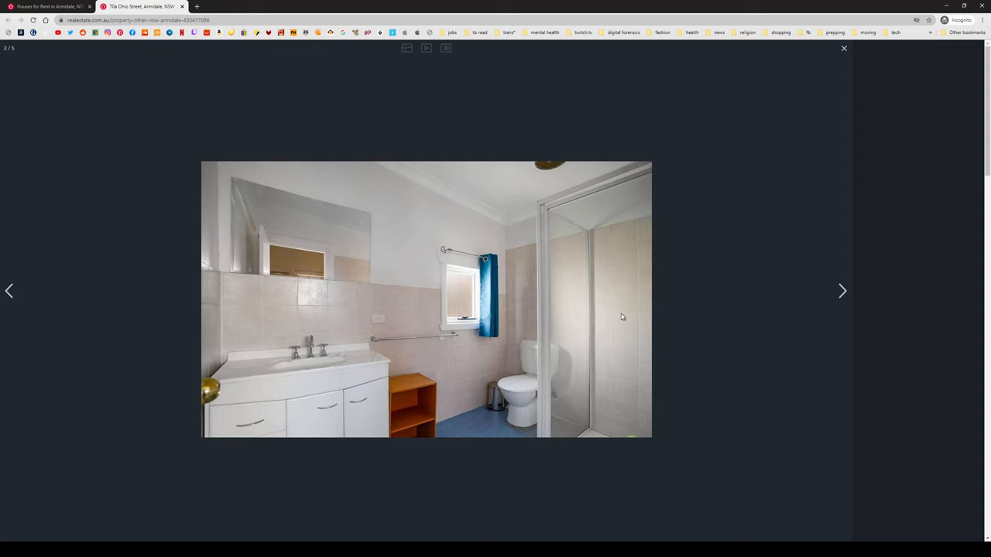
{"action": "mouse_move", "coordinate": [542, 440]}
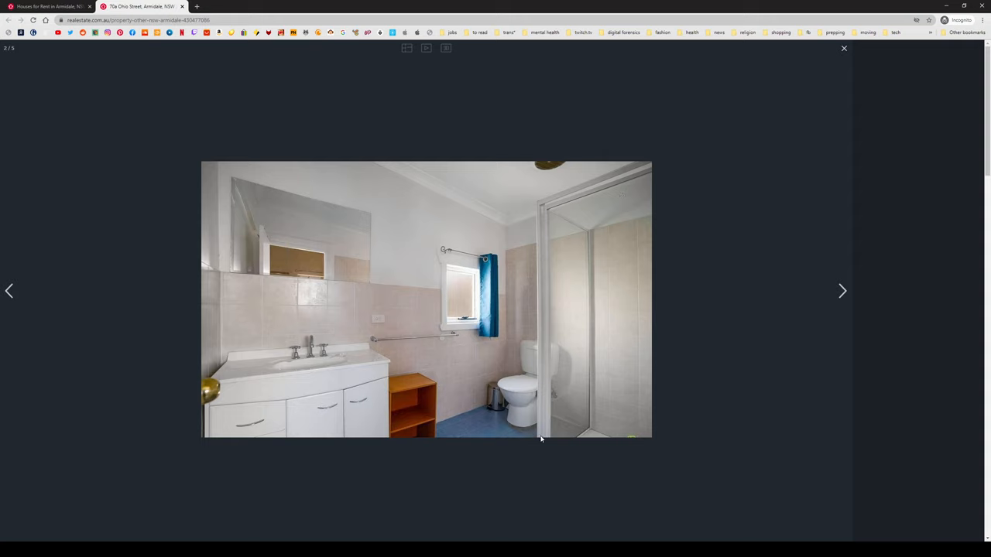
{"action": "mouse_move", "coordinate": [477, 340]}
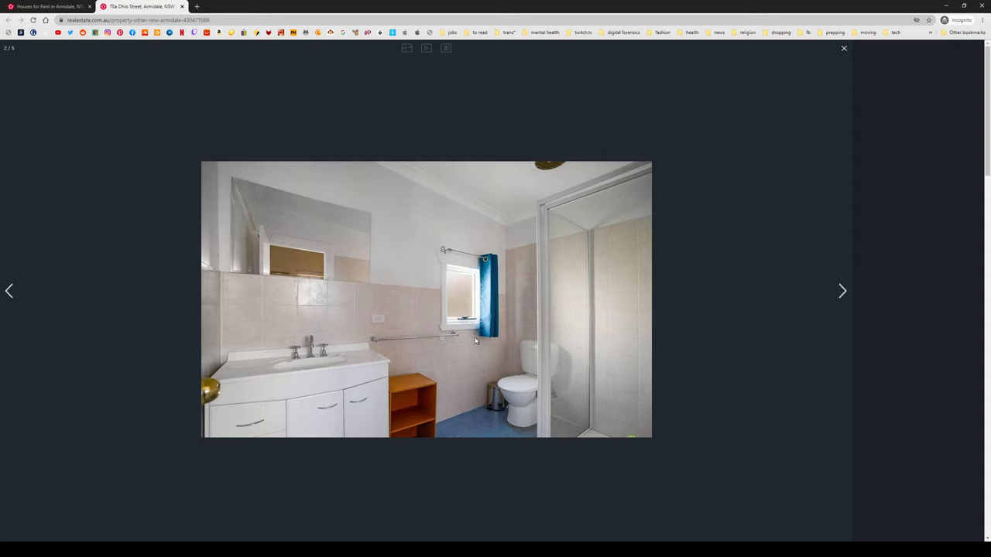
{"action": "mouse_move", "coordinate": [842, 291]}
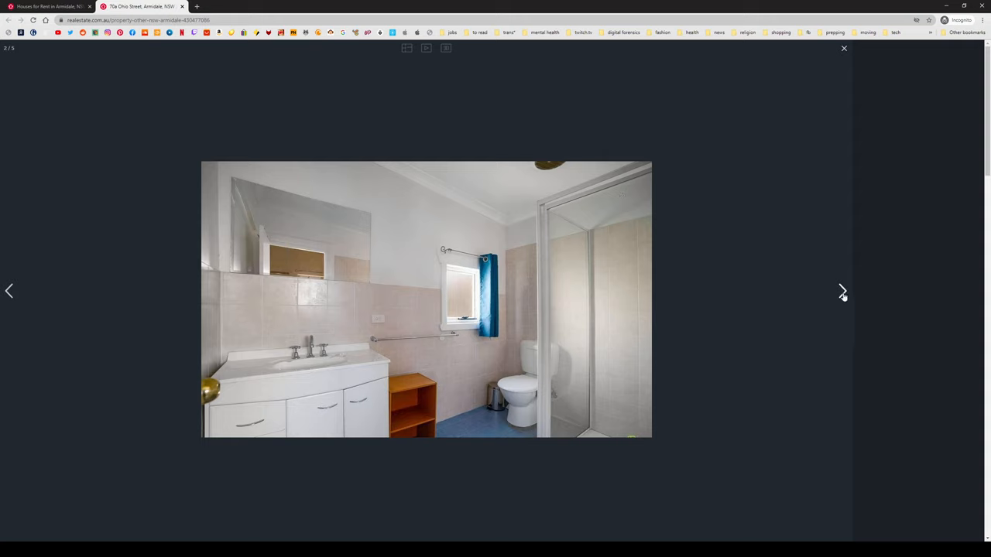
{"action": "mouse_move", "coordinate": [527, 387]}
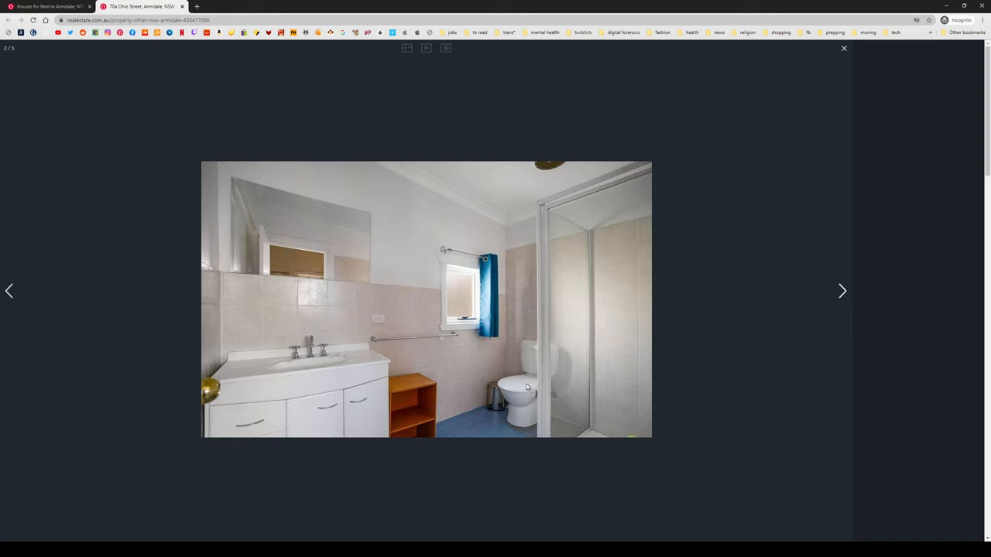
{"action": "mouse_move", "coordinate": [843, 291]}
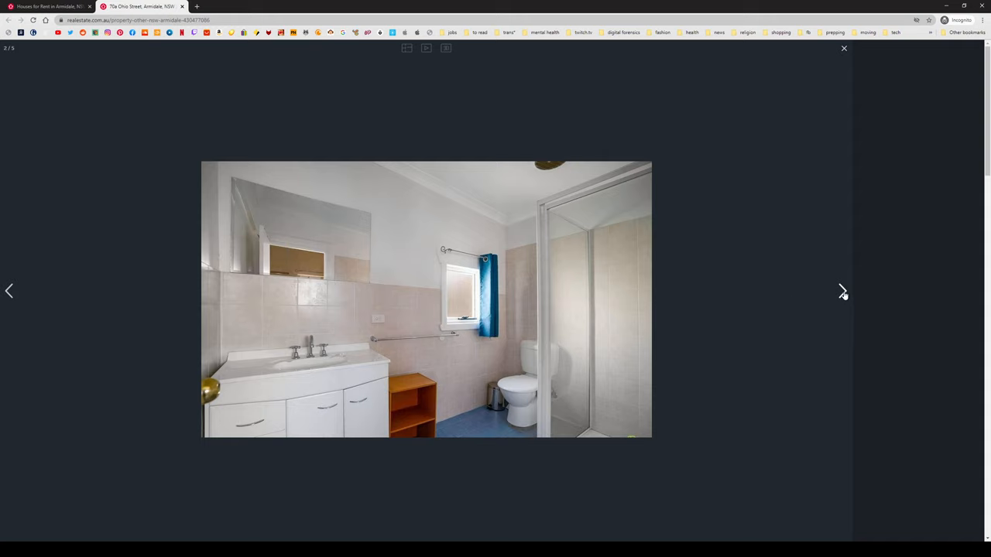
{"action": "mouse_move", "coordinate": [395, 325]}
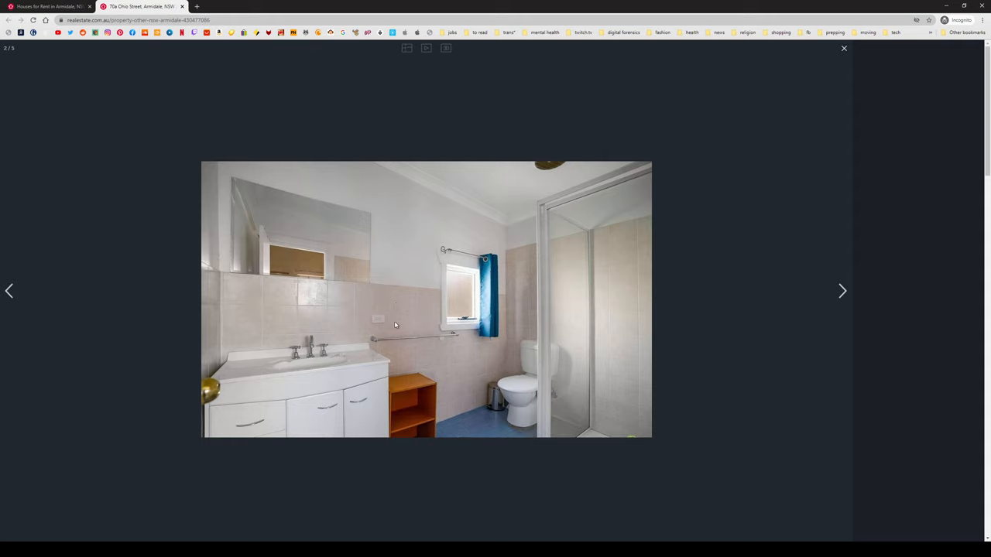
{"action": "mouse_move", "coordinate": [333, 254]}
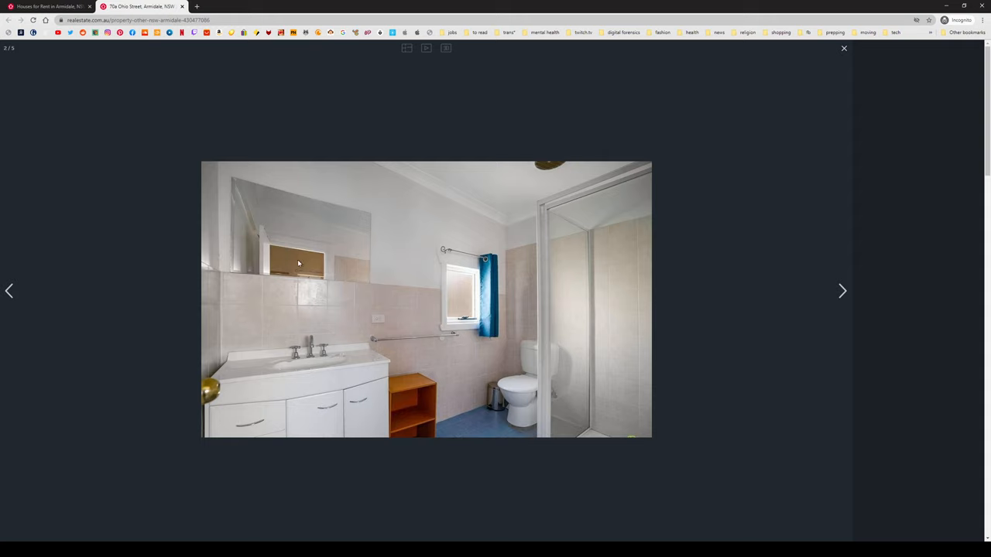
{"action": "mouse_move", "coordinate": [359, 235]}
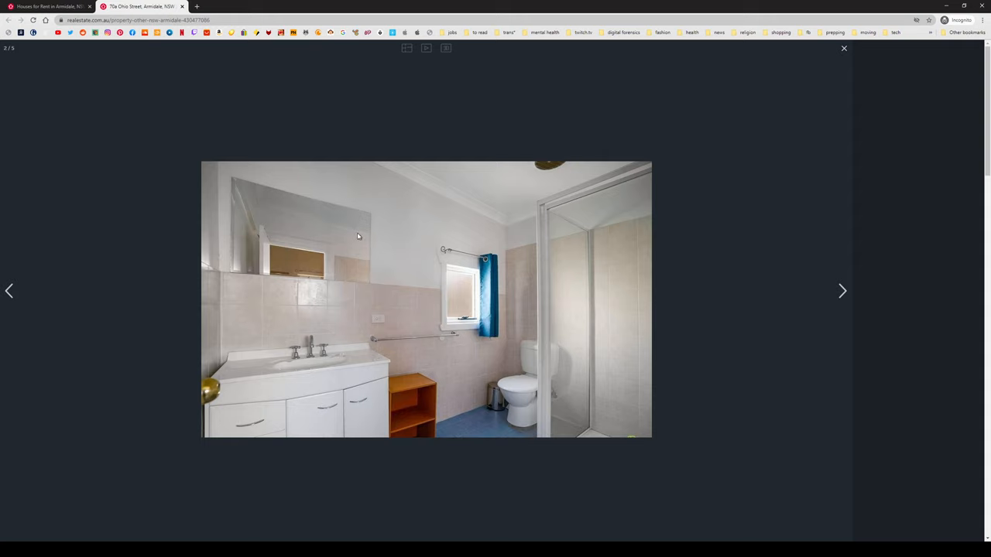
{"action": "mouse_move", "coordinate": [843, 291]}
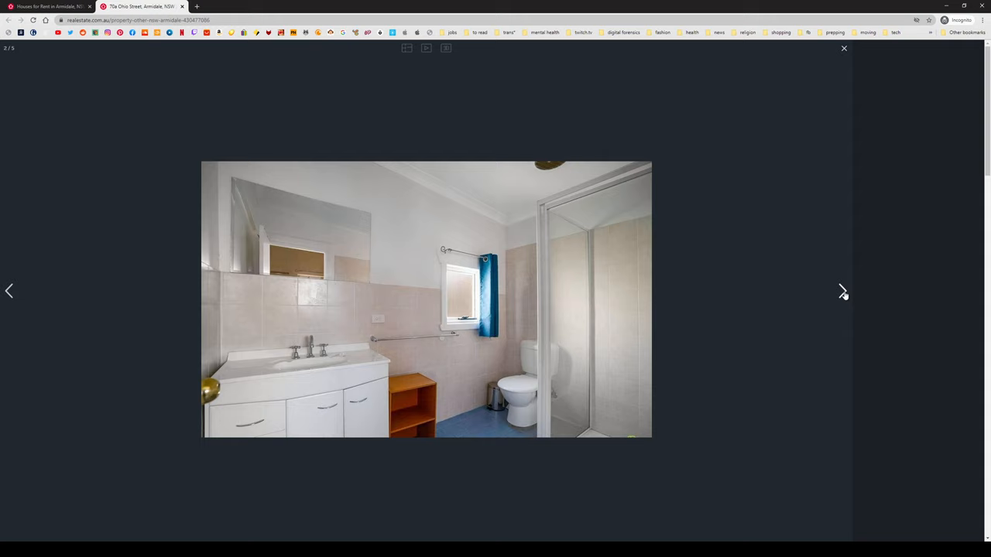
{"action": "left_click", "coordinate": [842, 291]}
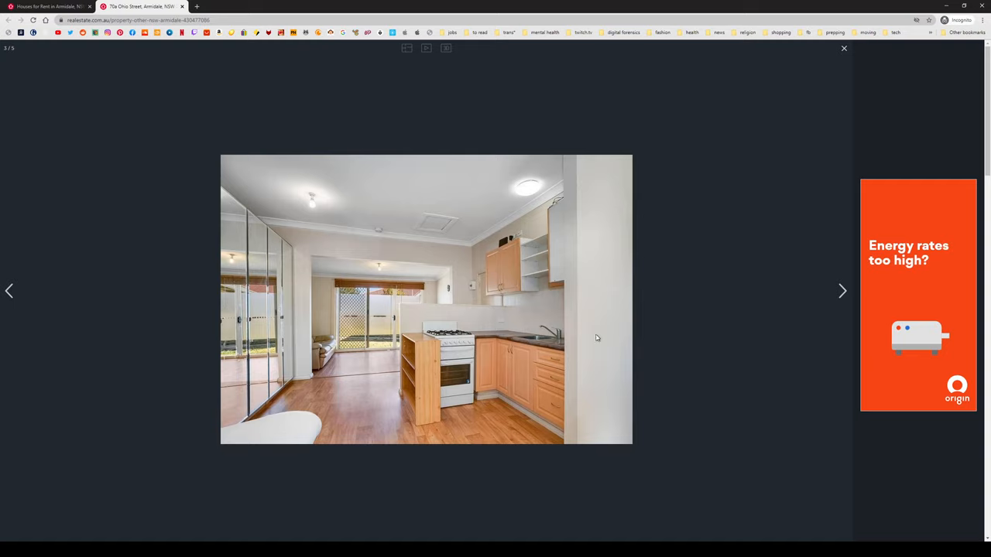
{"action": "left_click", "coordinate": [842, 291]}
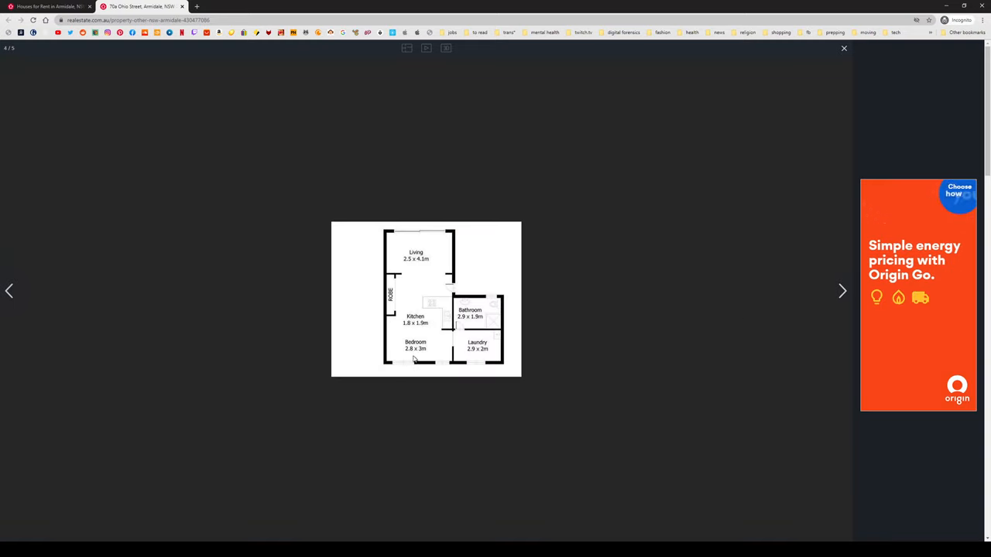
{"action": "mouse_move", "coordinate": [449, 288]}
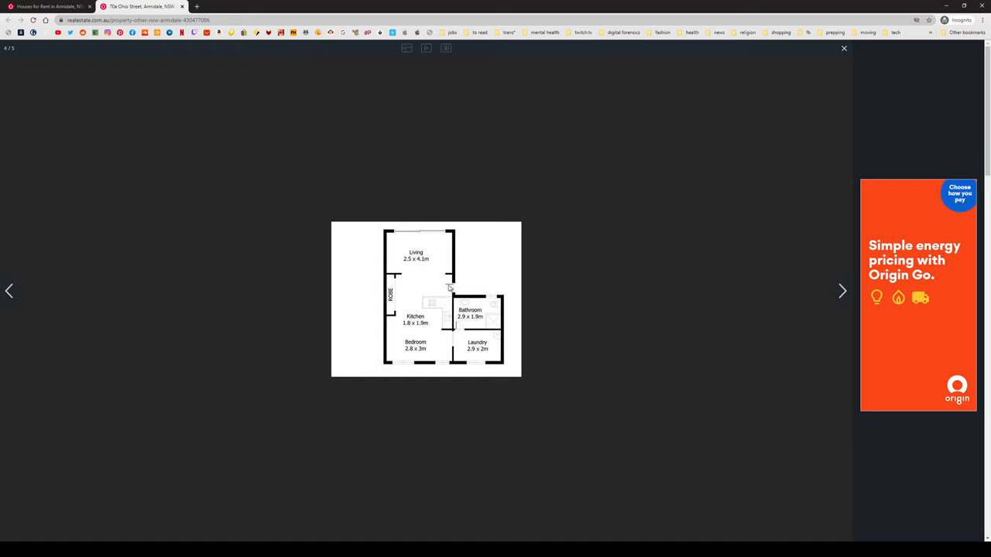
{"action": "mouse_move", "coordinate": [443, 230]}
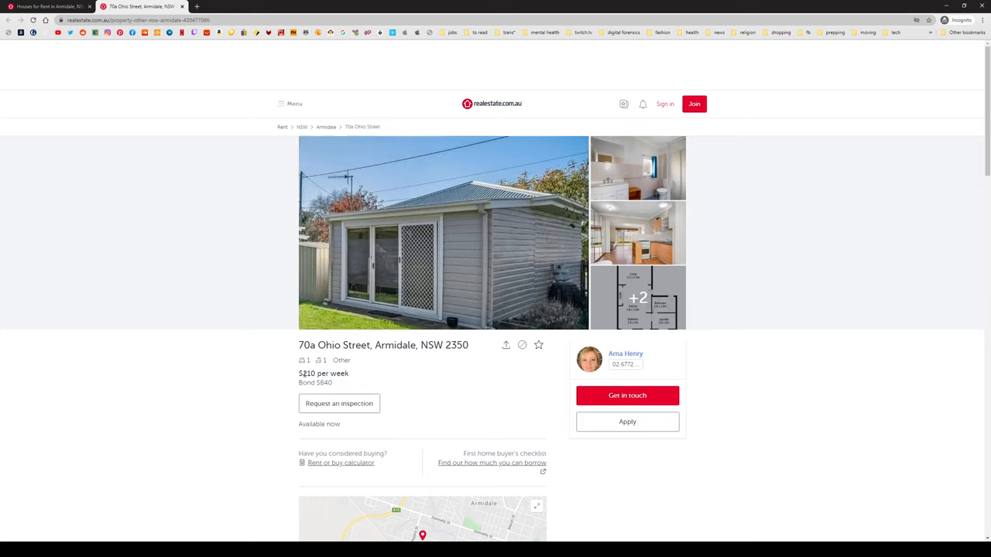
Expand the Ohio Street studio's full property description.
{"action": "scroll", "scroll_direction": "down", "scroll_amount": 3}
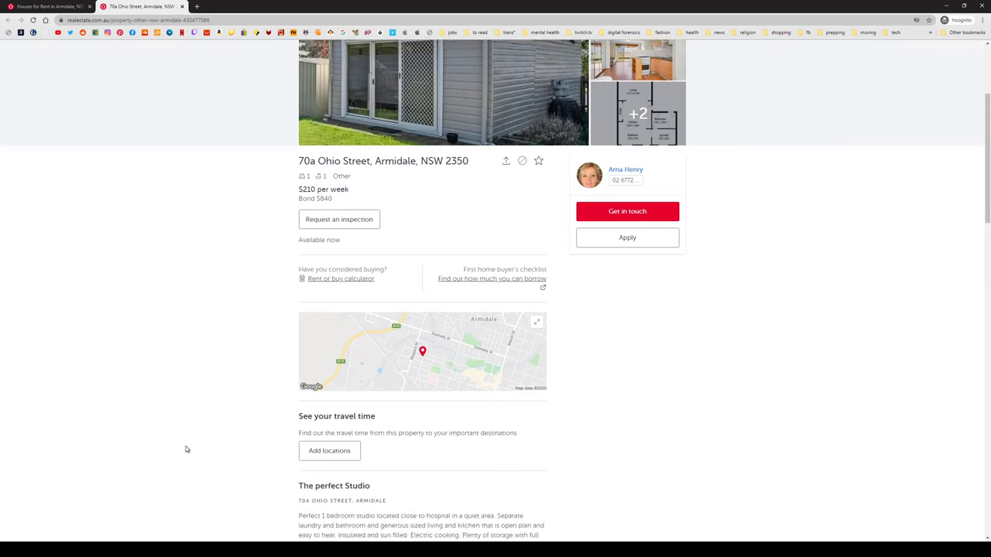
{"action": "scroll", "scroll_direction": "down", "scroll_amount": 3}
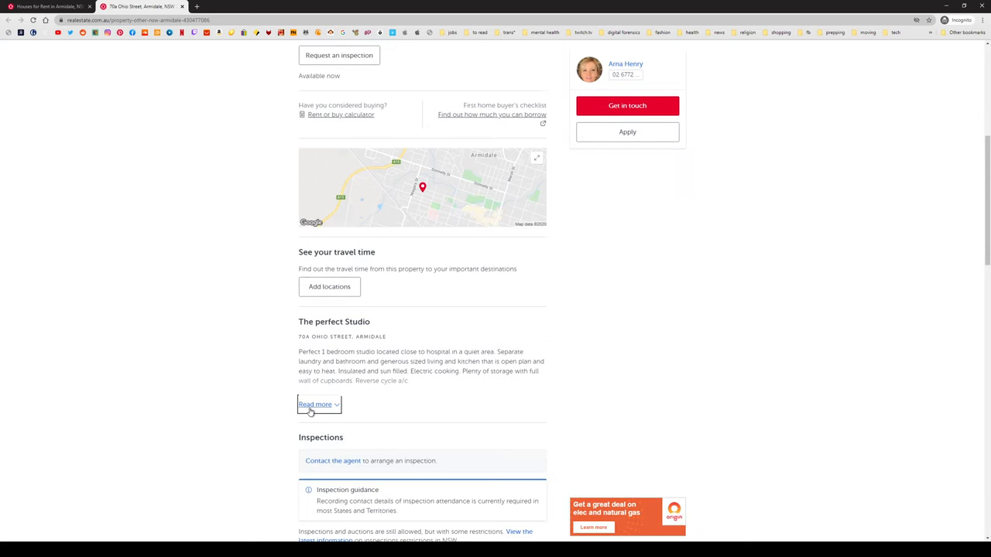
{"action": "left_click", "coordinate": [315, 404]}
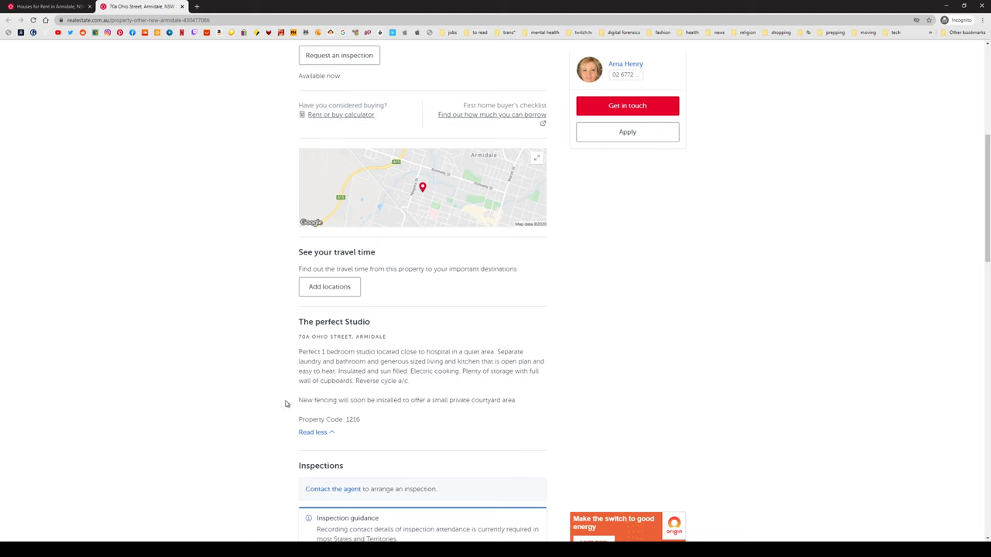
{"action": "scroll", "scroll_direction": "up", "scroll_amount": 3}
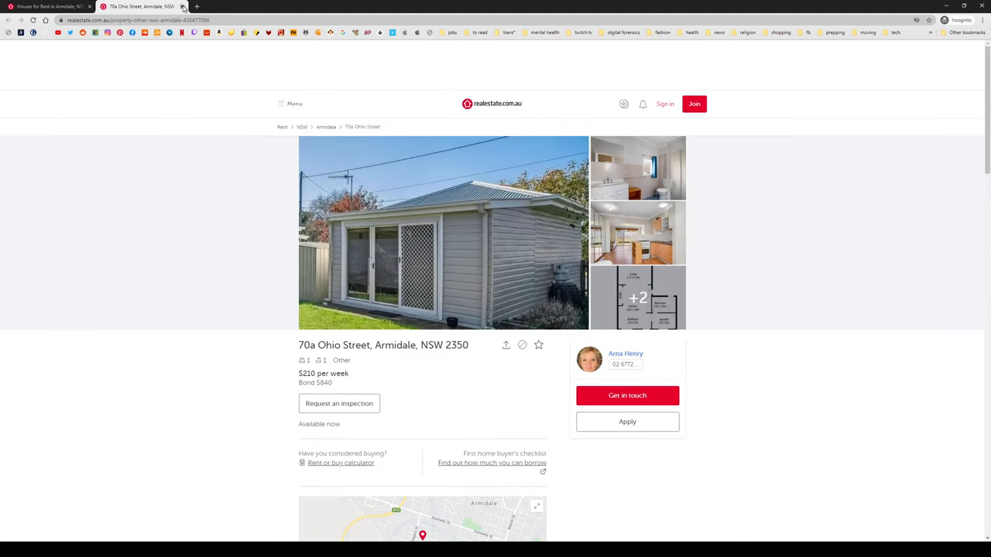
Try to save the 70a Ohio Street listing and dismiss the sign-in prompt.
{"action": "left_click", "coordinate": [539, 345]}
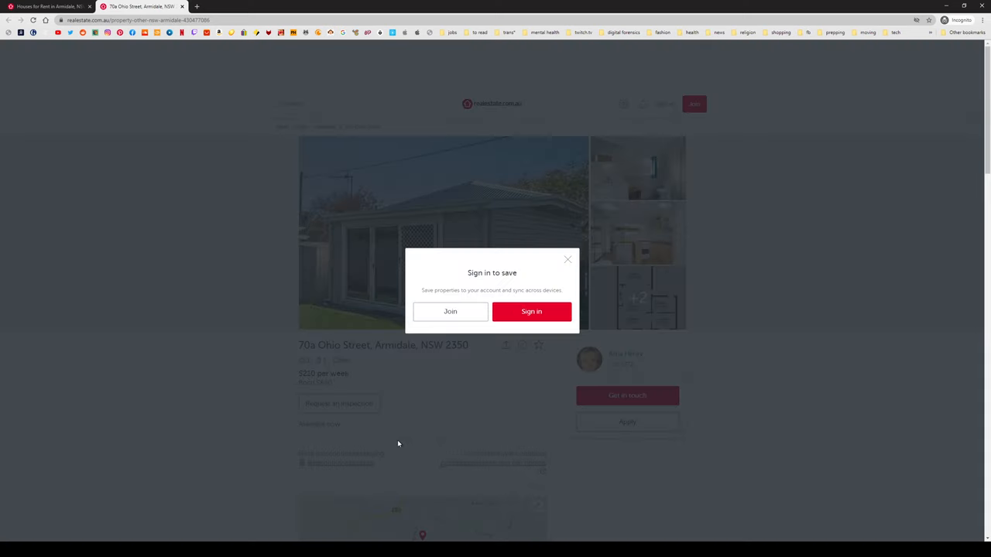
{"action": "left_click", "coordinate": [567, 261]}
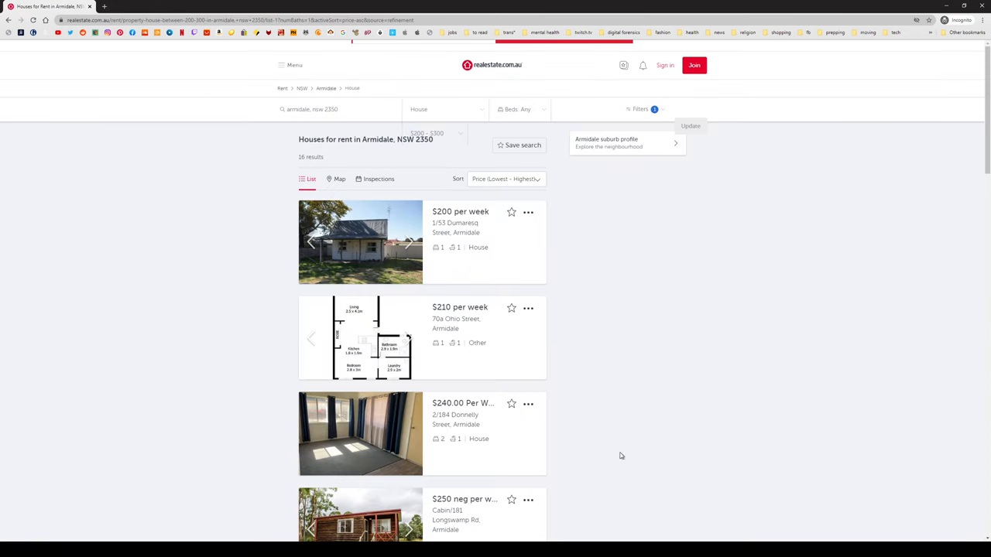
{"action": "mouse_move", "coordinate": [756, 452]}
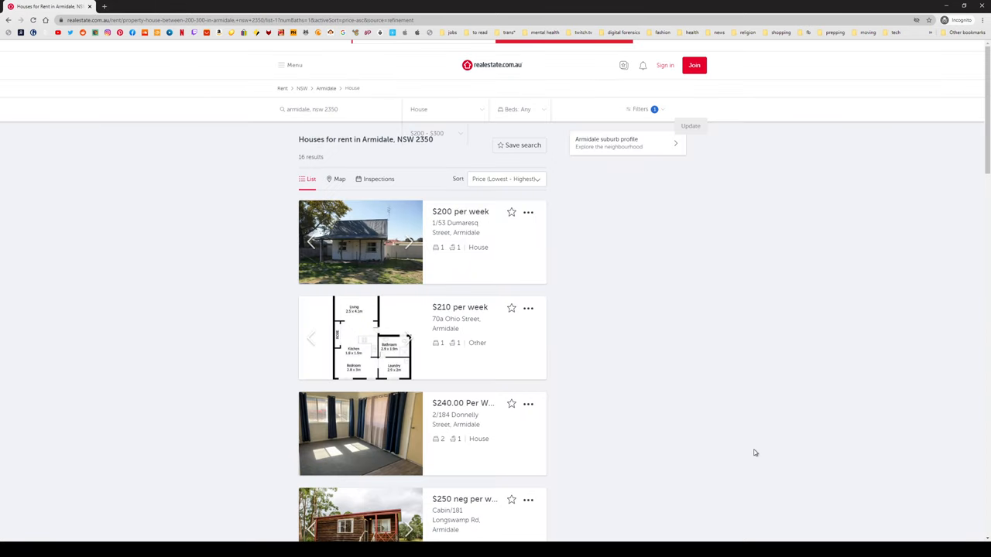
{"action": "mouse_move", "coordinate": [461, 332]}
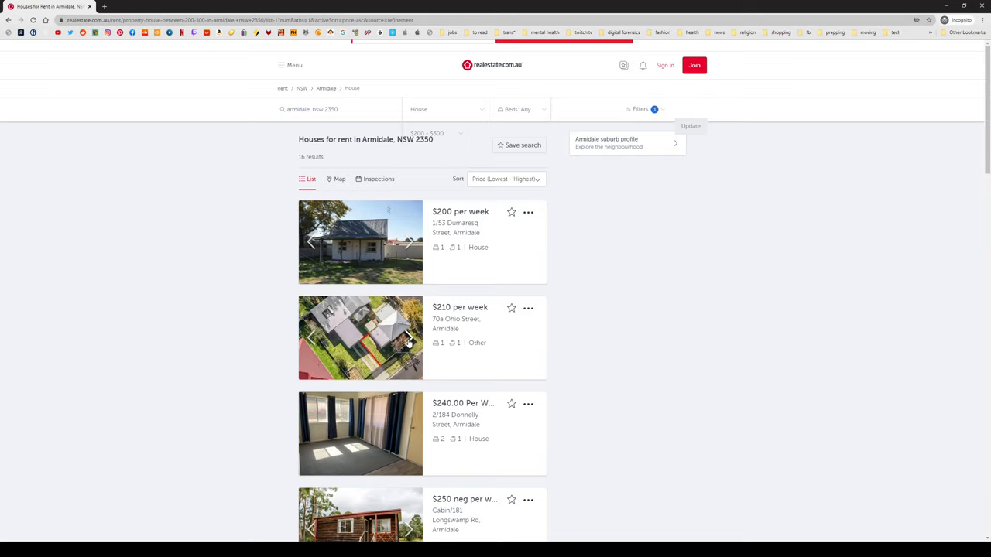
Scroll down the results, flick the cabin's photos and open Cabin/181 Longswamp Rd.
{"action": "scroll", "scroll_direction": "down", "scroll_amount": 3}
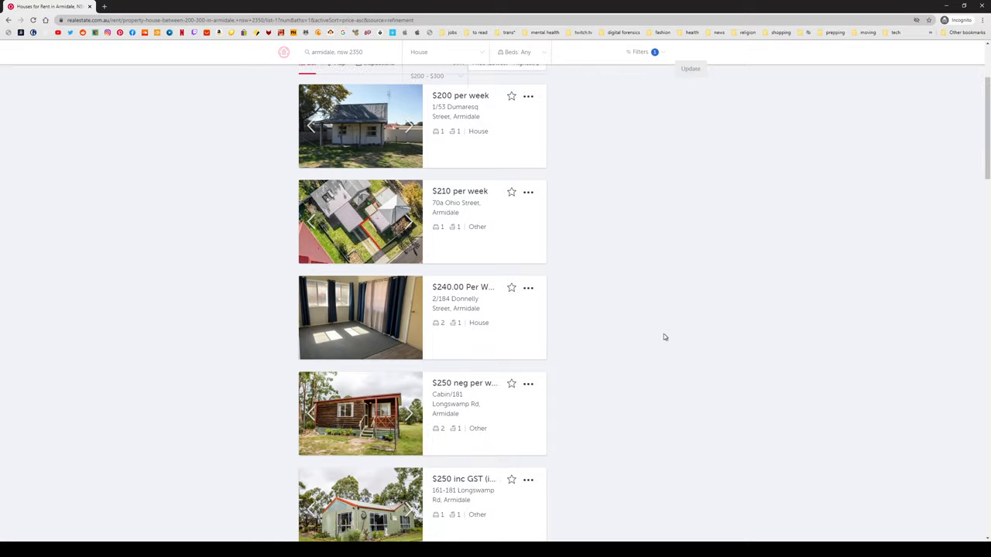
{"action": "scroll", "scroll_direction": "down", "scroll_amount": 3}
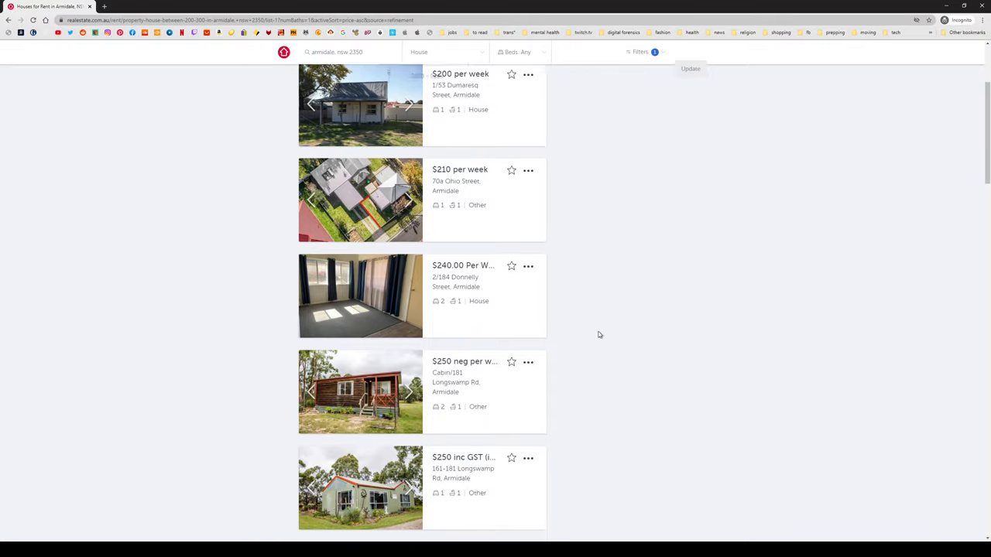
{"action": "scroll", "scroll_direction": "down", "scroll_amount": 3}
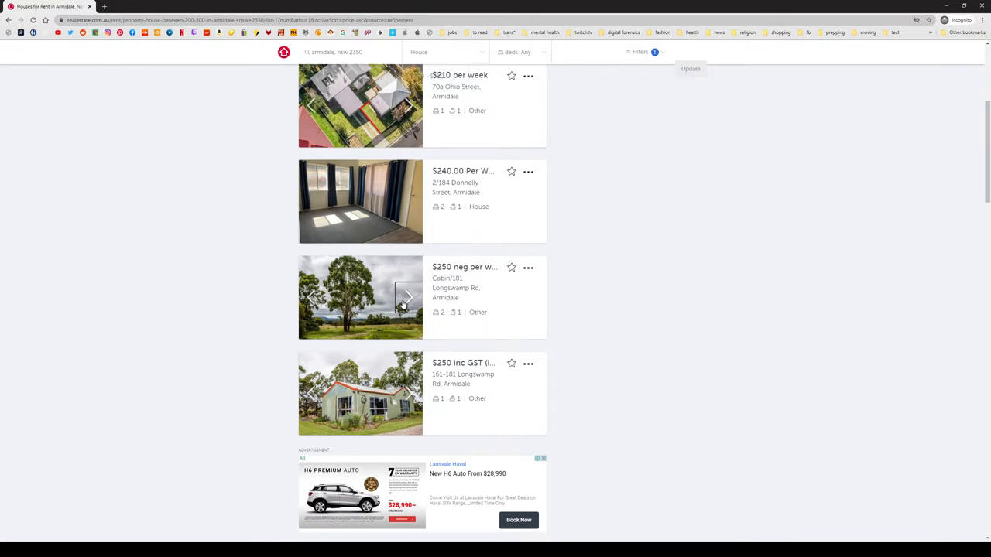
{"action": "left_click", "coordinate": [406, 298]}
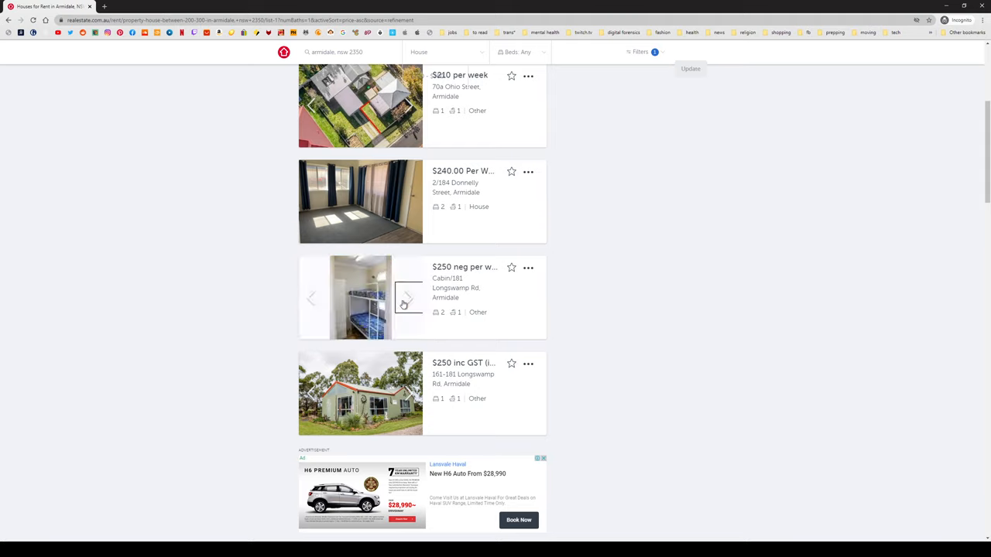
{"action": "left_click", "coordinate": [408, 298]}
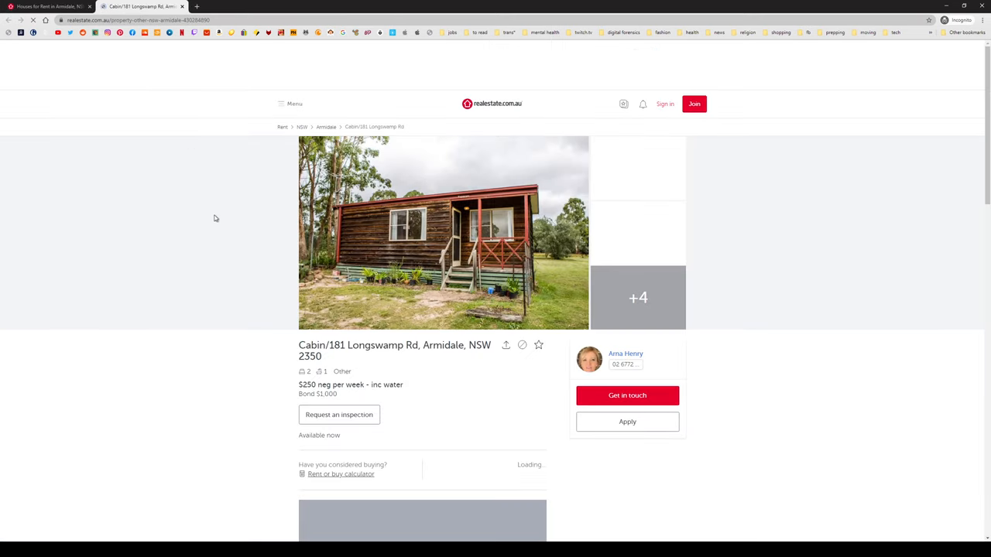
Expand the cabin's 'Bring your horses' description and open its photo gallery full-screen.
{"action": "scroll", "scroll_direction": "down", "scroll_amount": 3}
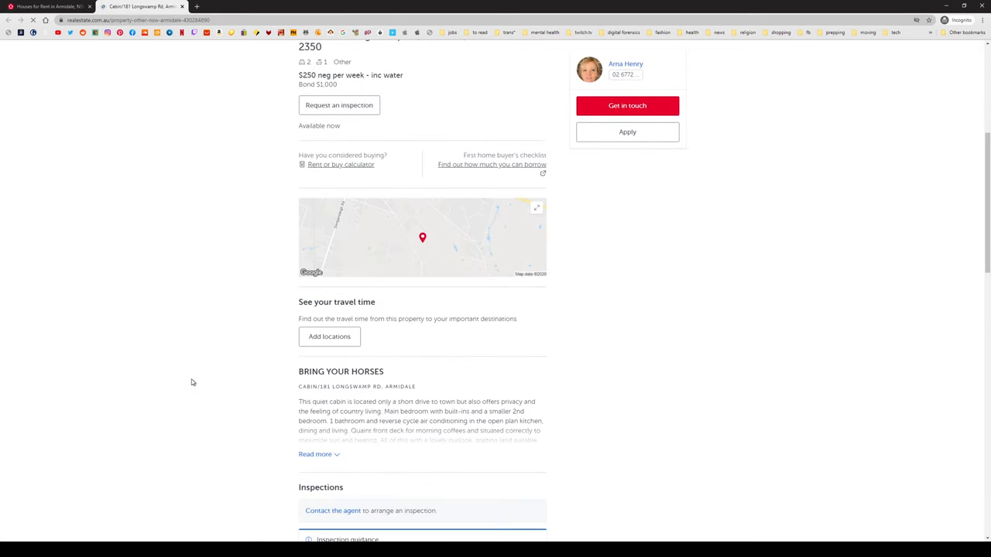
{"action": "mouse_move", "coordinate": [205, 363]}
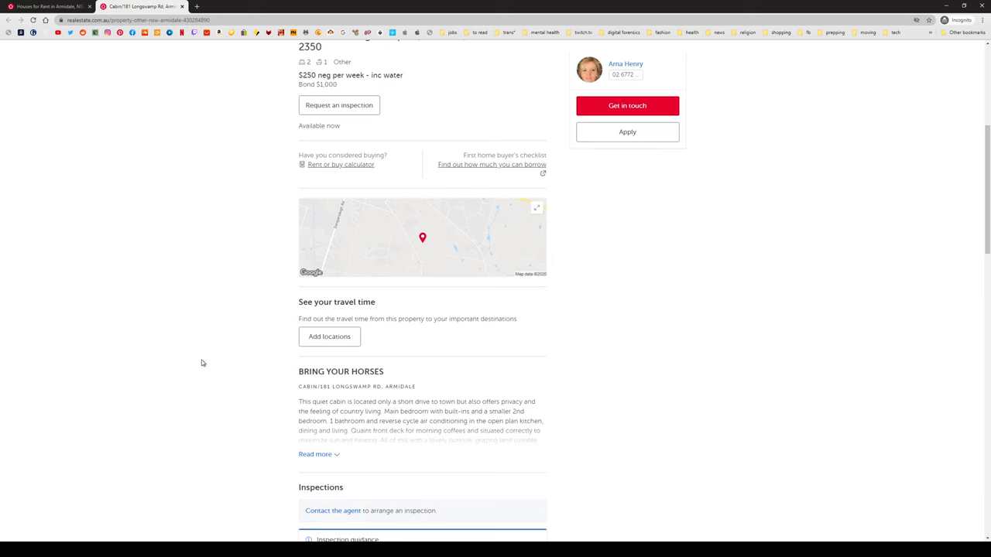
{"action": "left_click", "coordinate": [316, 455]}
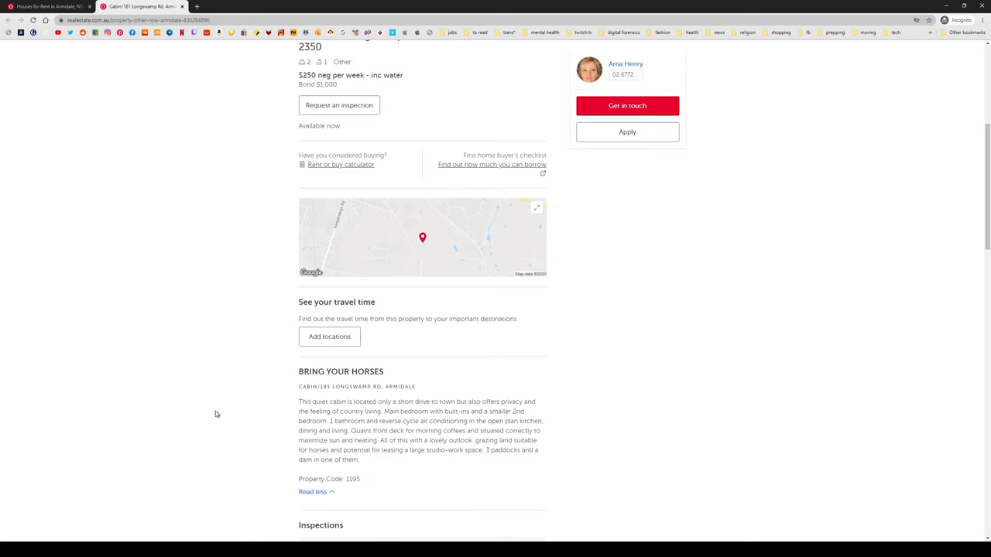
{"action": "scroll", "scroll_direction": "up", "scroll_amount": 3}
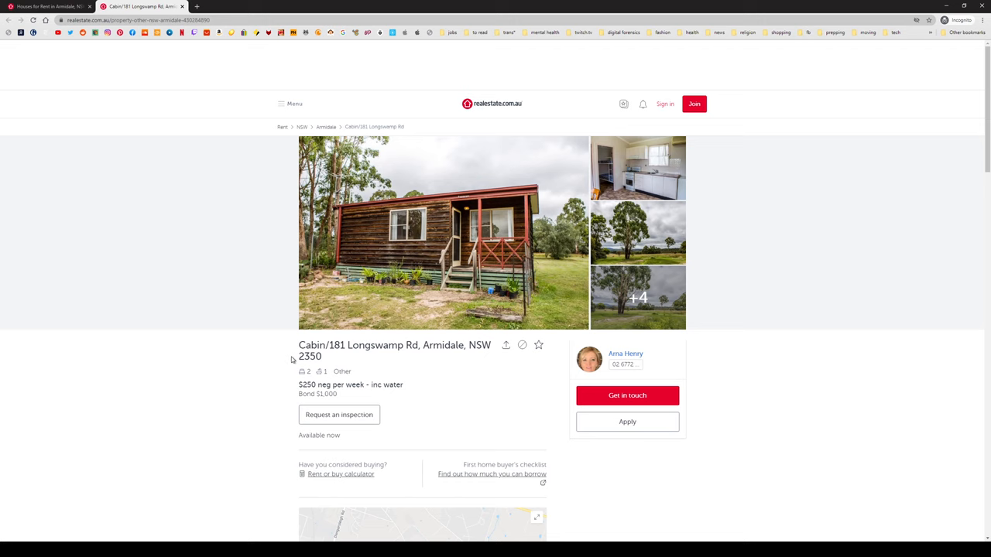
{"action": "mouse_move", "coordinate": [415, 268]}
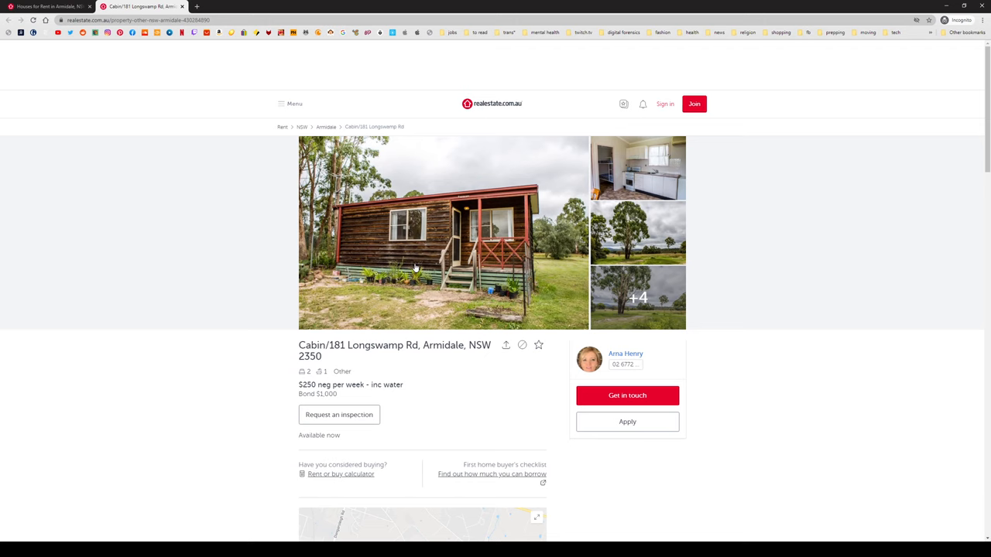
{"action": "left_click", "coordinate": [442, 232]}
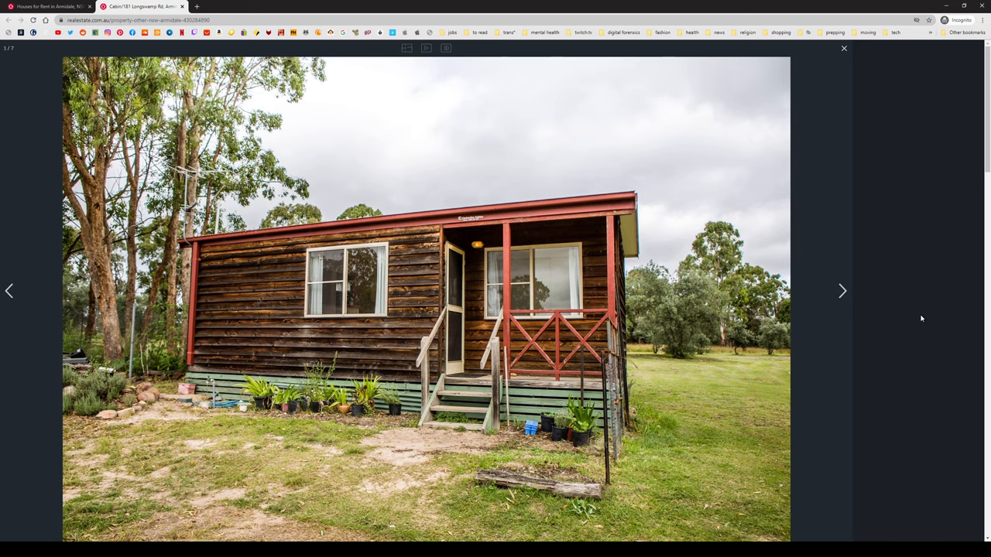
Cycle through all the cabin's photos (kitchen, bedroom, bunk beds) and close the gallery.
{"action": "left_click", "coordinate": [842, 292]}
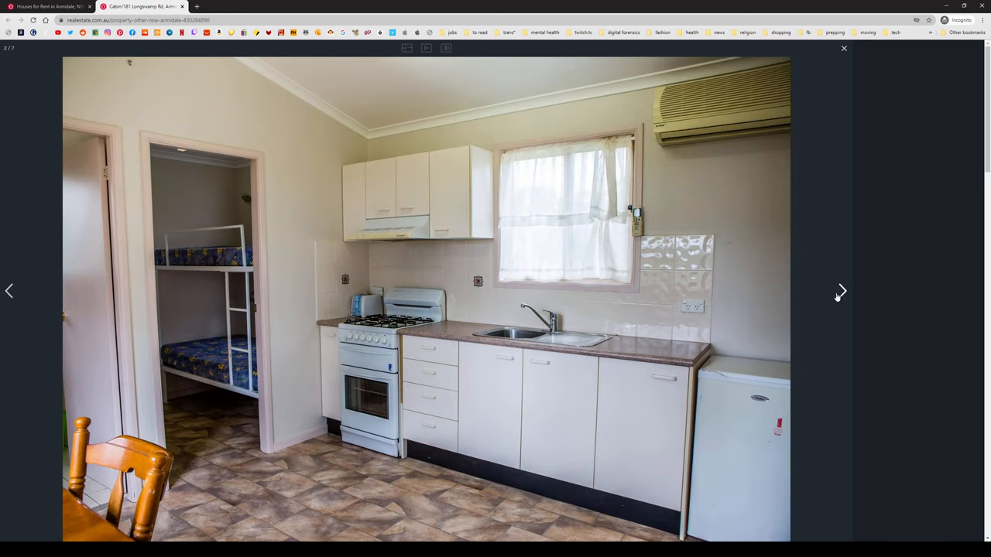
{"action": "left_click", "coordinate": [840, 291]}
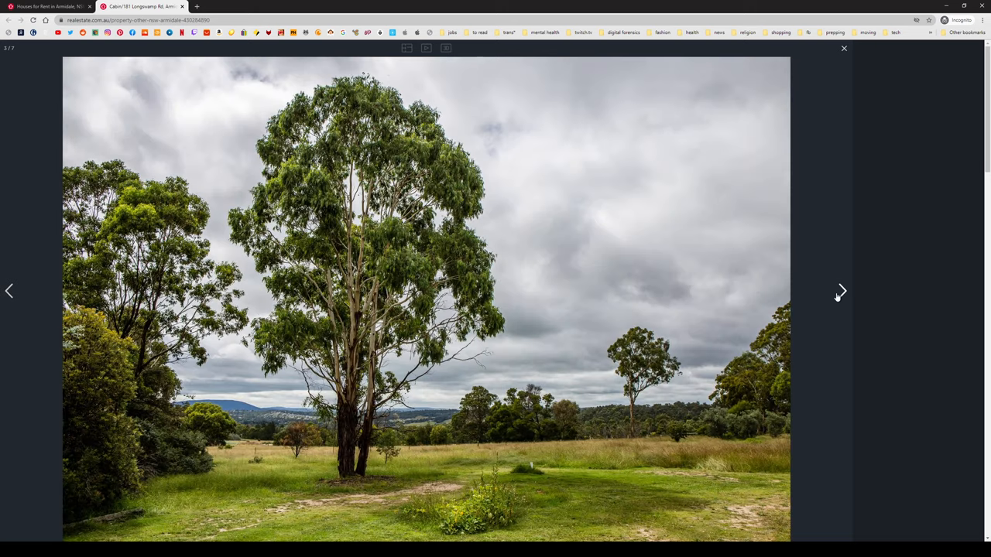
{"action": "left_click", "coordinate": [841, 291]}
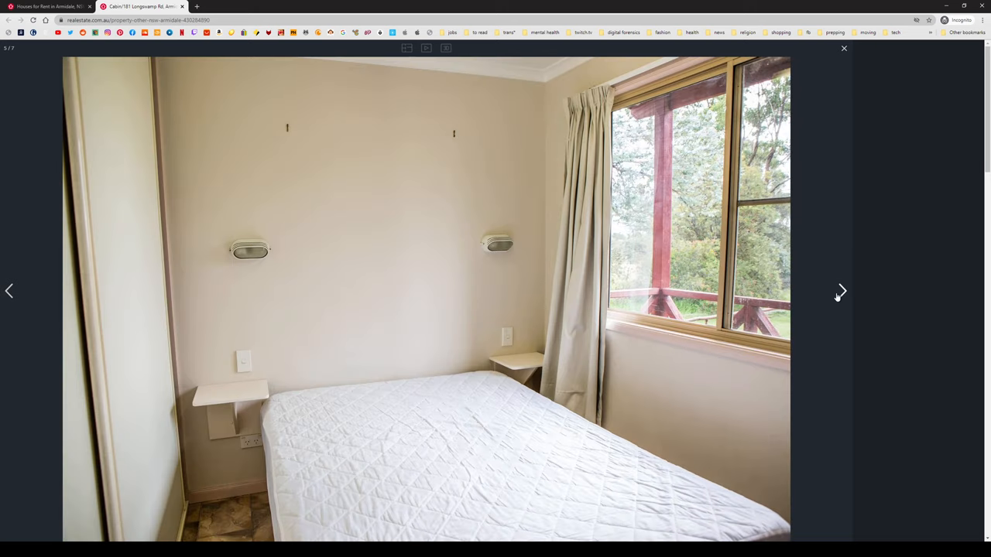
{"action": "left_click", "coordinate": [841, 291]}
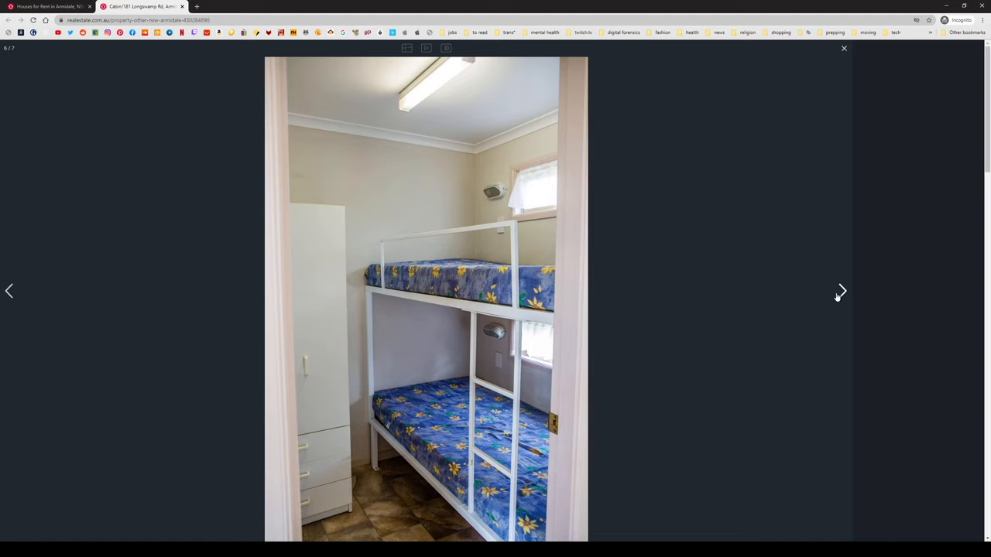
{"action": "left_click", "coordinate": [841, 291]}
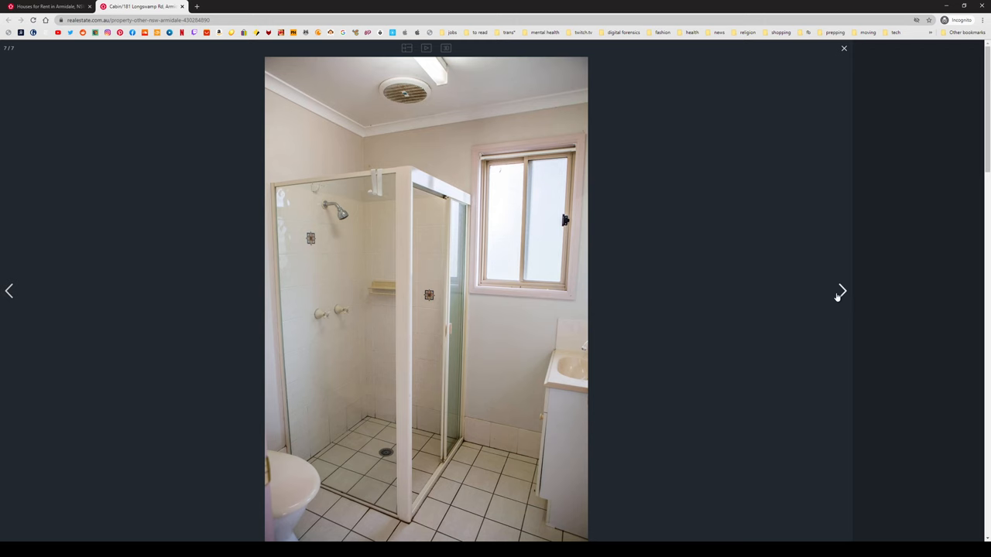
{"action": "left_click", "coordinate": [842, 291]}
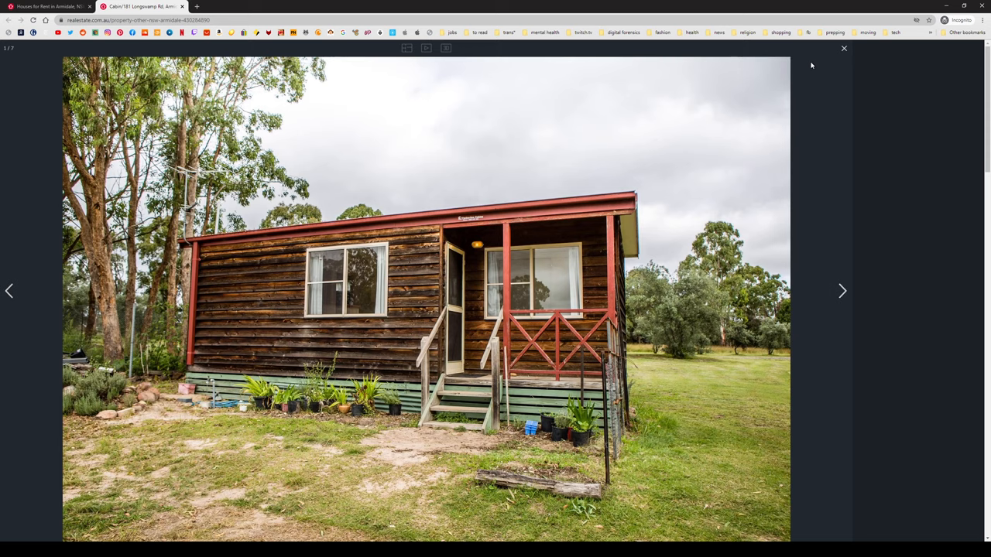
{"action": "left_click", "coordinate": [842, 292]}
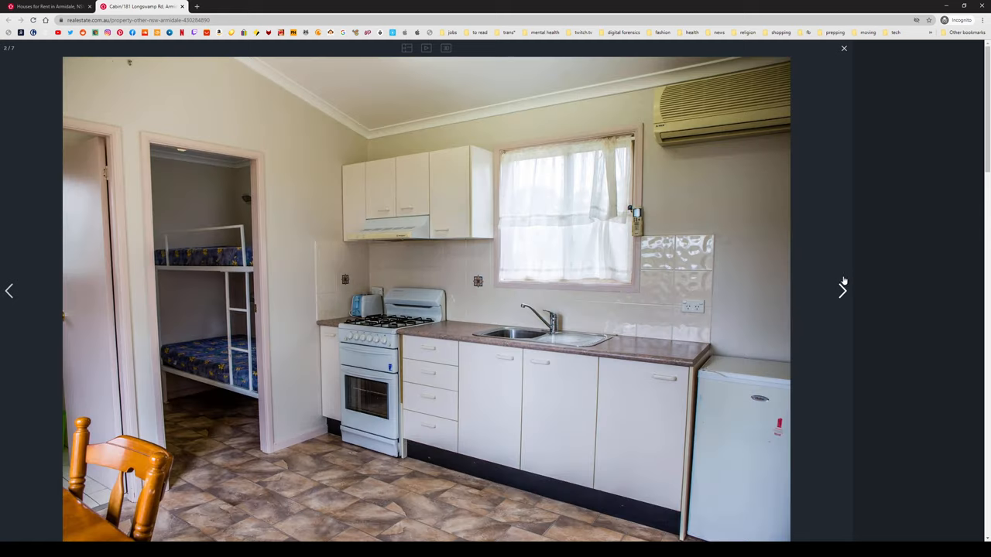
{"action": "left_click", "coordinate": [844, 48]}
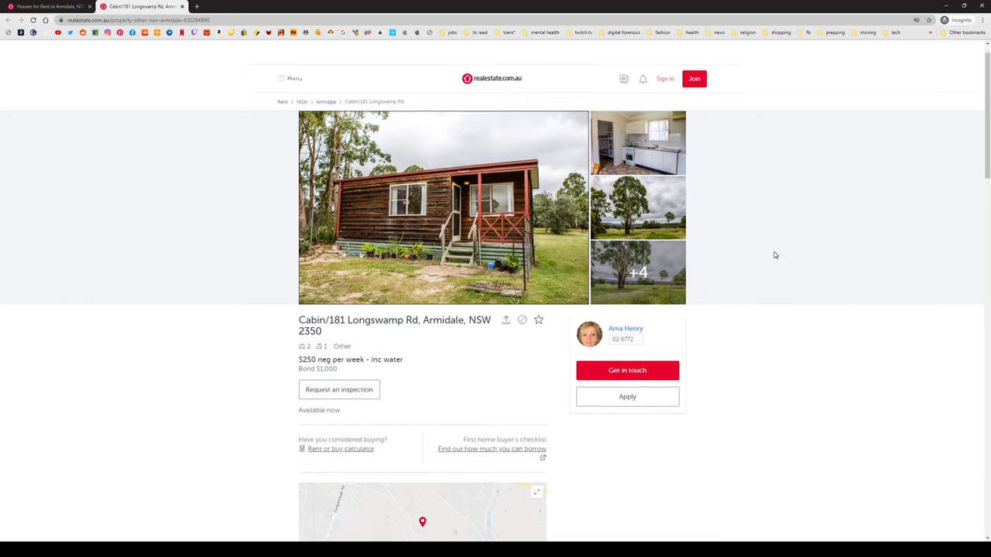
Read the cabin's 'Bring your horses' description and return to the listing's price and photos.
{"action": "scroll", "scroll_direction": "down", "scroll_amount": 3}
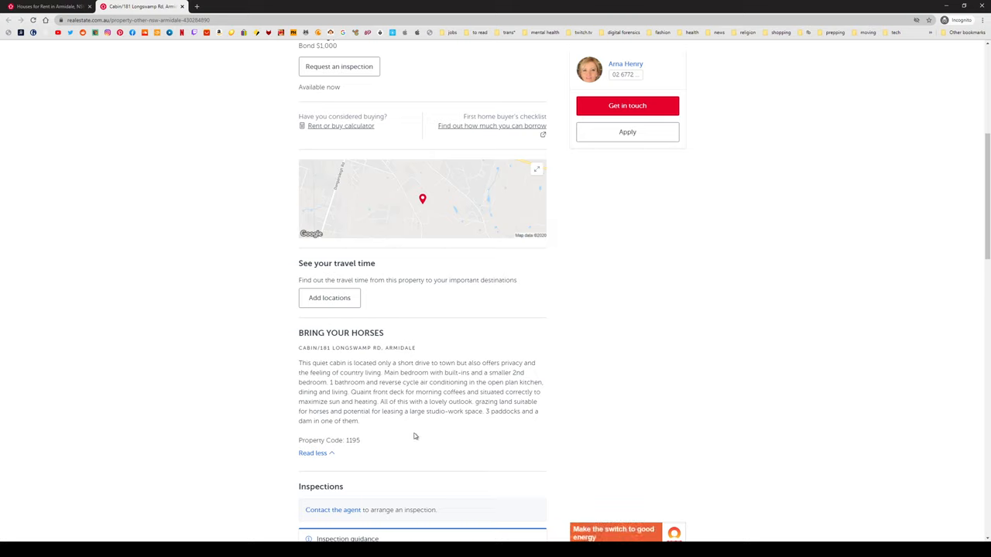
{"action": "mouse_move", "coordinate": [435, 437]}
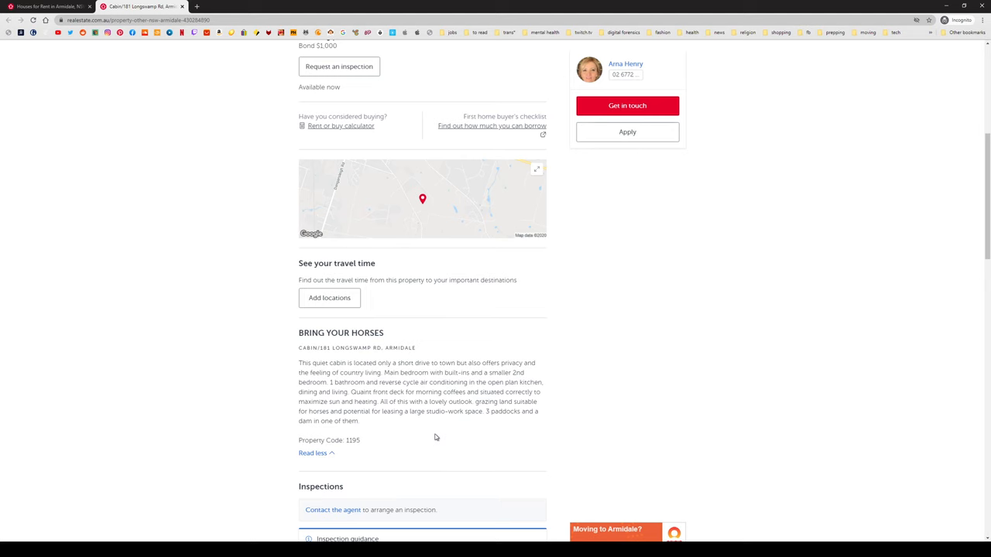
{"action": "scroll", "scroll_direction": "up", "scroll_amount": 3}
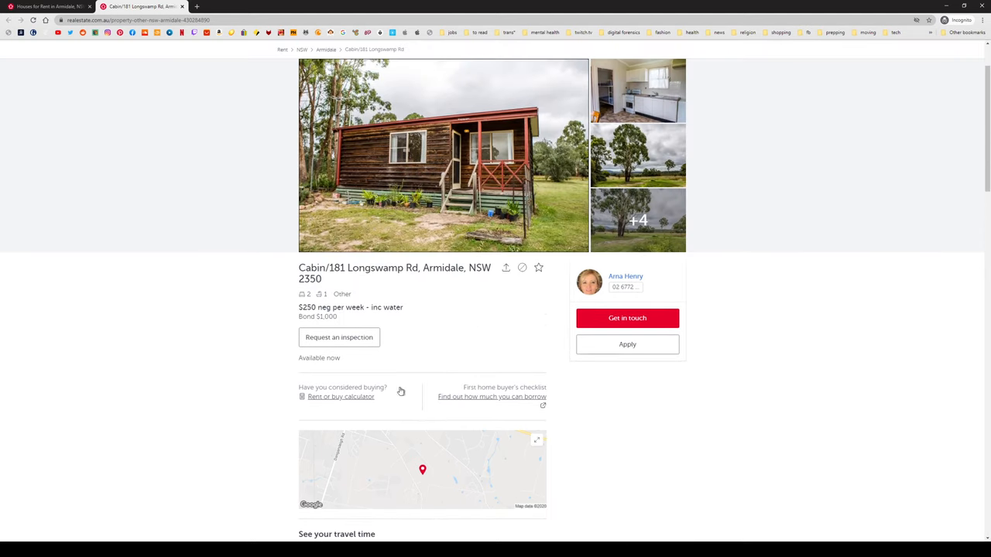
{"action": "mouse_move", "coordinate": [419, 24]}
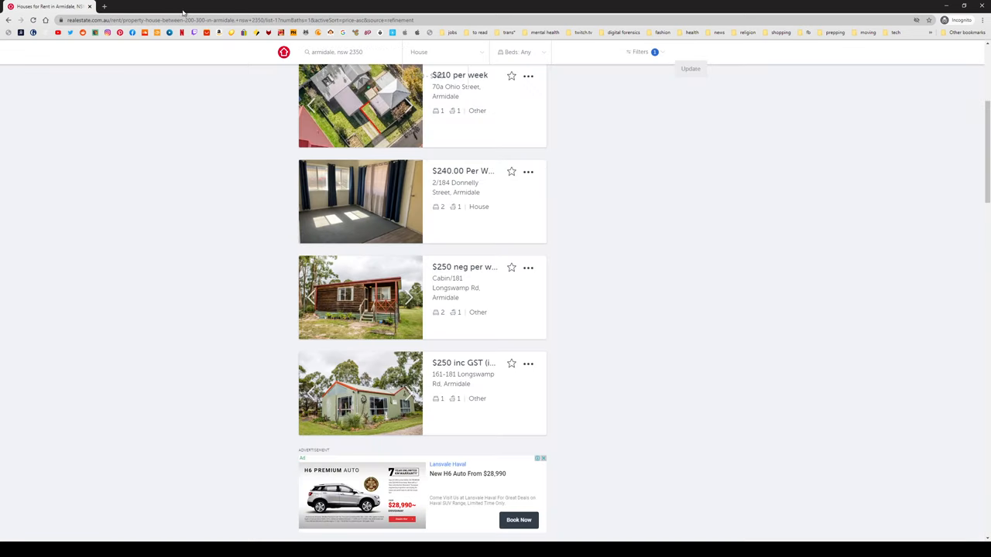
Flip through the card photos of the Longswamp Rd house and the Faulkner Street unit.
{"action": "scroll", "scroll_direction": "down", "scroll_amount": 3}
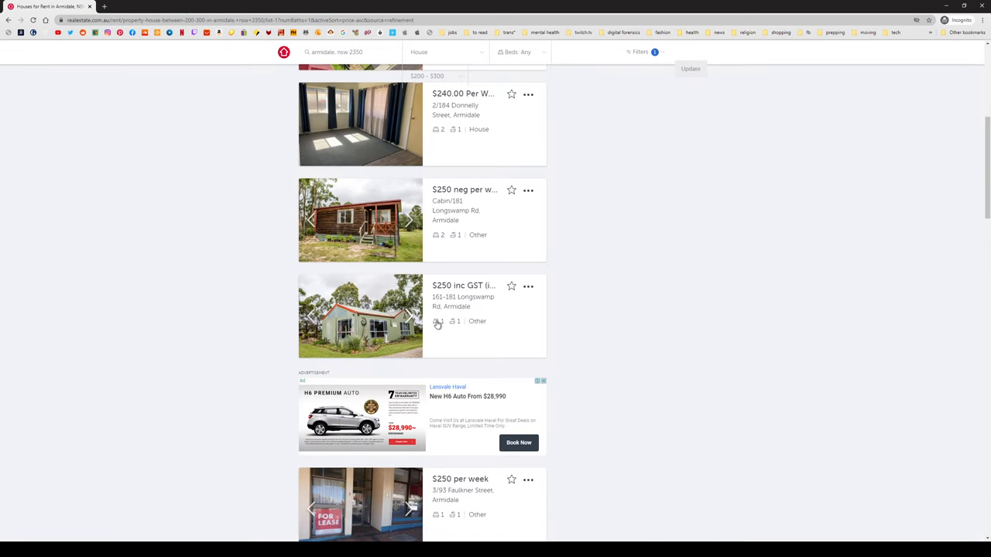
{"action": "left_click", "coordinate": [409, 316]}
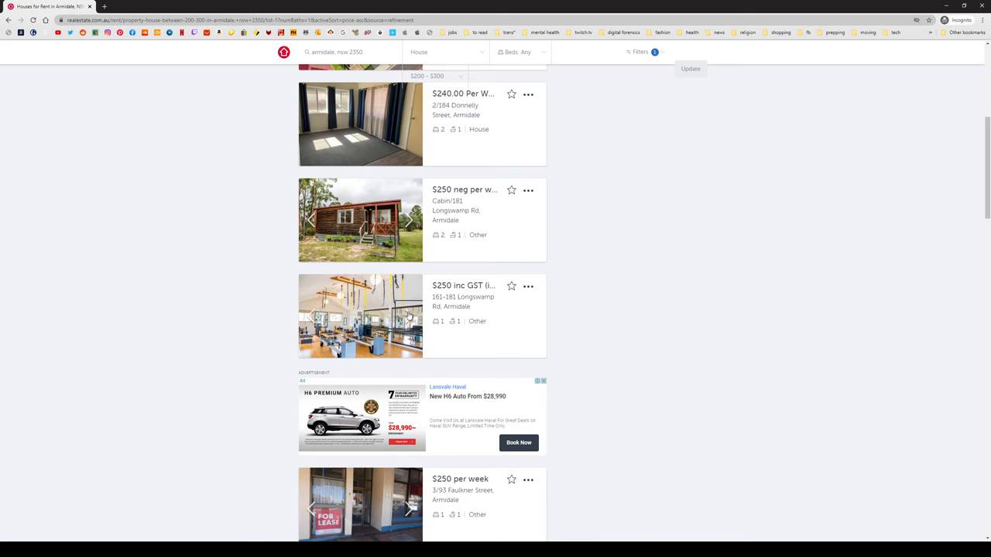
{"action": "scroll", "scroll_direction": "down", "scroll_amount": 3}
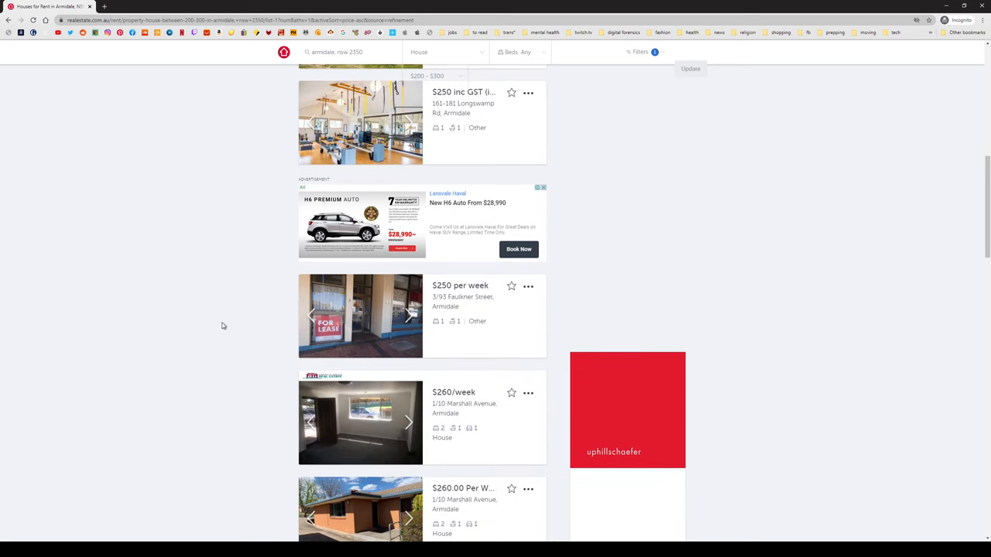
{"action": "left_click", "coordinate": [408, 316]}
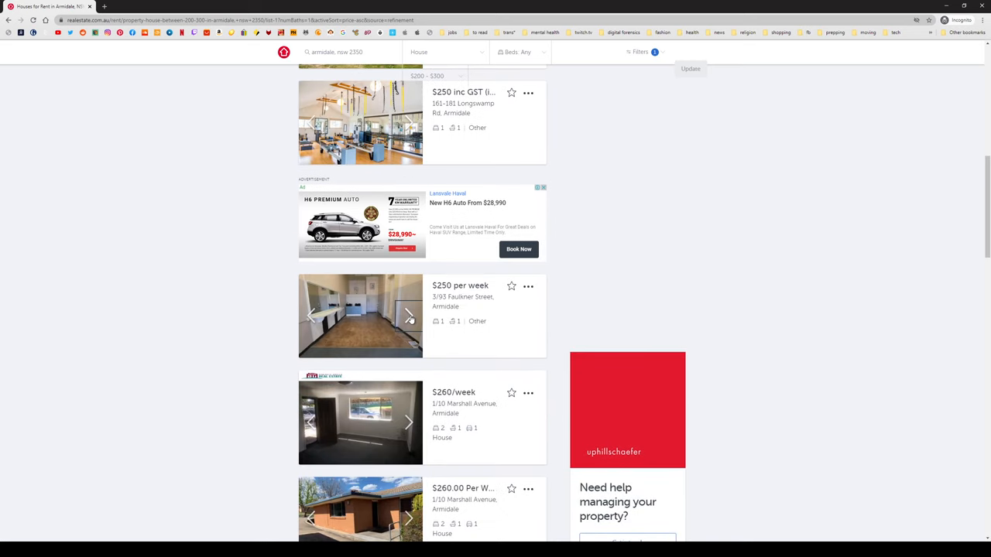
{"action": "left_click", "coordinate": [408, 316]}
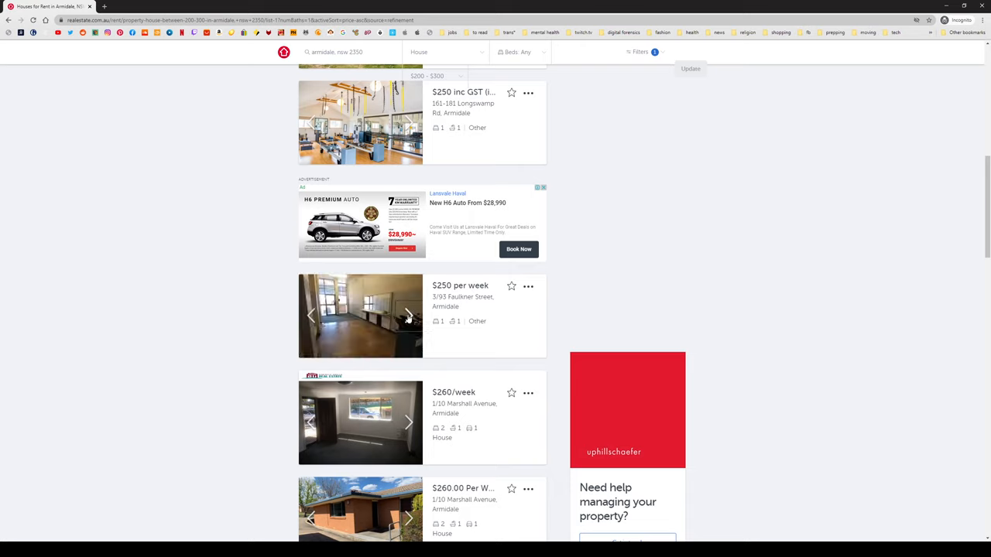
{"action": "left_click", "coordinate": [409, 316]}
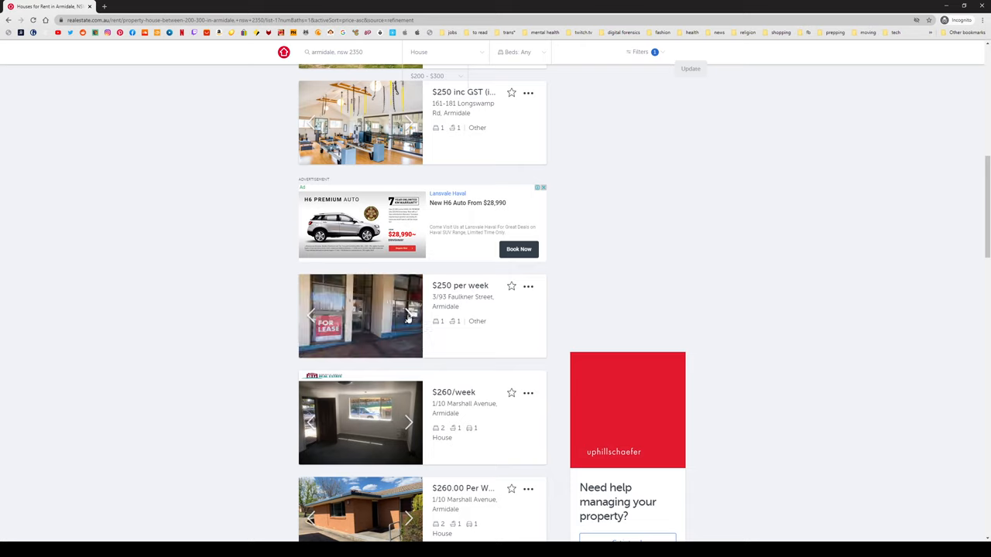
{"action": "mouse_move", "coordinate": [251, 365]}
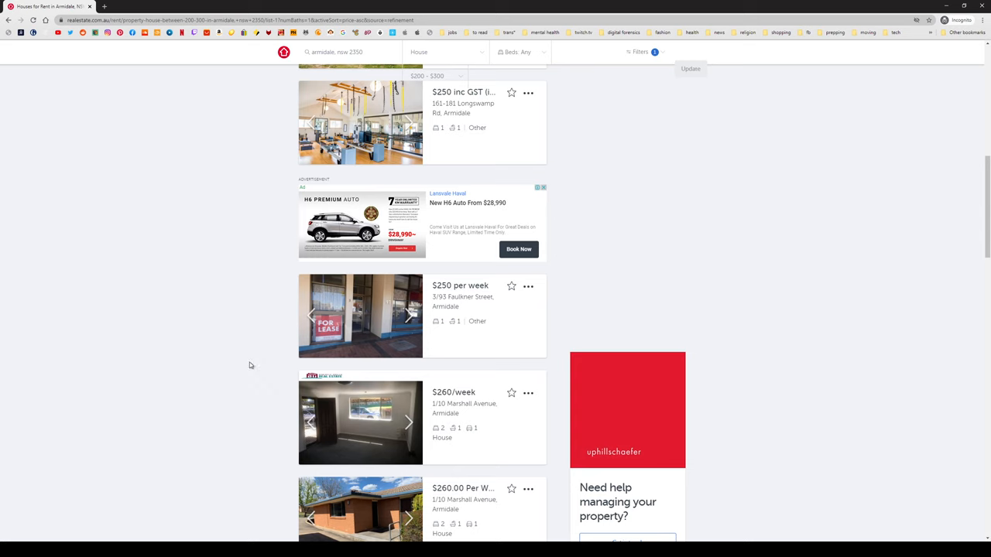
Cycle the $260-per-week Marshall Avenue unit's card photos back to the start.
{"action": "scroll", "scroll_direction": "down", "scroll_amount": 3}
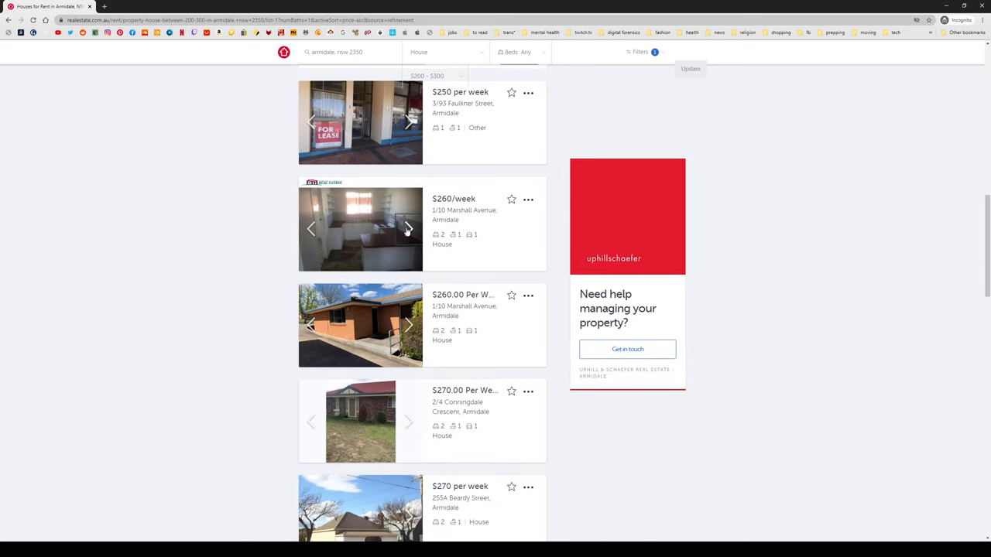
{"action": "left_click", "coordinate": [409, 229]}
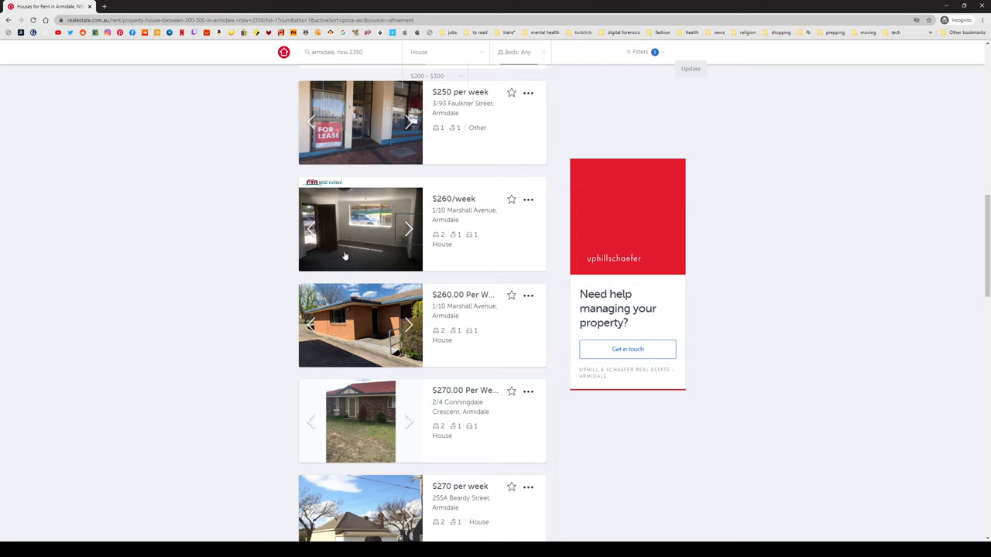
{"action": "mouse_move", "coordinate": [362, 230]}
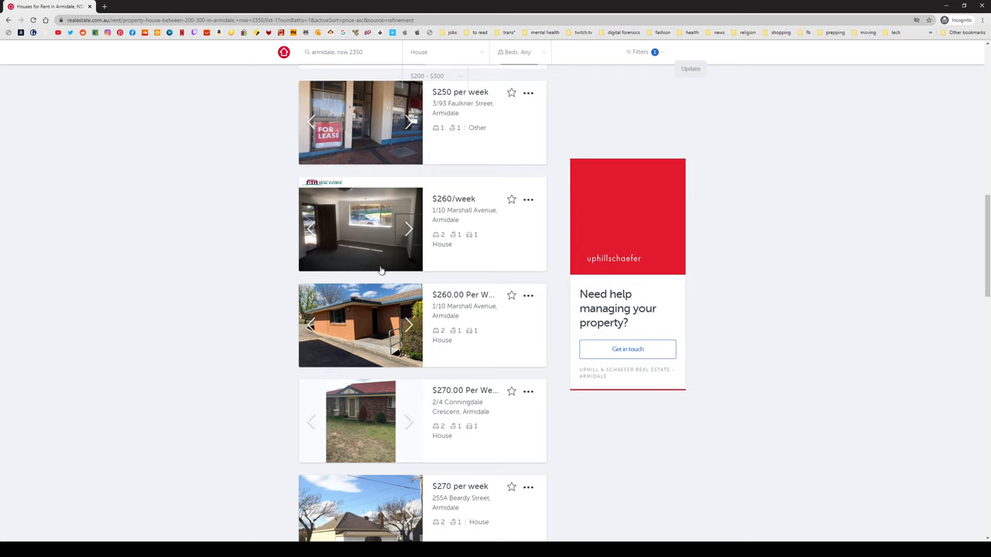
{"action": "mouse_move", "coordinate": [161, 287]}
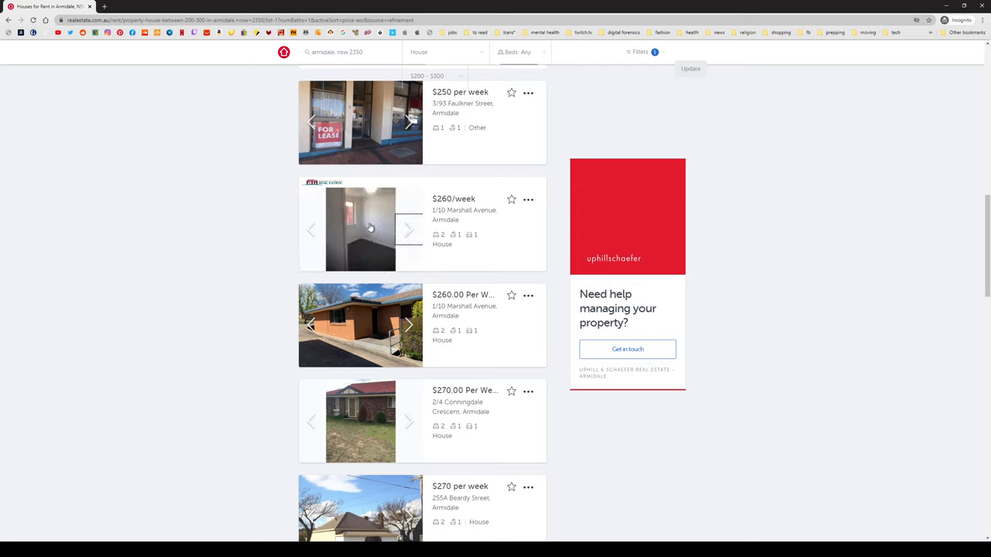
{"action": "left_click", "coordinate": [408, 230]}
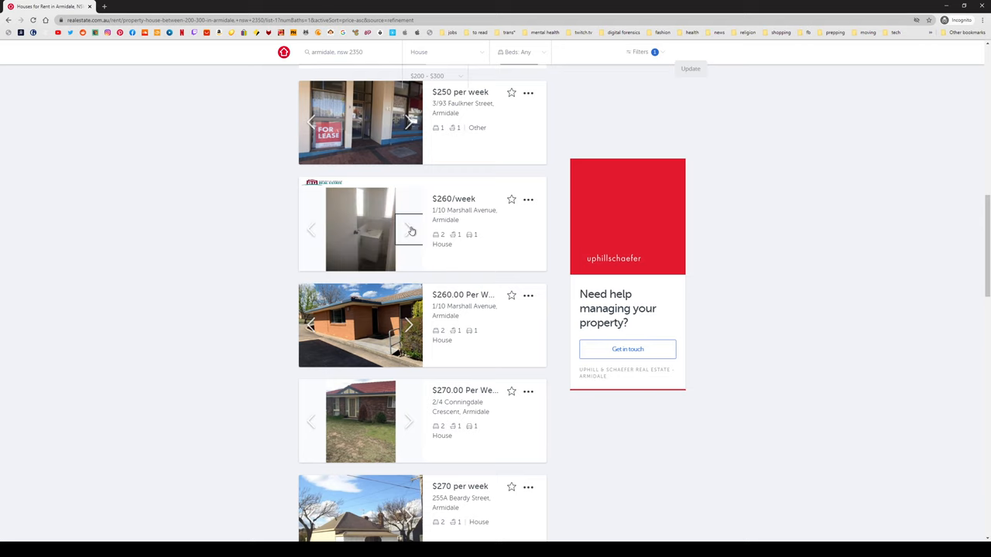
{"action": "left_click", "coordinate": [409, 230]}
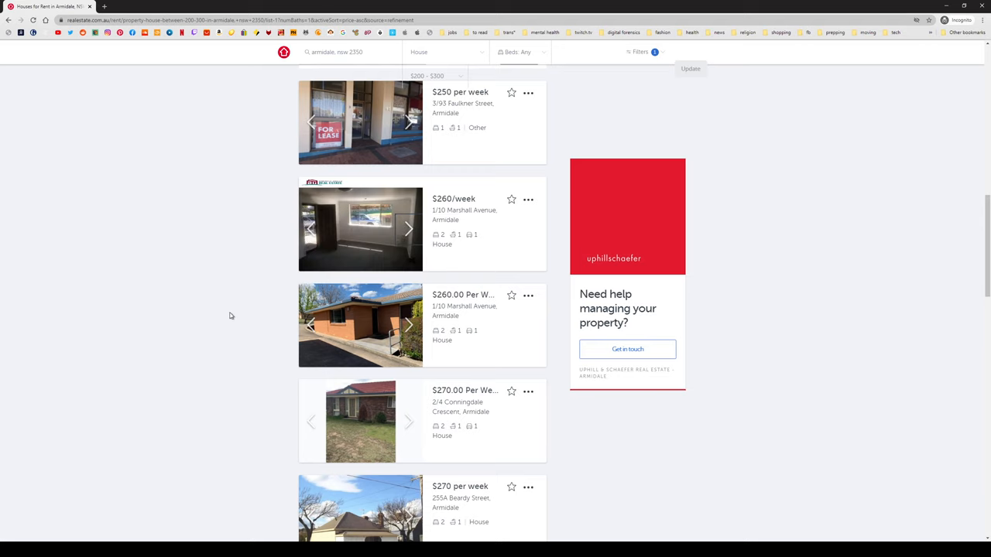
Step the other 1/10 Marshall Avenue card's photos until its floor plan shows.
{"action": "scroll", "scroll_direction": "down", "scroll_amount": 3}
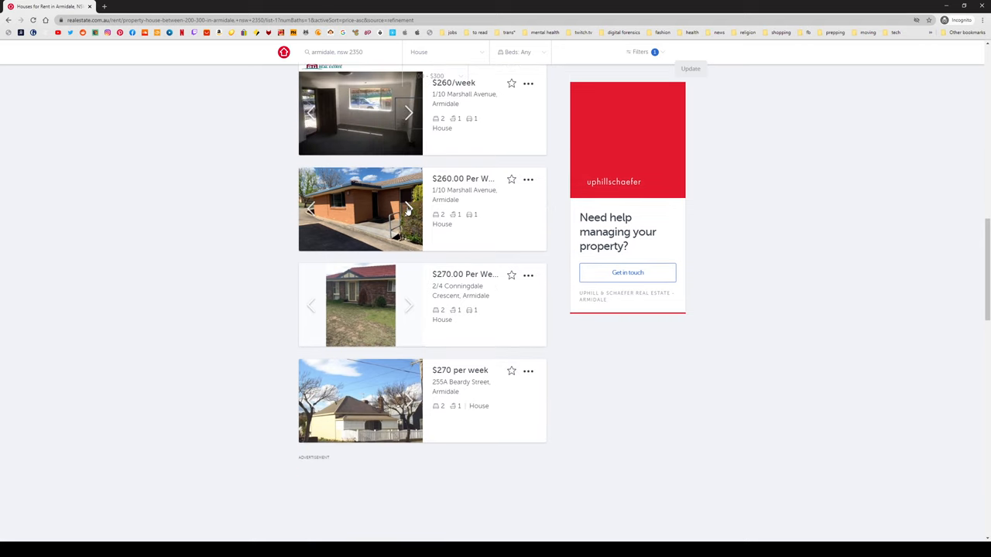
{"action": "left_click", "coordinate": [409, 209]}
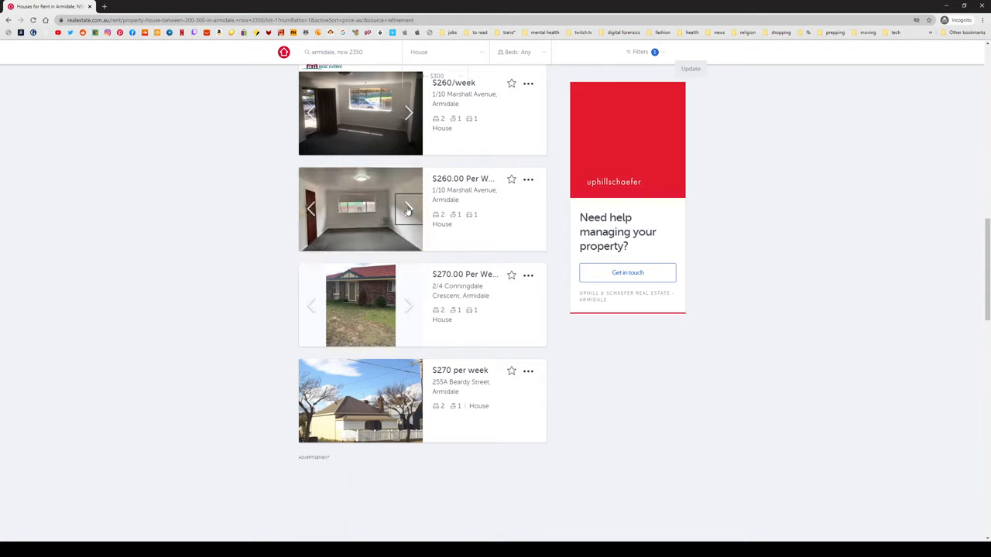
{"action": "left_click", "coordinate": [409, 208]}
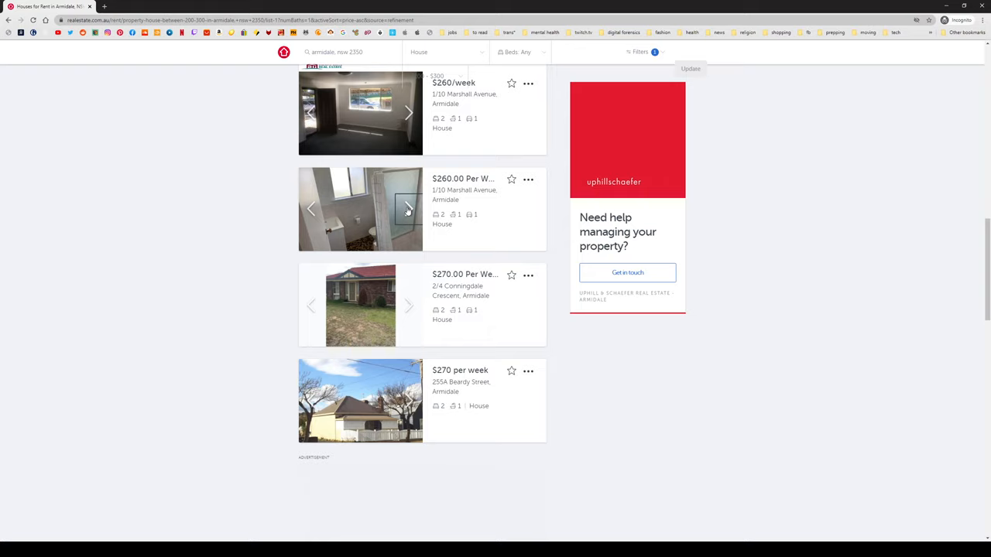
{"action": "left_click", "coordinate": [409, 209]}
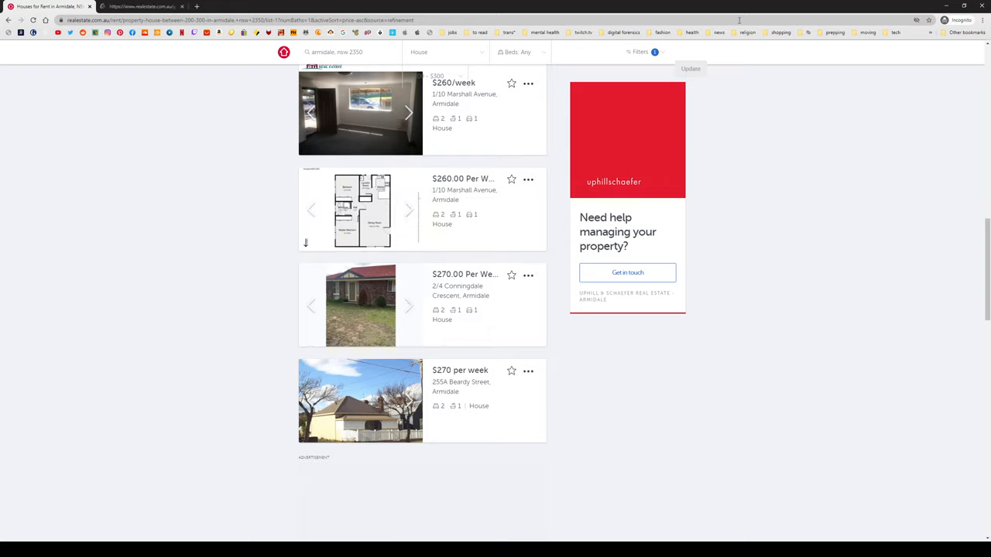
{"action": "left_click", "coordinate": [452, 84]}
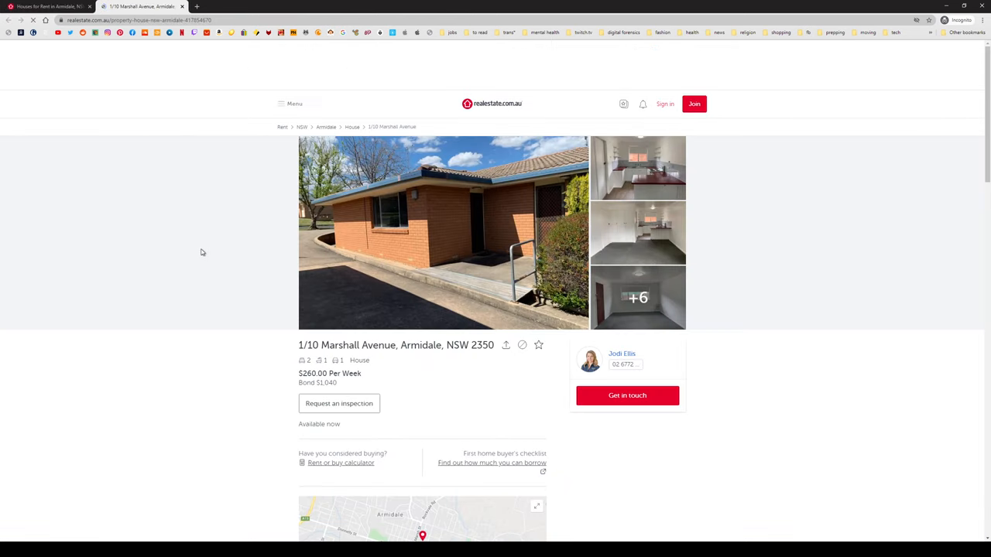
{"action": "left_click", "coordinate": [443, 233]}
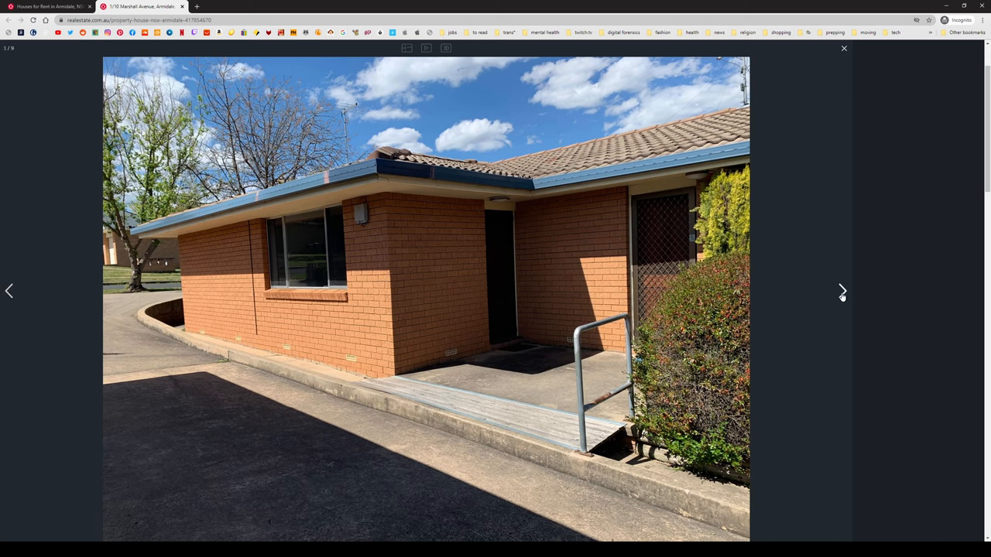
{"action": "left_click", "coordinate": [842, 291]}
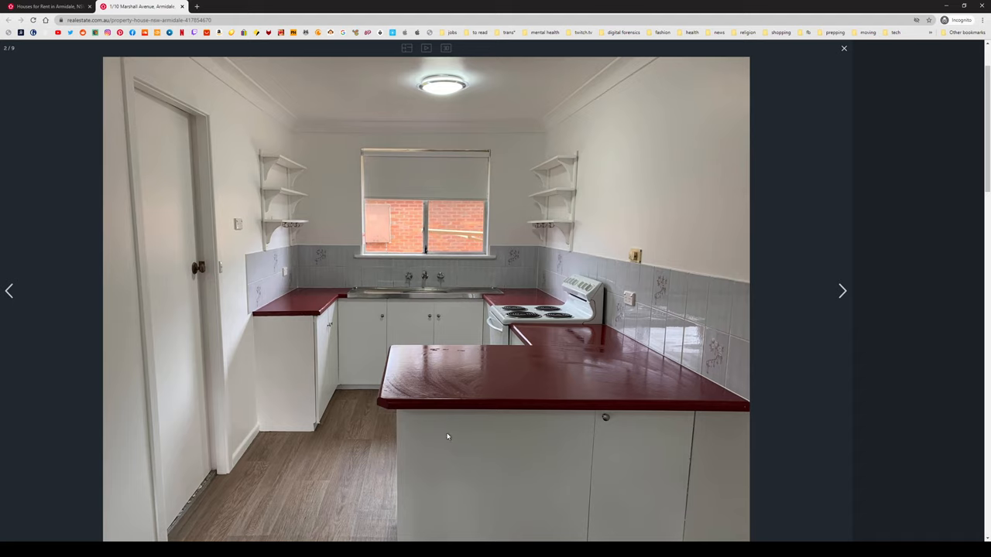
{"action": "mouse_move", "coordinate": [452, 442]}
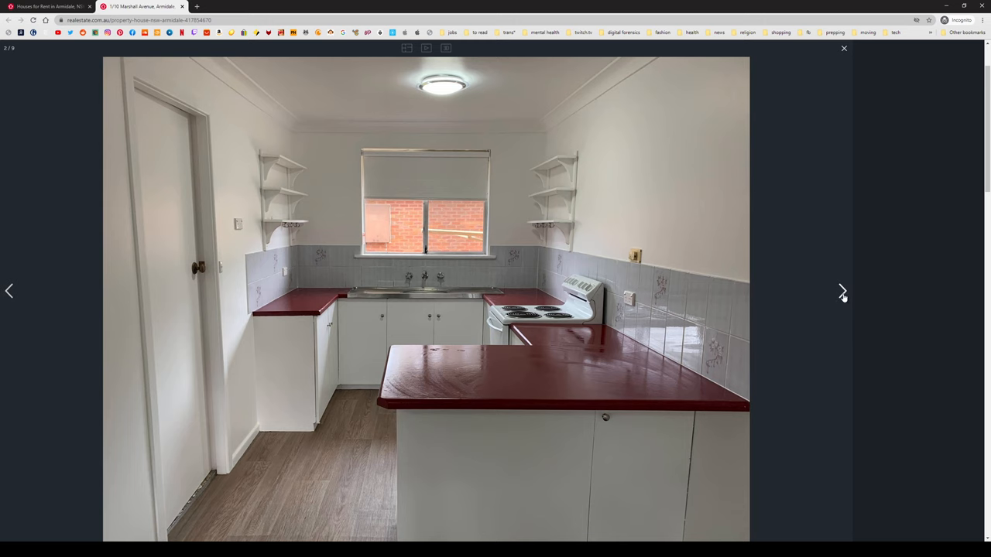
{"action": "left_click", "coordinate": [842, 291]}
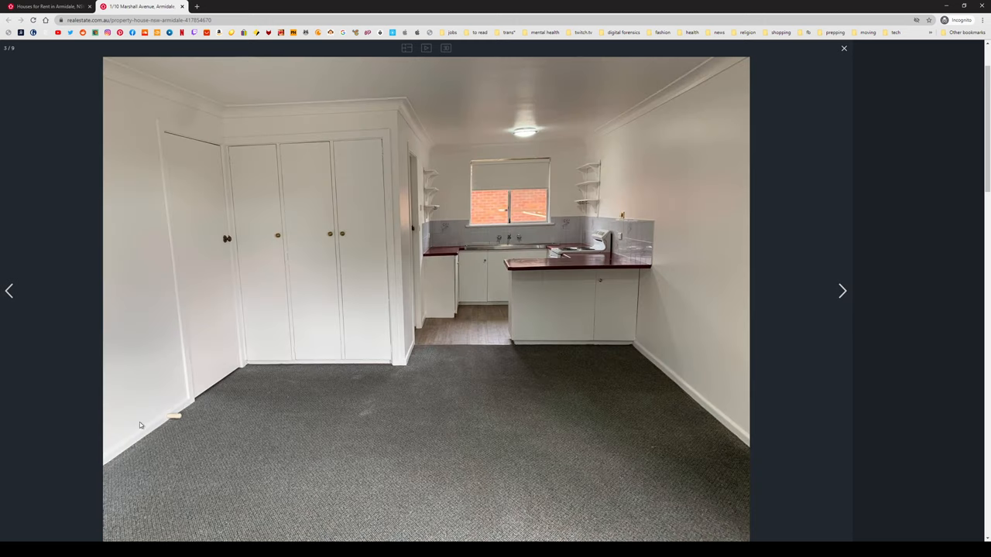
{"action": "mouse_move", "coordinate": [842, 293]}
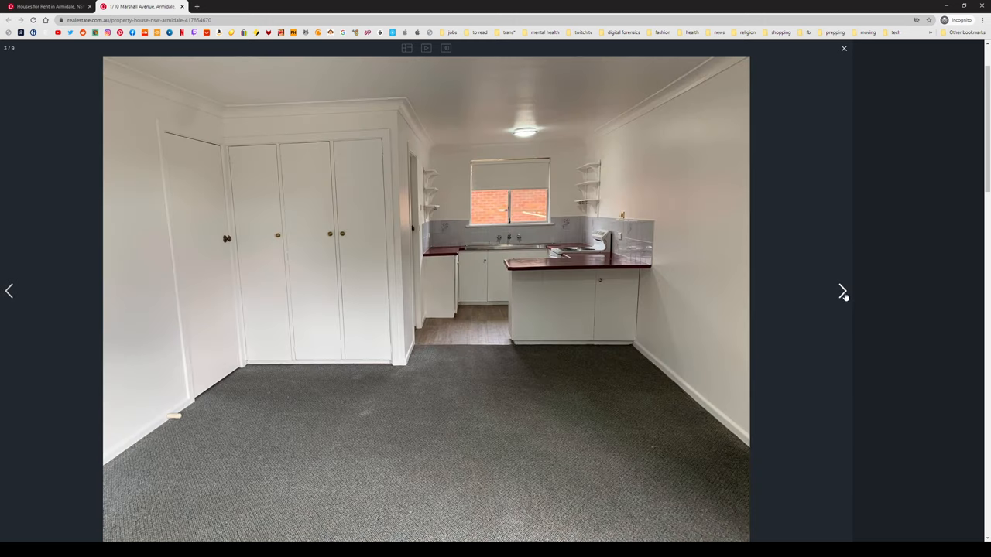
{"action": "left_click", "coordinate": [843, 291]}
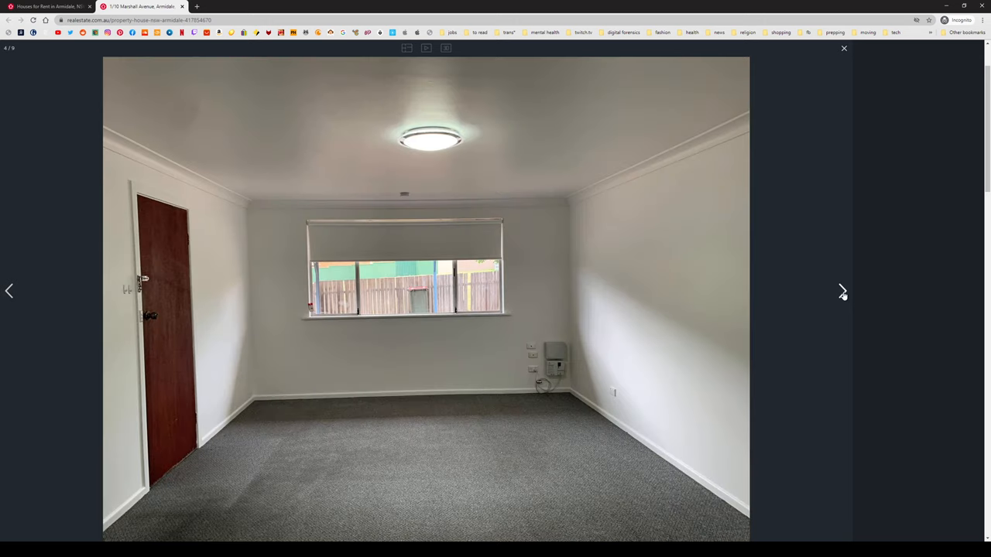
{"action": "left_click", "coordinate": [842, 291]}
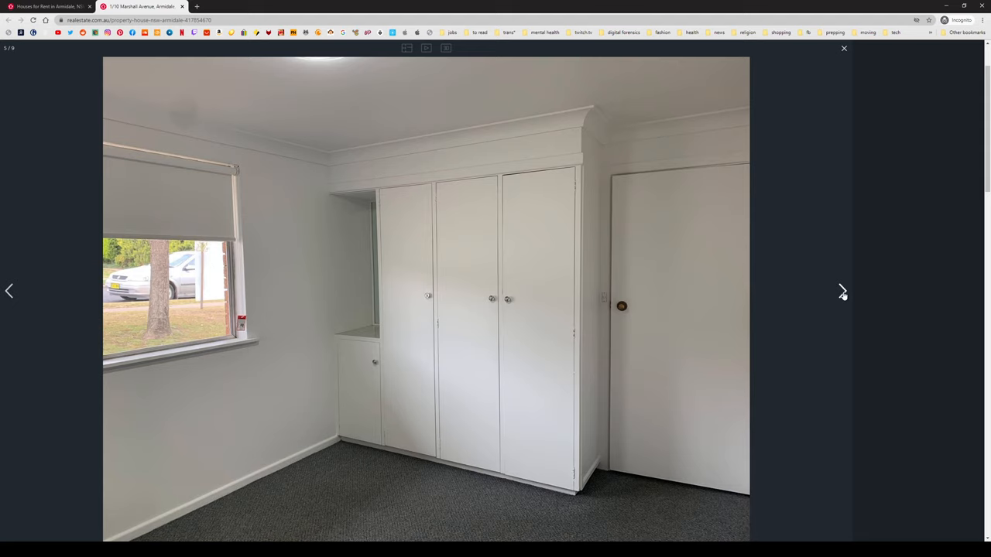
{"action": "mouse_move", "coordinate": [843, 291]}
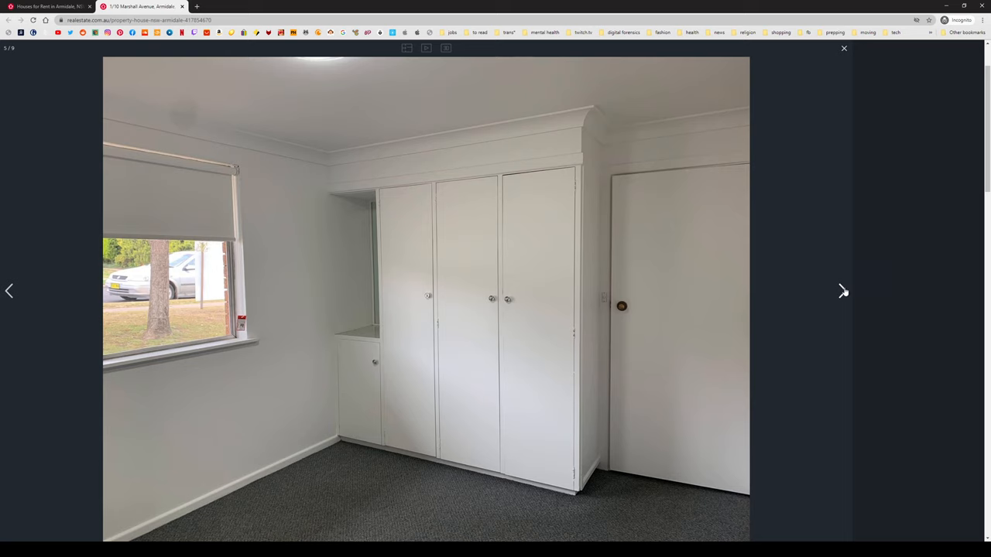
{"action": "left_click", "coordinate": [843, 291]}
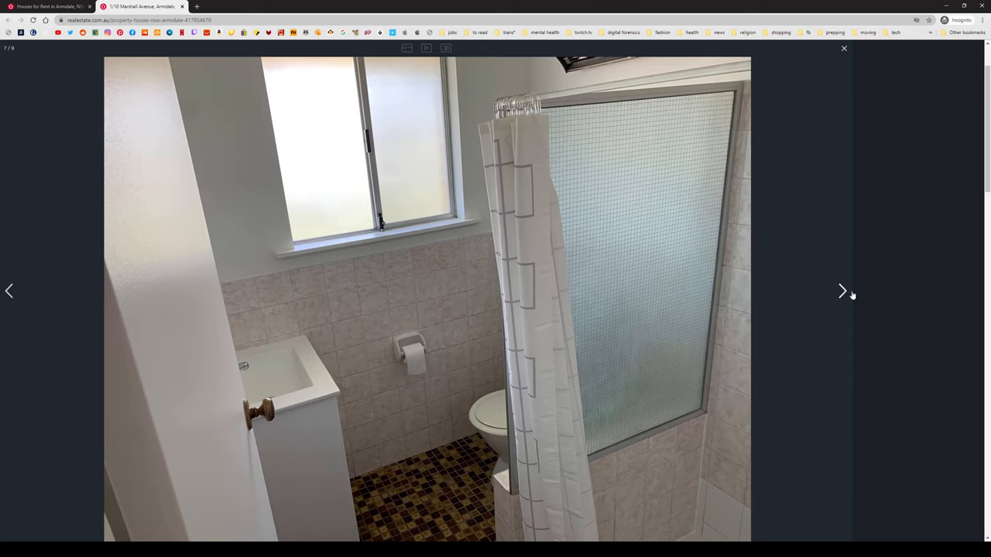
{"action": "left_click", "coordinate": [842, 291]}
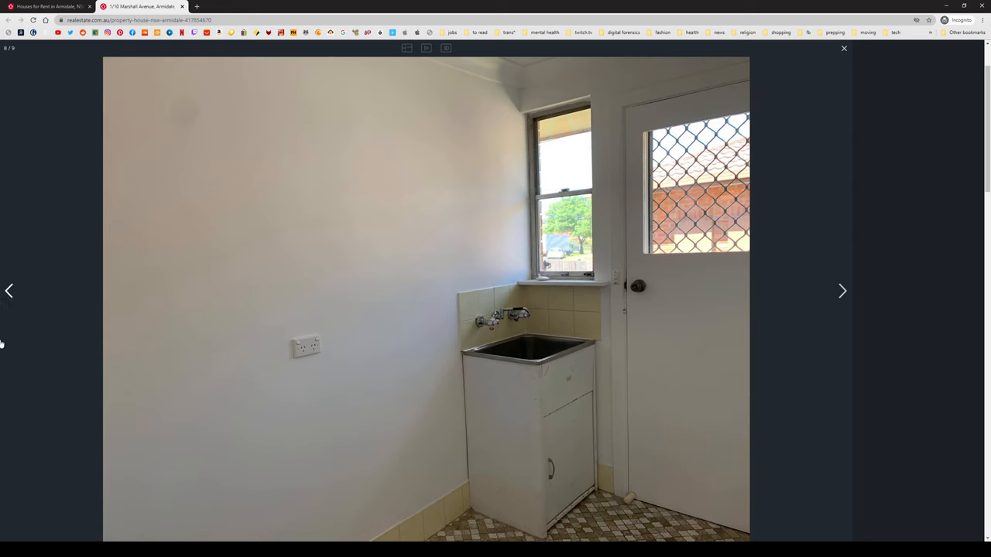
{"action": "left_click", "coordinate": [9, 291]}
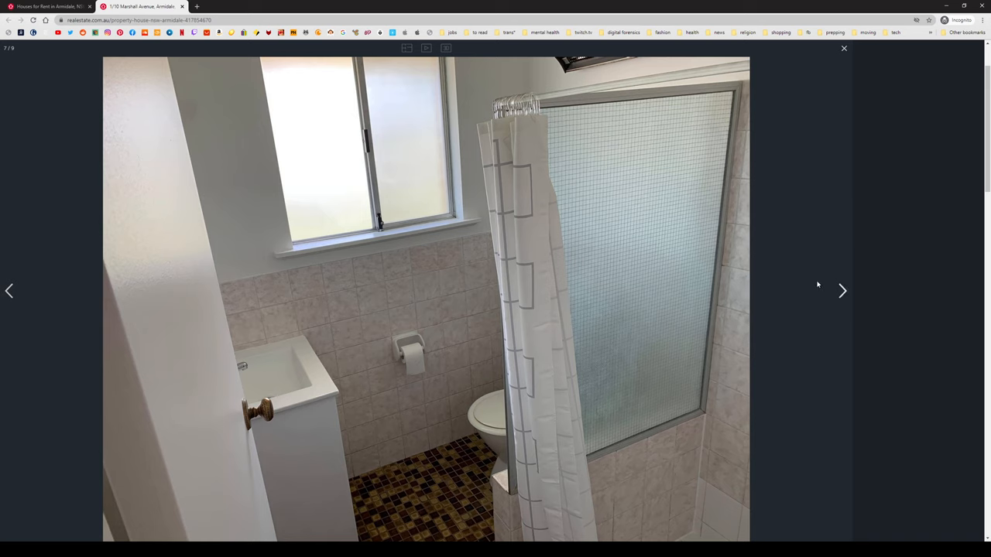
{"action": "left_click", "coordinate": [842, 291]}
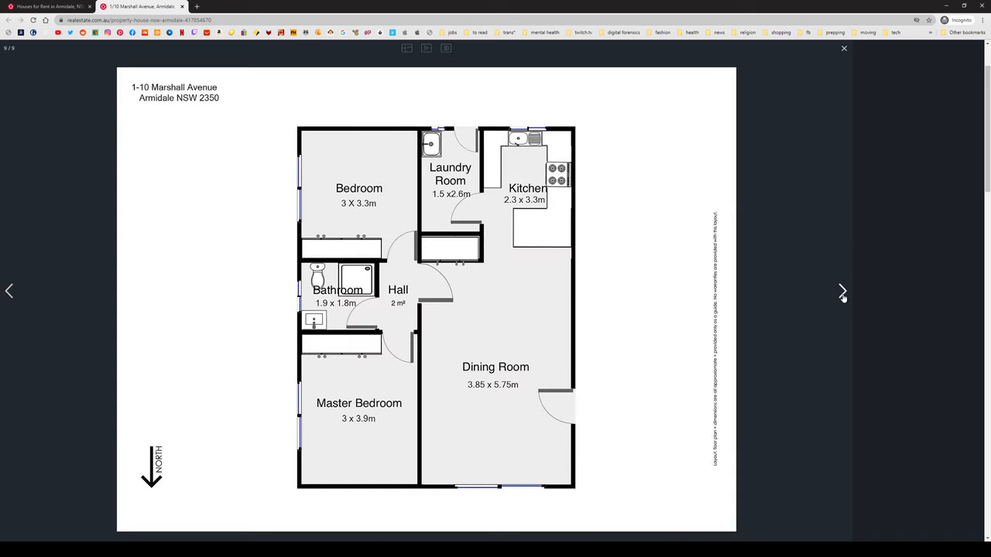
{"action": "left_click", "coordinate": [842, 291]}
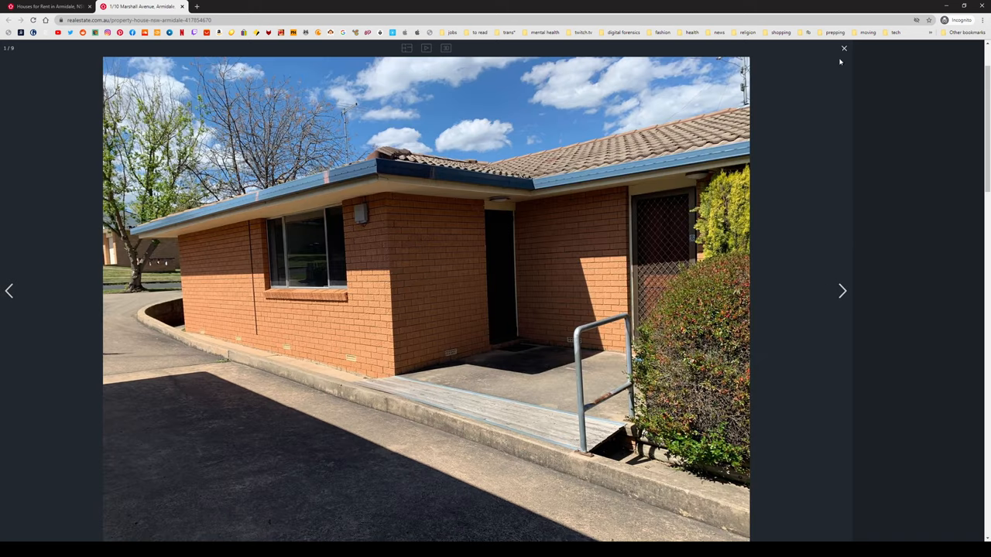
{"action": "left_click", "coordinate": [843, 48]}
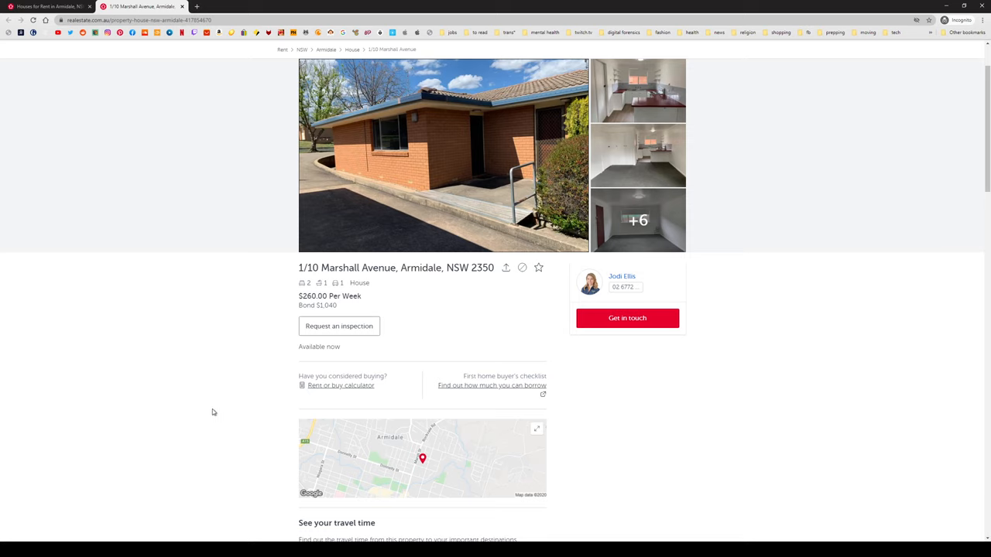
{"action": "scroll", "scroll_direction": "down", "scroll_amount": 3}
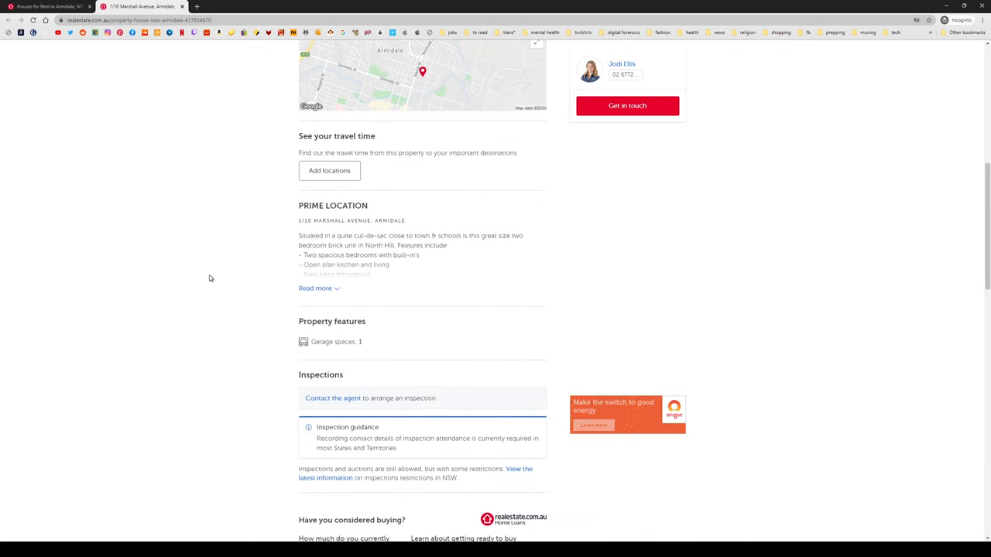
{"action": "left_click", "coordinate": [9, 20]}
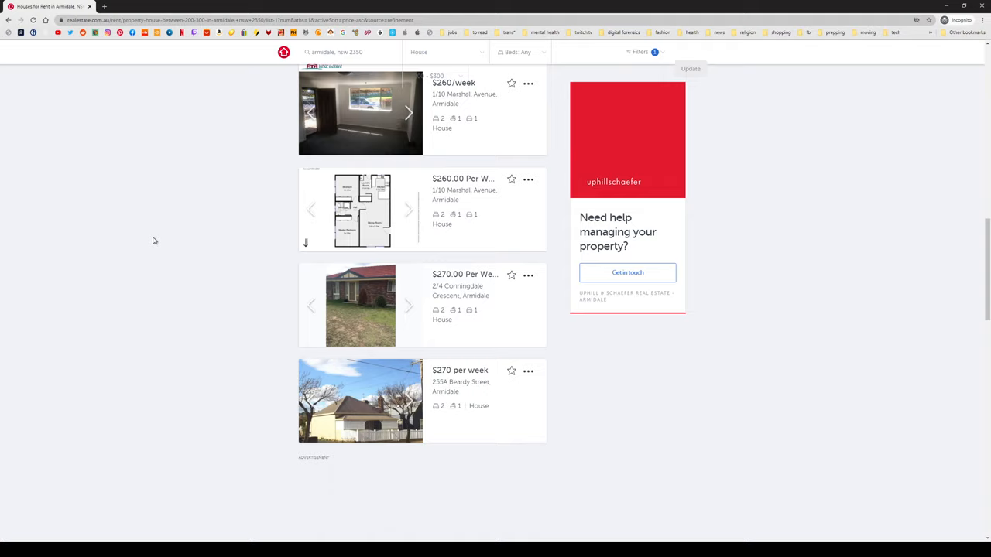
Browse Conningdale Crescent card photos, then open the 255A Beardy Street listing's full photo gallery.
{"action": "left_click", "coordinate": [409, 305]}
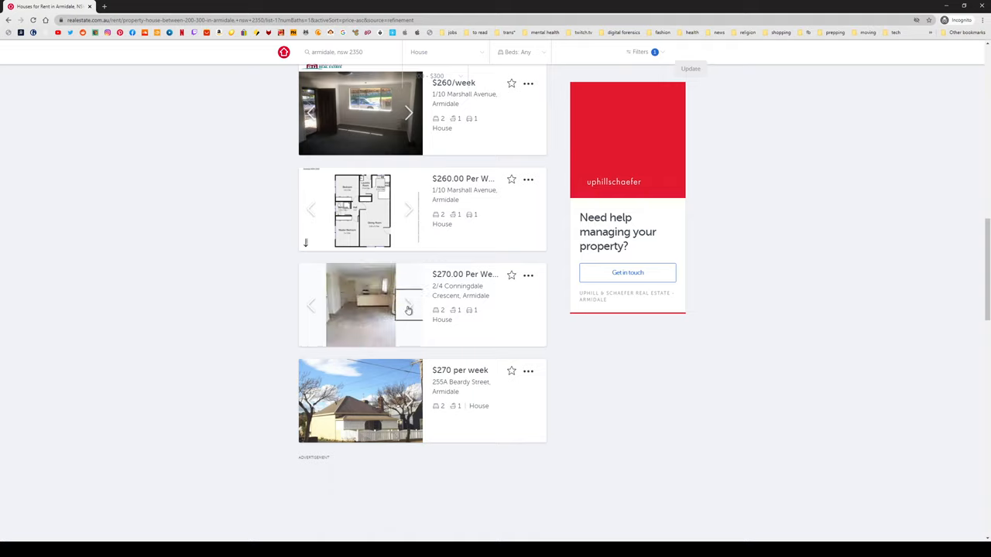
{"action": "left_click", "coordinate": [409, 305]}
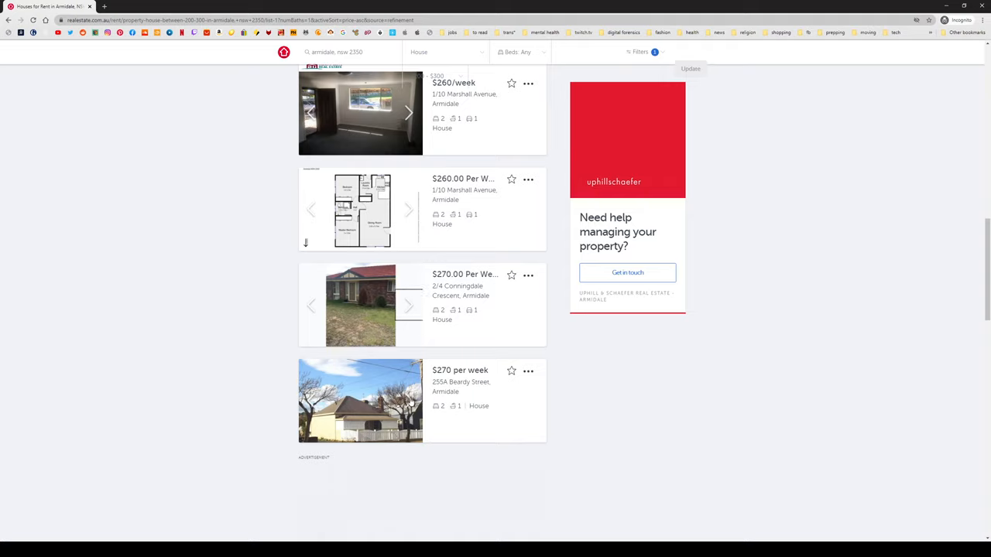
{"action": "left_click", "coordinate": [409, 402]}
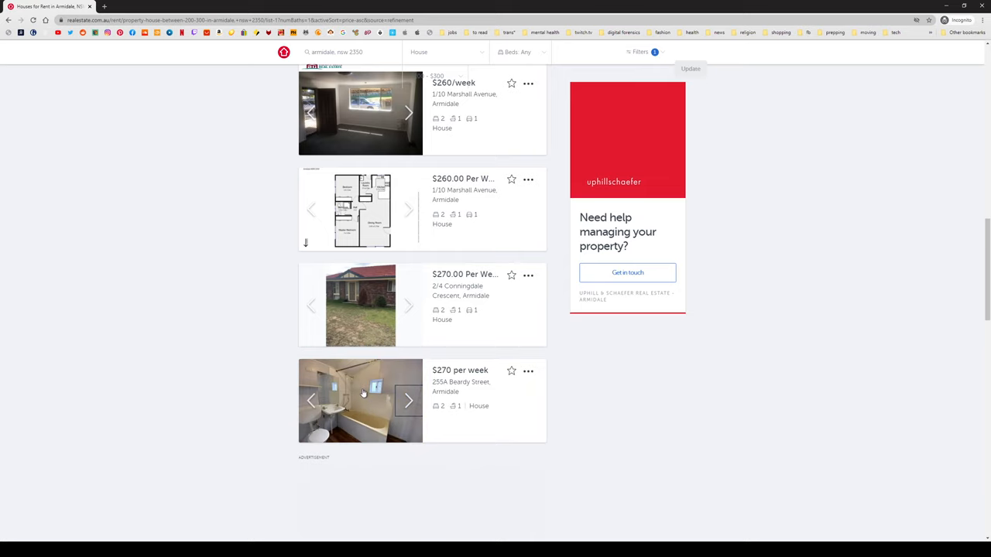
{"action": "left_click", "coordinate": [359, 399]}
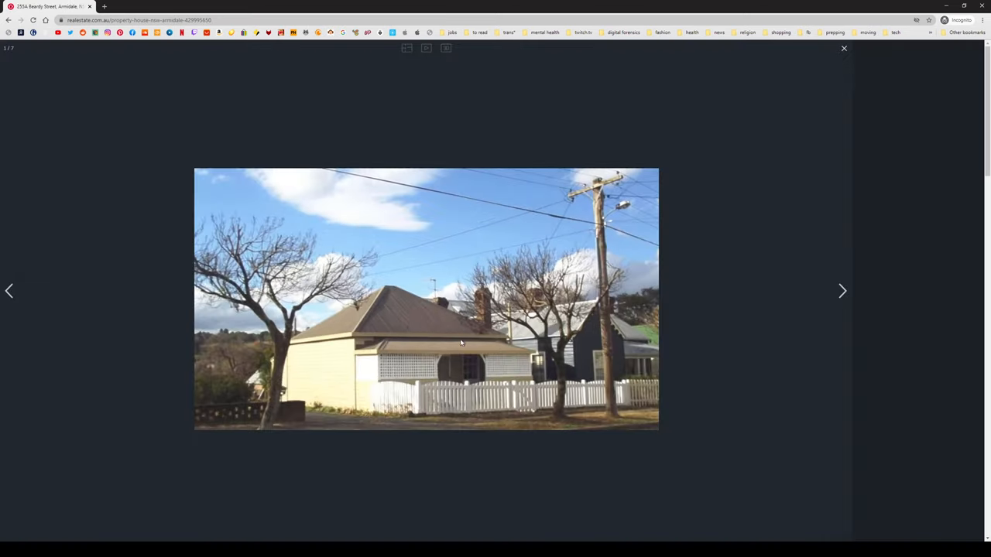
Page the Beardy Street gallery through kitchen, bathroom, bedroom photos and back to the living room.
{"action": "left_click", "coordinate": [842, 291]}
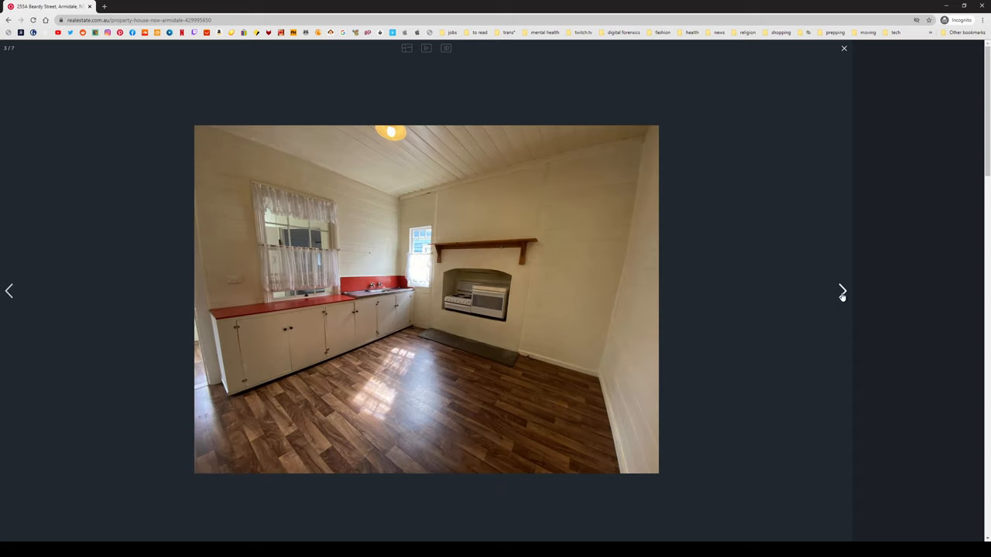
{"action": "left_click", "coordinate": [842, 291]}
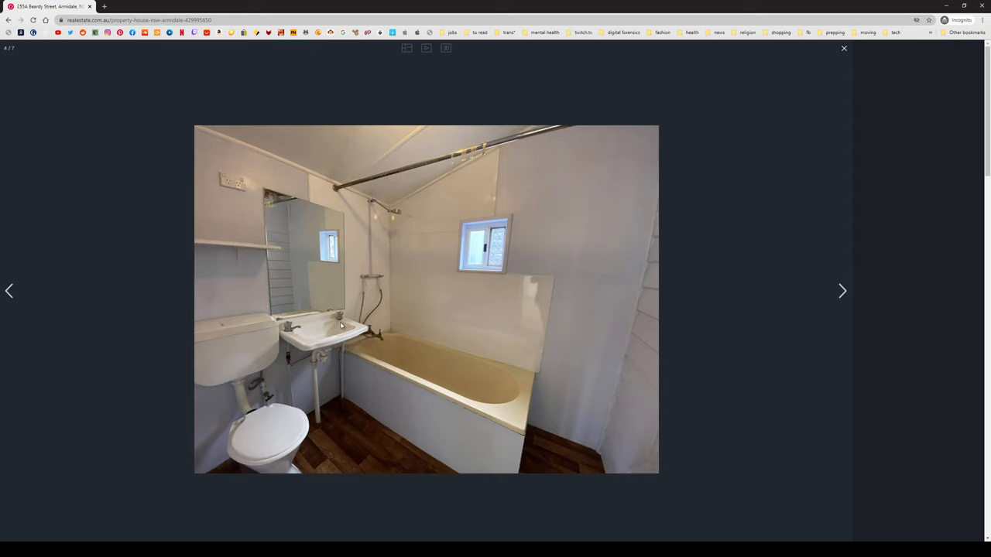
{"action": "mouse_move", "coordinate": [332, 357]}
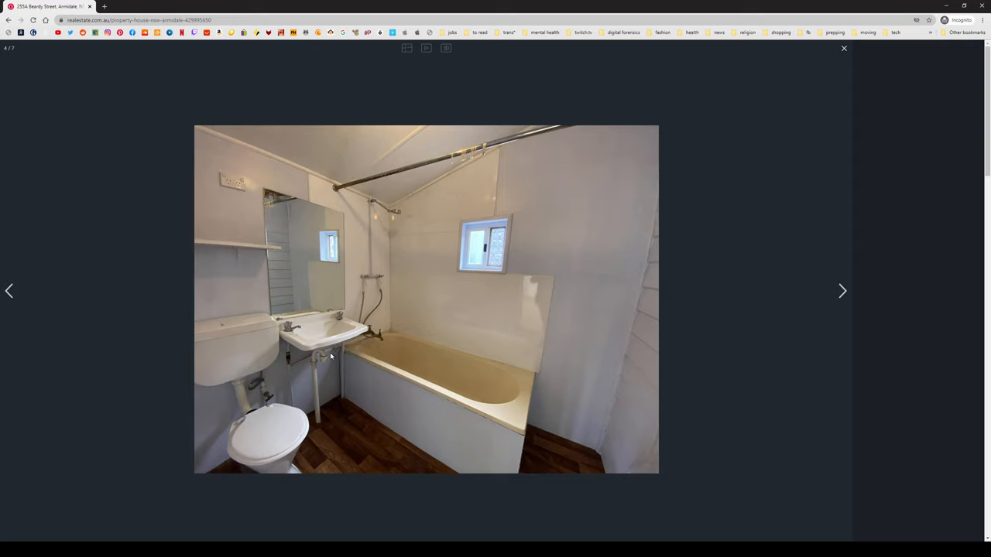
{"action": "mouse_move", "coordinate": [316, 340]}
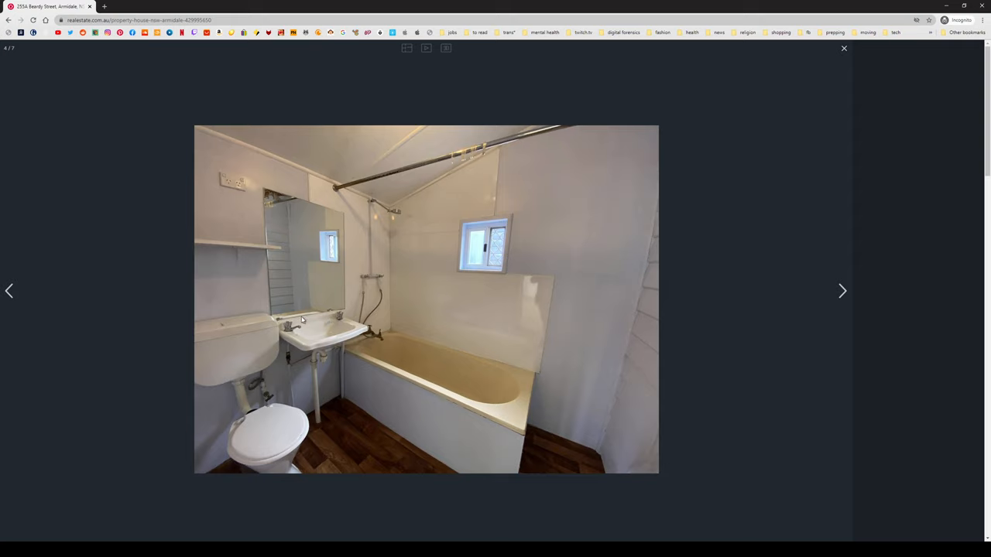
{"action": "mouse_move", "coordinate": [292, 330]}
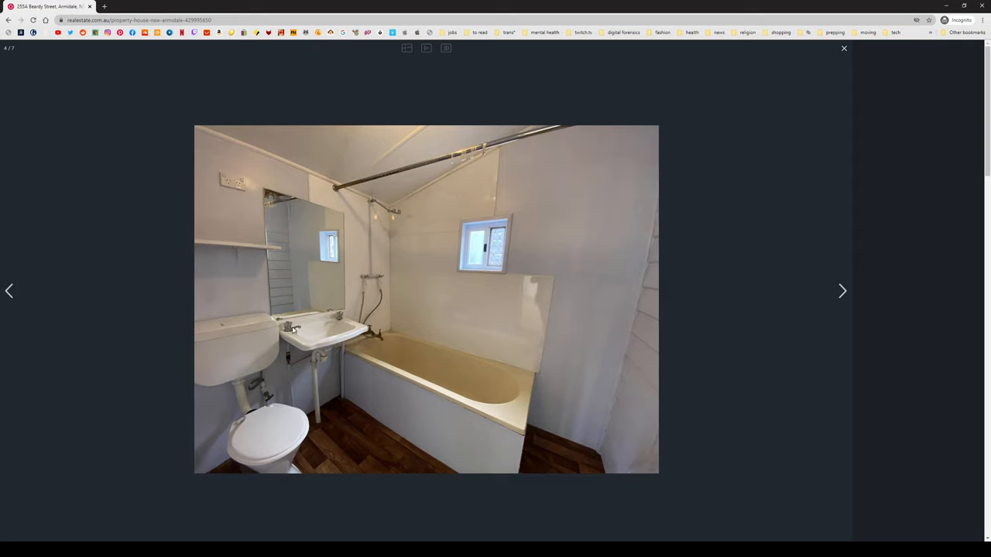
{"action": "mouse_move", "coordinate": [914, 285]}
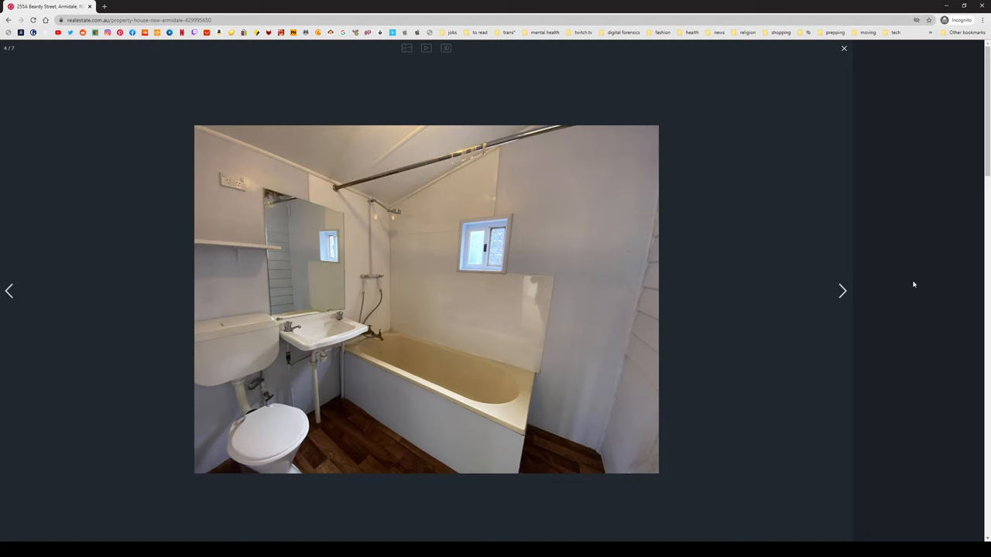
{"action": "left_click", "coordinate": [842, 291]}
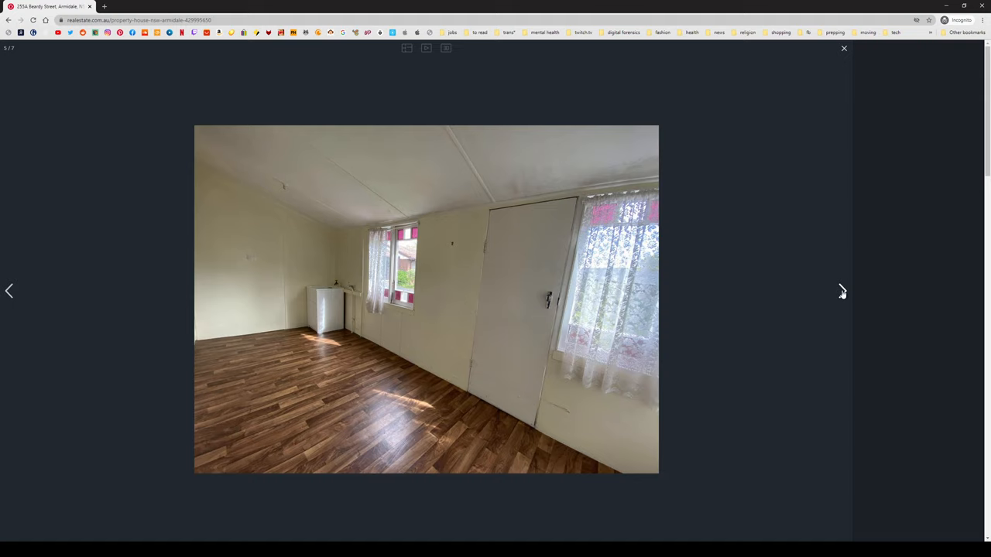
{"action": "left_click", "coordinate": [843, 291]}
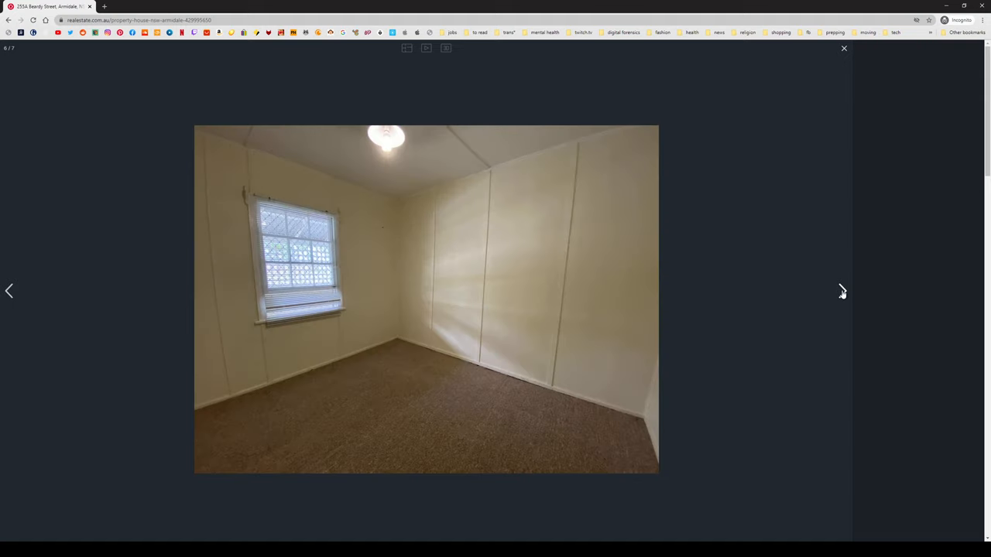
{"action": "left_click", "coordinate": [842, 291]}
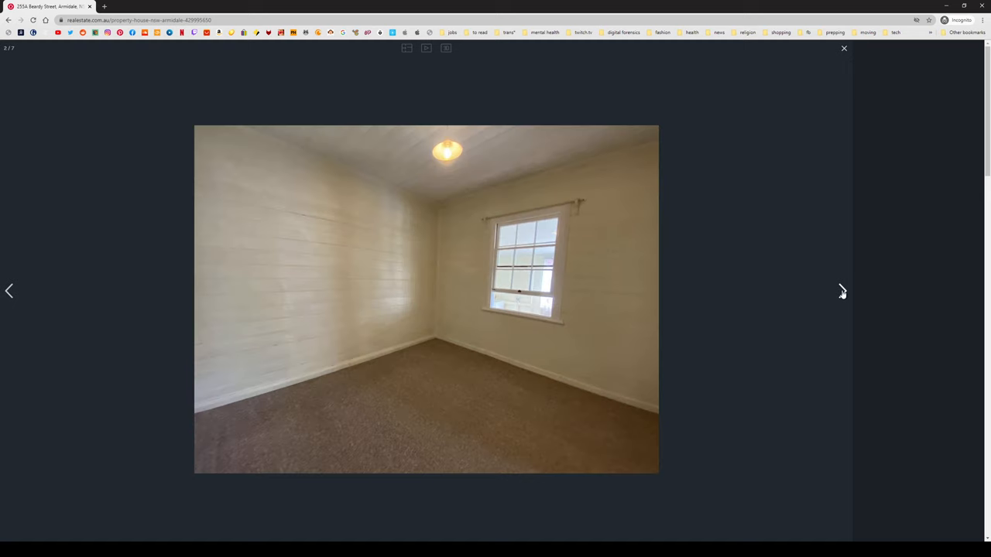
{"action": "left_click", "coordinate": [842, 291]}
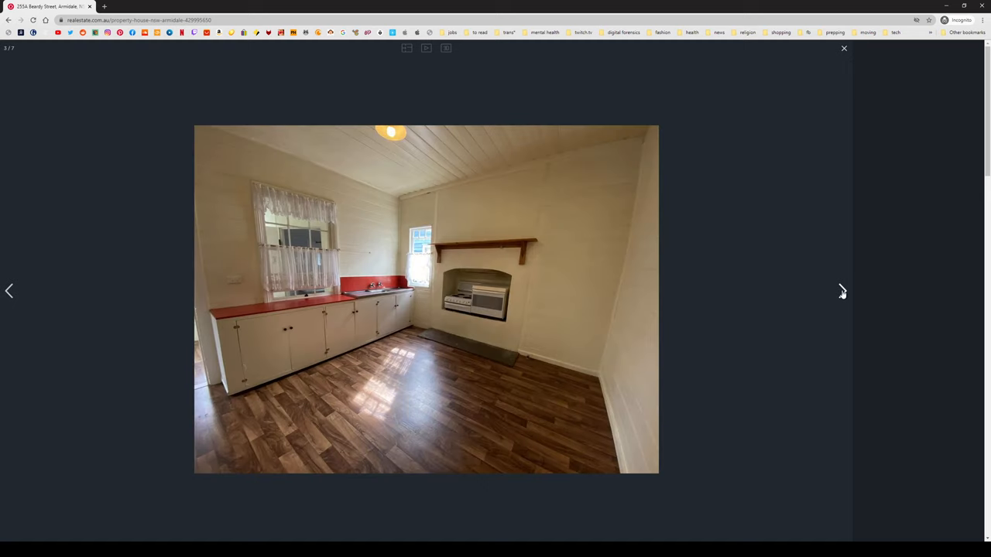
{"action": "left_click", "coordinate": [842, 291]}
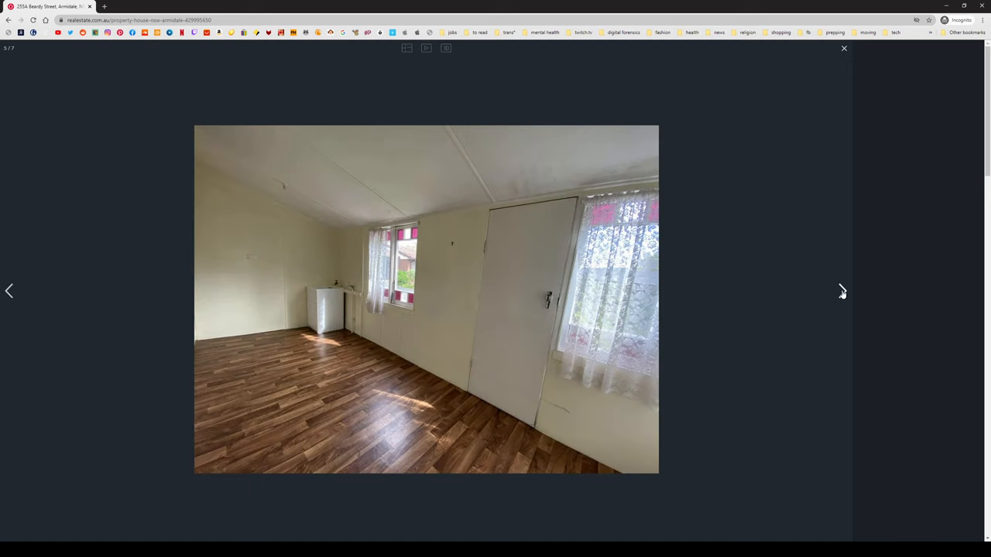
Close the gallery and skim the top of the $270-per-week Beardy Street listing.
{"action": "left_click", "coordinate": [844, 48]}
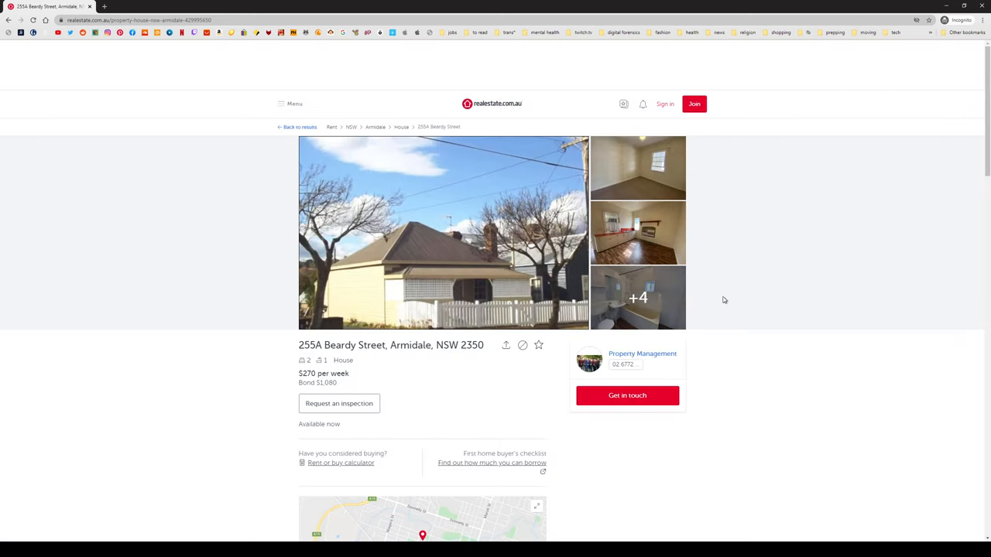
{"action": "scroll", "scroll_direction": "down", "scroll_amount": 3}
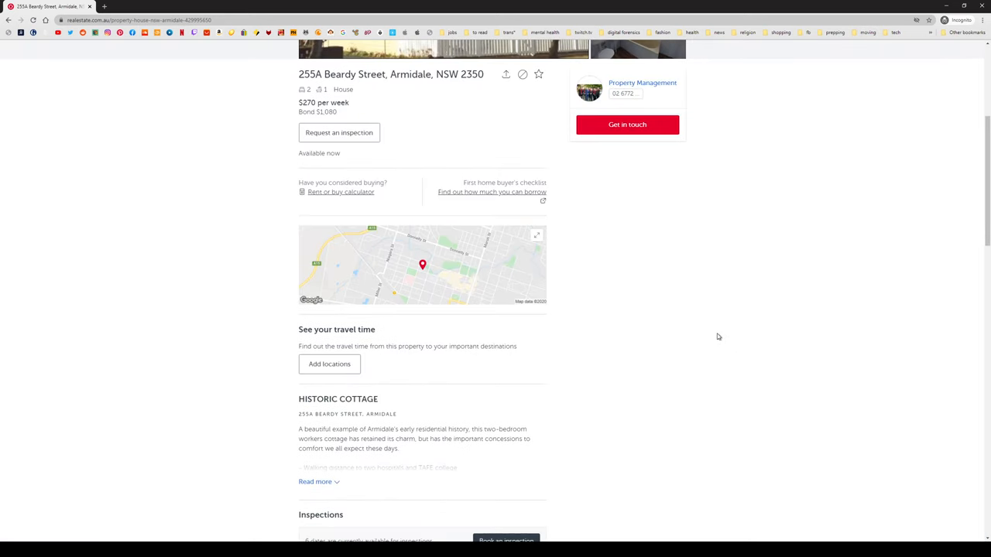
{"action": "scroll", "scroll_direction": "up", "scroll_amount": 3}
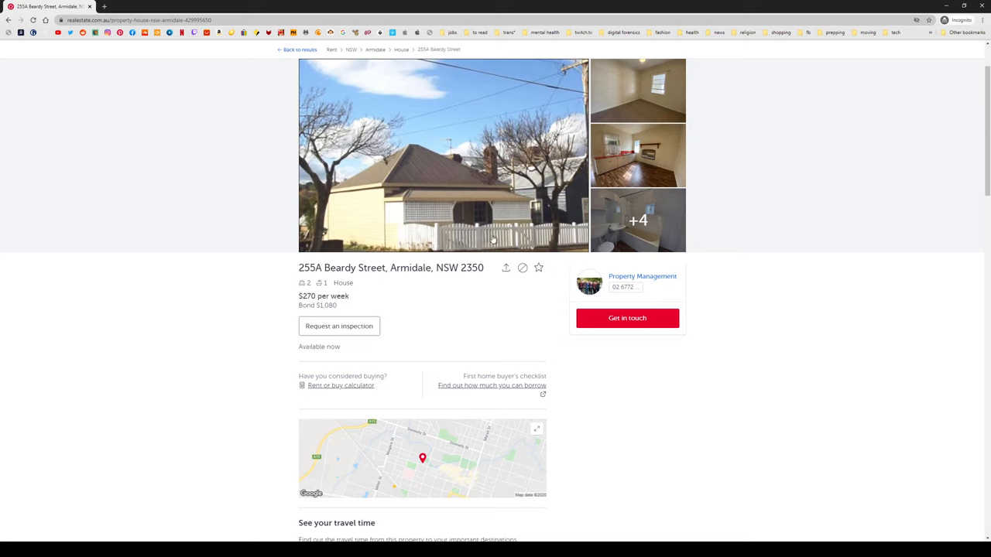
{"action": "mouse_move", "coordinate": [492, 240]}
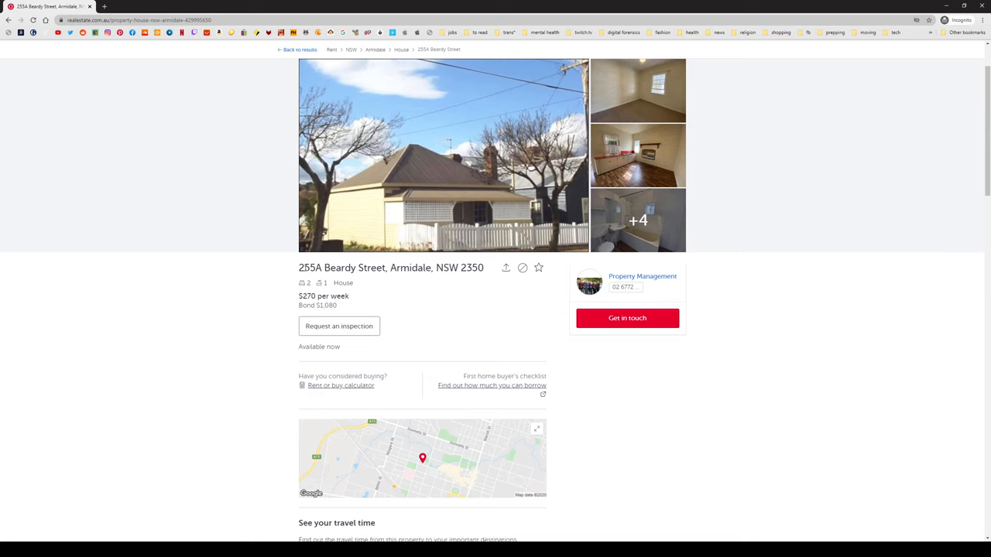
{"action": "double_click", "coordinate": [309, 268]}
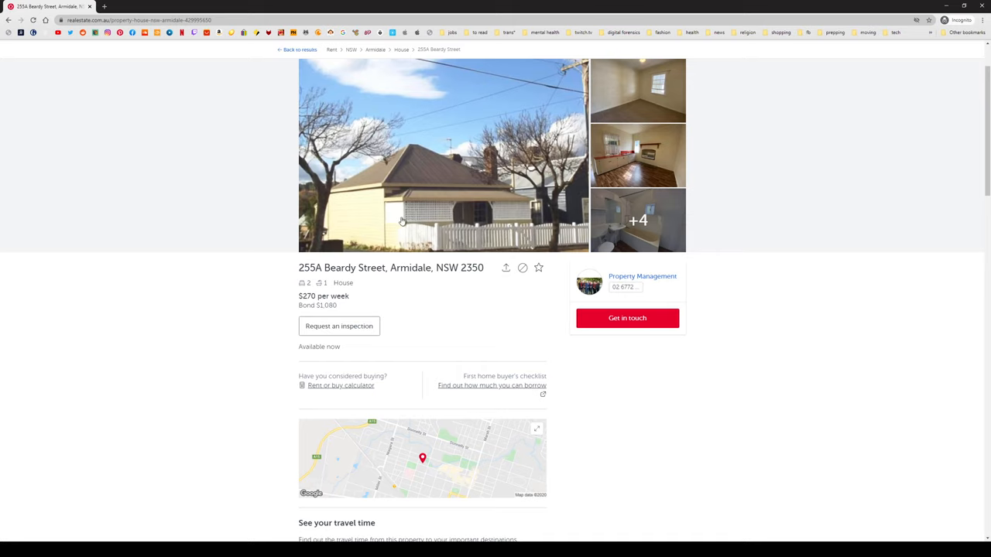
{"action": "mouse_move", "coordinate": [402, 225]}
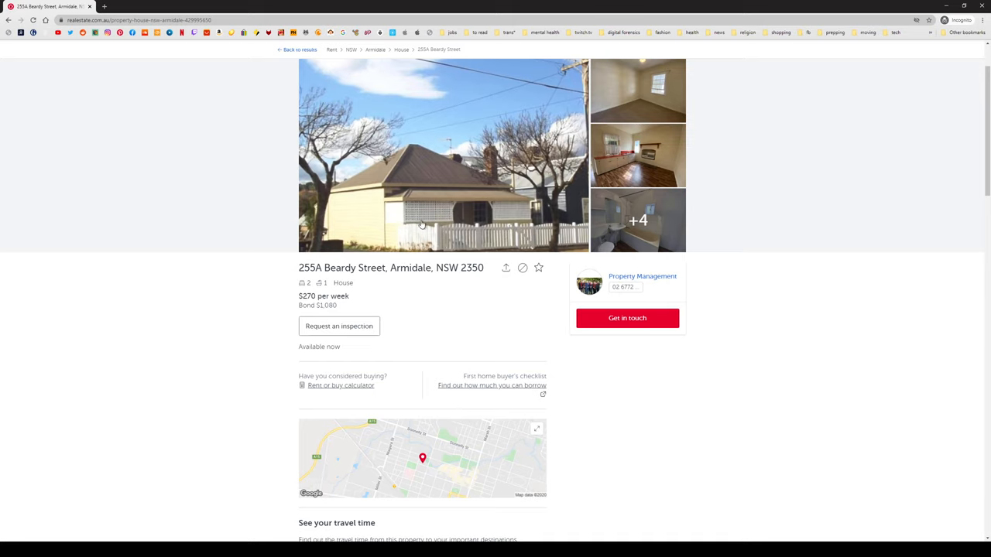
{"action": "mouse_move", "coordinate": [446, 222]}
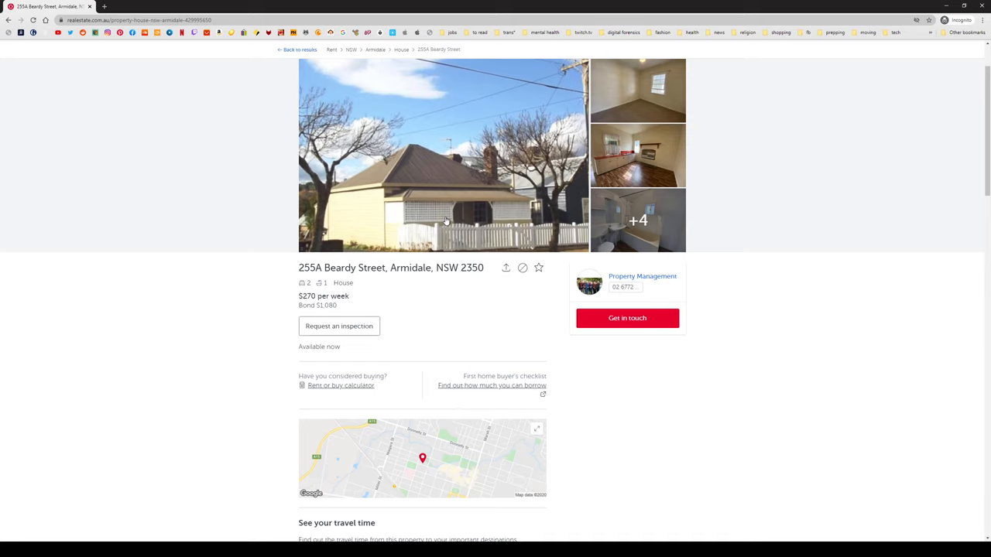
Read down to the Historic Cottage description and open a new browser tab.
{"action": "scroll", "scroll_direction": "down", "scroll_amount": 3}
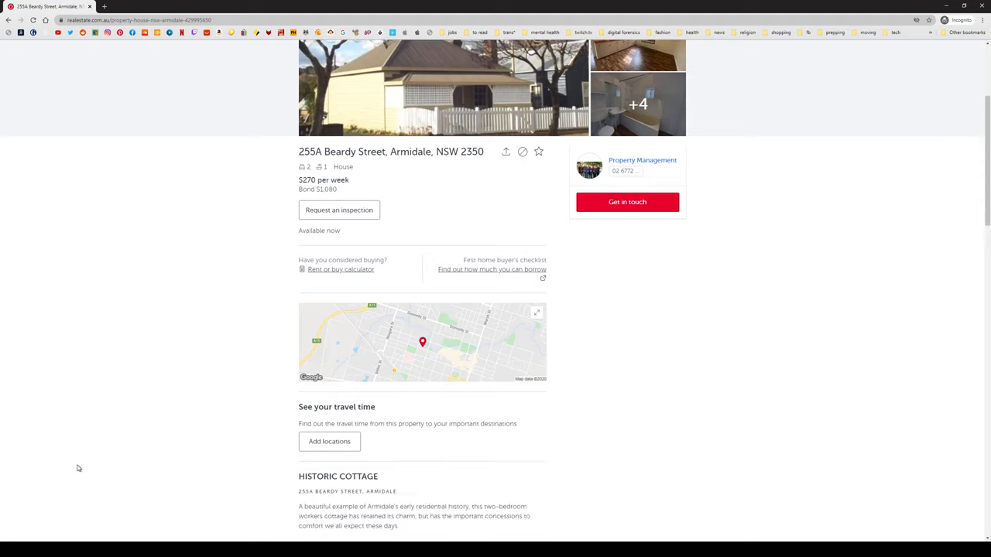
{"action": "scroll", "scroll_direction": "down", "scroll_amount": 3}
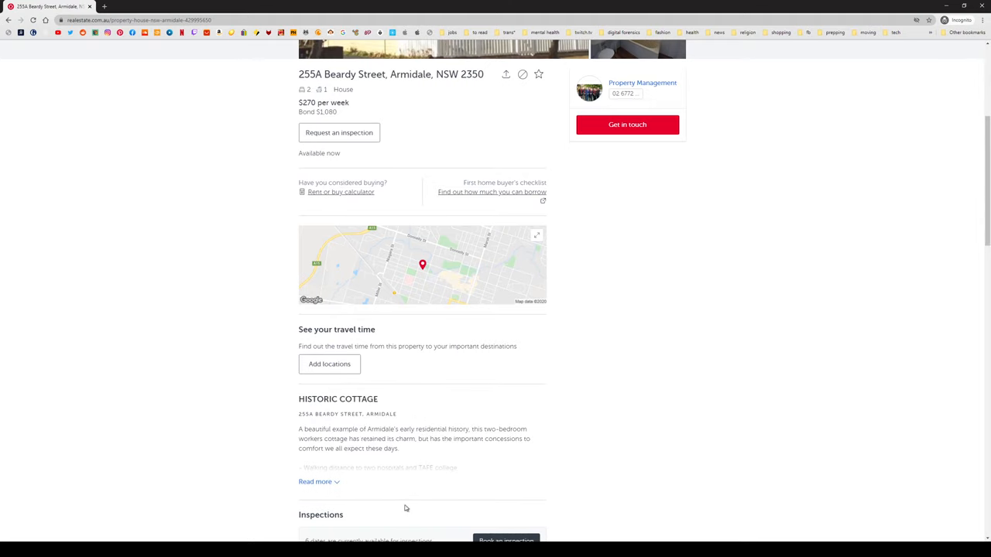
{"action": "left_click", "coordinate": [314, 482]}
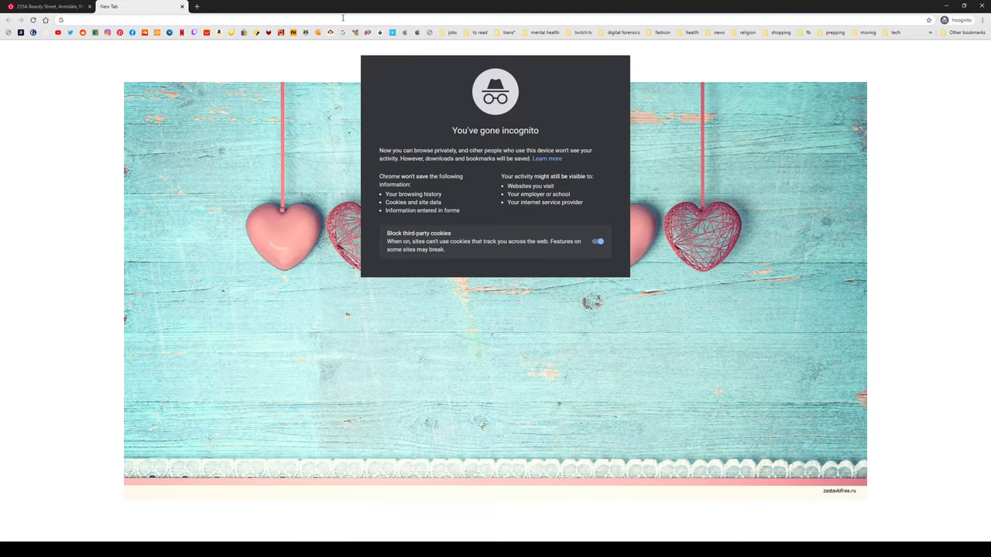
Search Google for 'property lease asbestos' and open the Tenants' Union 'Asbestos and lead' factsheet.
{"action": "type", "text": "proper"}
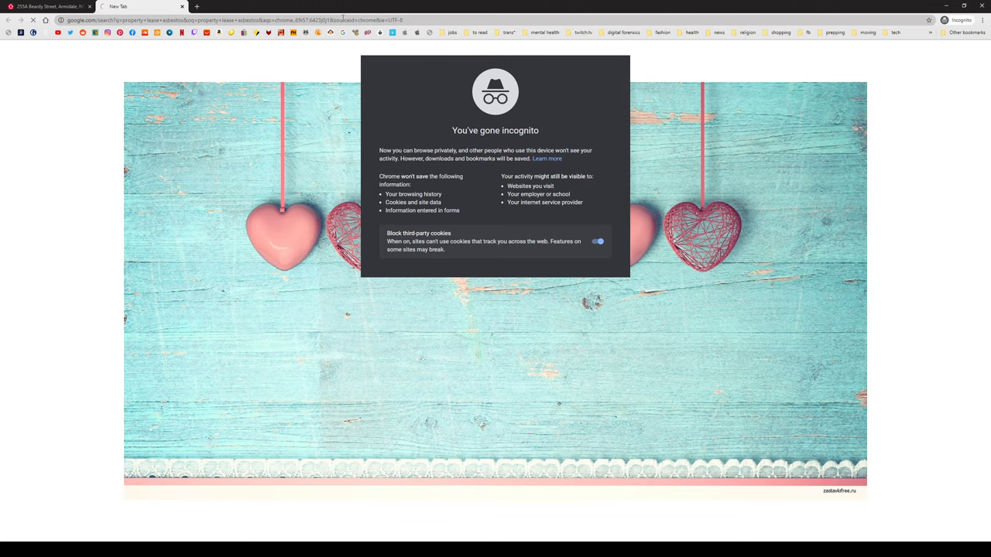
{"action": "left_click", "coordinate": [139, 6]}
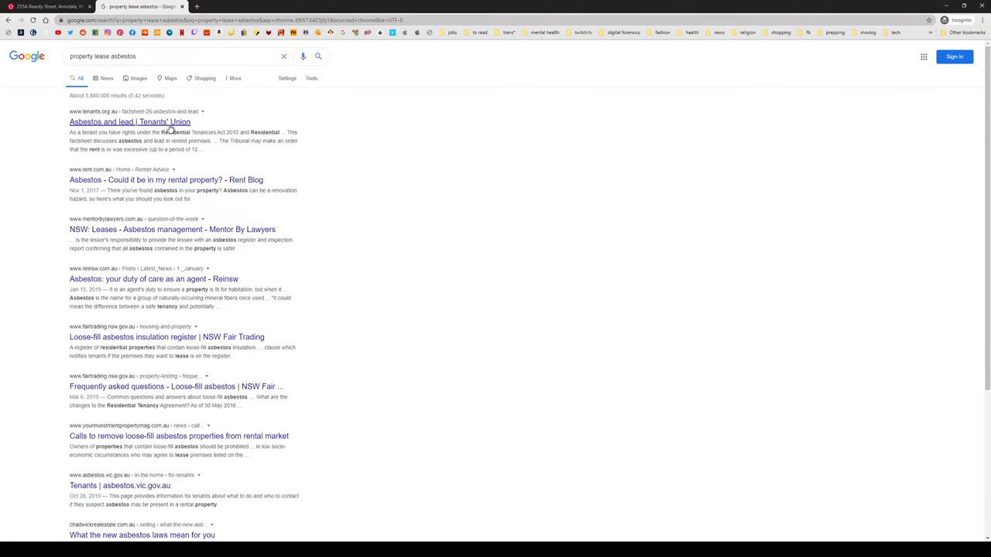
{"action": "left_click", "coordinate": [130, 121]}
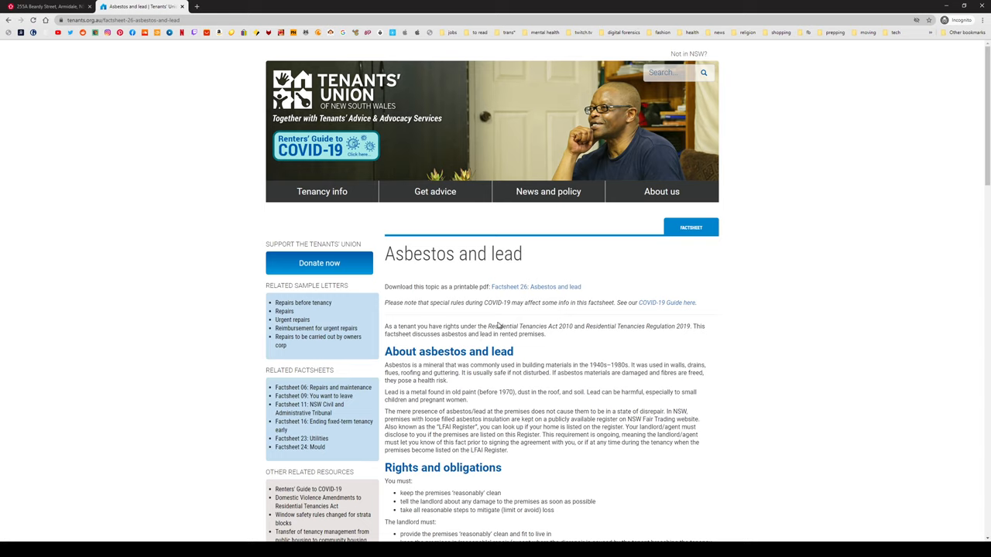
Read into the factsheet and search Google for its 'LFAI Register' term.
{"action": "double_click", "coordinate": [529, 325]}
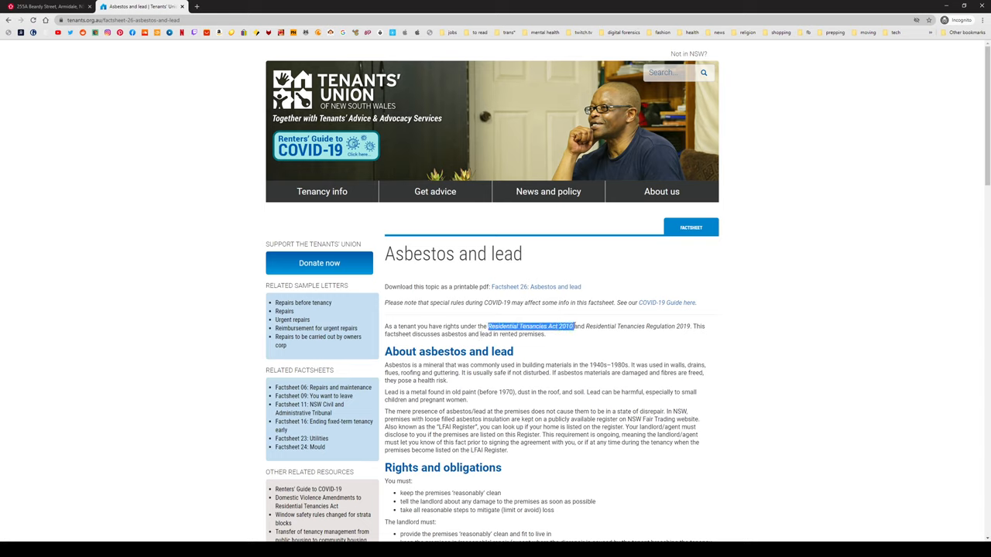
{"action": "mouse_move", "coordinate": [658, 335]}
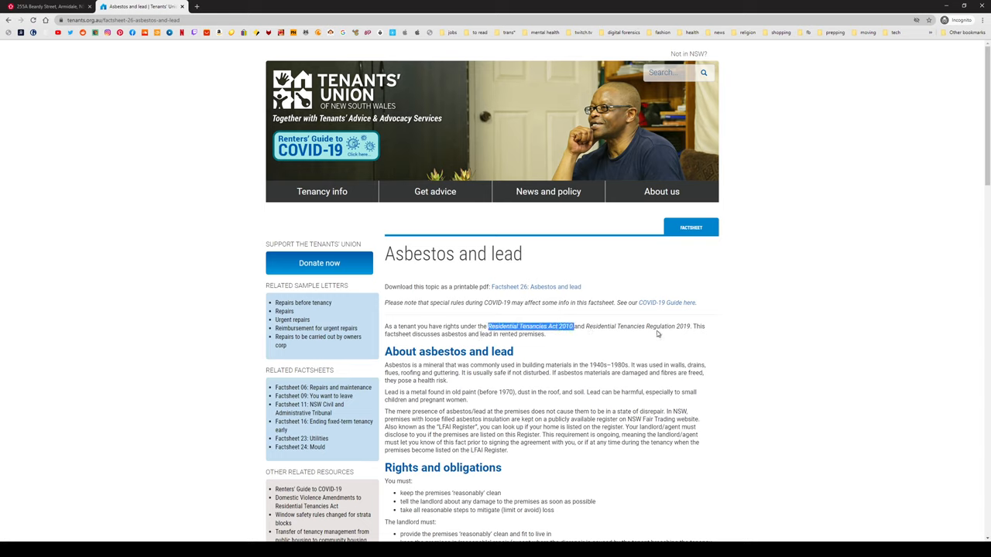
{"action": "mouse_move", "coordinate": [448, 342]}
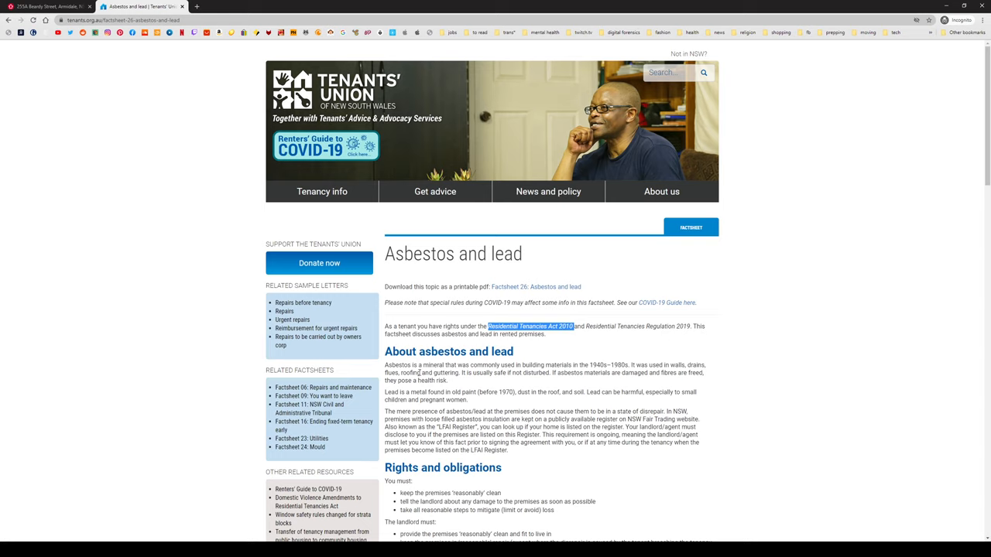
{"action": "mouse_move", "coordinate": [604, 384]}
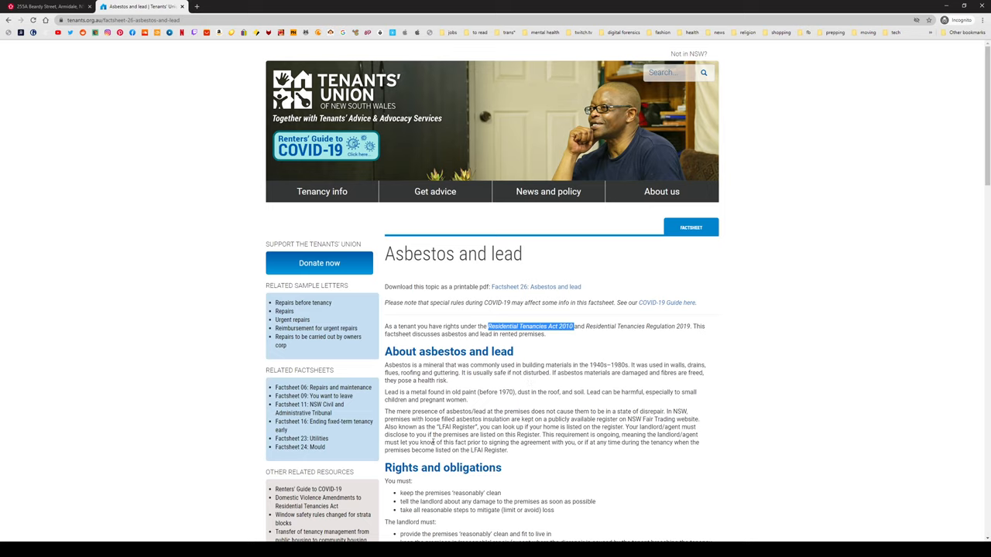
{"action": "scroll", "scroll_direction": "down", "scroll_amount": 3}
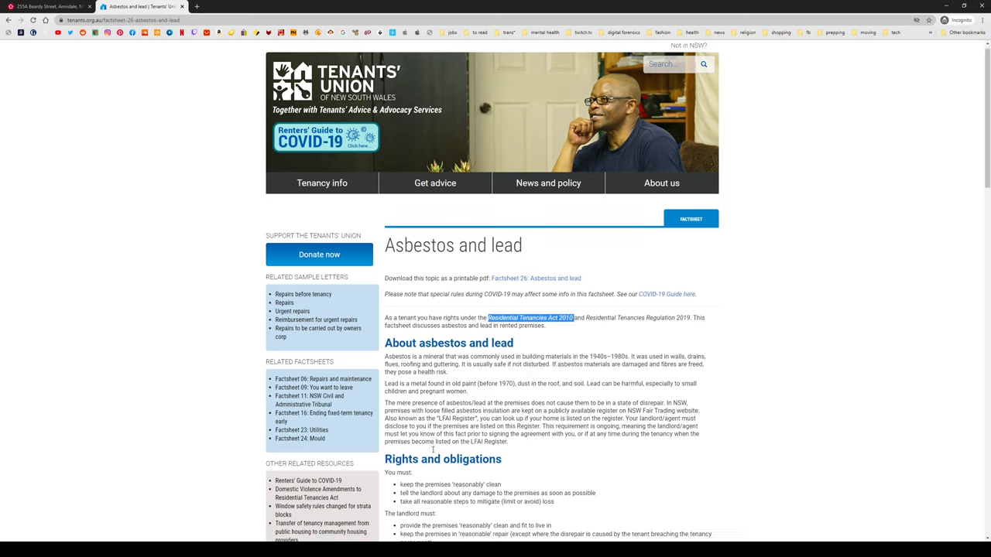
{"action": "scroll", "scroll_direction": "down", "scroll_amount": 3}
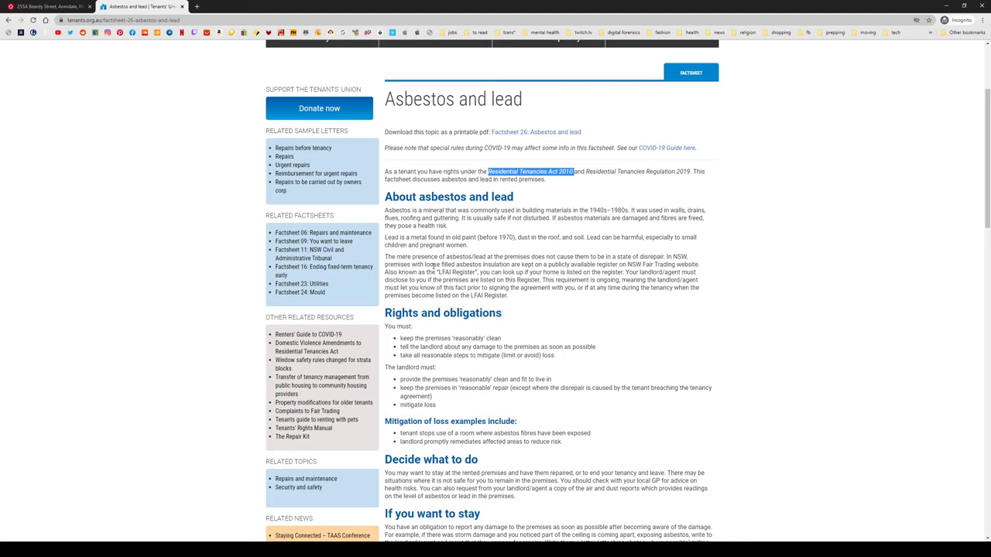
{"action": "mouse_move", "coordinate": [523, 270]}
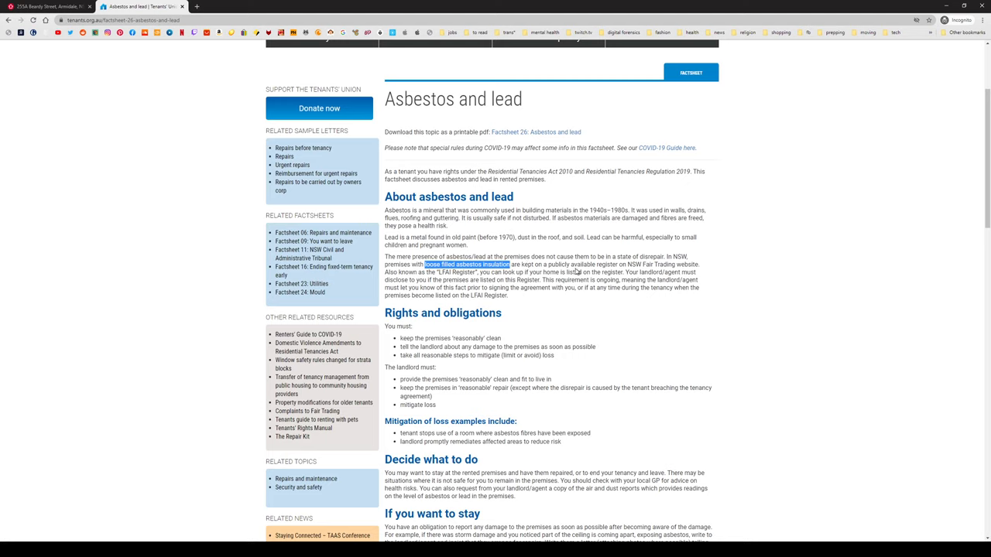
{"action": "mouse_move", "coordinate": [633, 271]}
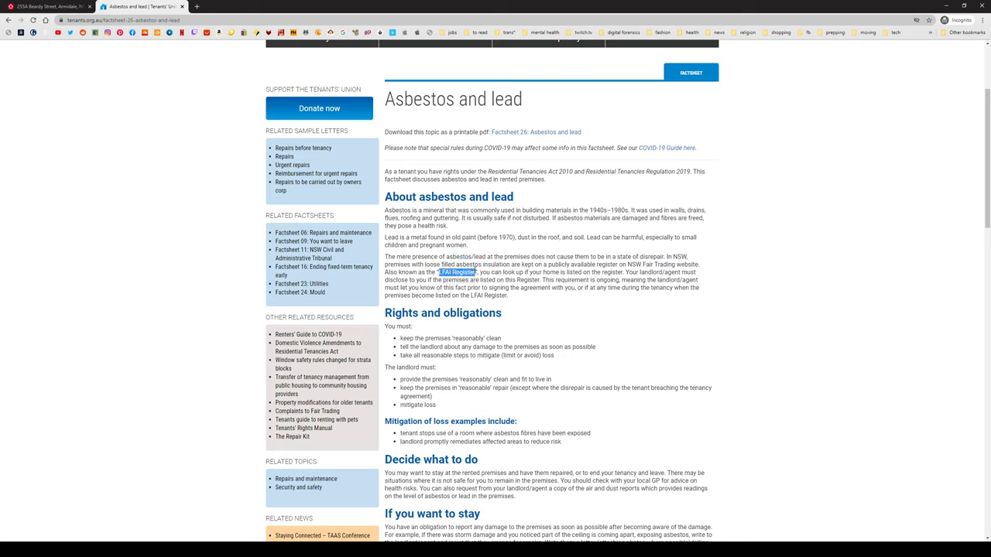
{"action": "left_click", "coordinate": [459, 273]}
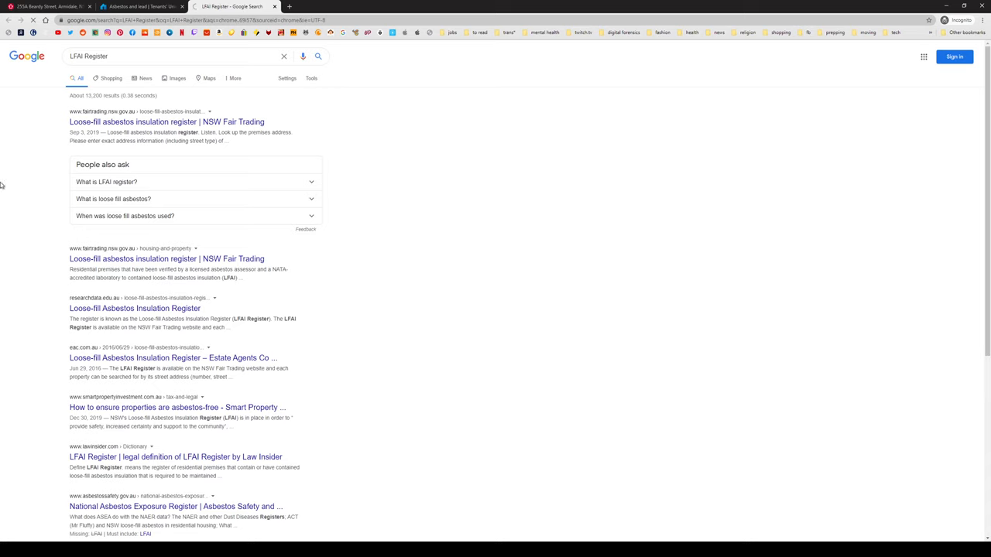
Open the NSW Fair Trading loose-fill asbestos register result in its own tab.
{"action": "left_click", "coordinate": [166, 121]}
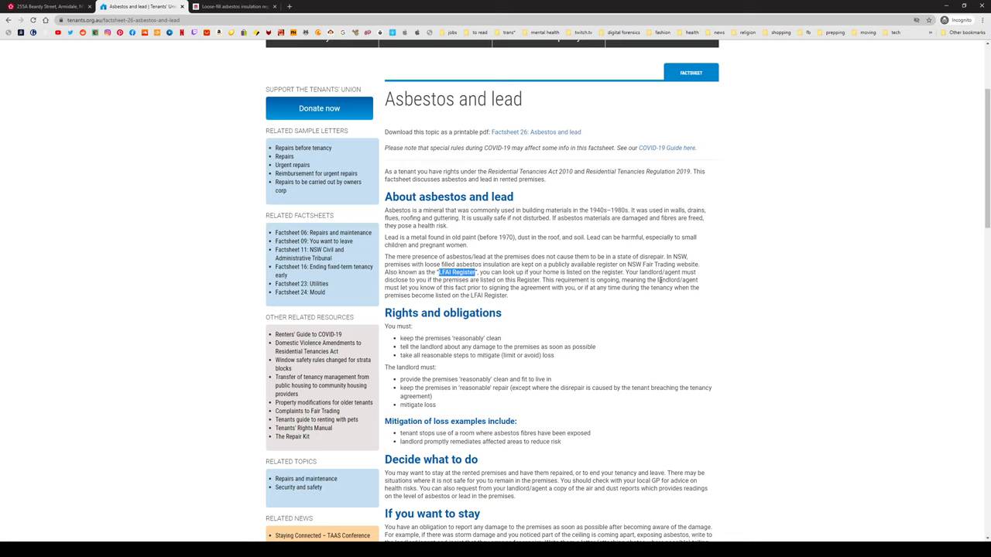
{"action": "mouse_move", "coordinate": [658, 281]}
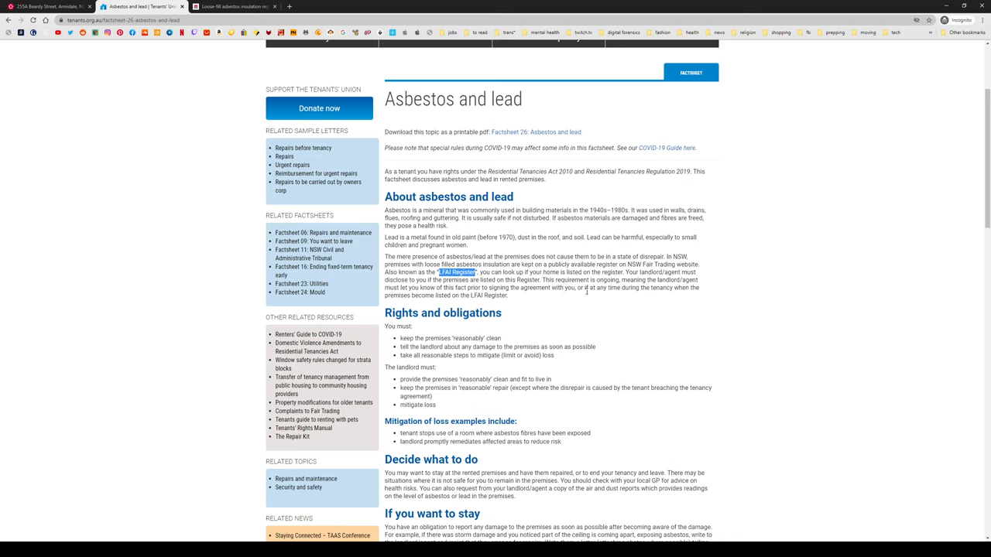
{"action": "mouse_move", "coordinate": [463, 308]}
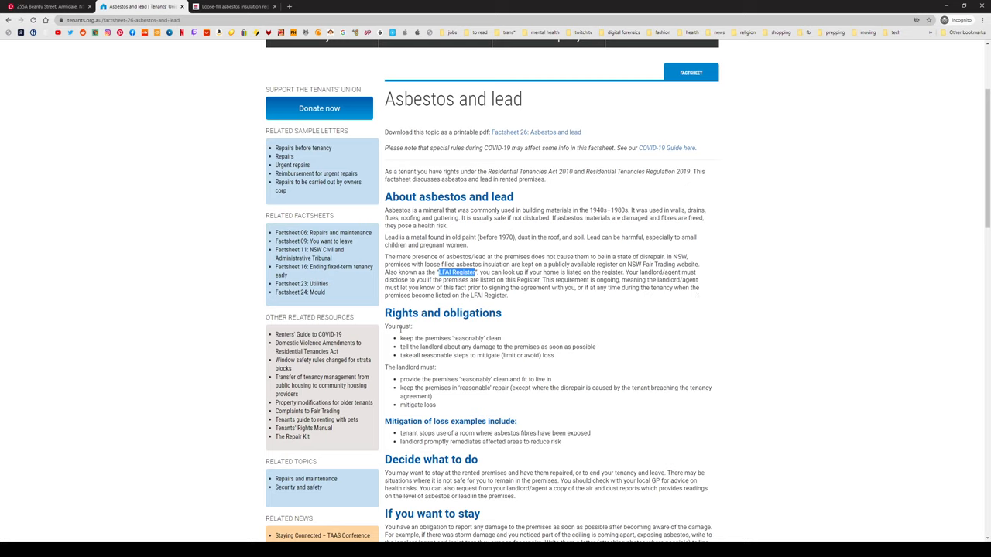
{"action": "mouse_move", "coordinate": [440, 355]}
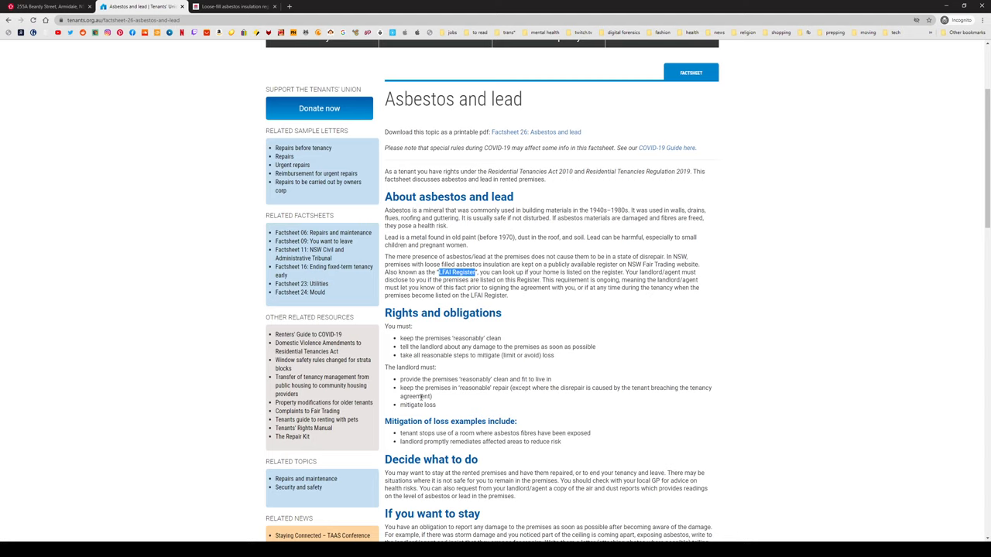
{"action": "mouse_move", "coordinate": [667, 400]}
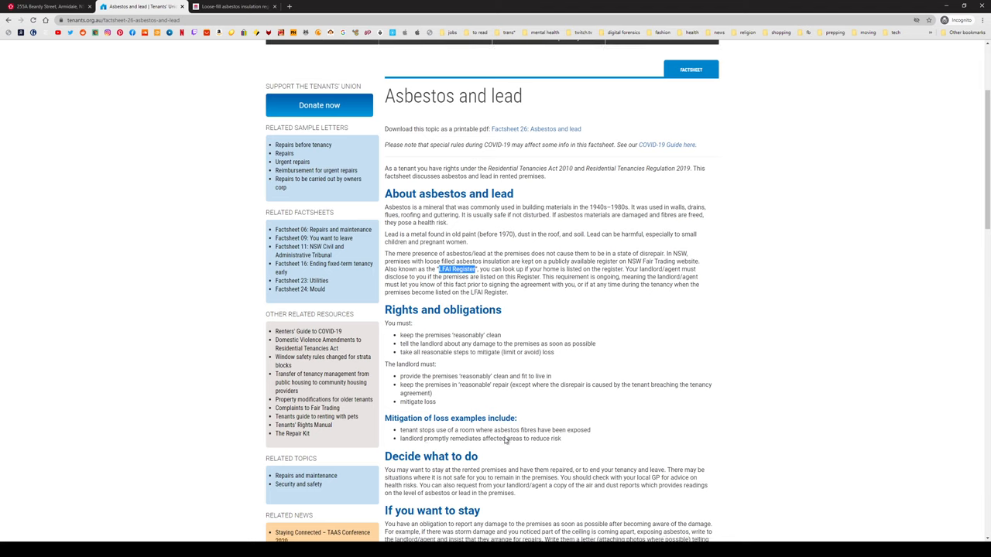
Read the factsheet to its safe work section, then close the research tabs back to the Beardy Street listing.
{"action": "scroll", "scroll_direction": "down", "scroll_amount": 3}
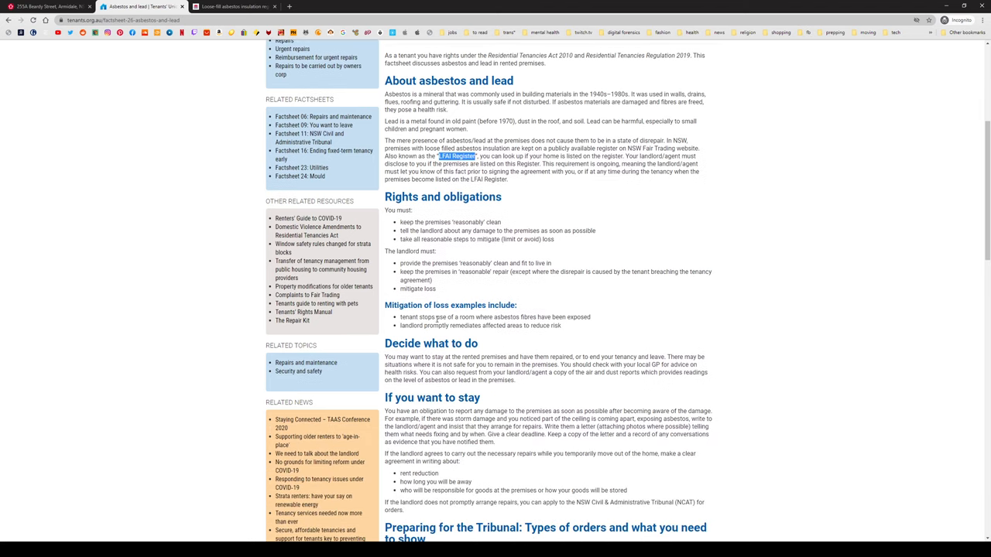
{"action": "mouse_move", "coordinate": [433, 331]}
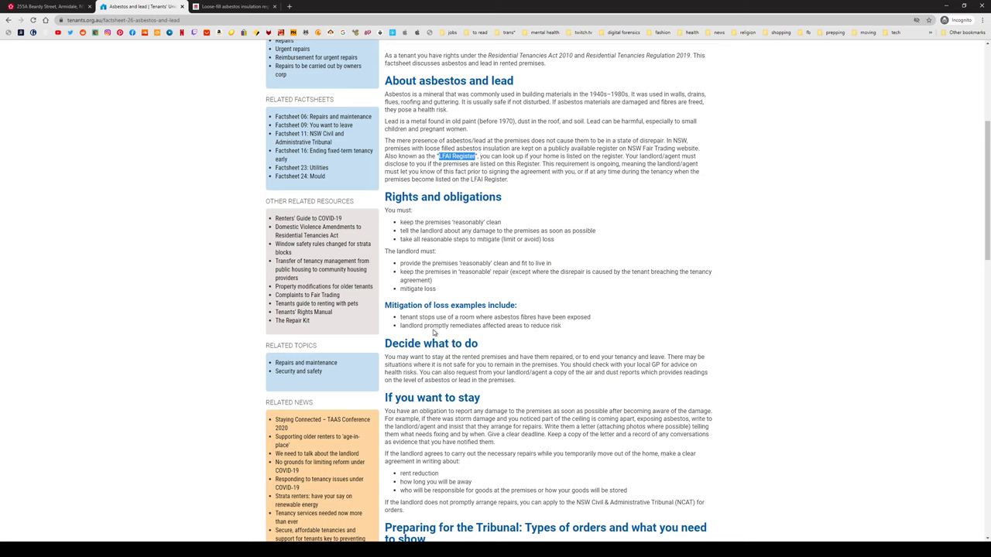
{"action": "mouse_move", "coordinate": [528, 338]}
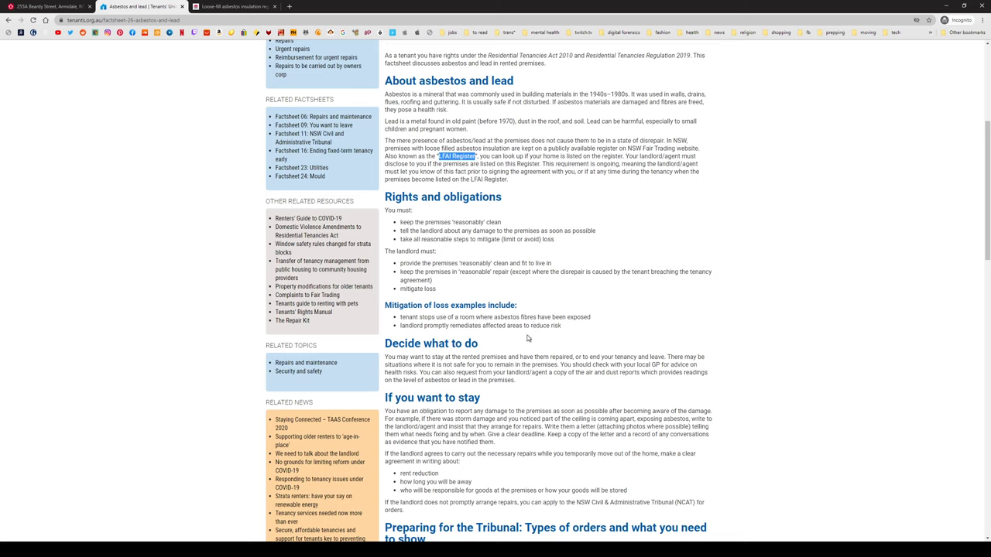
{"action": "scroll", "scroll_direction": "down", "scroll_amount": 3}
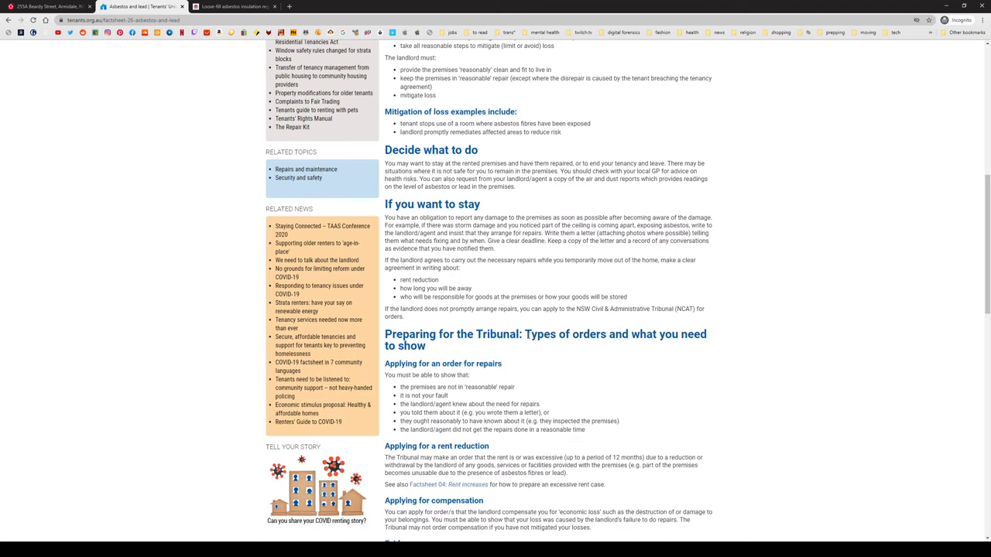
{"action": "scroll", "scroll_direction": "down", "scroll_amount": 3}
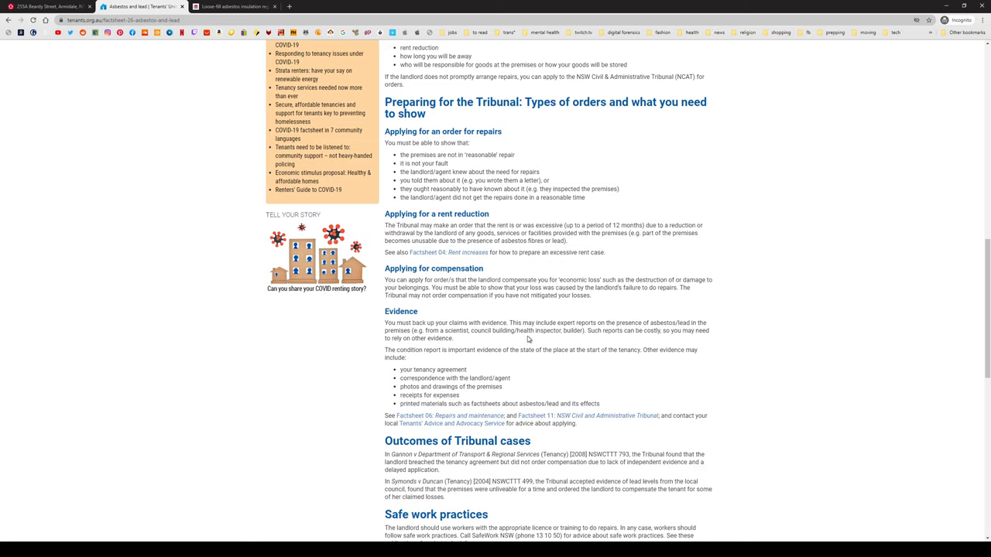
{"action": "scroll", "scroll_direction": "down", "scroll_amount": 3}
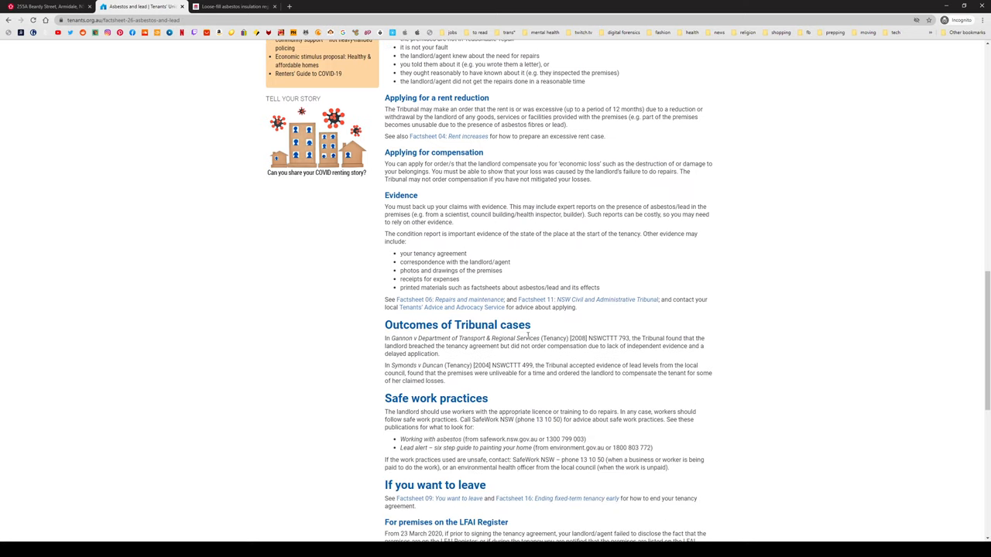
{"action": "scroll", "scroll_direction": "up", "scroll_amount": 3}
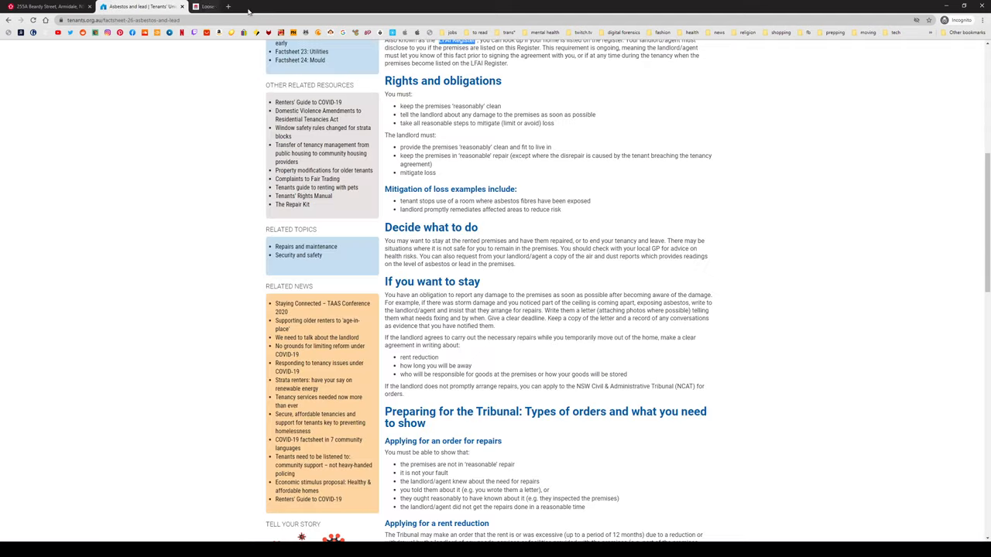
{"action": "left_click", "coordinate": [46, 6]}
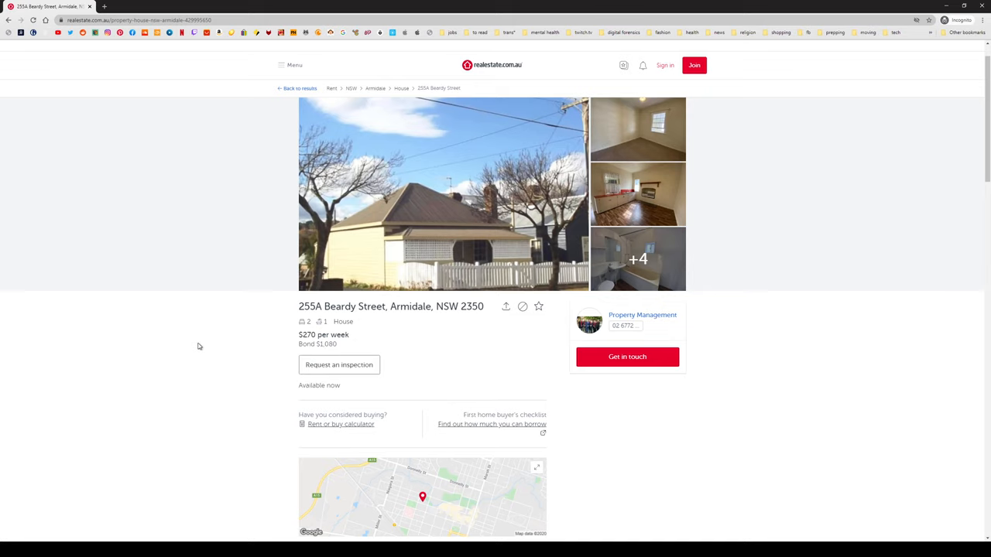
{"action": "mouse_move", "coordinate": [200, 356]}
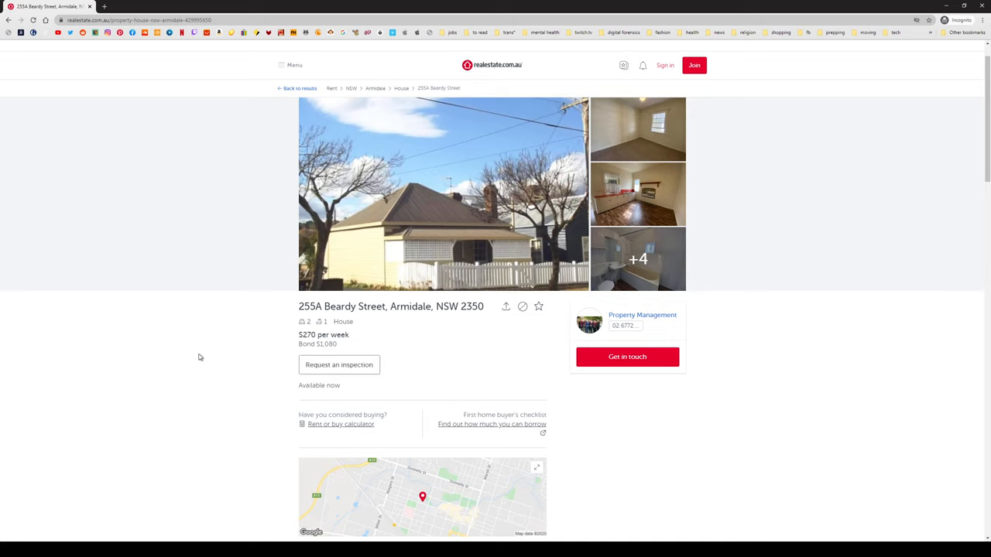
{"action": "mouse_move", "coordinate": [161, 303]}
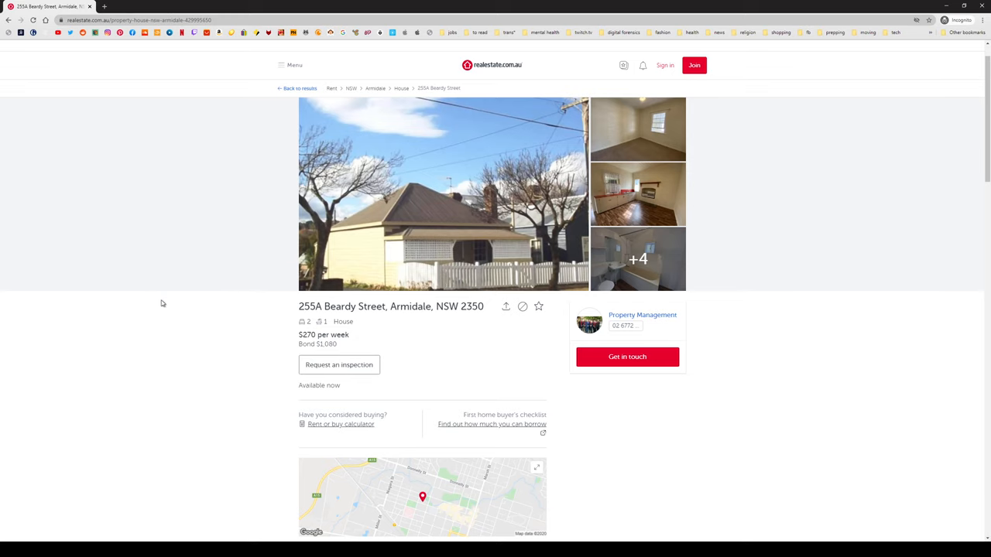
Reread the Historic Cottage description and return to the listing's main photo.
{"action": "scroll", "scroll_direction": "down", "scroll_amount": 3}
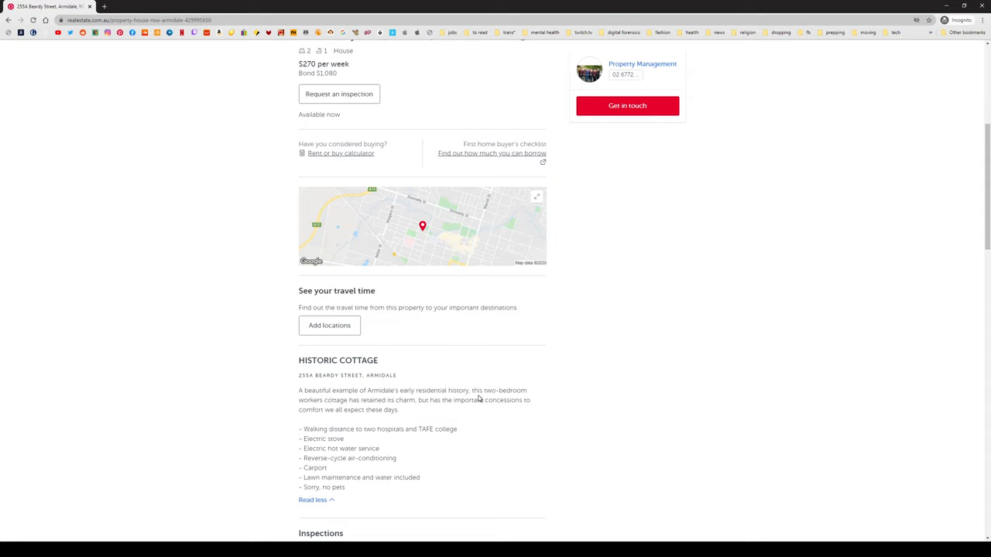
{"action": "mouse_move", "coordinate": [362, 409]}
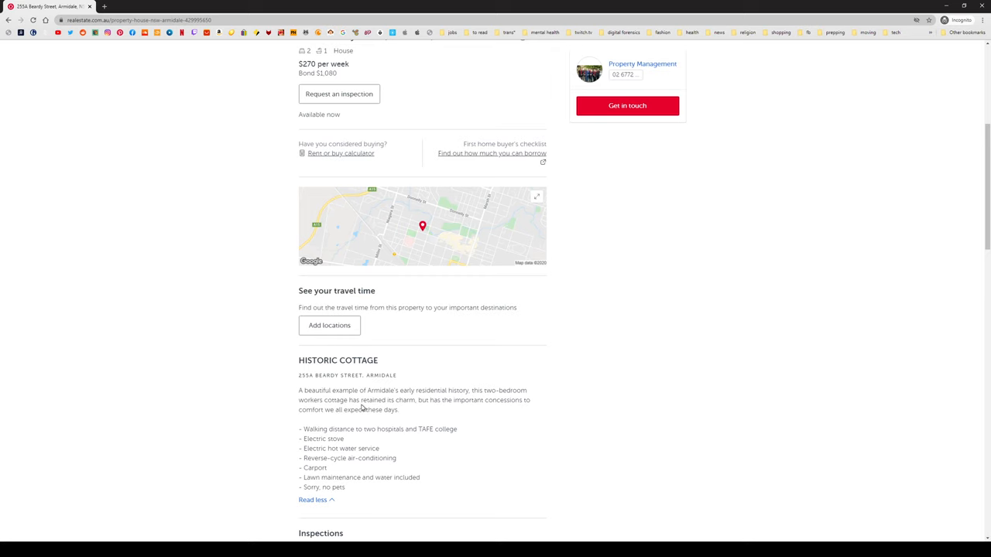
{"action": "scroll", "scroll_direction": "up", "scroll_amount": 3}
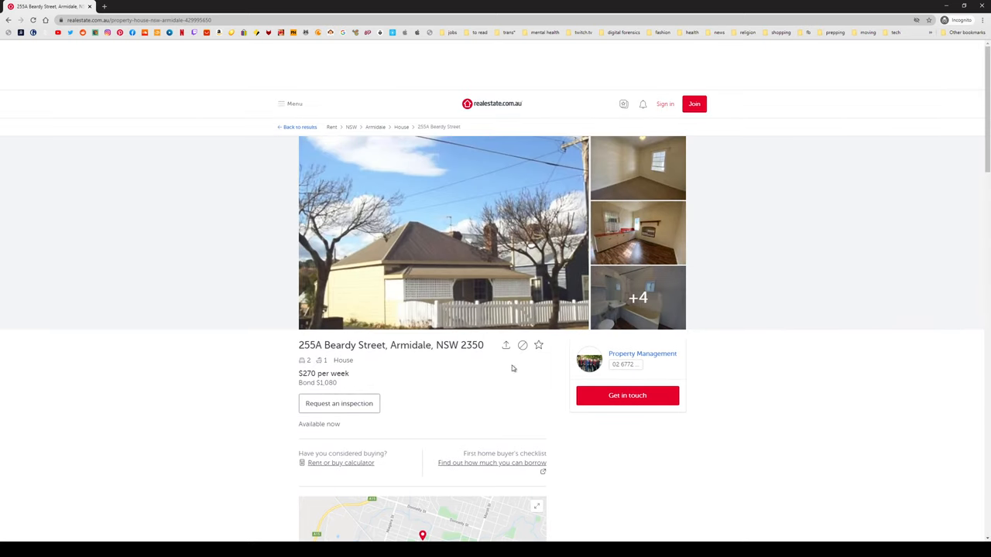
{"action": "scroll", "scroll_direction": "down", "scroll_amount": 3}
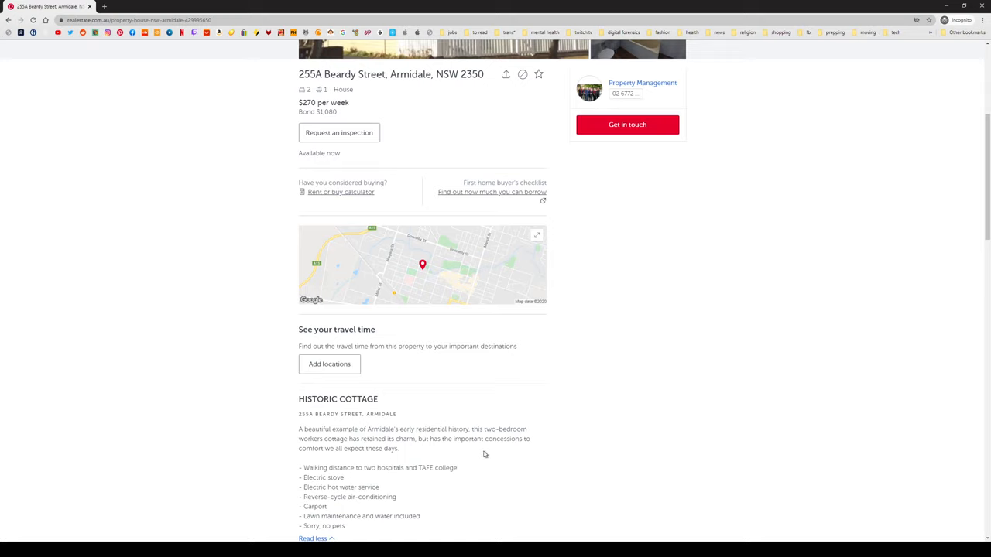
{"action": "mouse_move", "coordinate": [417, 467]}
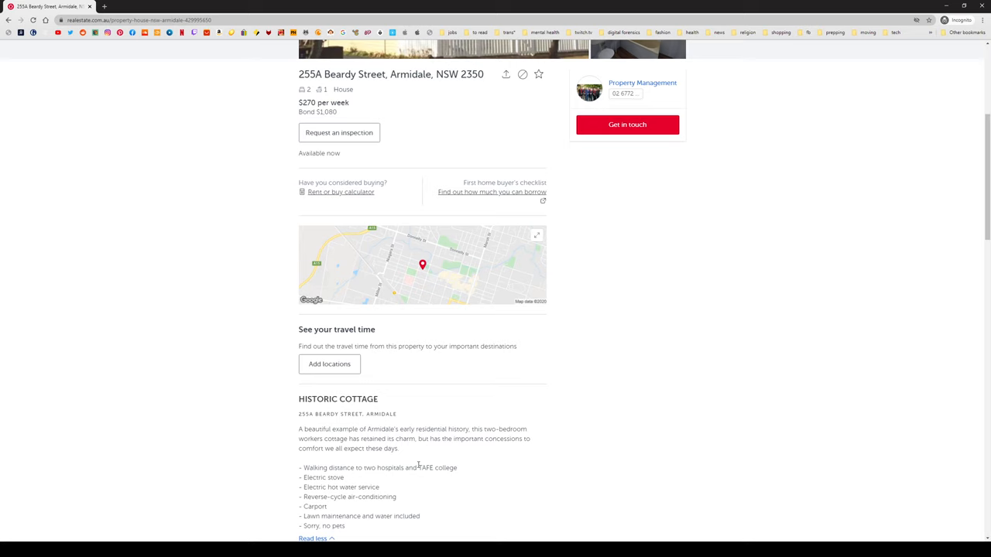
{"action": "scroll", "scroll_direction": "up", "scroll_amount": 3}
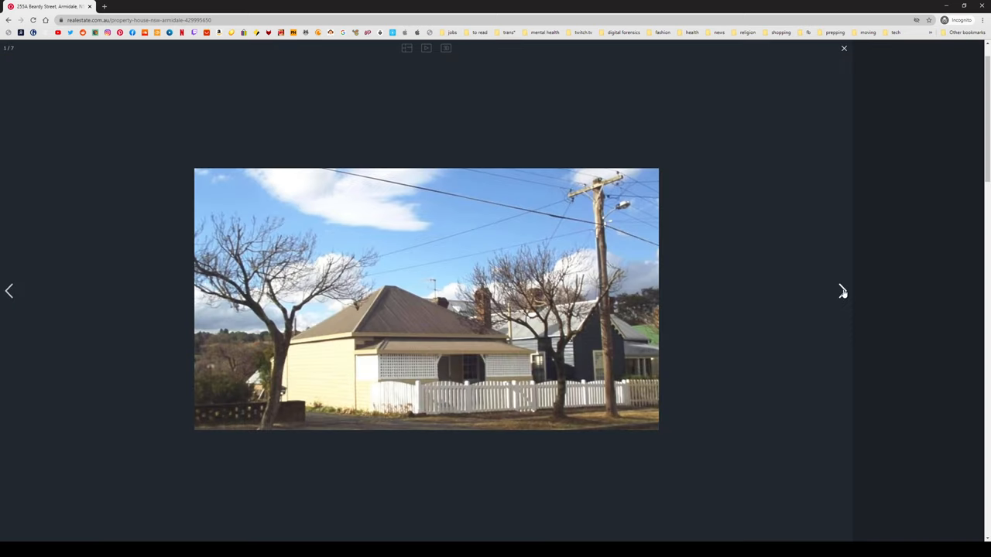
Page through the remaining Beardy Street photos, close the gallery and return to the results list.
{"action": "left_click", "coordinate": [842, 291]}
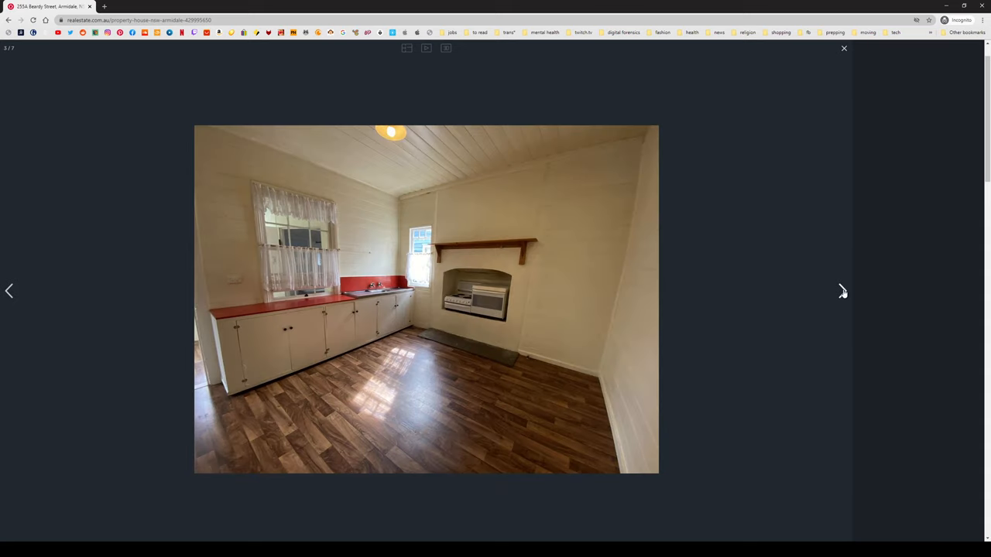
{"action": "left_click", "coordinate": [842, 291]}
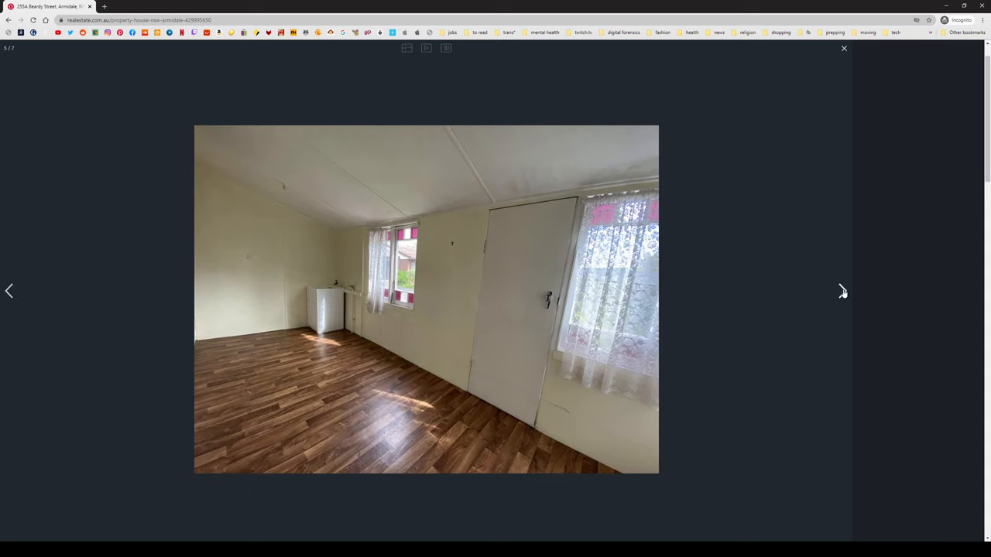
{"action": "left_click", "coordinate": [842, 291]}
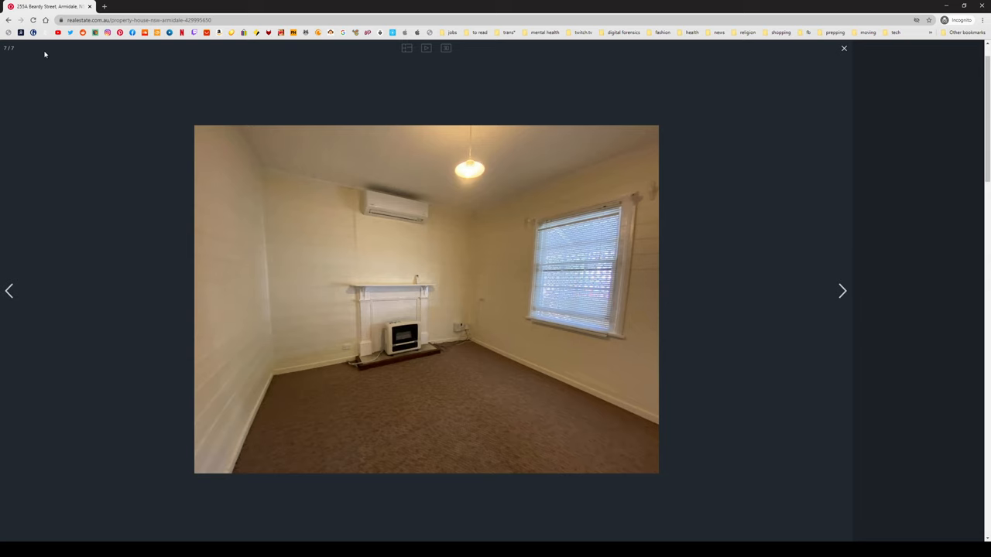
{"action": "left_click", "coordinate": [843, 48]}
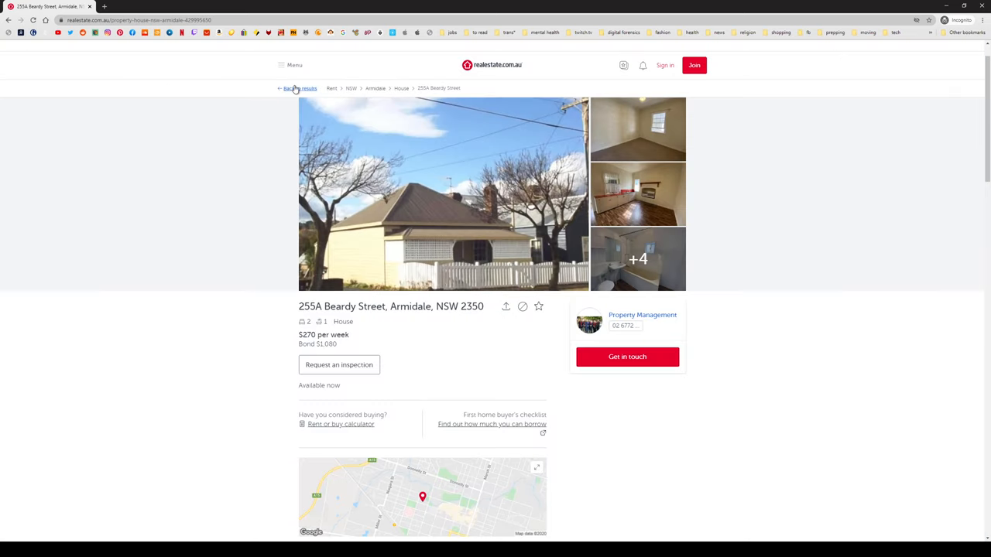
{"action": "left_click", "coordinate": [301, 87]}
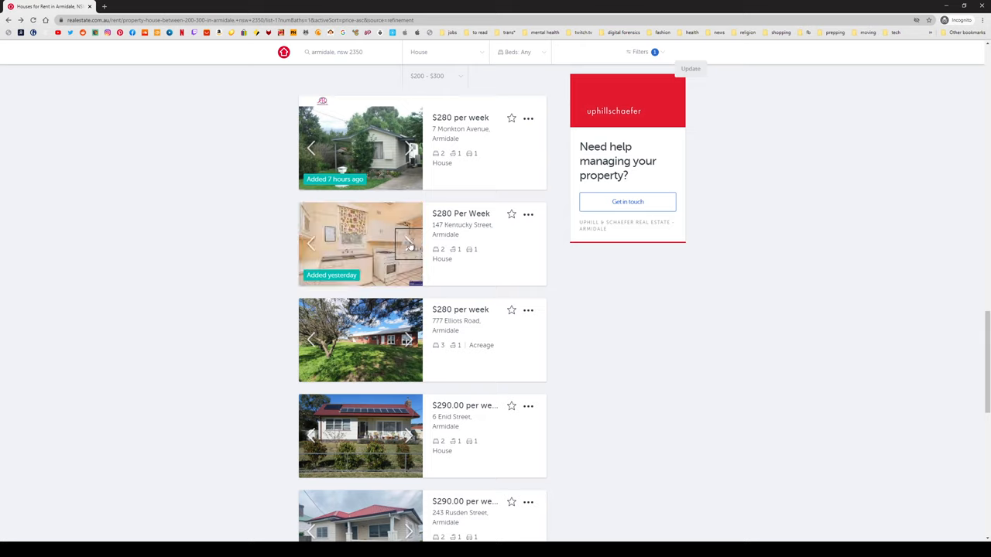
Preview the 147 Kentucky Street card photos and open the 777 Elliots Road listing.
{"action": "left_click", "coordinate": [408, 242]}
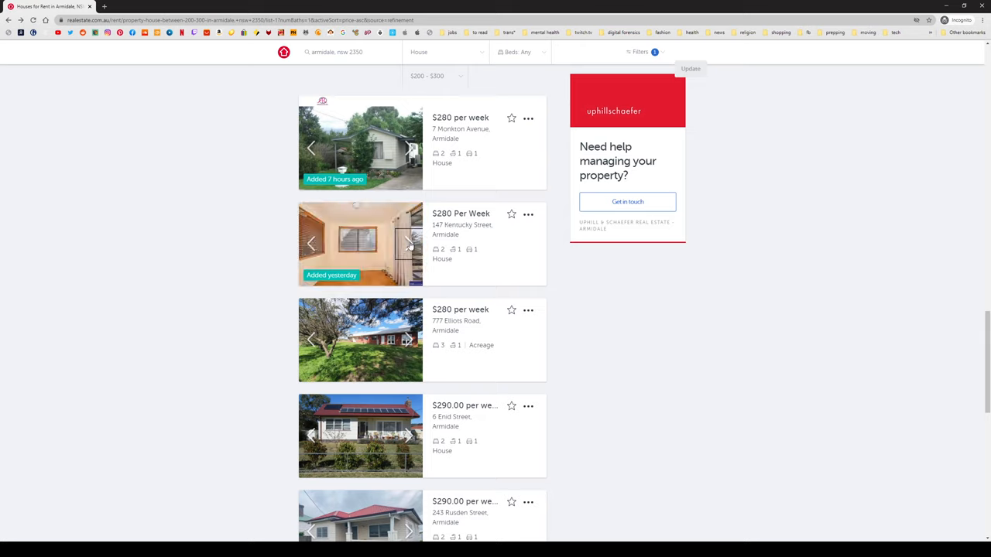
{"action": "left_click", "coordinate": [409, 243]}
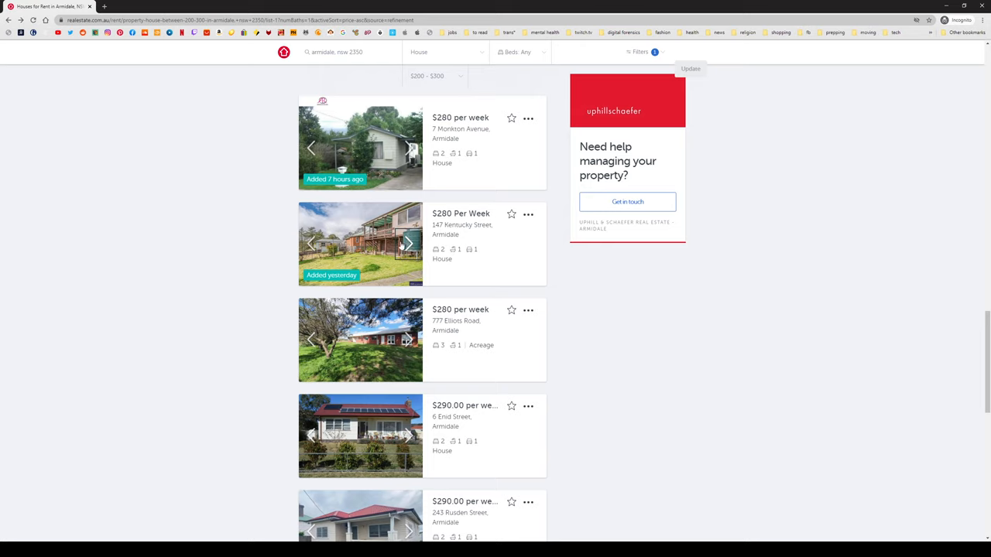
{"action": "mouse_move", "coordinate": [349, 290]}
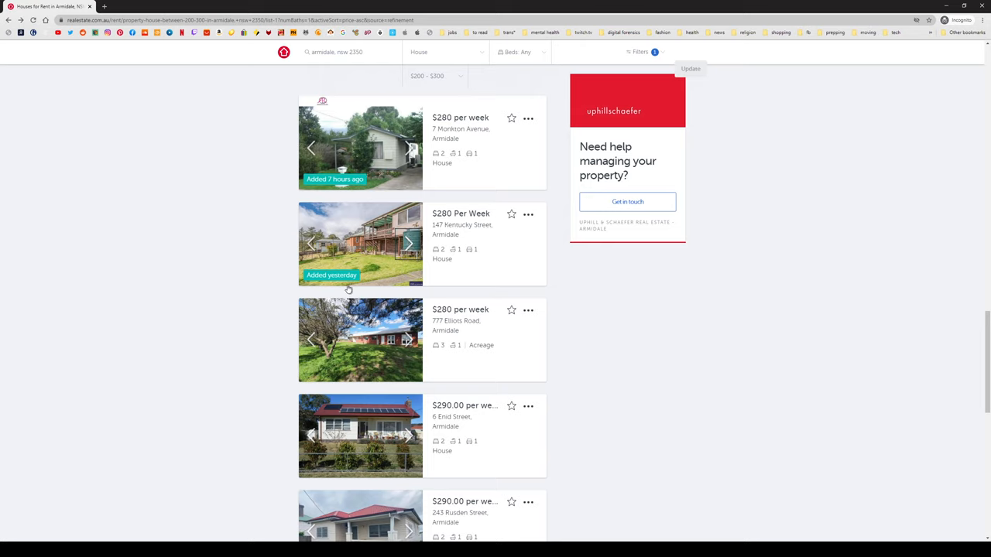
{"action": "mouse_move", "coordinate": [408, 340]}
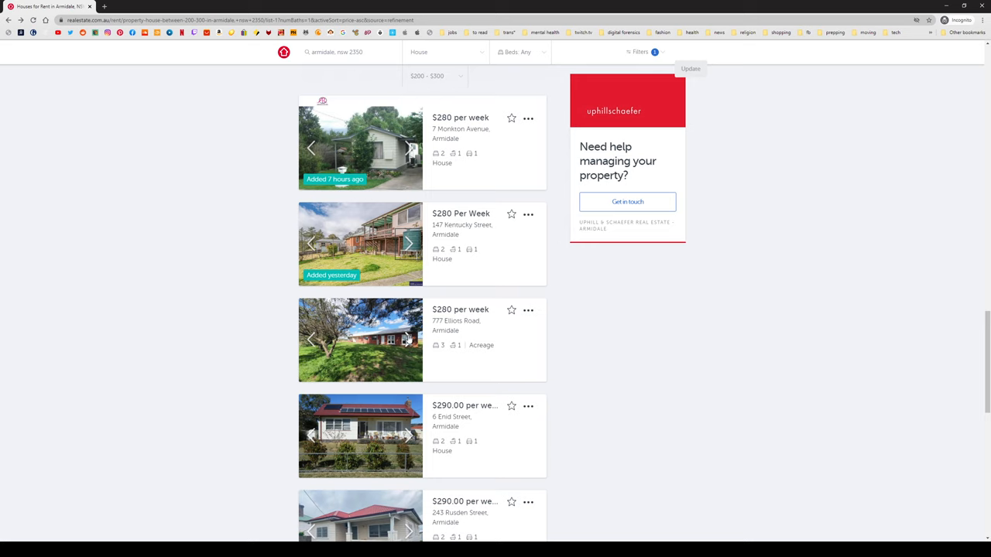
{"action": "scroll", "scroll_direction": "down", "scroll_amount": 3}
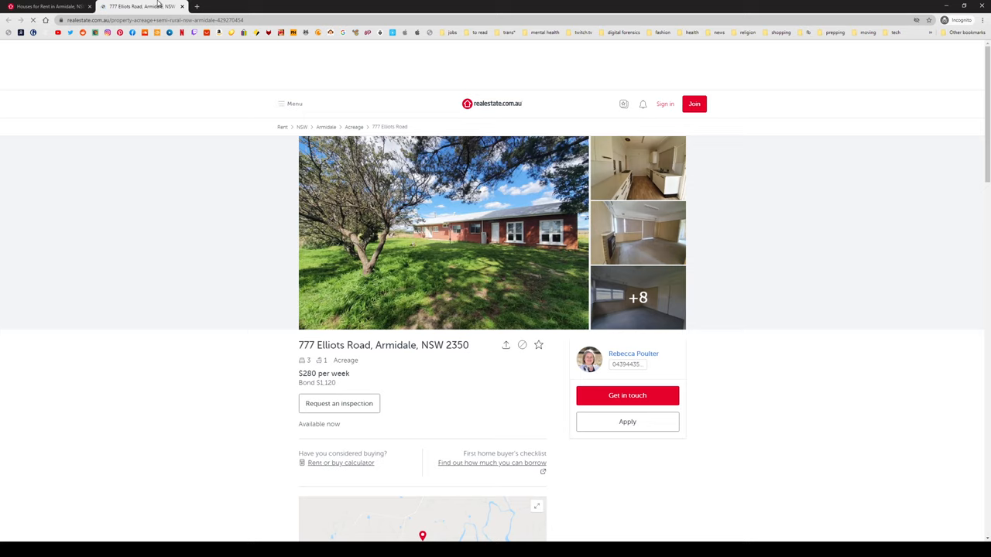
Expand the full 777 Elliots Road description, then open its photo gallery.
{"action": "scroll", "scroll_direction": "down", "scroll_amount": 3}
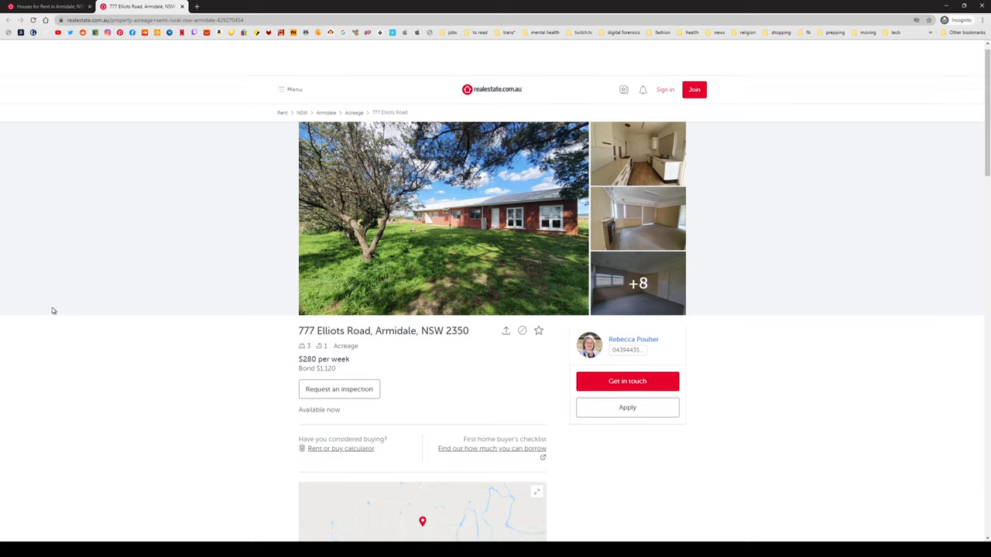
{"action": "scroll", "scroll_direction": "down", "scroll_amount": 3}
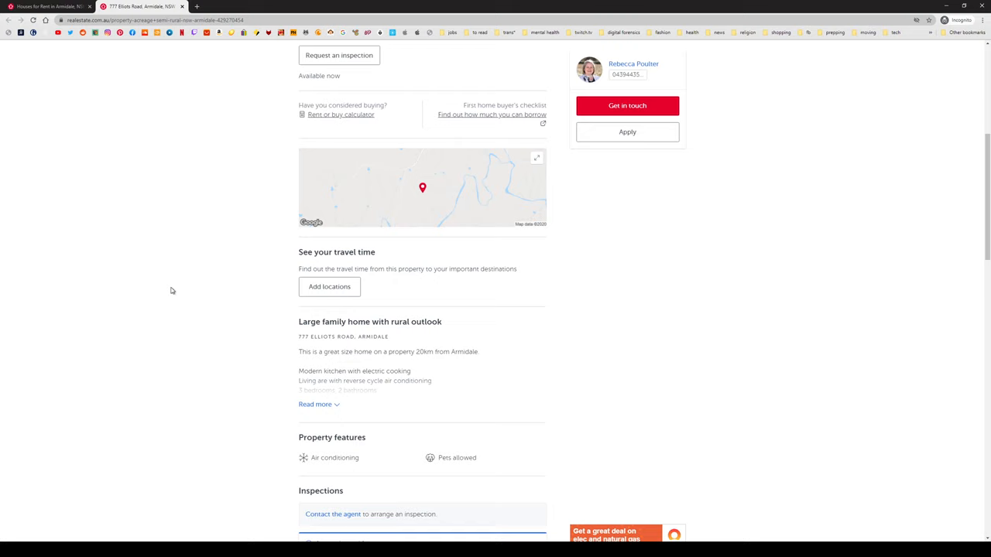
{"action": "left_click", "coordinate": [315, 405]}
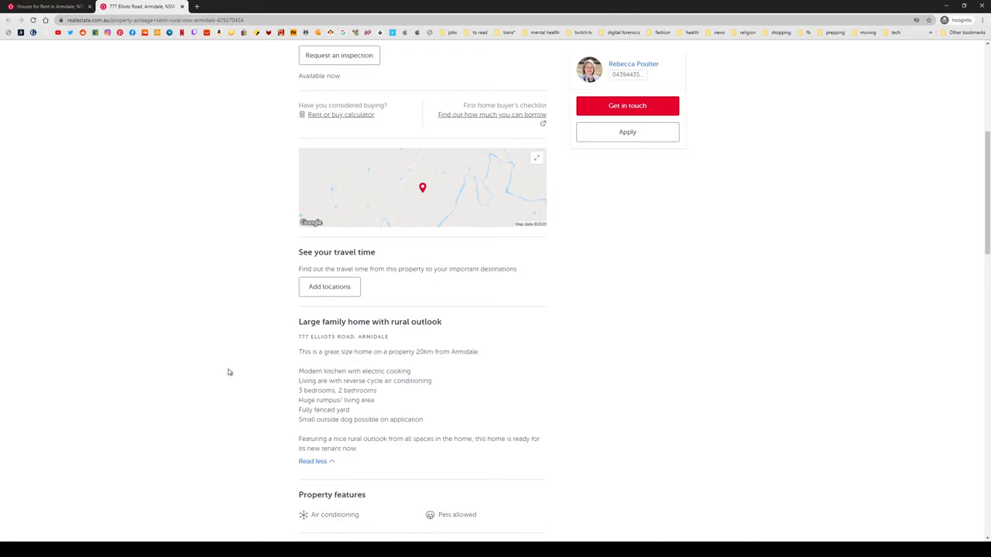
{"action": "mouse_move", "coordinate": [219, 350]}
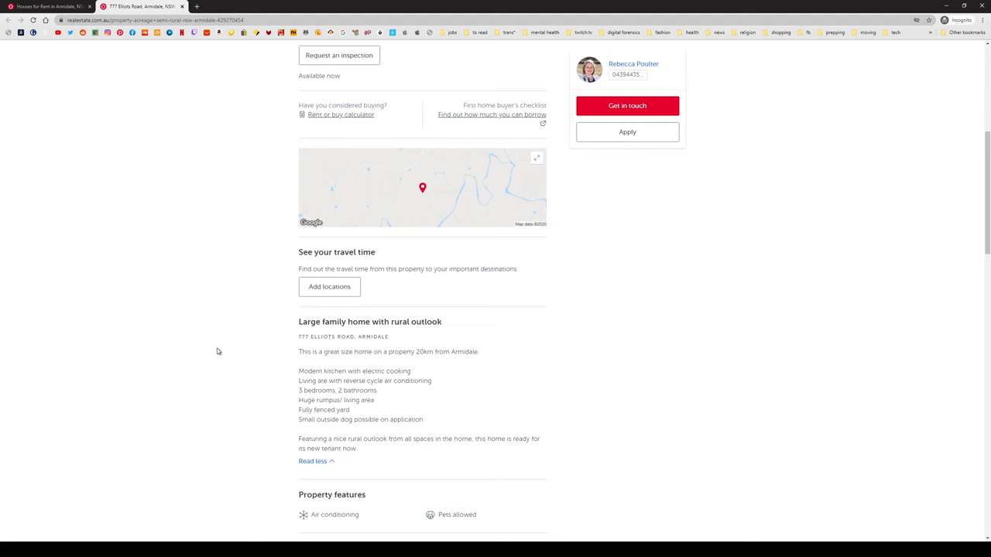
{"action": "scroll", "scroll_direction": "up", "scroll_amount": 3}
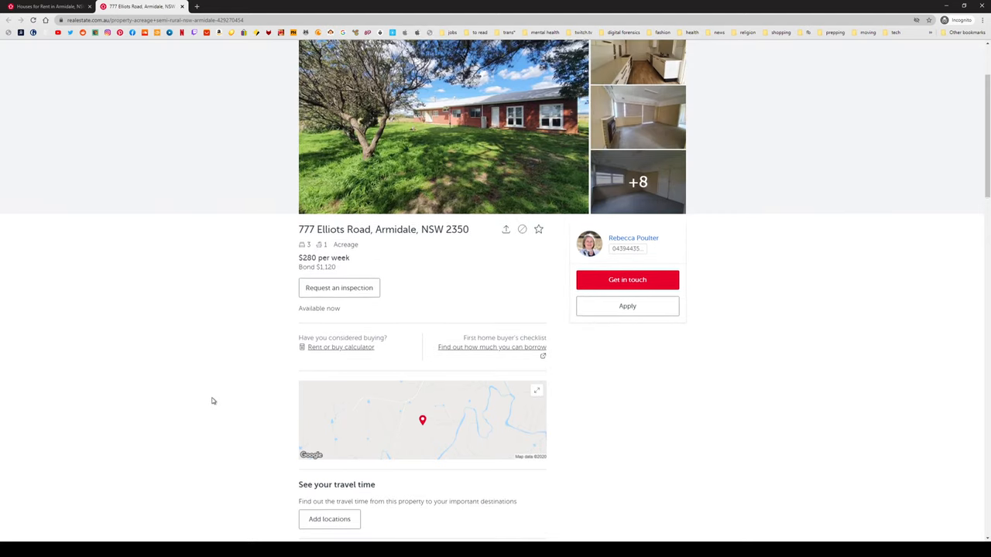
{"action": "left_click", "coordinate": [442, 127]}
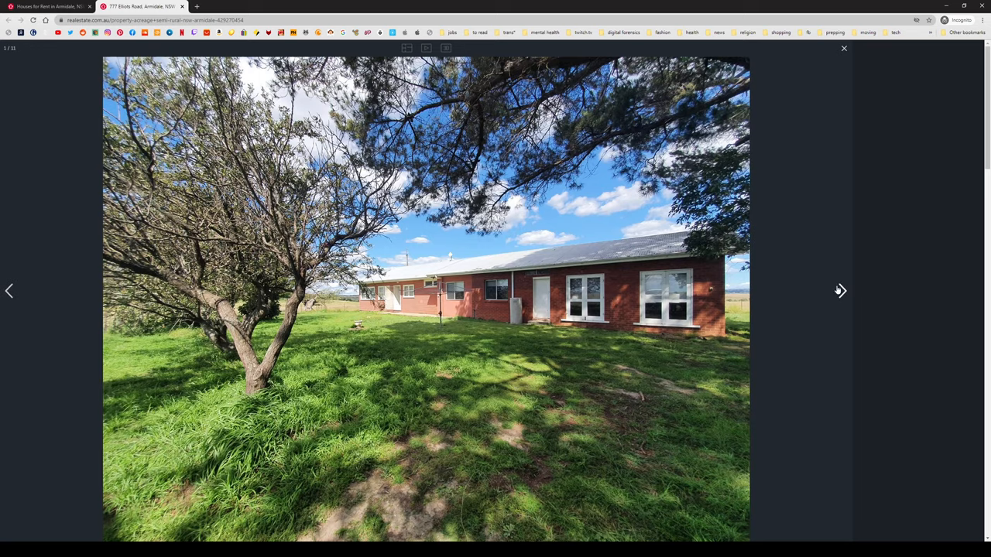
Page through the 777 Elliots Road rooms, bathrooms and farm views, then close the gallery.
{"action": "left_click", "coordinate": [841, 291]}
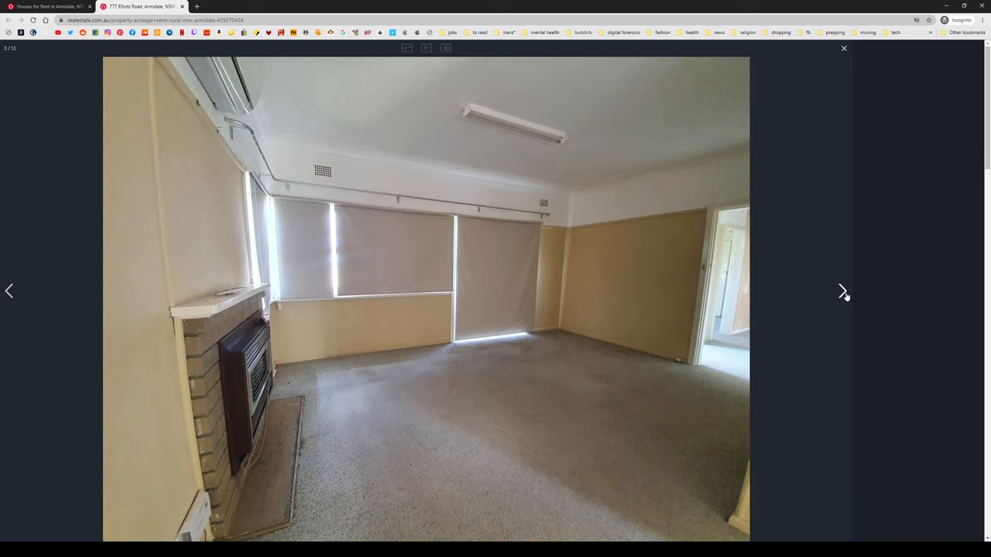
{"action": "left_click", "coordinate": [843, 291]}
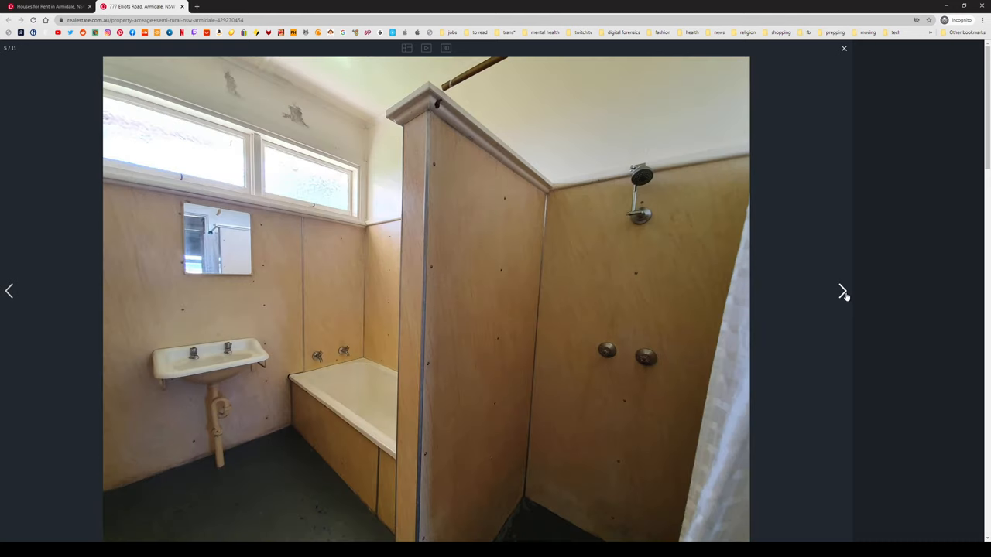
{"action": "left_click", "coordinate": [843, 291]}
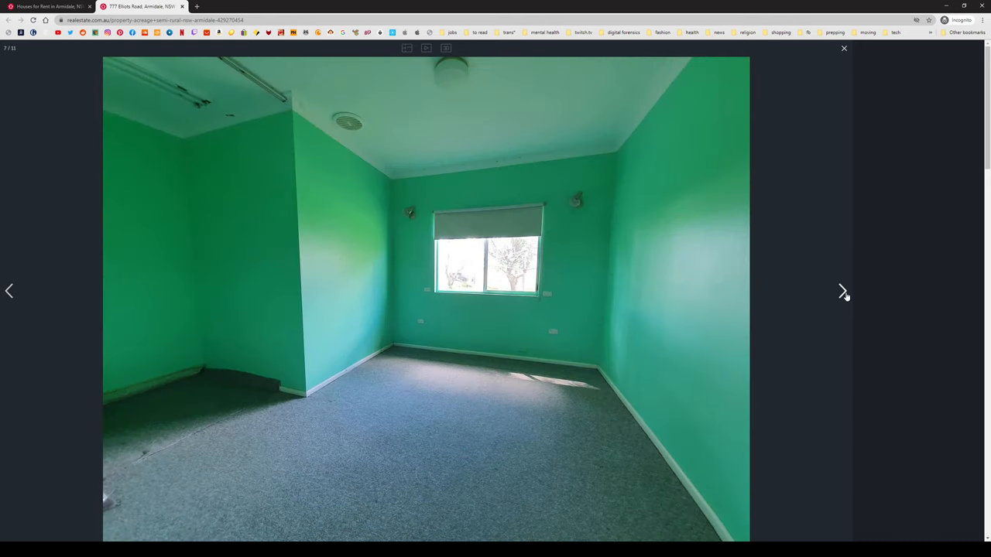
{"action": "left_click", "coordinate": [843, 291]}
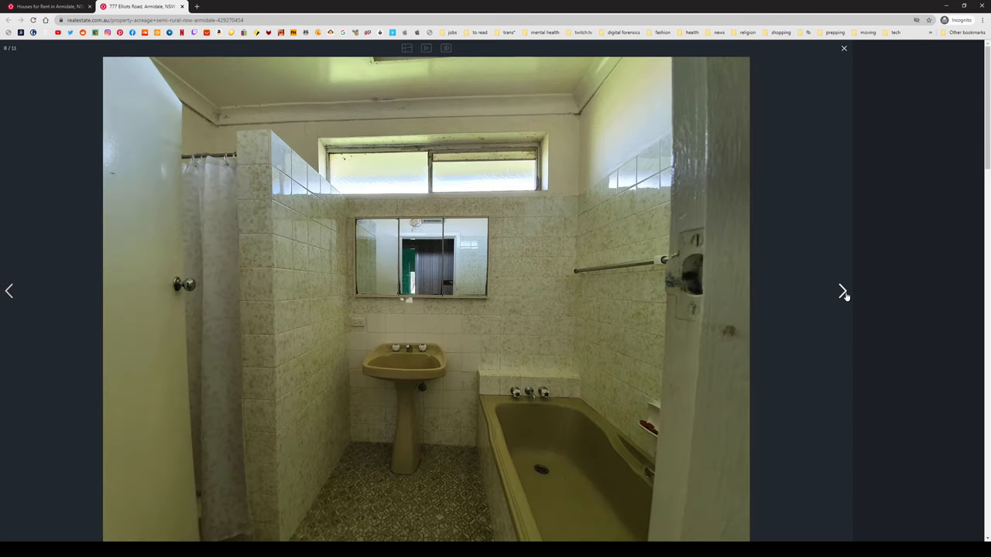
{"action": "left_click", "coordinate": [842, 291]}
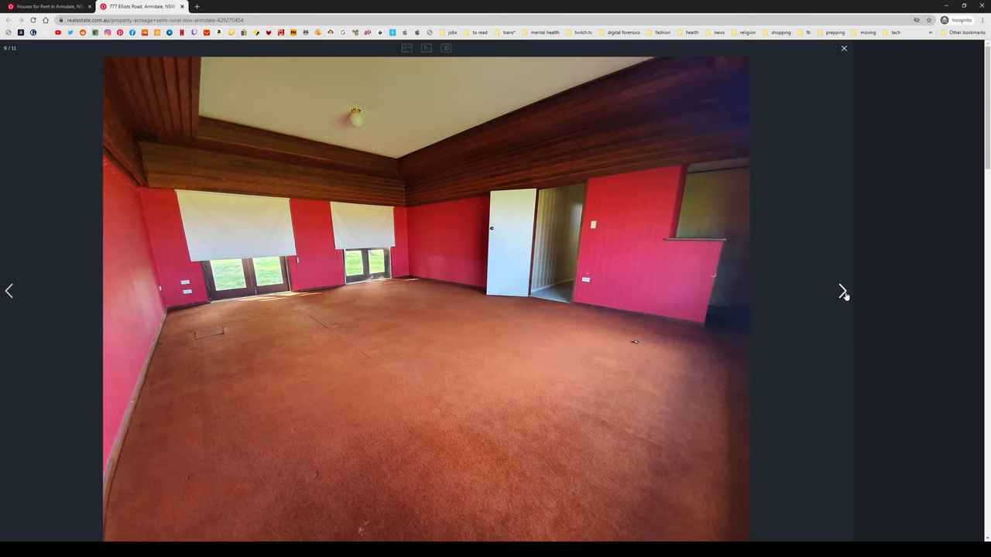
{"action": "left_click", "coordinate": [842, 291]}
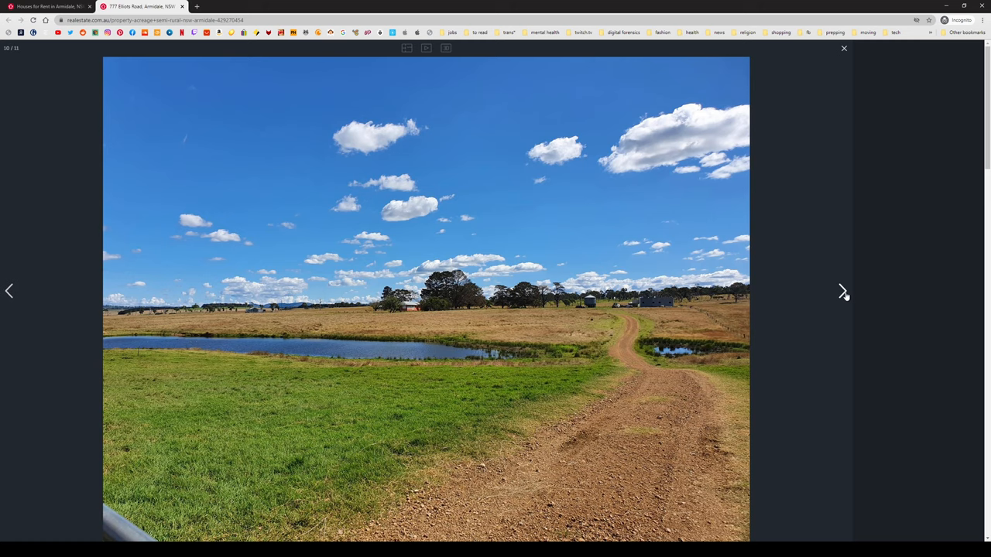
{"action": "left_click", "coordinate": [842, 291]}
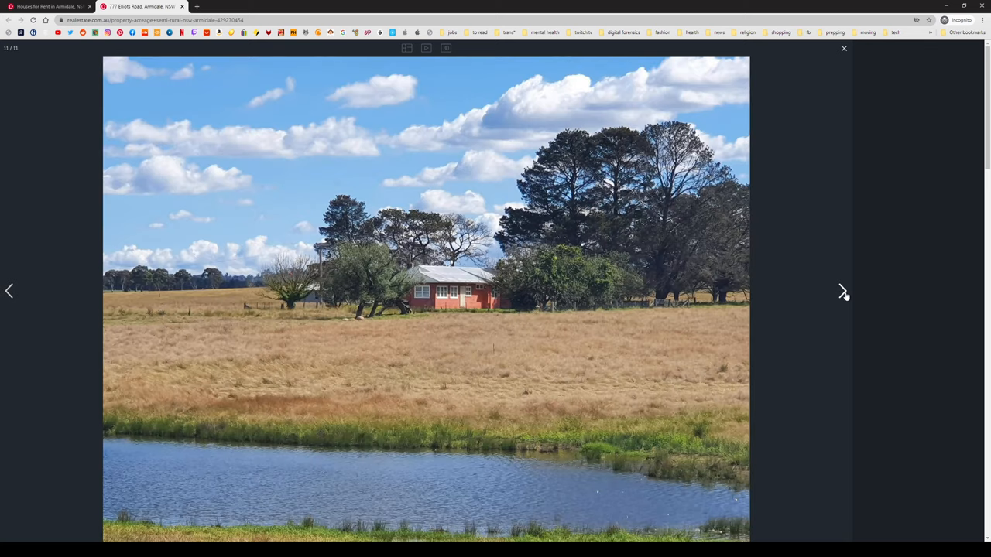
{"action": "left_click", "coordinate": [842, 291]}
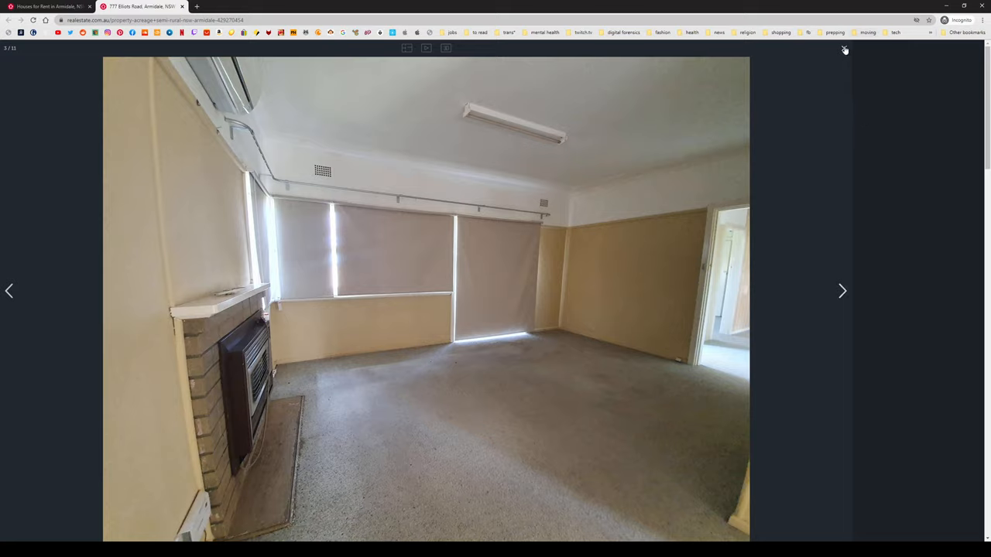
{"action": "left_click", "coordinate": [846, 50]}
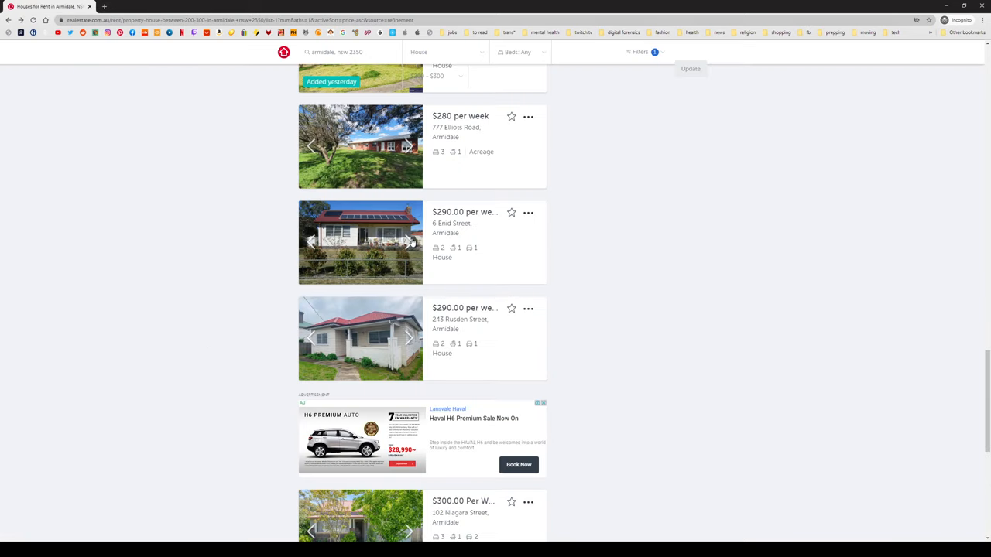
{"action": "left_click", "coordinate": [409, 242]}
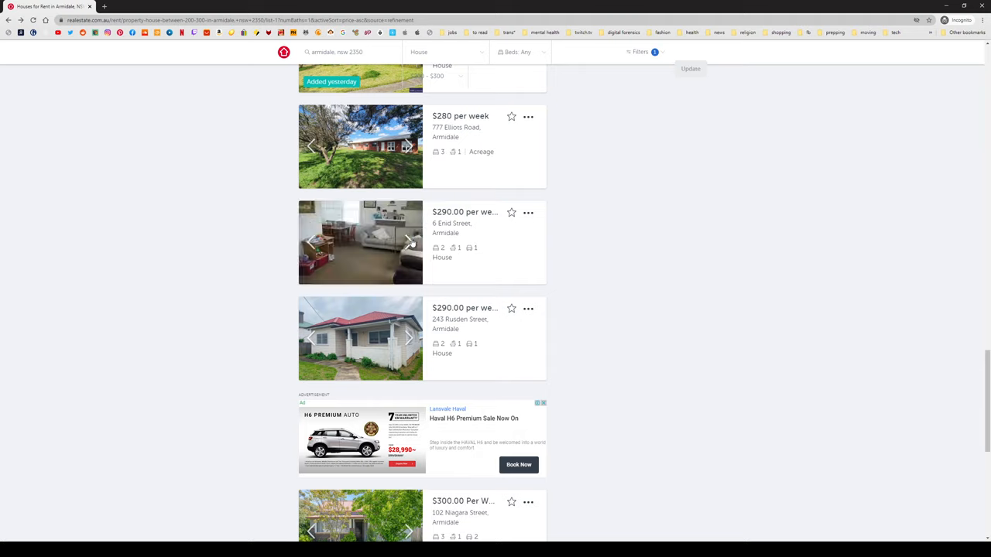
{"action": "left_click", "coordinate": [409, 338]}
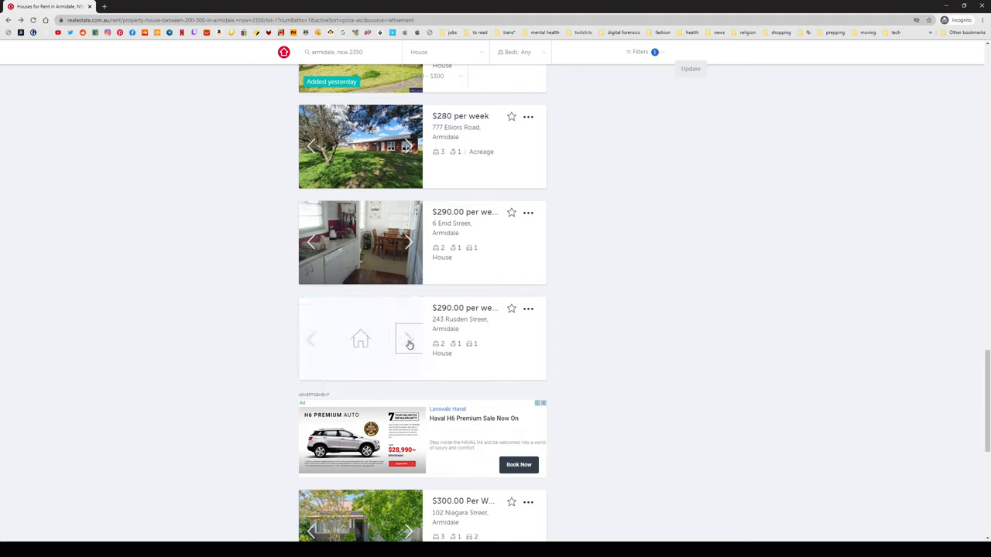
{"action": "left_click", "coordinate": [408, 338]}
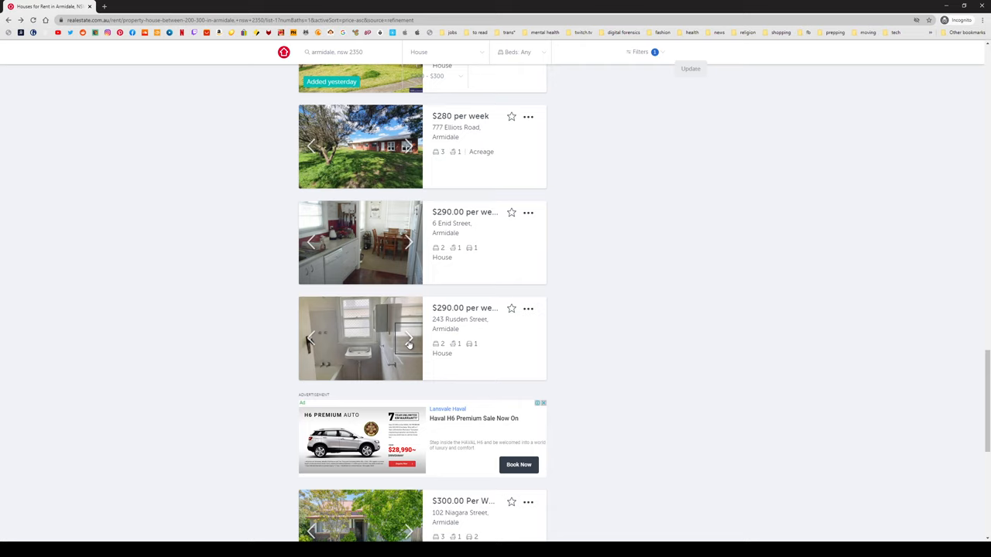
{"action": "left_click", "coordinate": [409, 338]}
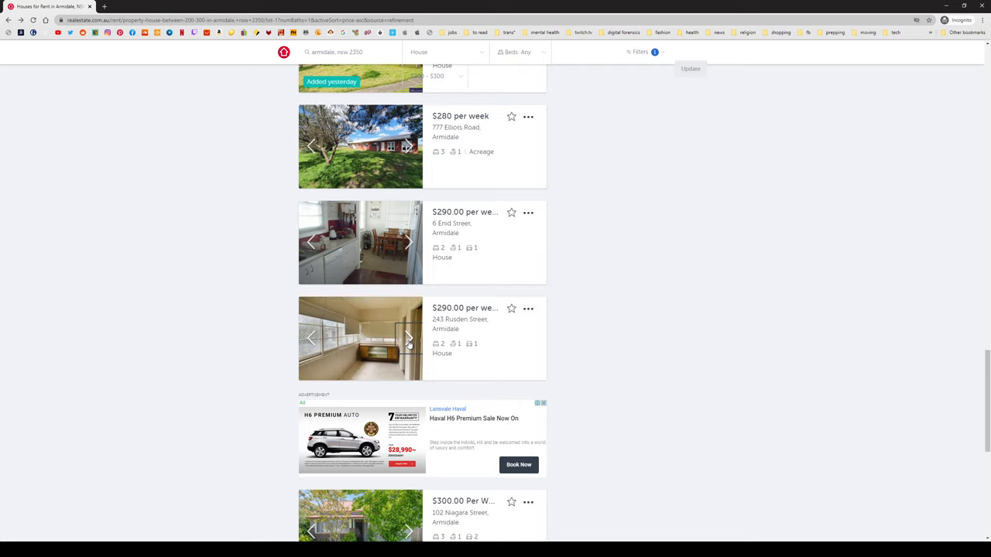
{"action": "scroll", "scroll_direction": "down", "scroll_amount": 3}
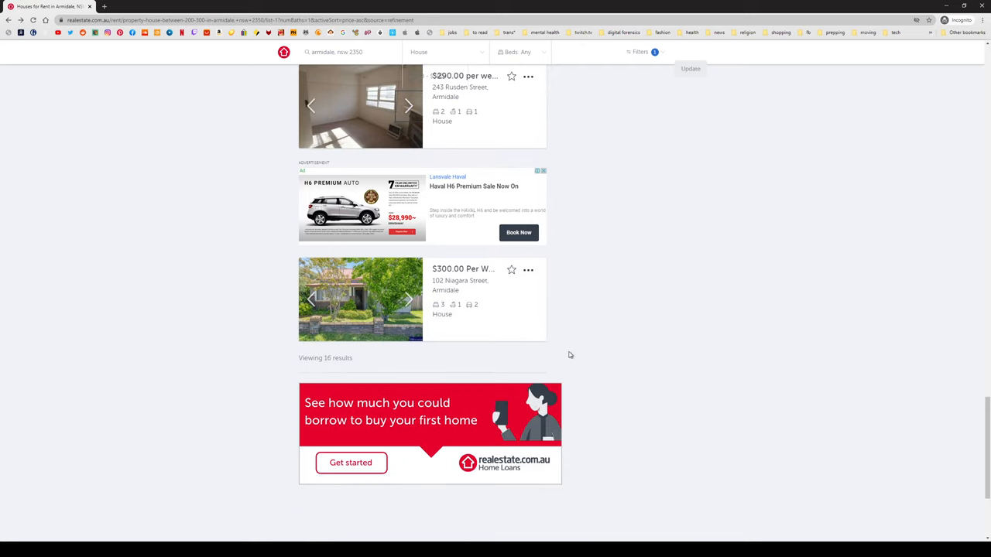
Preview the 102 Niagara Street card, open the $300-per-week listing and its photo gallery.
{"action": "left_click", "coordinate": [409, 300]}
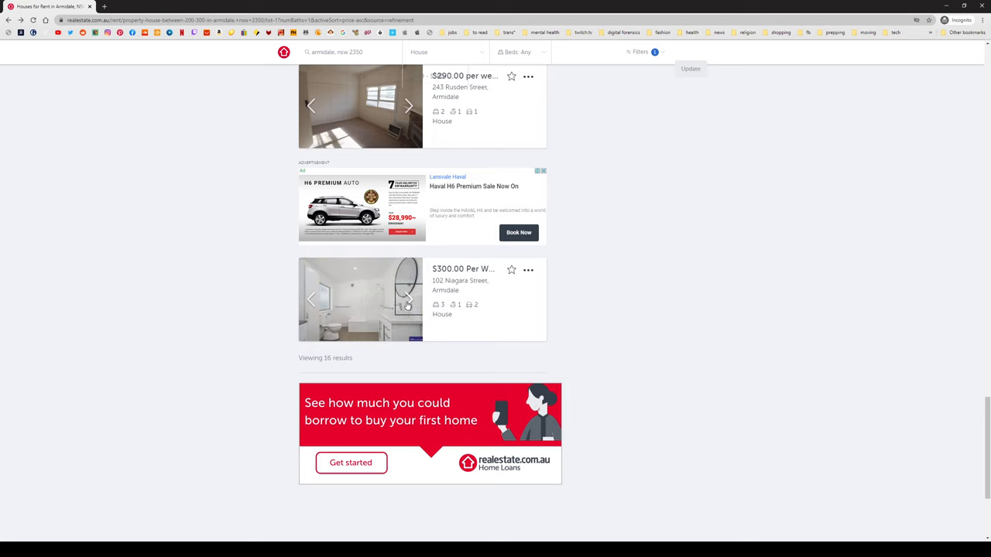
{"action": "left_click", "coordinate": [409, 300]}
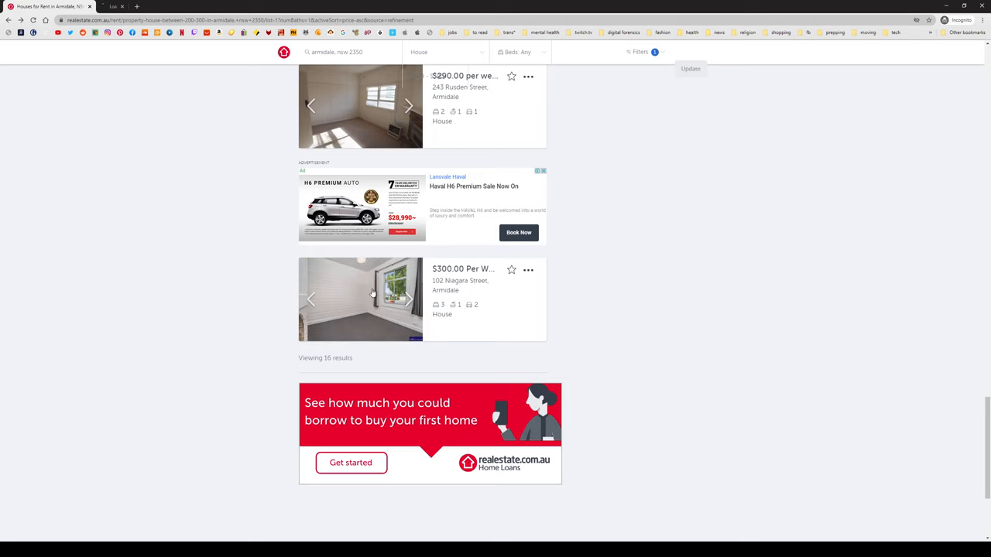
{"action": "left_click", "coordinate": [360, 301]}
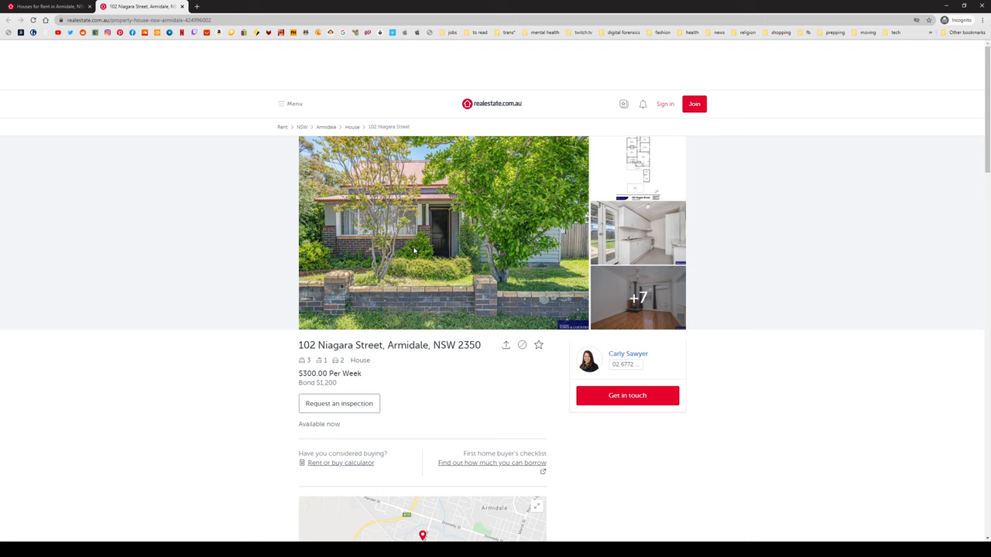
{"action": "left_click", "coordinate": [443, 232]}
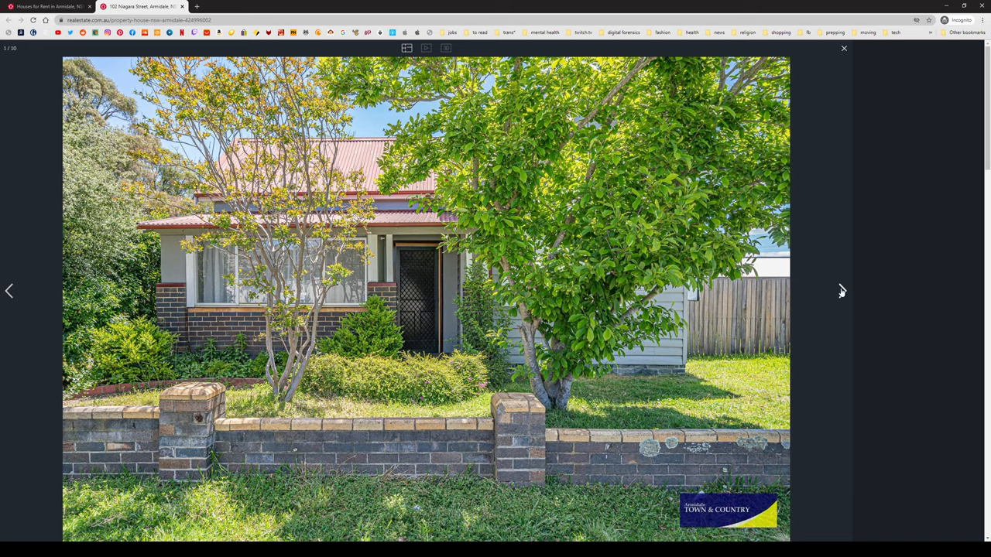
Advance the 102 Niagara Street gallery through living room, bathroom, bedrooms and backyard to the floor plan.
{"action": "left_click", "coordinate": [843, 291]}
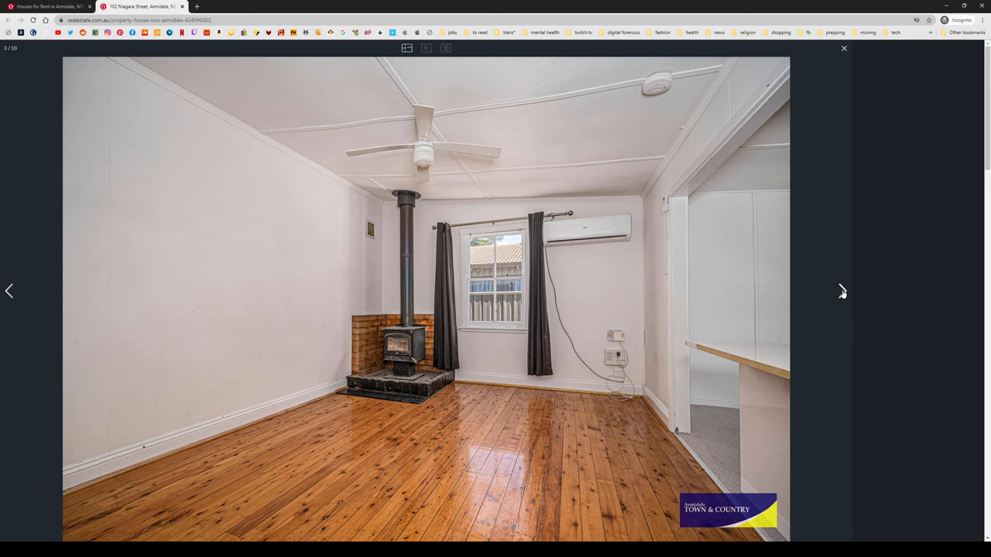
{"action": "left_click", "coordinate": [843, 291]}
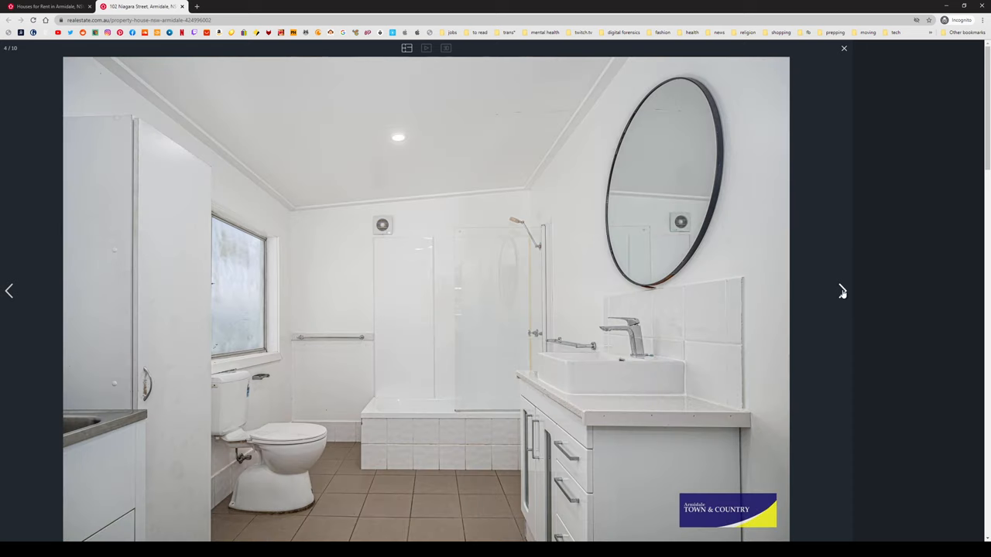
{"action": "left_click", "coordinate": [842, 291]}
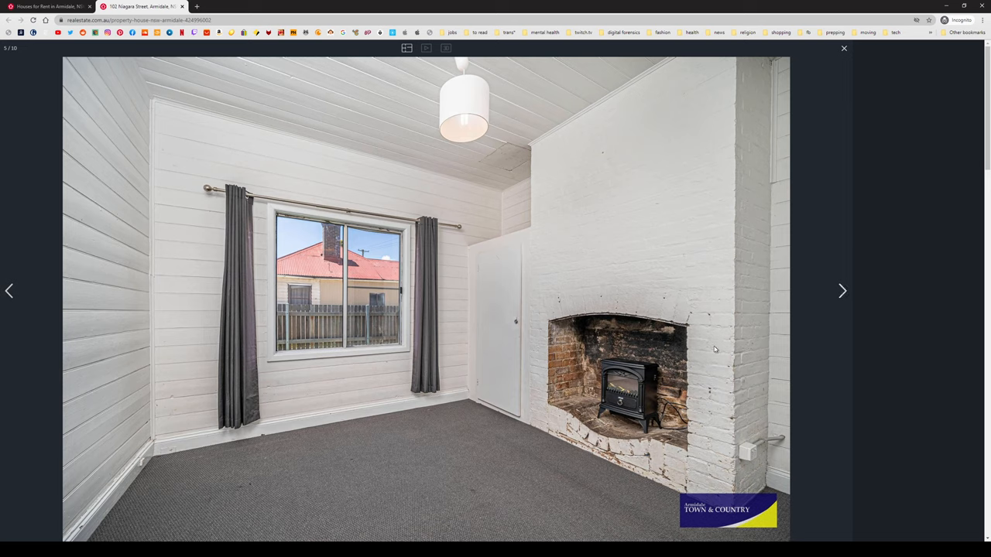
{"action": "mouse_move", "coordinate": [623, 381]}
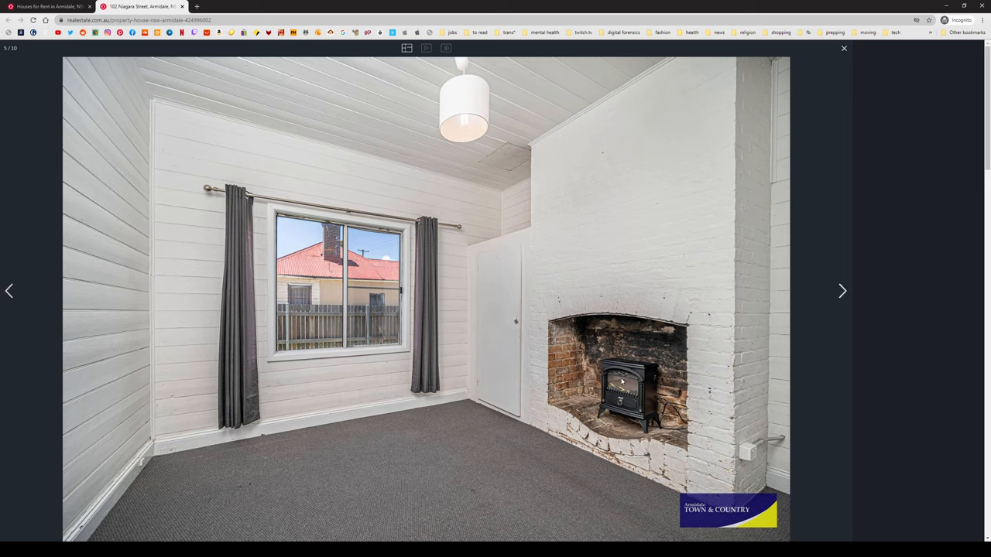
{"action": "left_click", "coordinate": [842, 291]}
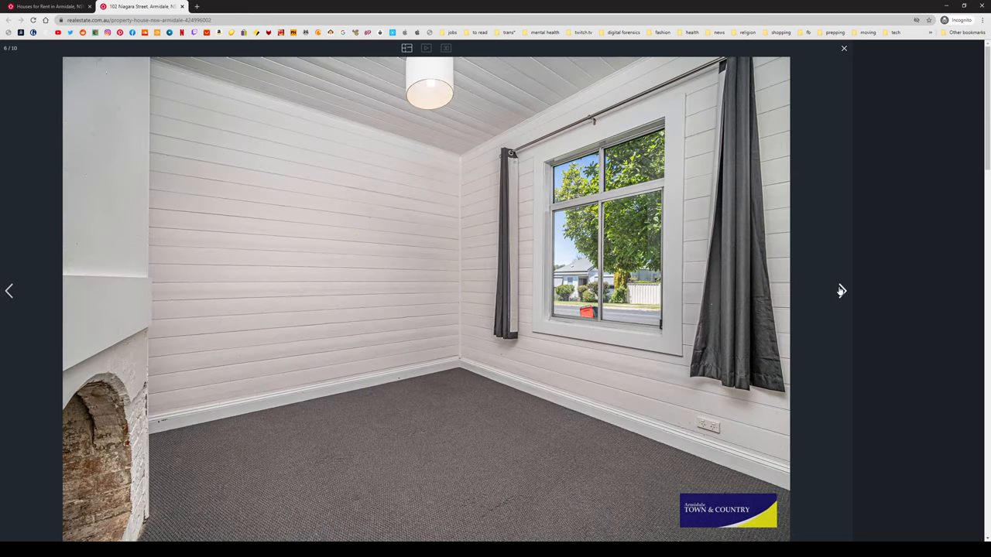
{"action": "left_click", "coordinate": [840, 291]}
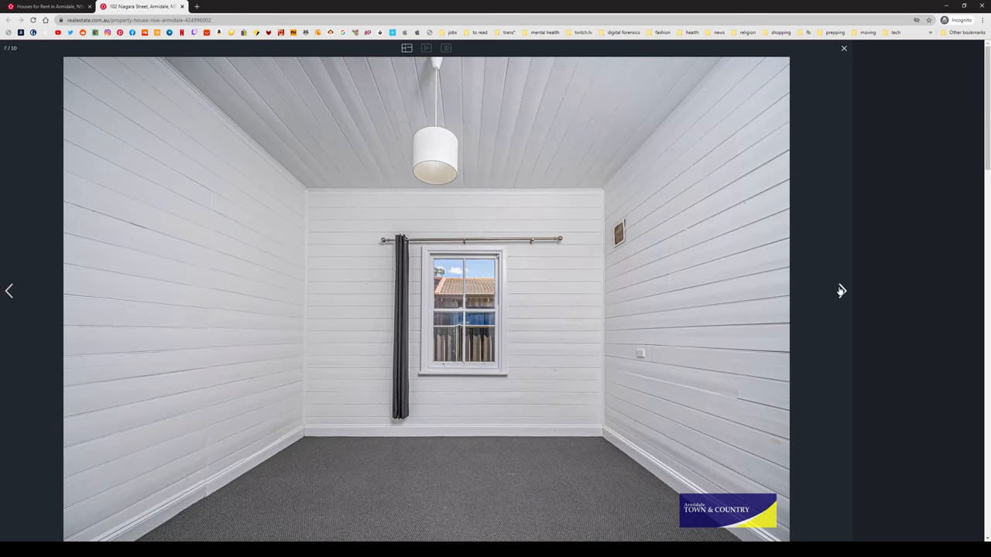
{"action": "left_click", "coordinate": [843, 292]}
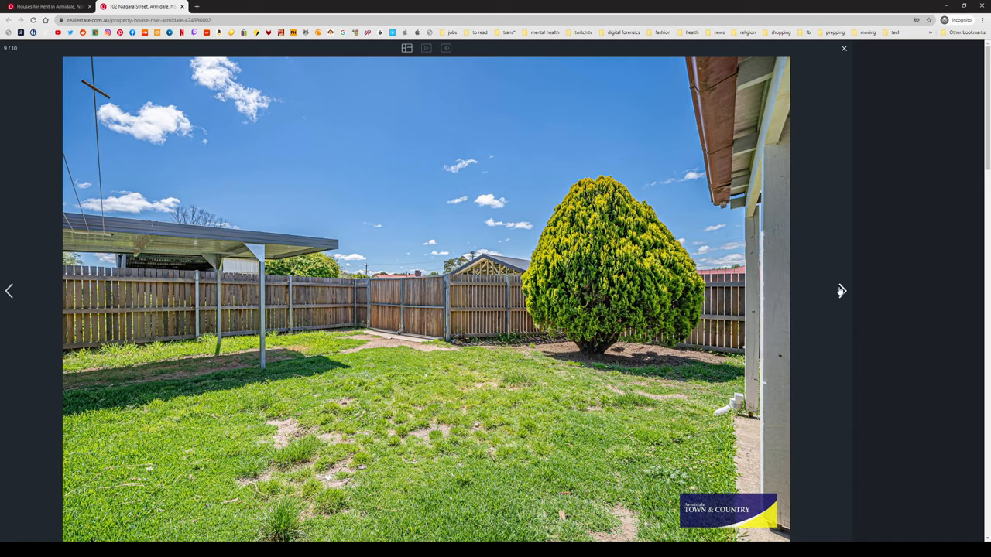
{"action": "left_click", "coordinate": [843, 291]}
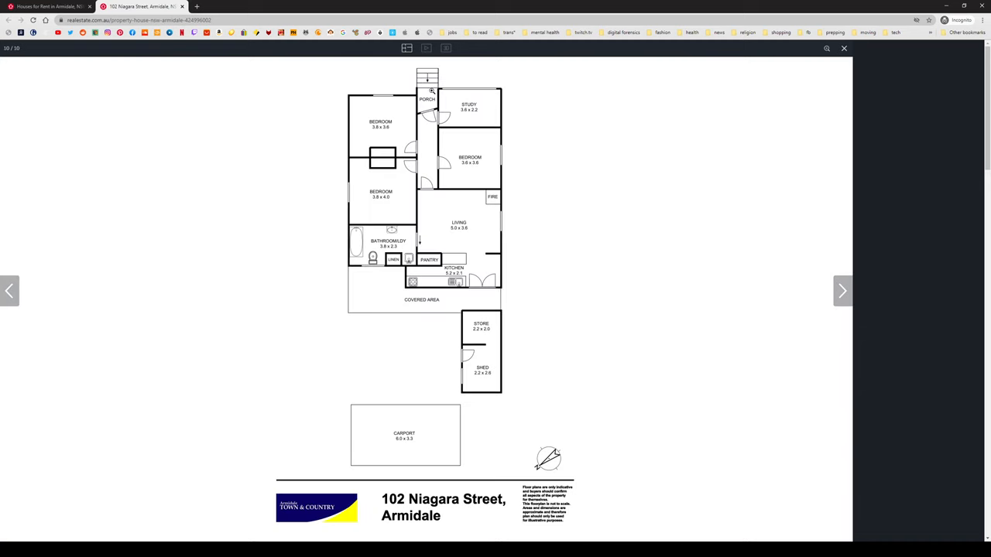
{"action": "mouse_move", "coordinate": [388, 179]}
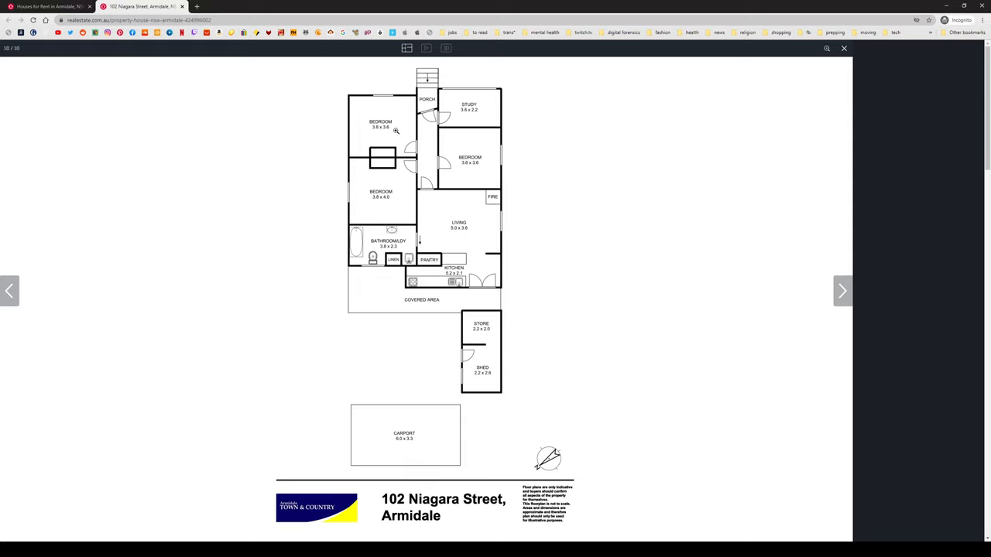
{"action": "mouse_move", "coordinate": [480, 180]}
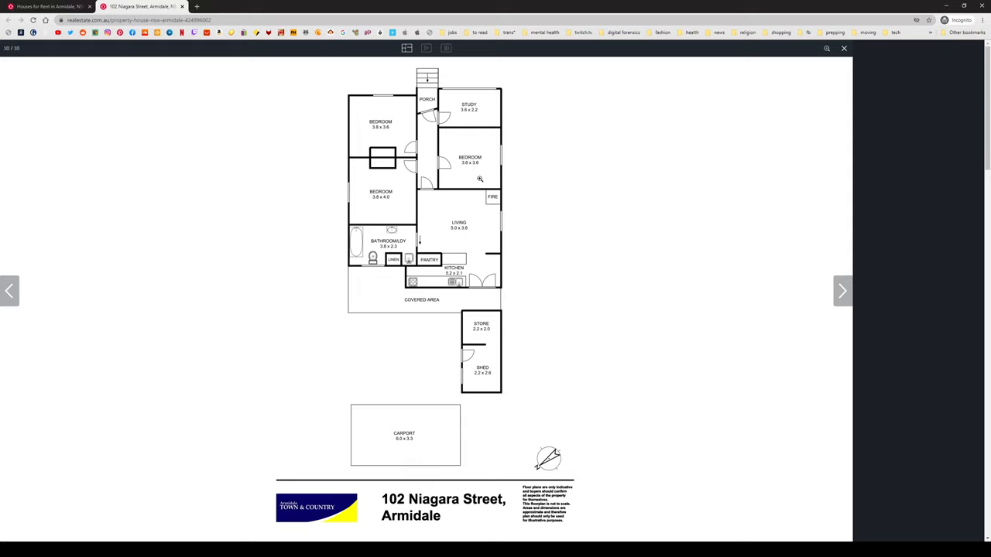
{"action": "mouse_move", "coordinate": [383, 163]}
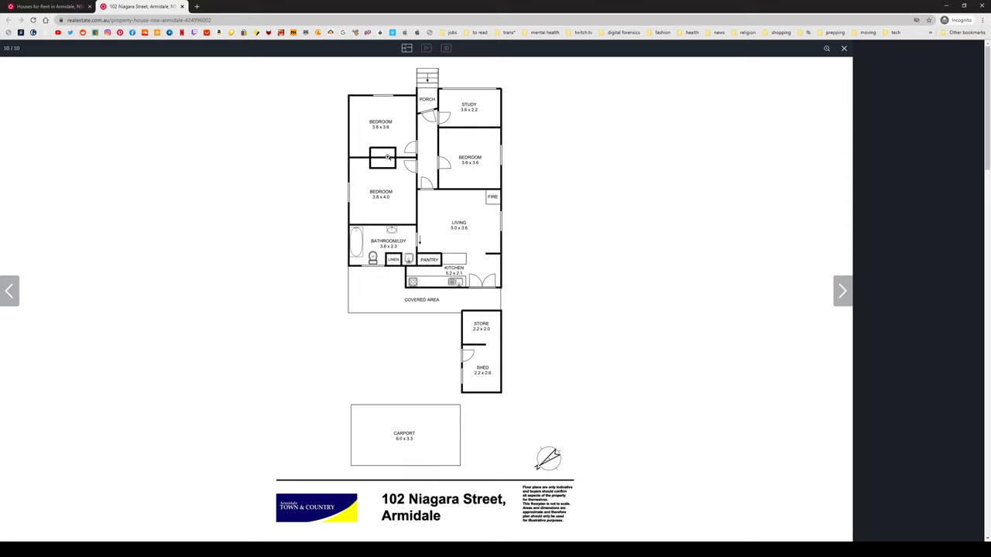
{"action": "mouse_move", "coordinate": [467, 115]}
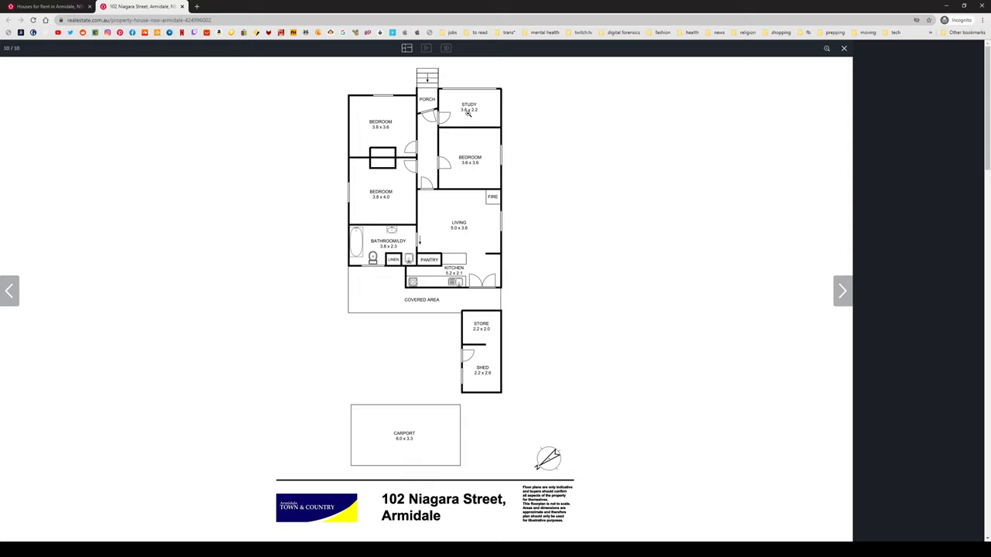
{"action": "mouse_move", "coordinate": [477, 168]}
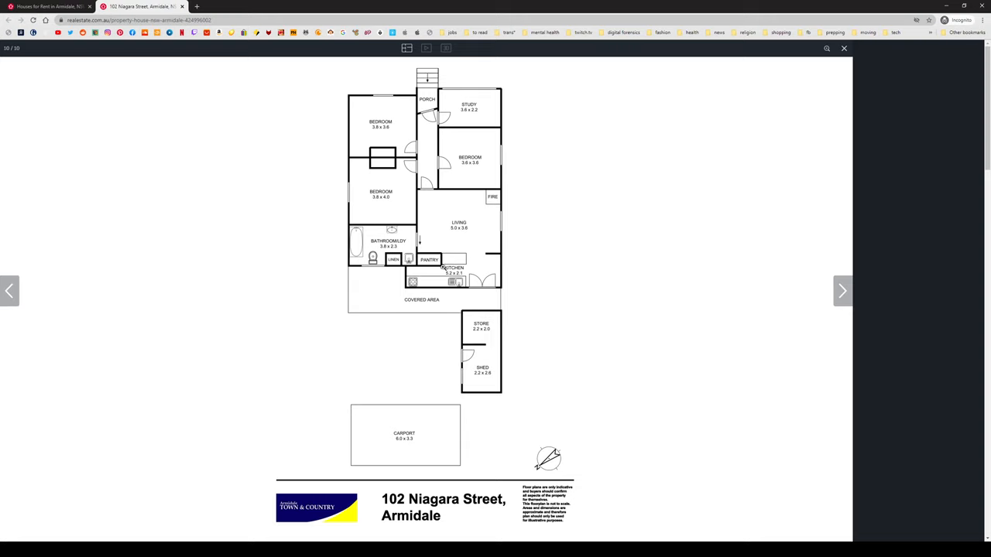
{"action": "mouse_move", "coordinate": [491, 329]}
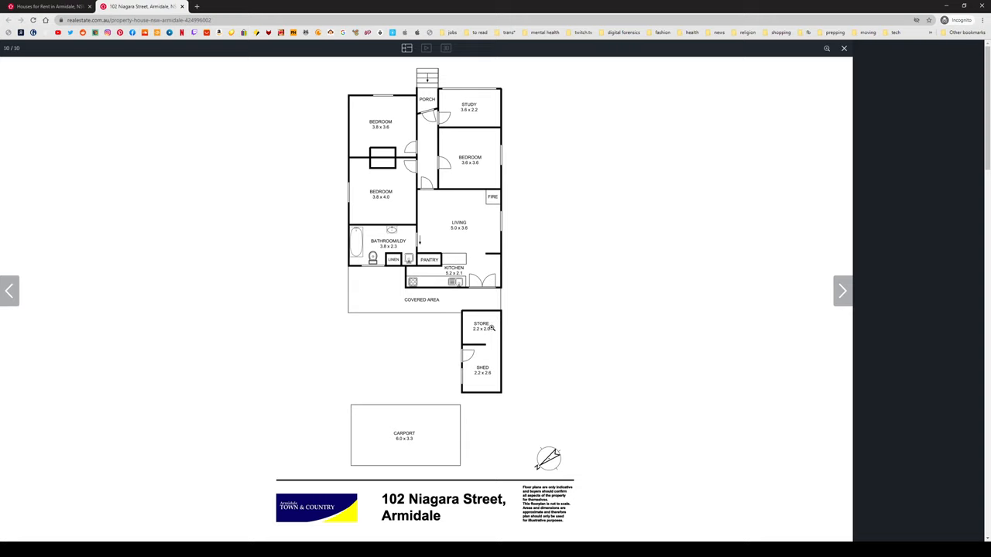
Close the 102 Niagara Street photo gallery after studying the floor plan.
{"action": "left_click", "coordinate": [842, 48]}
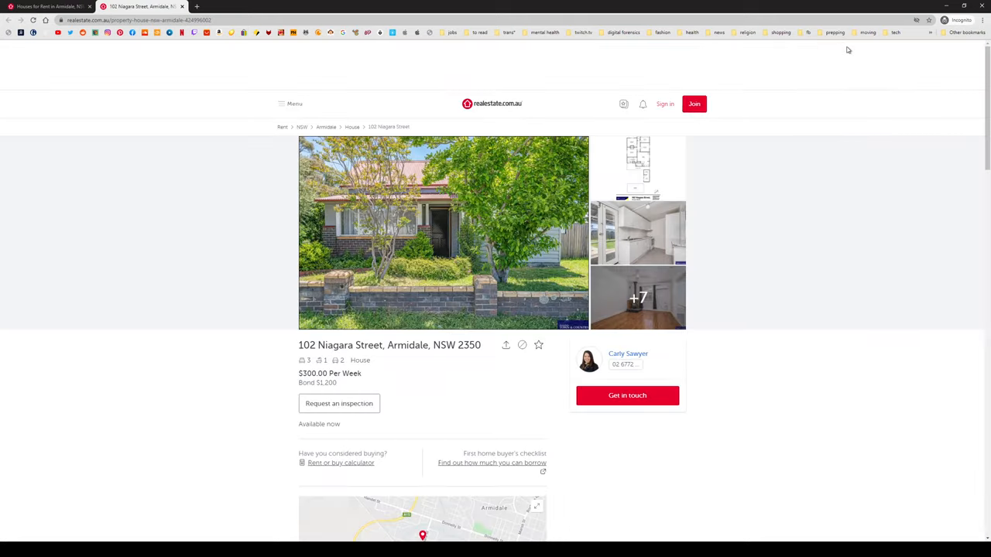
Look over the 102 Niagara Street listing page and go back to the Armidale results.
{"action": "scroll", "scroll_direction": "down", "scroll_amount": 3}
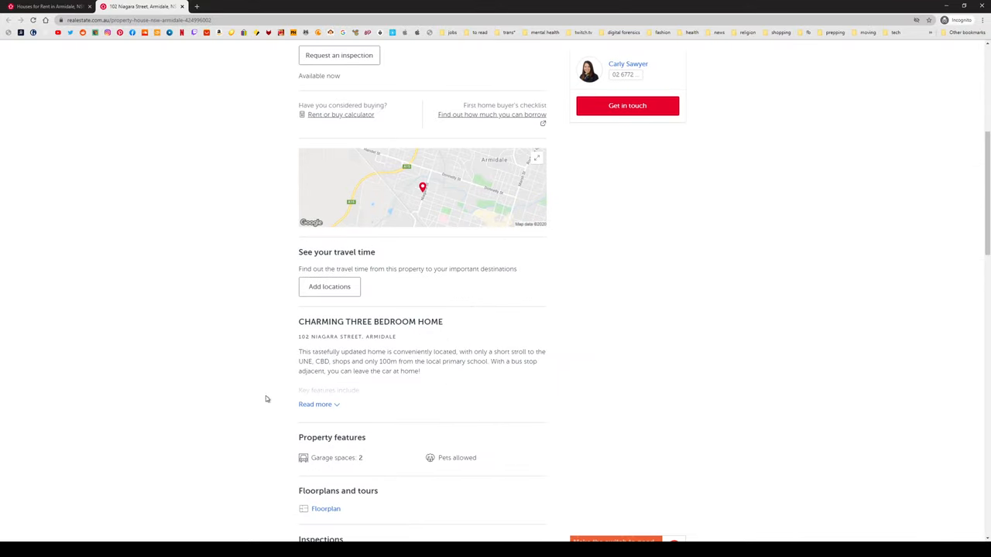
{"action": "left_click", "coordinate": [316, 404]}
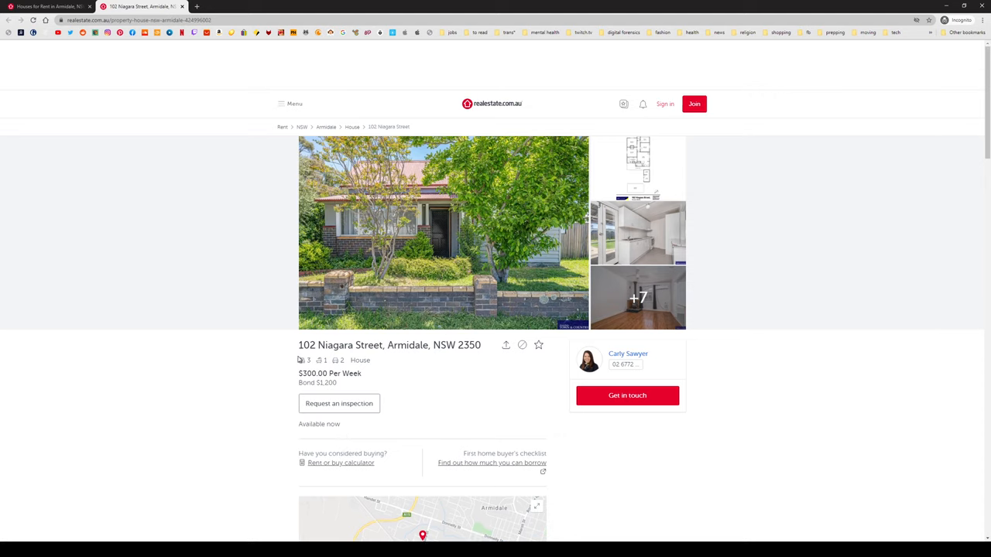
{"action": "double_click", "coordinate": [312, 374]}
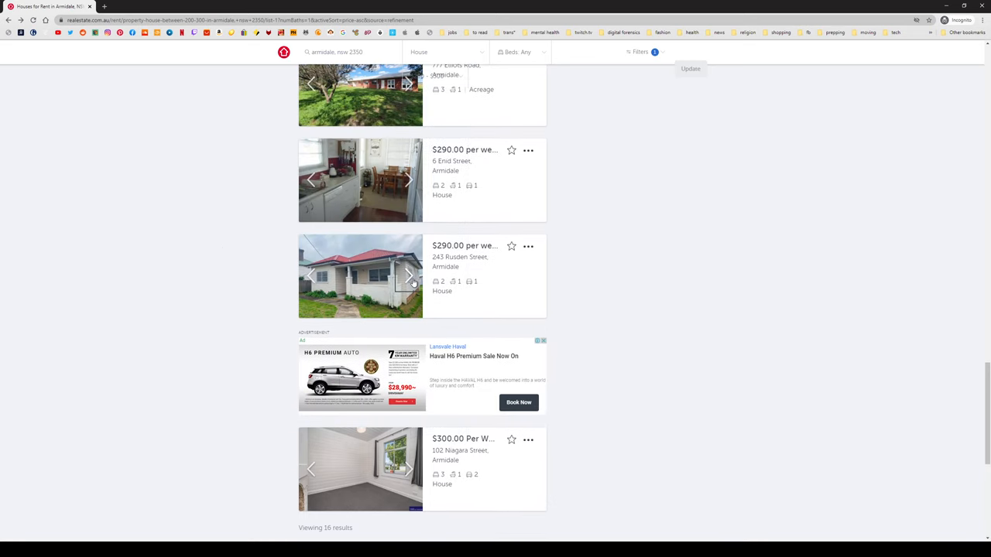
Open the $290-per-week 243 Rusden Street listing, expand its description and open its gallery.
{"action": "left_click", "coordinate": [409, 276]}
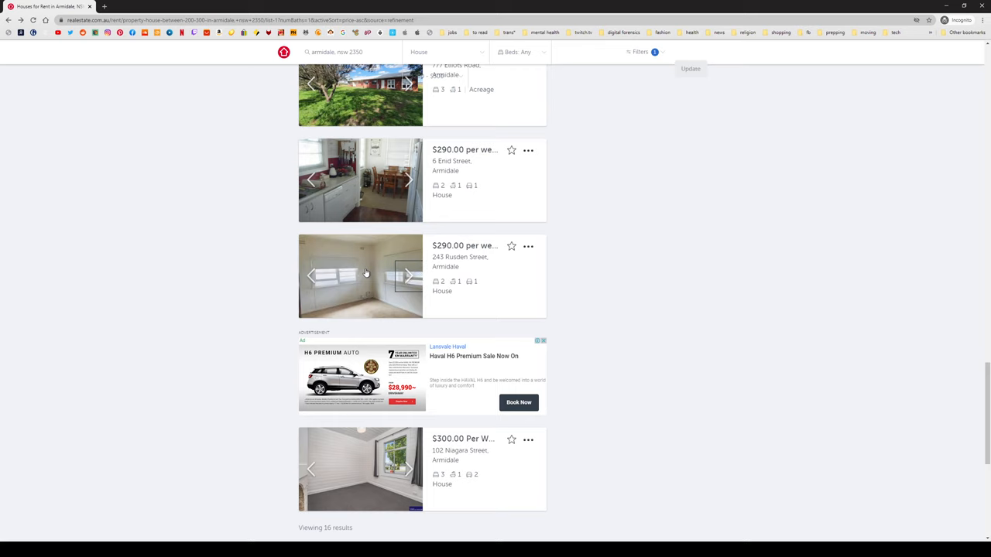
{"action": "left_click", "coordinate": [359, 276]}
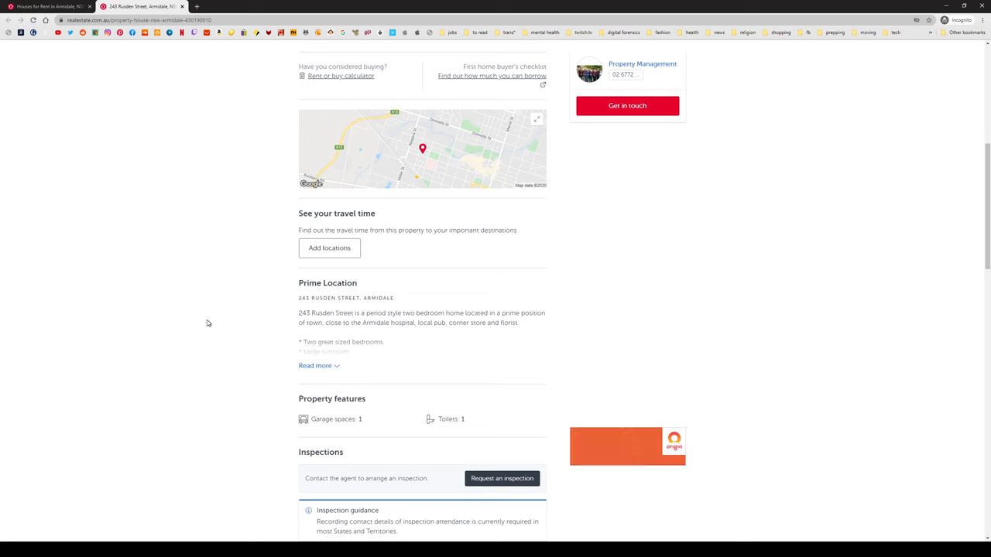
{"action": "left_click", "coordinate": [316, 365]}
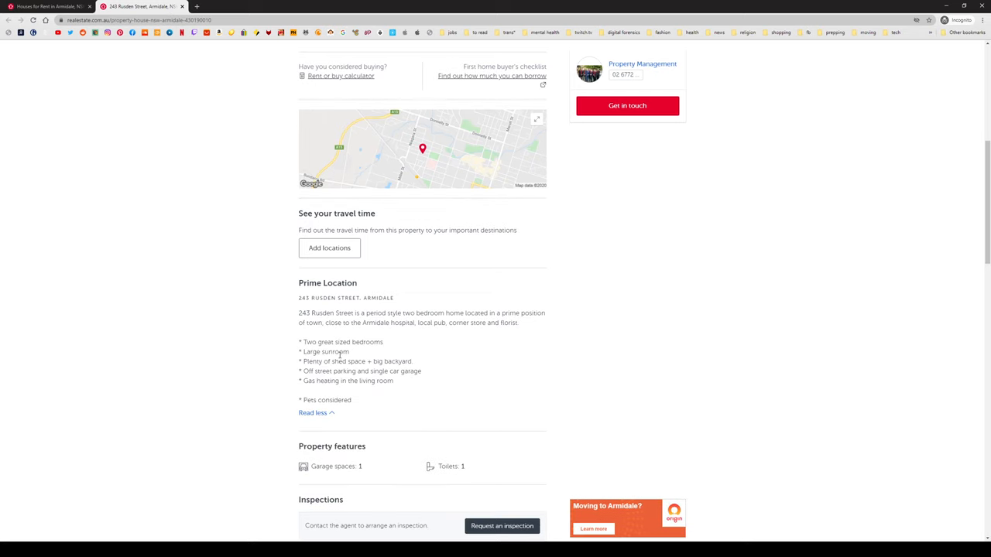
{"action": "left_click", "coordinate": [421, 147]}
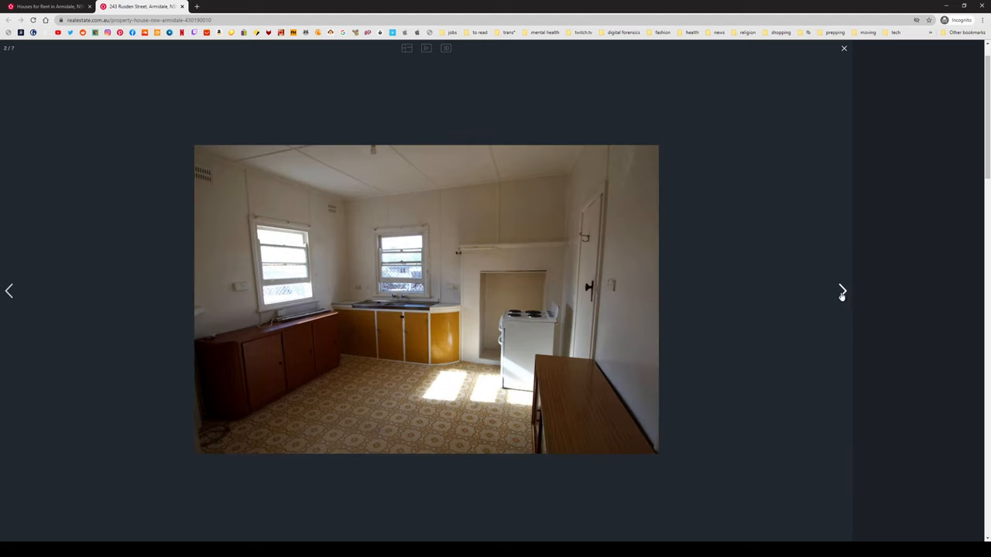
{"action": "left_click", "coordinate": [842, 291]}
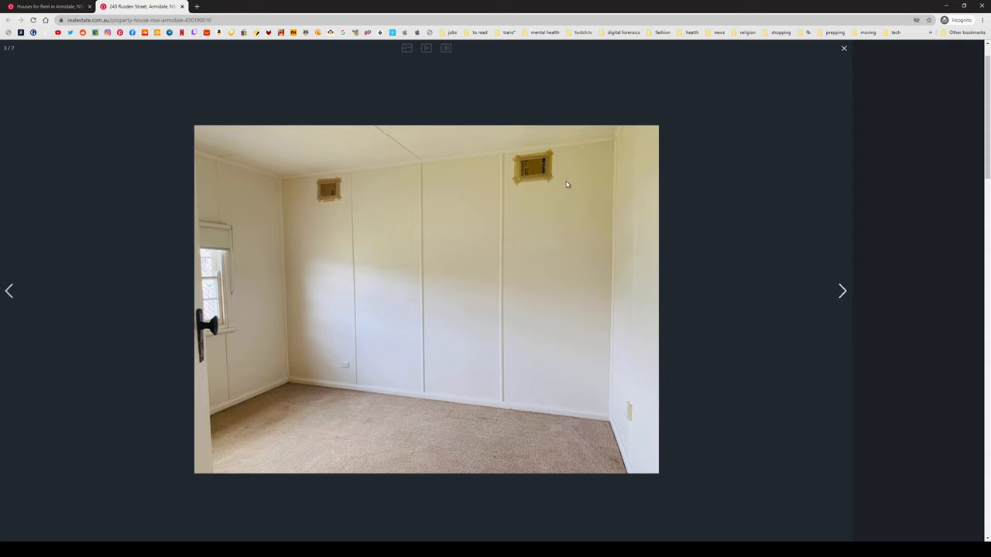
{"action": "mouse_move", "coordinate": [553, 176]}
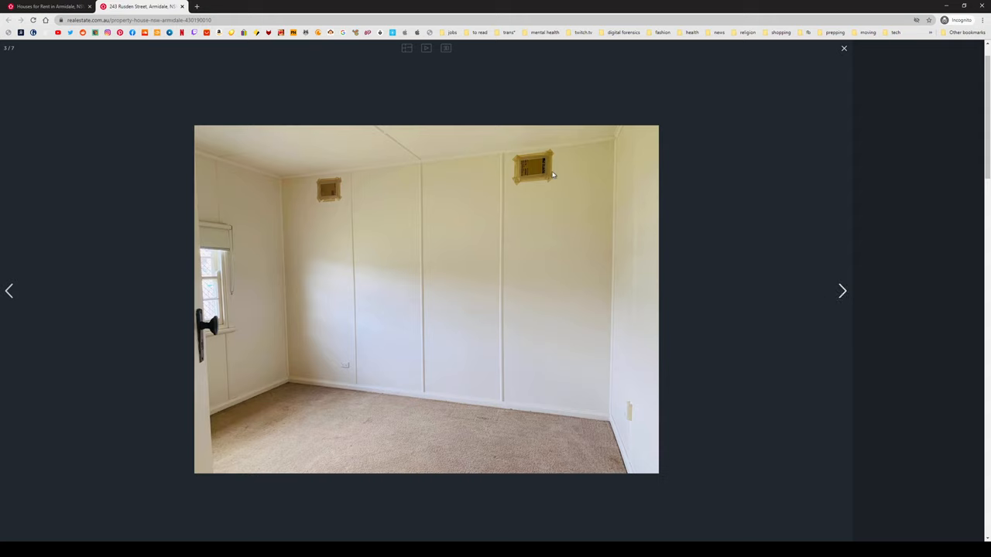
{"action": "mouse_move", "coordinate": [818, 284]}
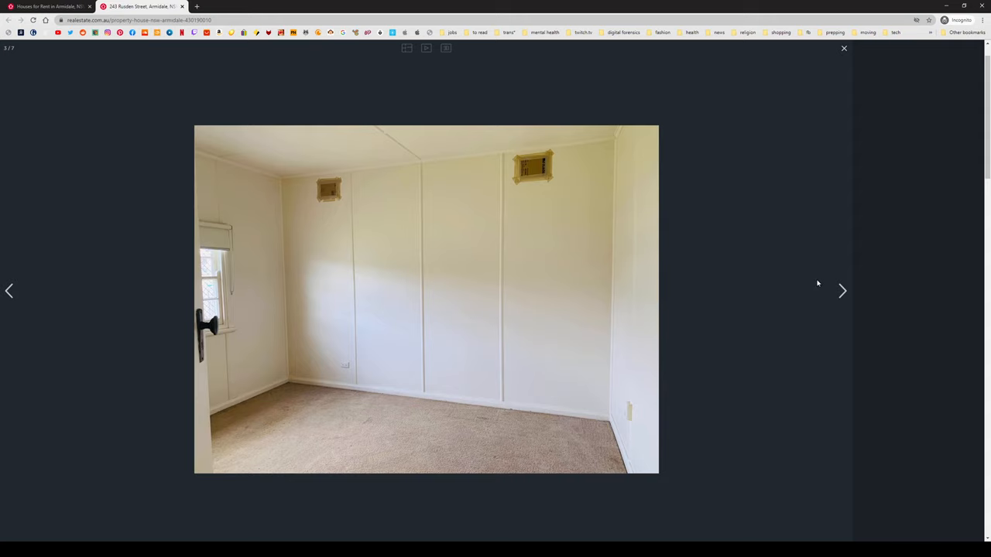
{"action": "left_click", "coordinate": [843, 291]}
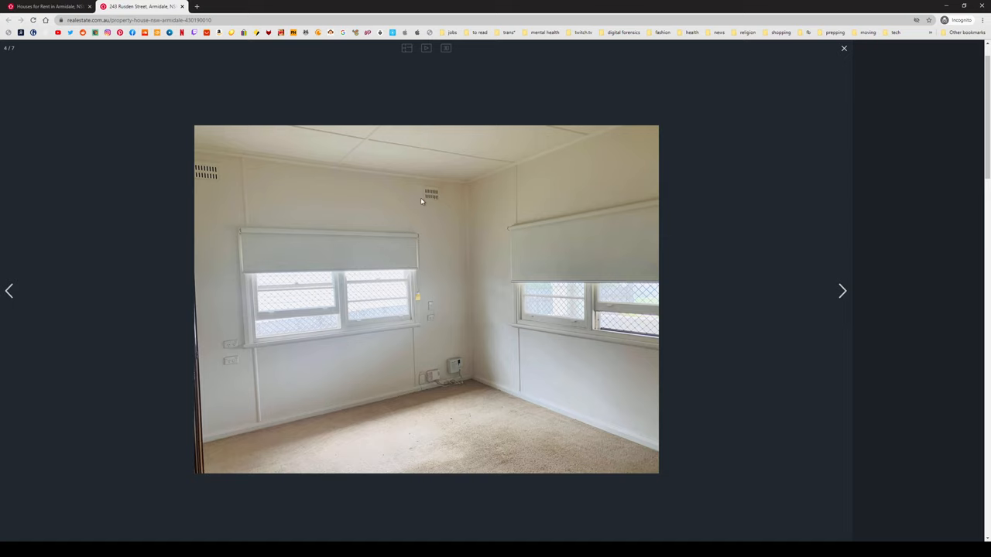
{"action": "left_click", "coordinate": [842, 291]}
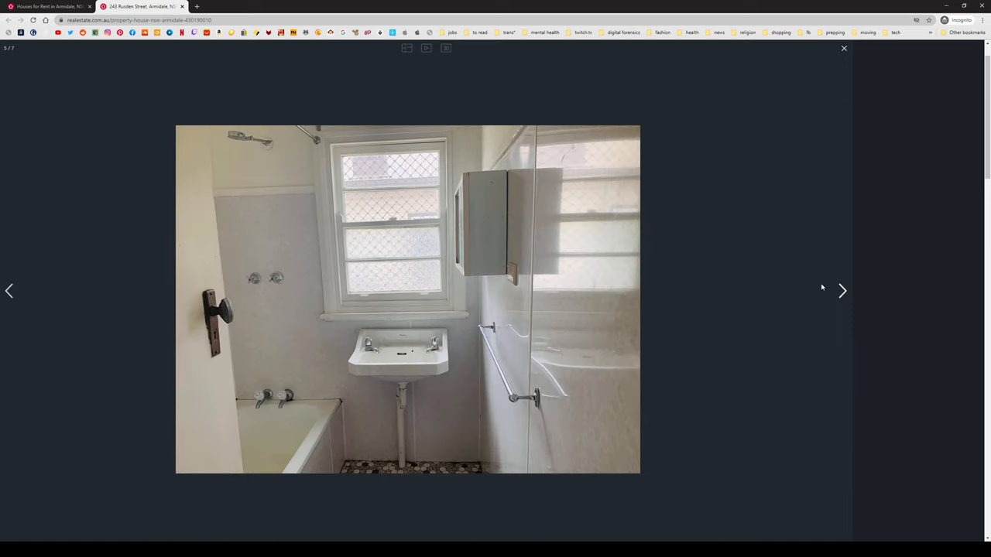
{"action": "left_click", "coordinate": [843, 291]}
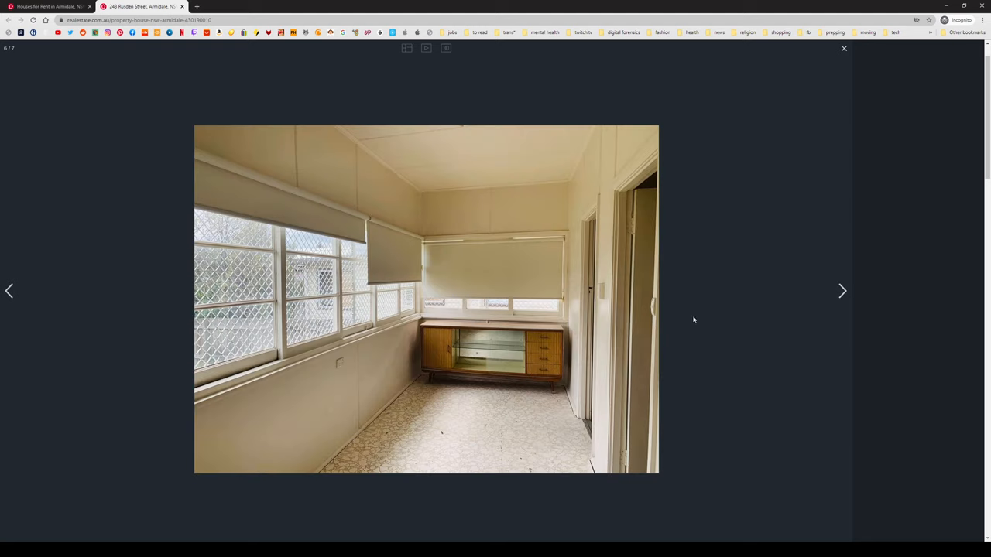
{"action": "left_click", "coordinate": [9, 291]}
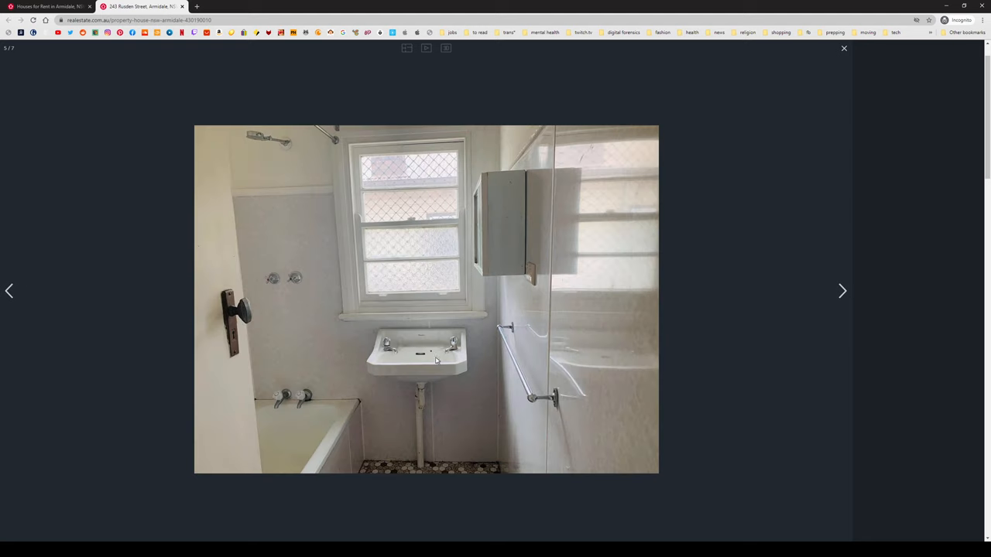
{"action": "mouse_move", "coordinate": [842, 291]}
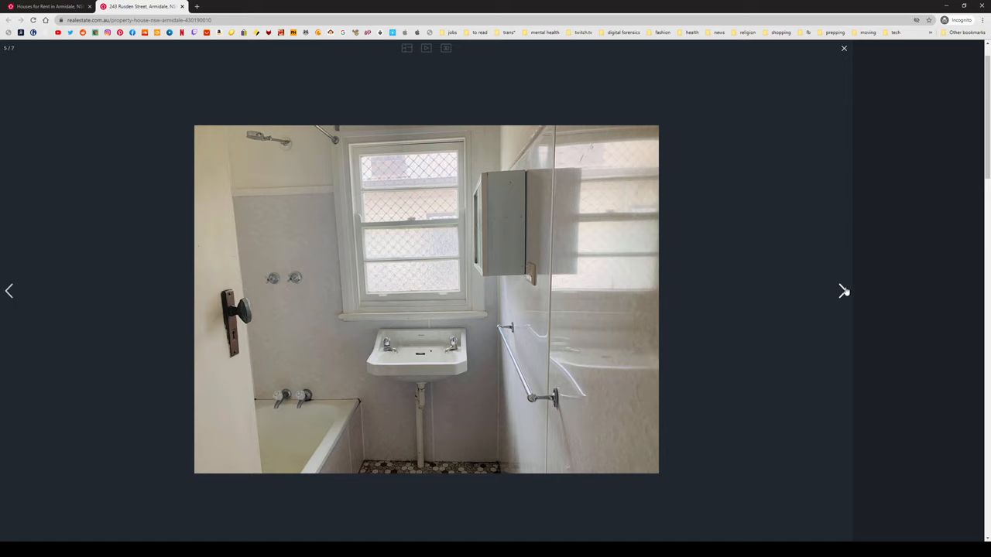
{"action": "left_click", "coordinate": [844, 291]}
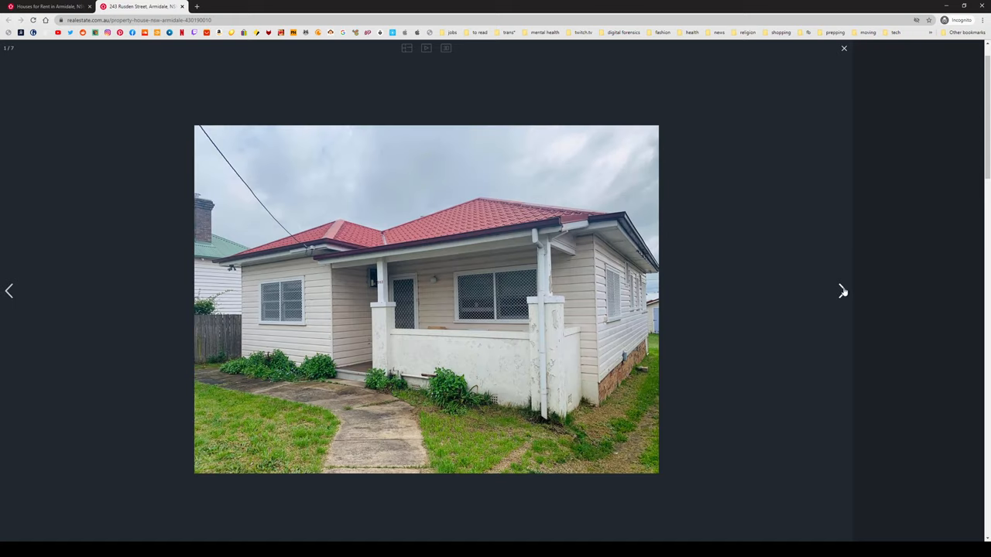
{"action": "left_click", "coordinate": [842, 291]}
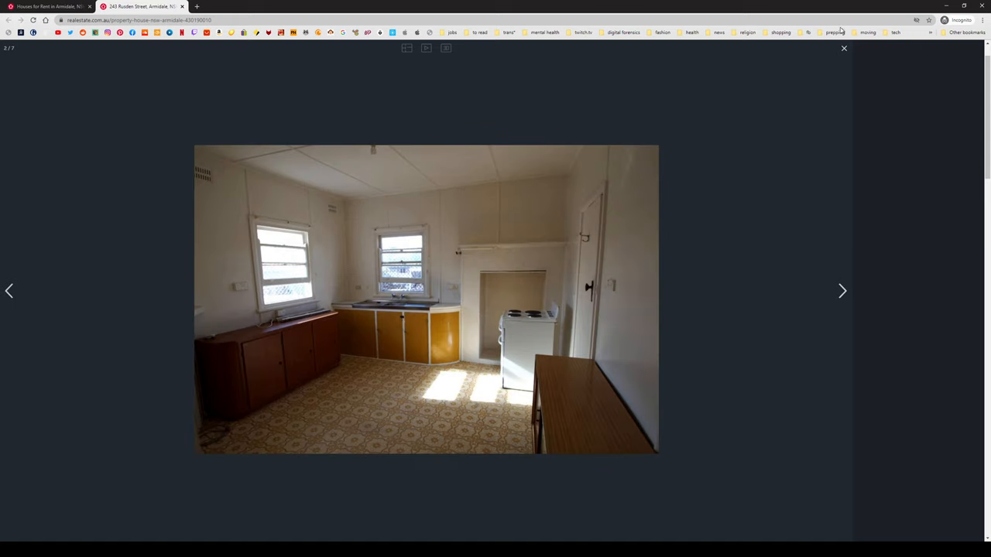
{"action": "left_click", "coordinate": [844, 48]}
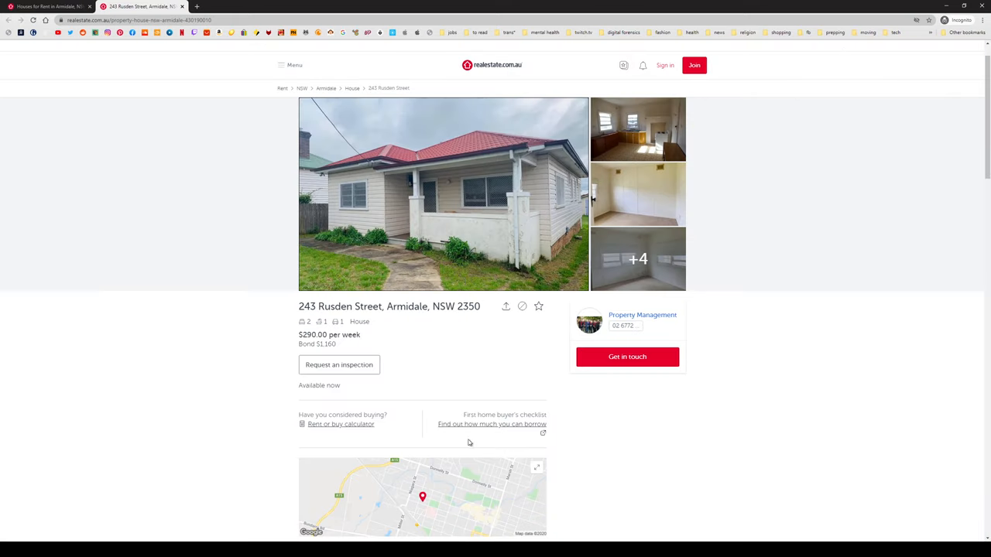
Scroll down and back up through the 243 Rusden Street listing details.
{"action": "scroll", "scroll_direction": "down", "scroll_amount": 3}
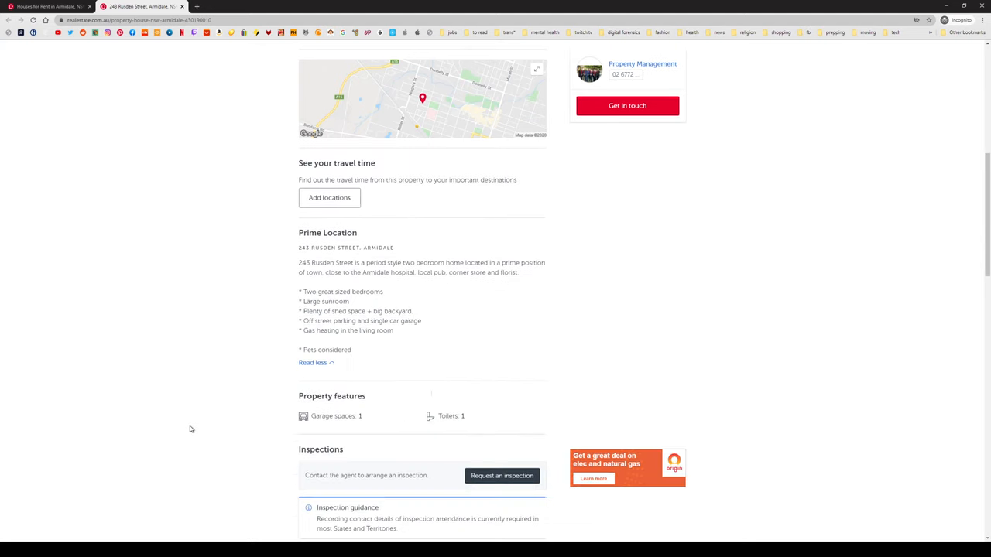
{"action": "scroll", "scroll_direction": "down", "scroll_amount": 3}
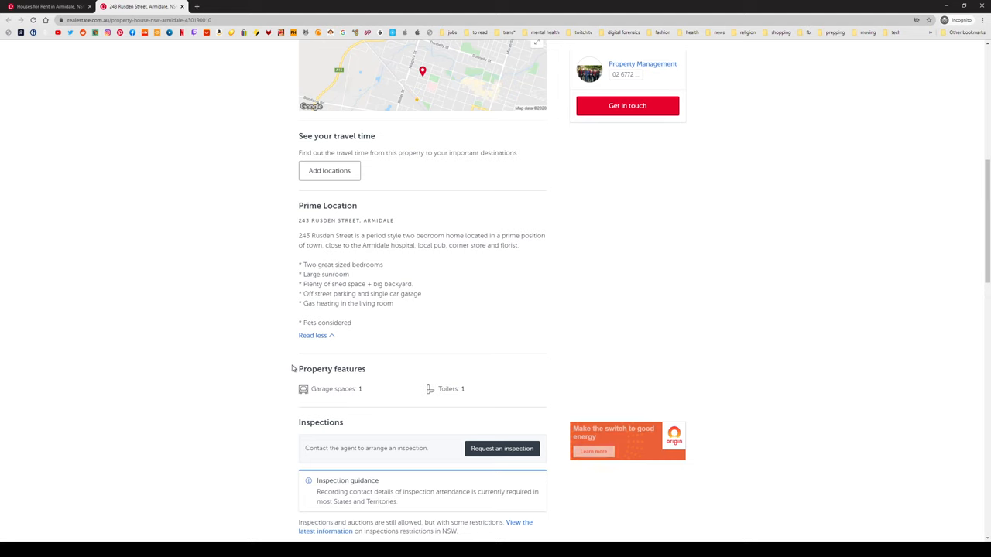
{"action": "scroll", "scroll_direction": "up", "scroll_amount": 3}
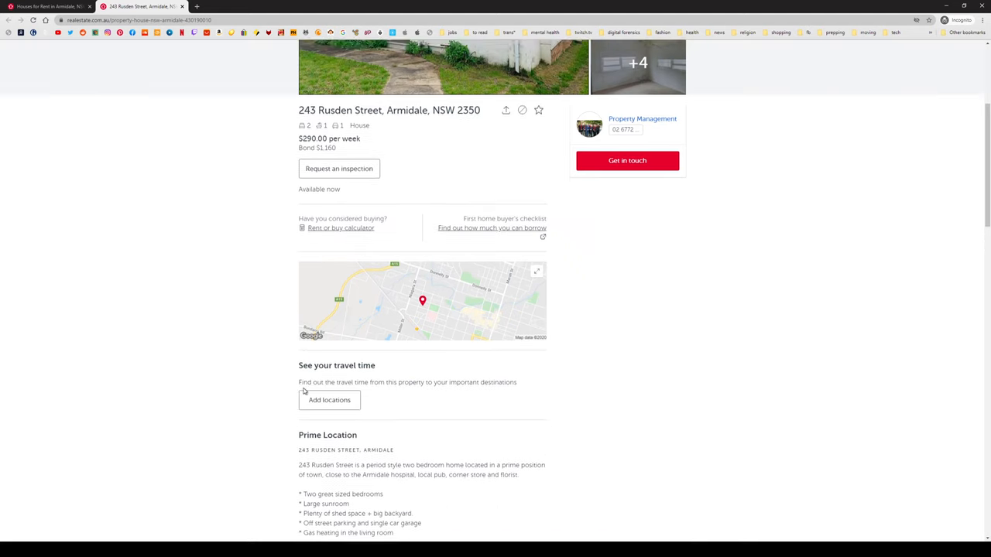
{"action": "scroll", "scroll_direction": "up", "scroll_amount": 3}
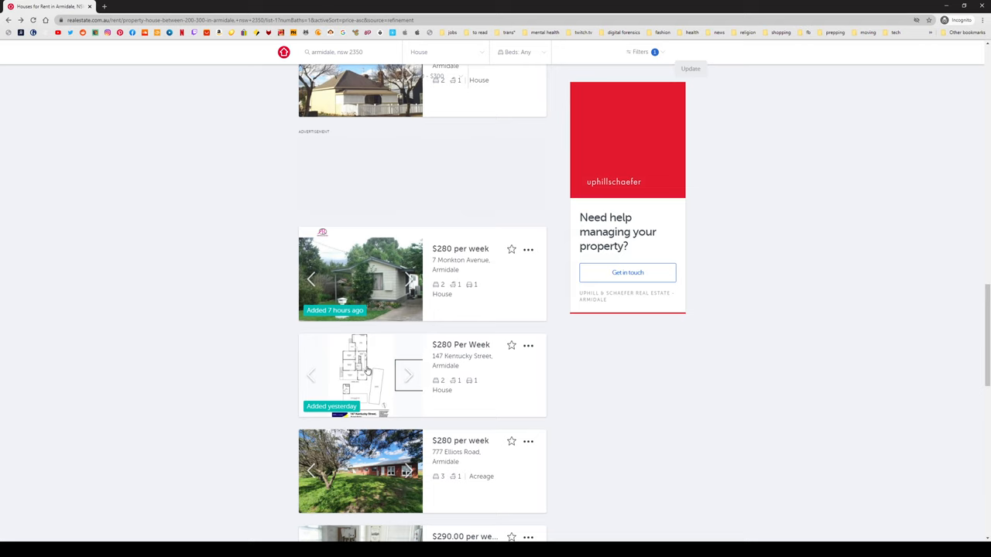
View the 147 Kentucky Street gallery full-screen and advance past the brick exterior to the kitchen.
{"action": "left_click", "coordinate": [359, 376]}
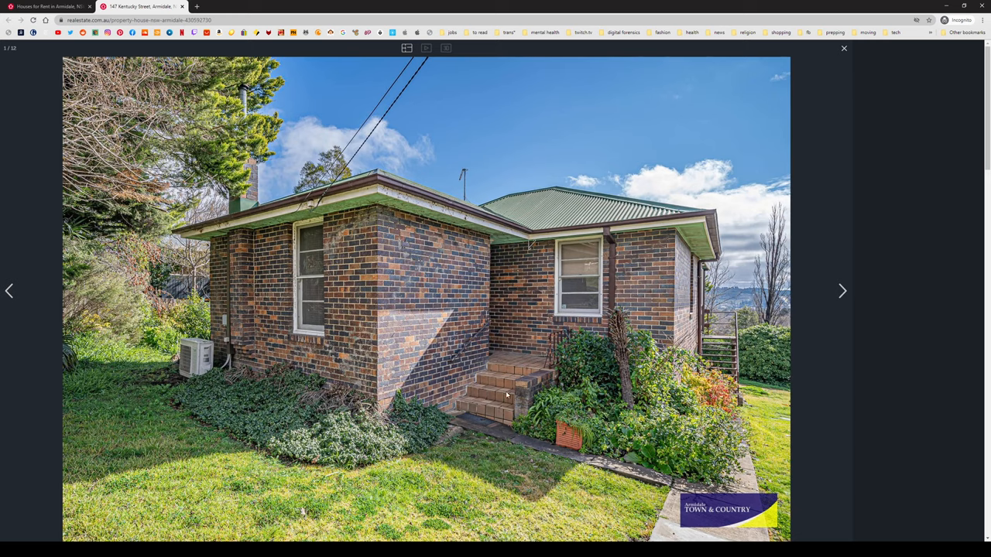
{"action": "mouse_move", "coordinate": [586, 285]}
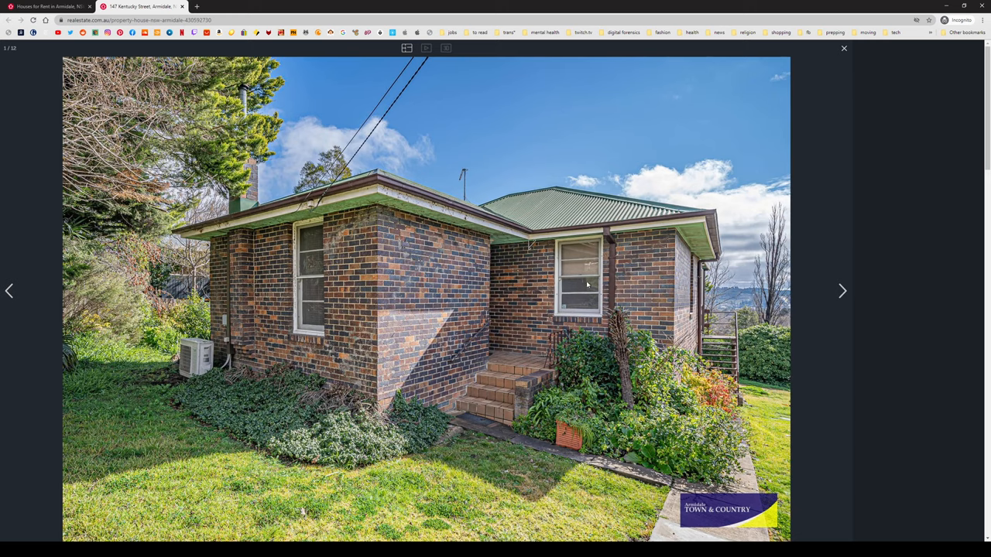
{"action": "left_click", "coordinate": [842, 291]}
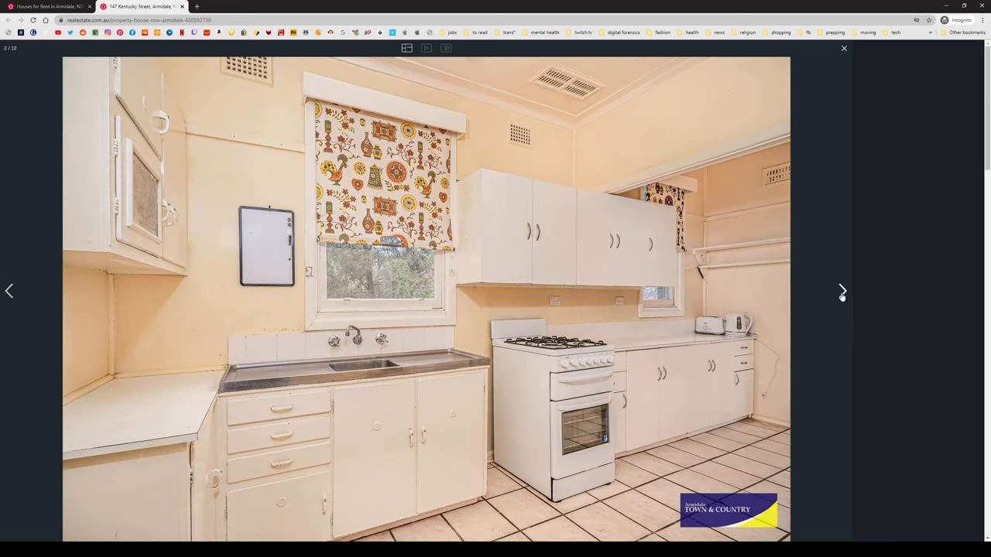
{"action": "mouse_move", "coordinate": [242, 330]}
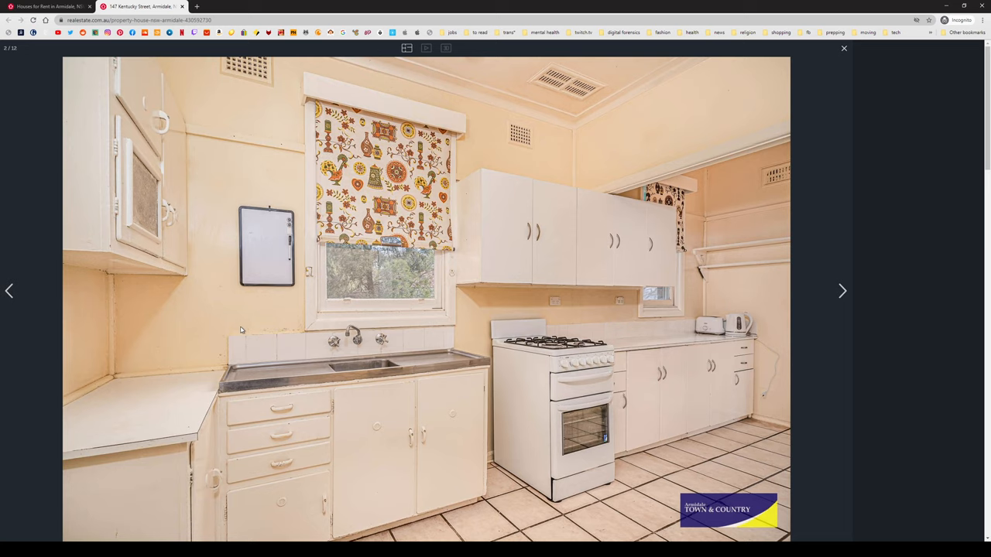
{"action": "mouse_move", "coordinate": [183, 294]}
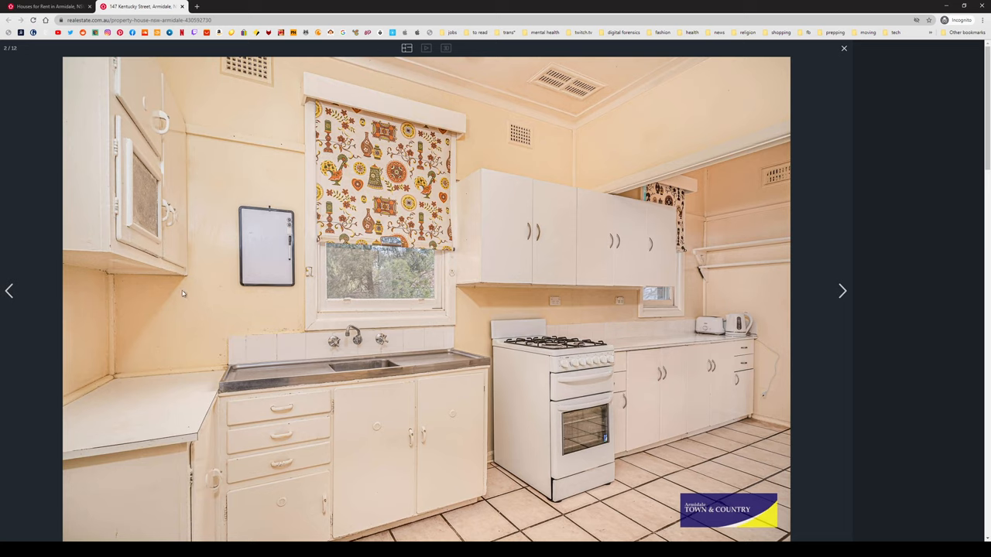
{"action": "mouse_move", "coordinate": [304, 435]}
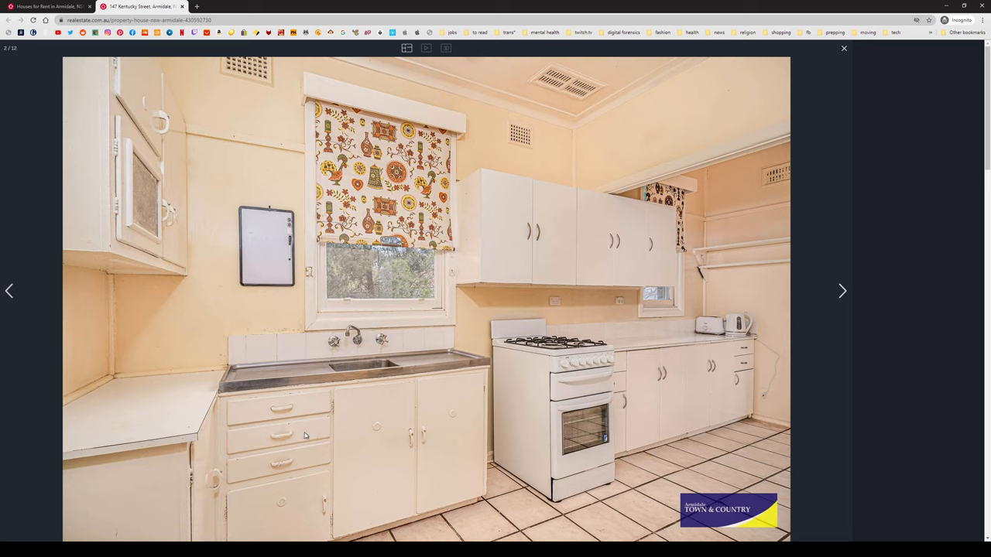
{"action": "mouse_move", "coordinate": [844, 293]}
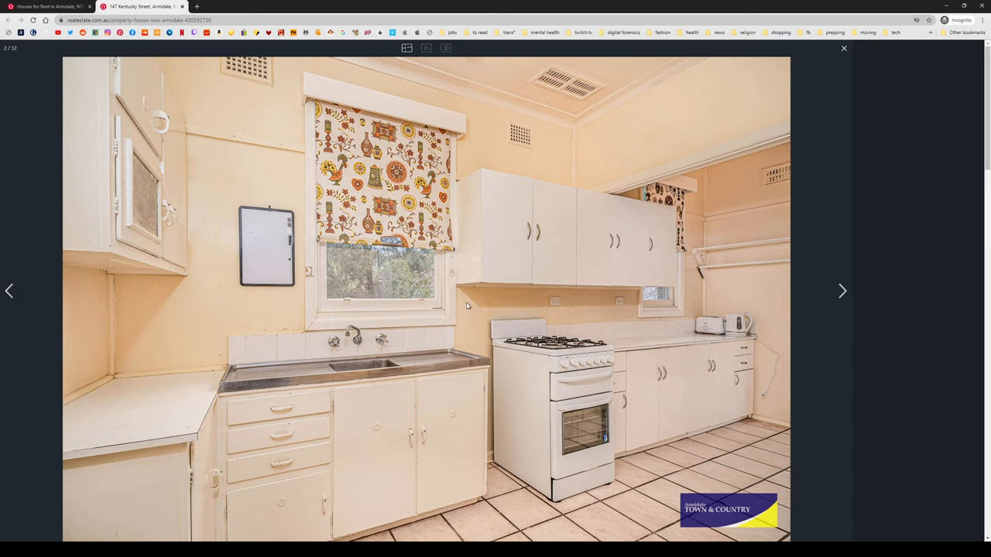
{"action": "mouse_move", "coordinate": [304, 338]}
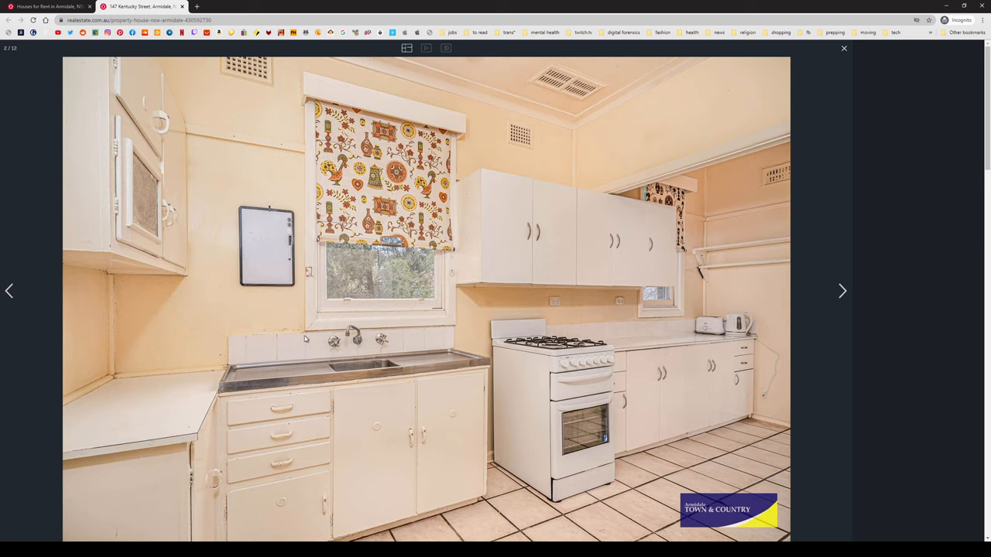
{"action": "mouse_move", "coordinate": [255, 362]}
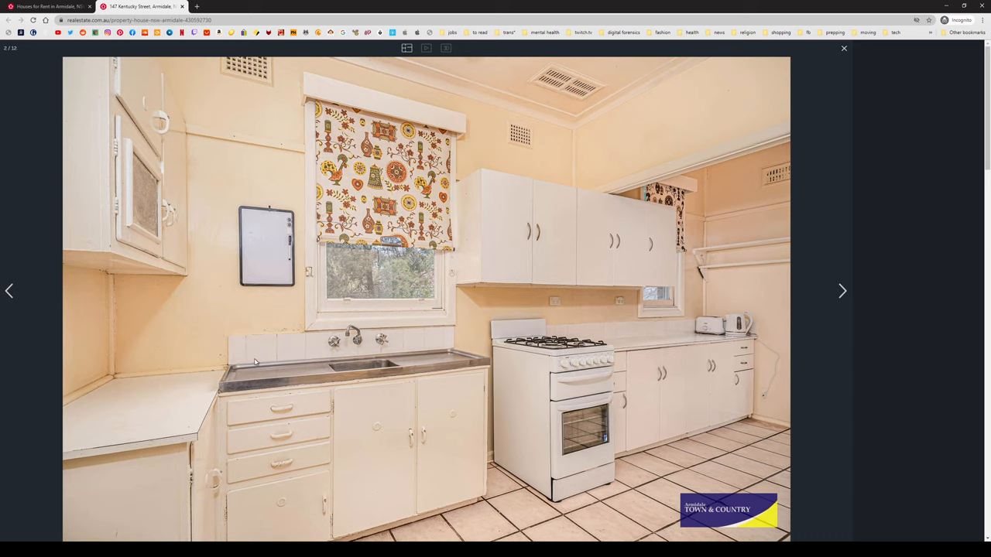
{"action": "mouse_move", "coordinate": [234, 365]}
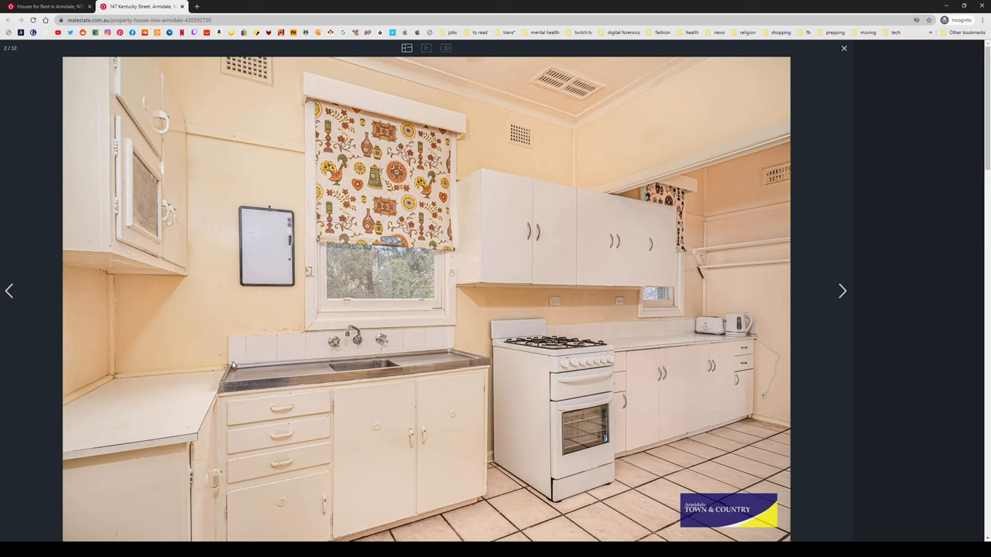
{"action": "mouse_move", "coordinate": [483, 355]}
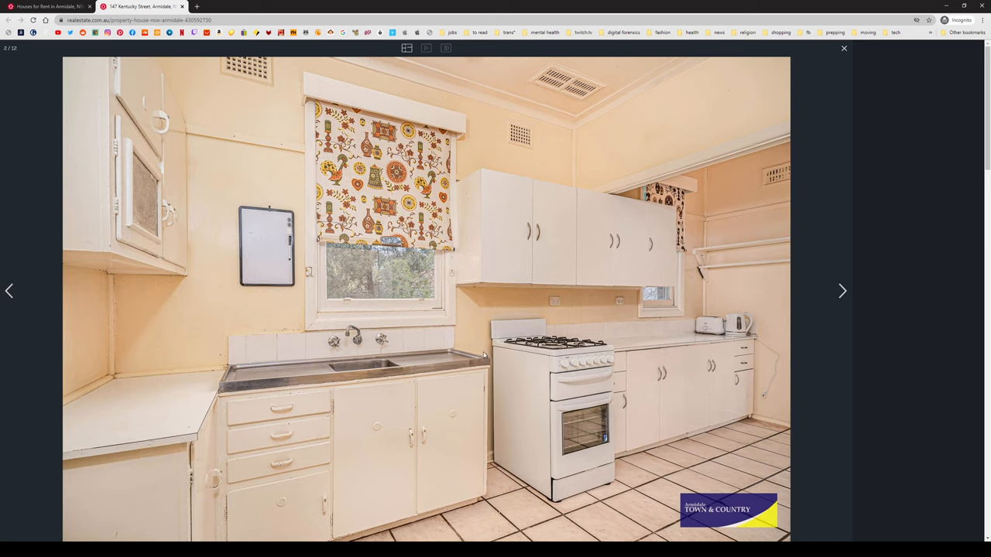
{"action": "mouse_move", "coordinate": [508, 278]}
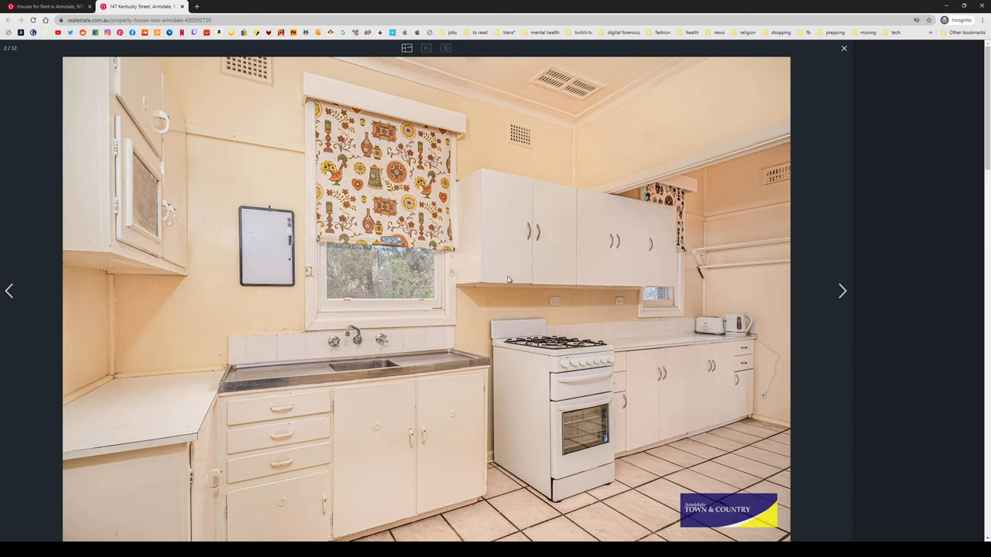
{"action": "mouse_move", "coordinate": [846, 292]}
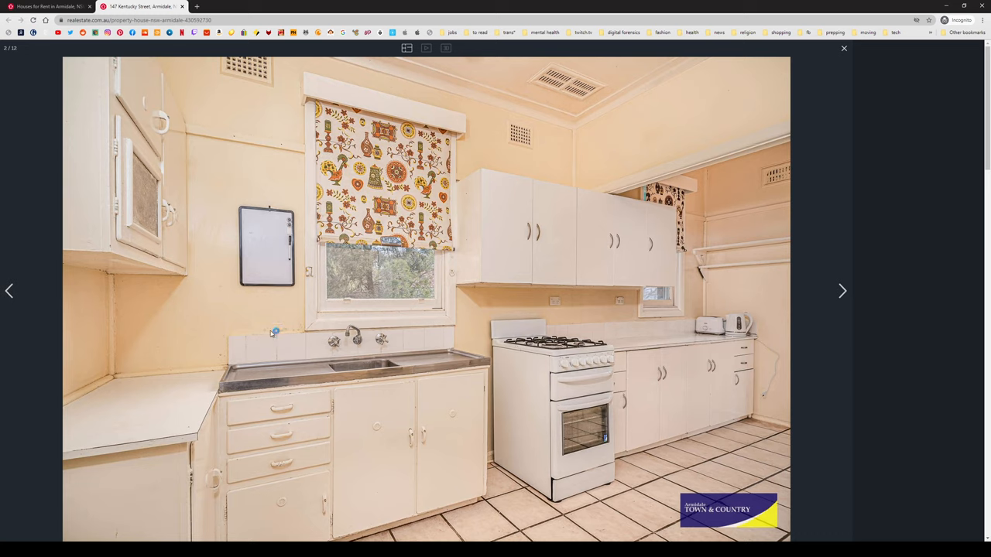
Page through the living room, bedroom, bathroom, backyard and rear photos to the aerial block view.
{"action": "left_click", "coordinate": [842, 291]}
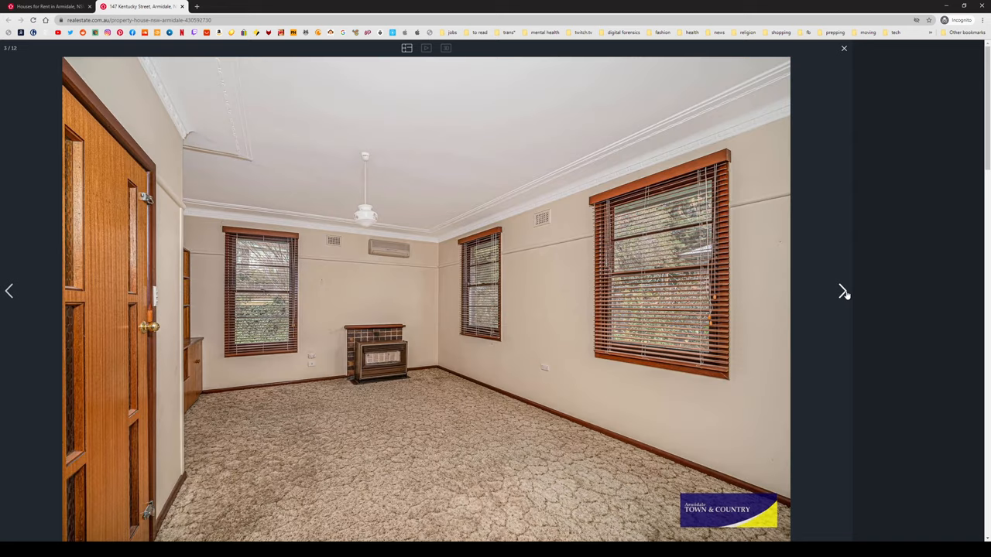
{"action": "mouse_move", "coordinate": [662, 348]}
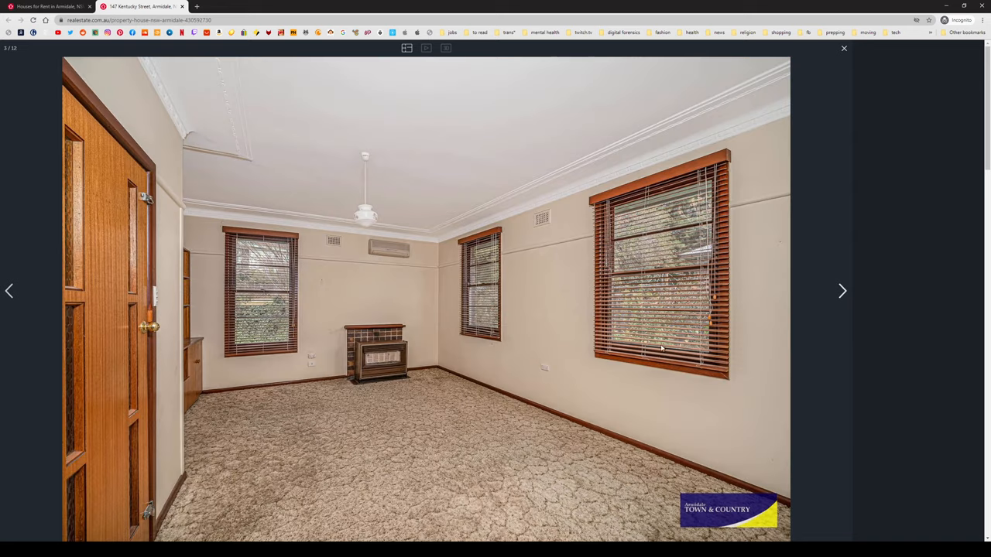
{"action": "mouse_move", "coordinate": [389, 456]}
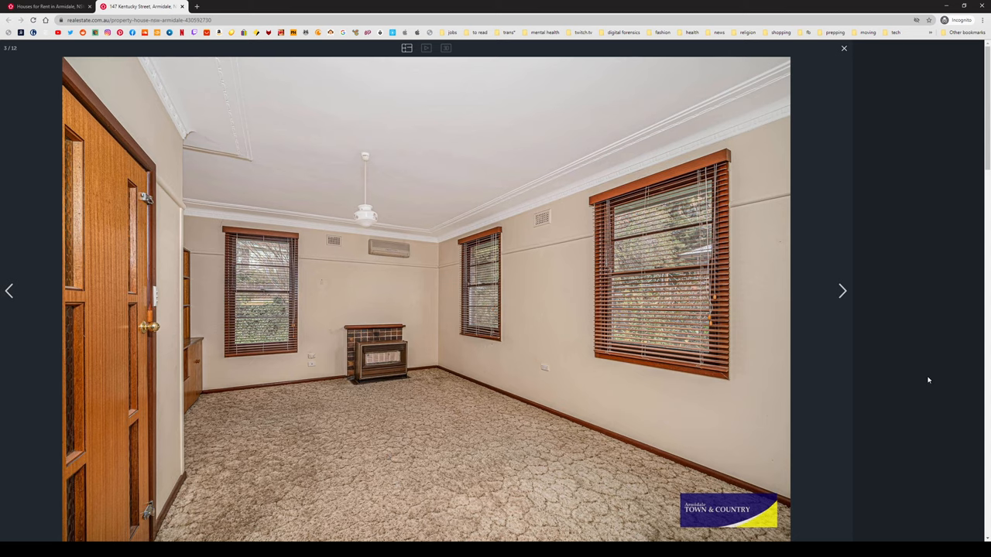
{"action": "left_click", "coordinate": [842, 292]}
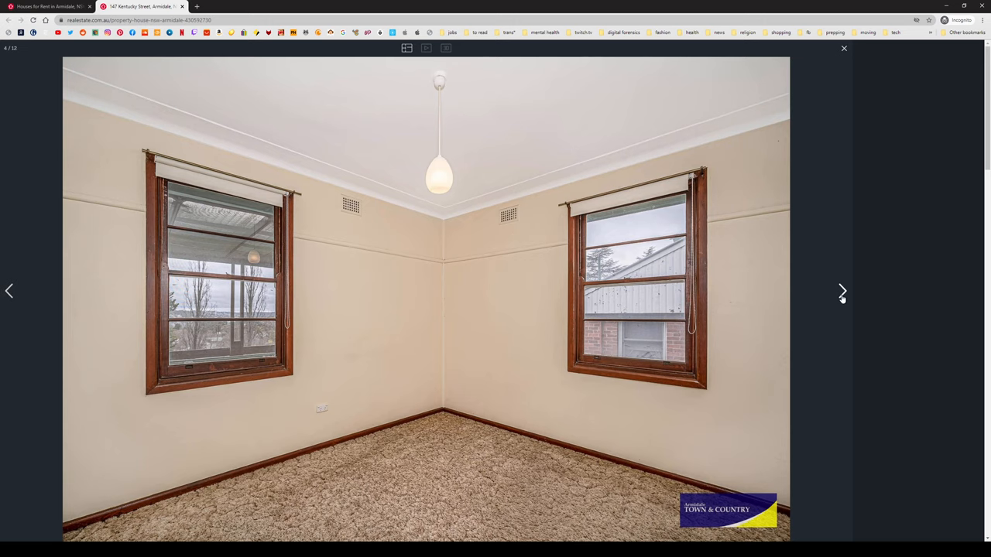
{"action": "left_click", "coordinate": [842, 291]}
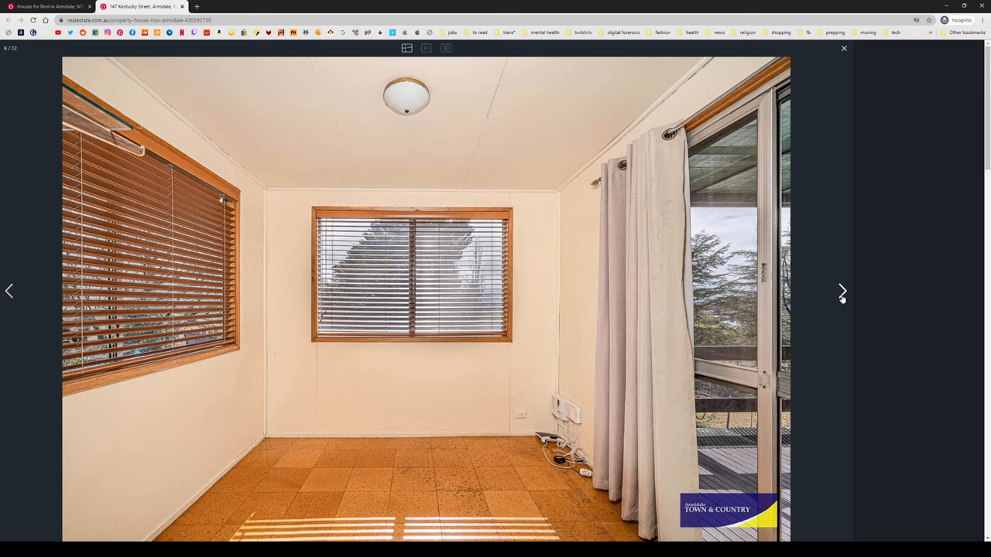
{"action": "left_click", "coordinate": [842, 291]}
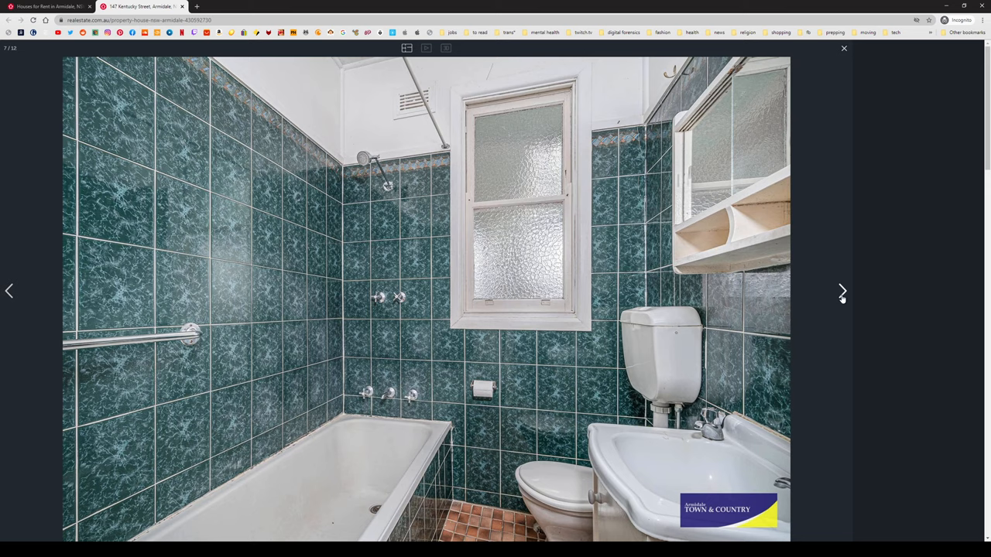
{"action": "left_click", "coordinate": [842, 291]}
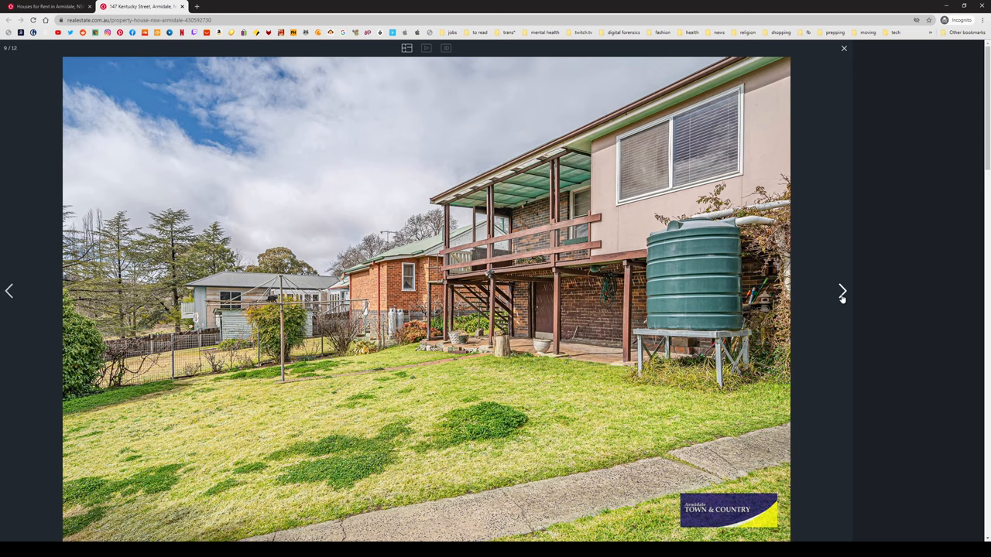
{"action": "left_click", "coordinate": [842, 291]}
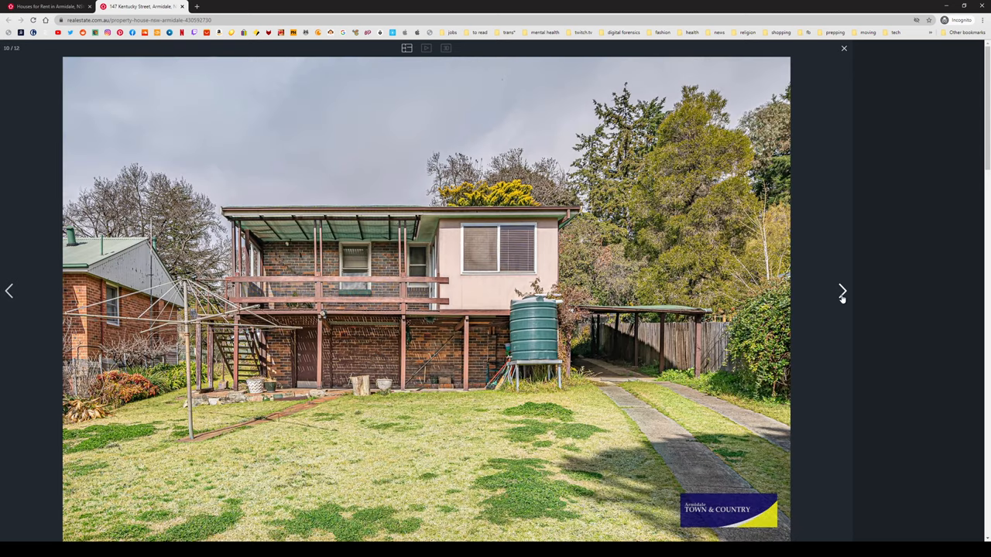
{"action": "left_click", "coordinate": [842, 291]}
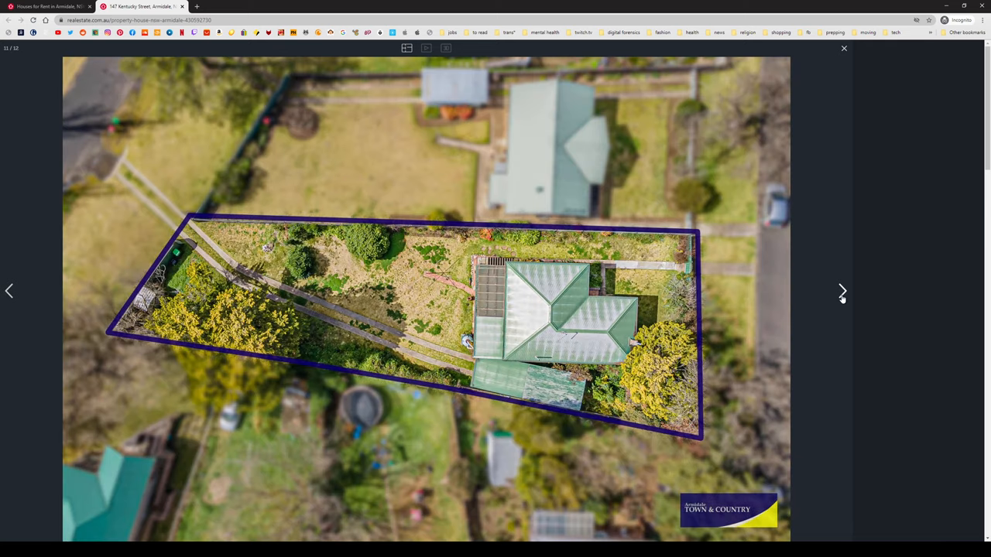
{"action": "mouse_move", "coordinate": [550, 304]}
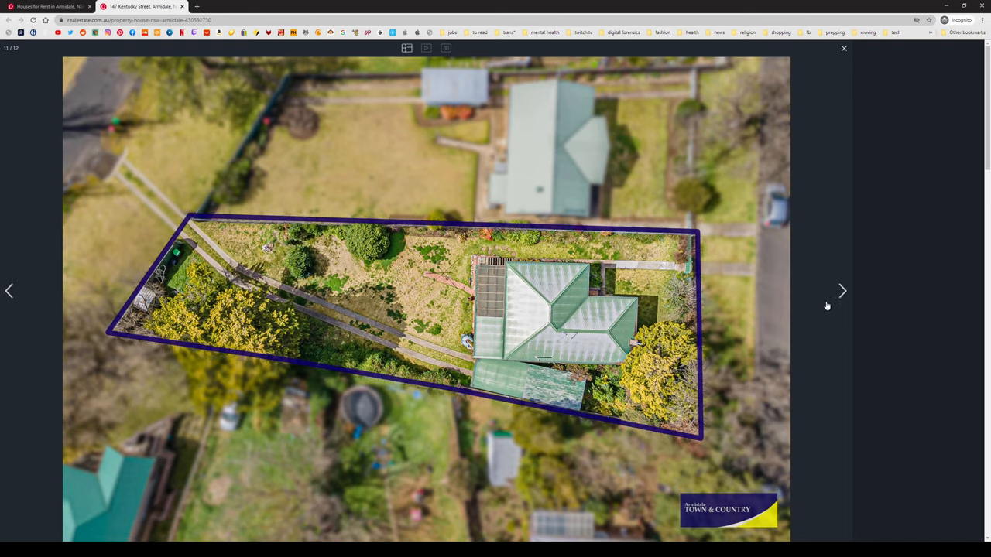
Compare the floor plan with the aerial photo, then leave the gallery for the results list.
{"action": "left_click", "coordinate": [843, 291]}
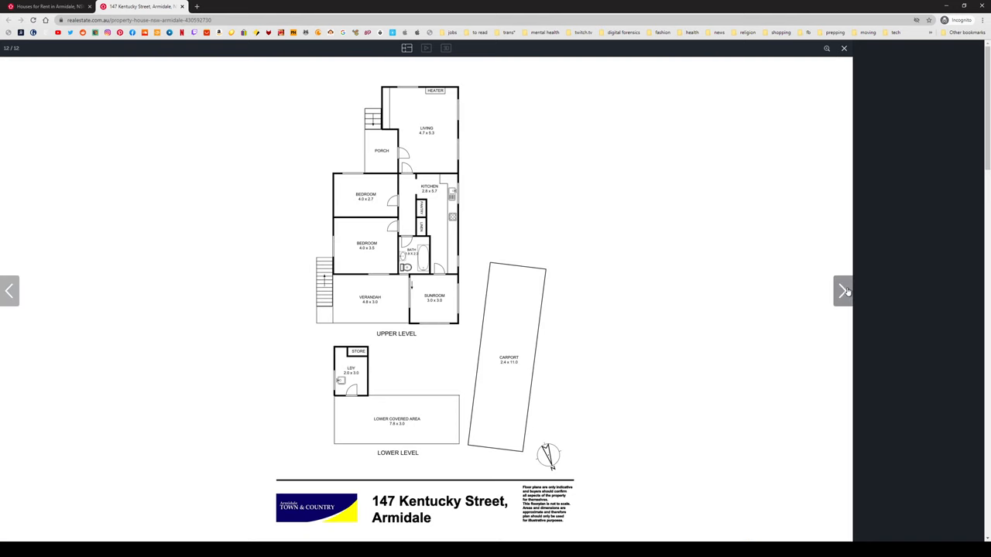
{"action": "left_click", "coordinate": [9, 291]}
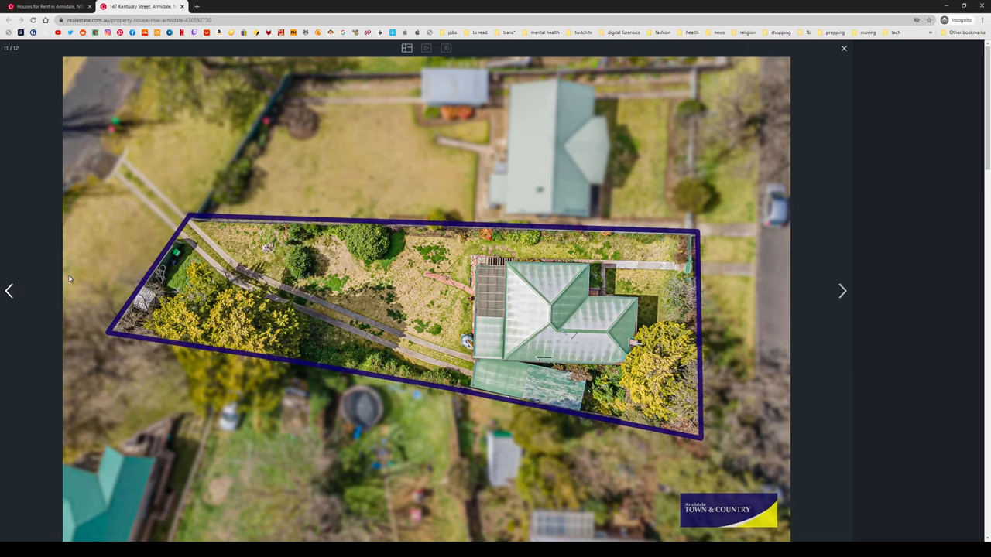
{"action": "left_click", "coordinate": [843, 291]}
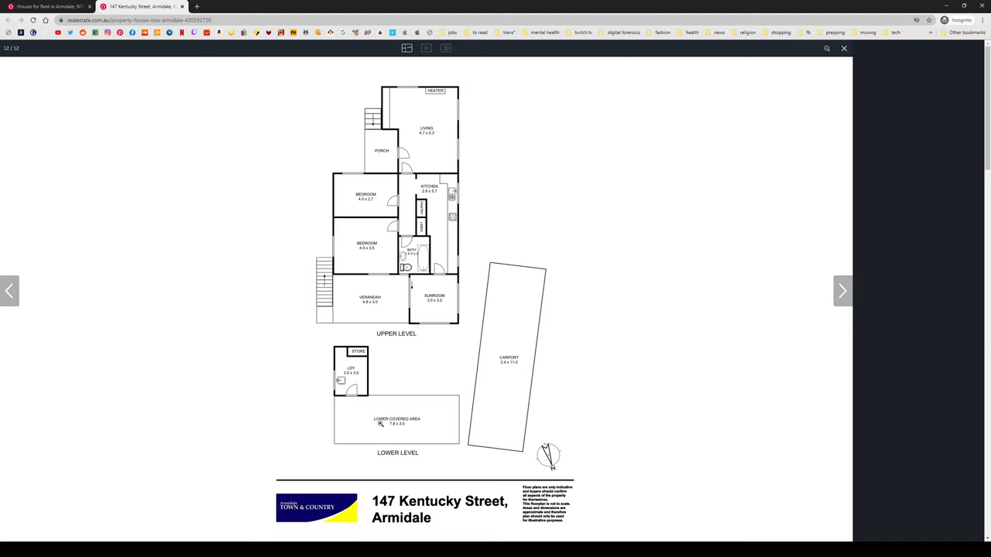
{"action": "mouse_move", "coordinate": [430, 433]}
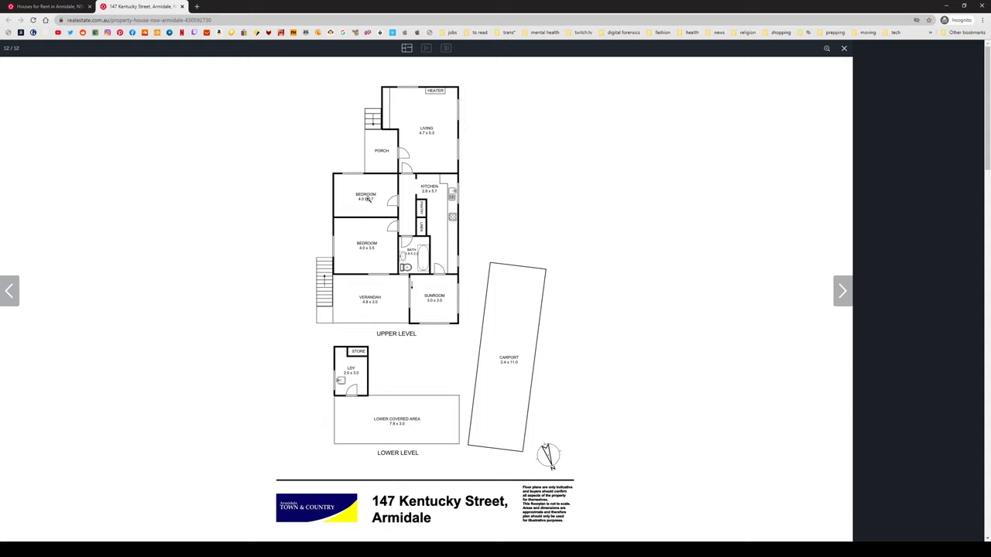
{"action": "mouse_move", "coordinate": [437, 237]}
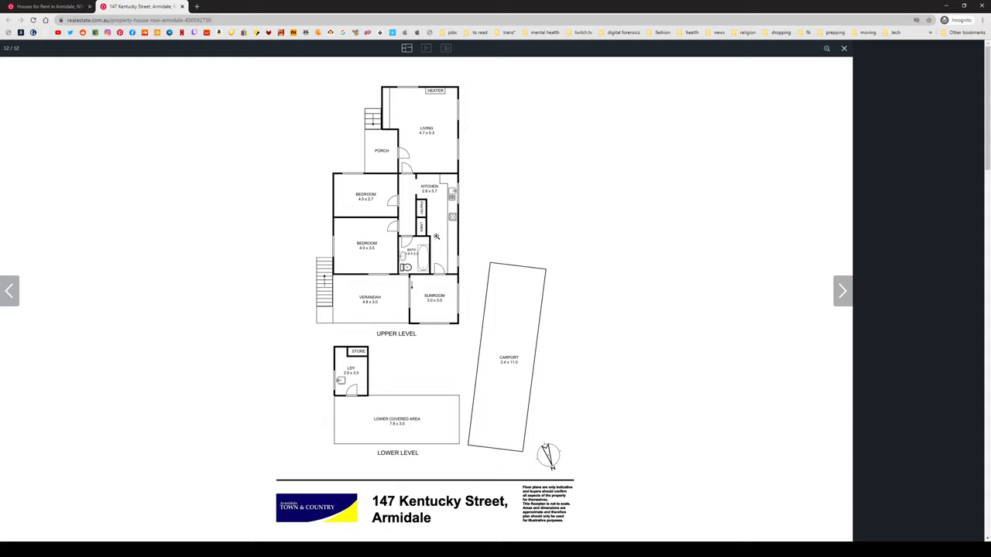
{"action": "mouse_move", "coordinate": [390, 146]}
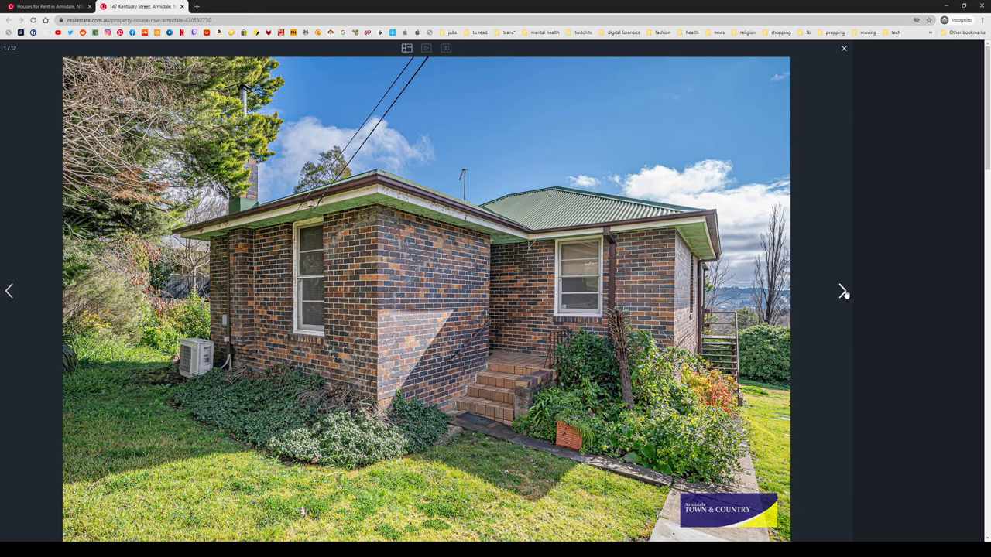
{"action": "left_click", "coordinate": [842, 291]}
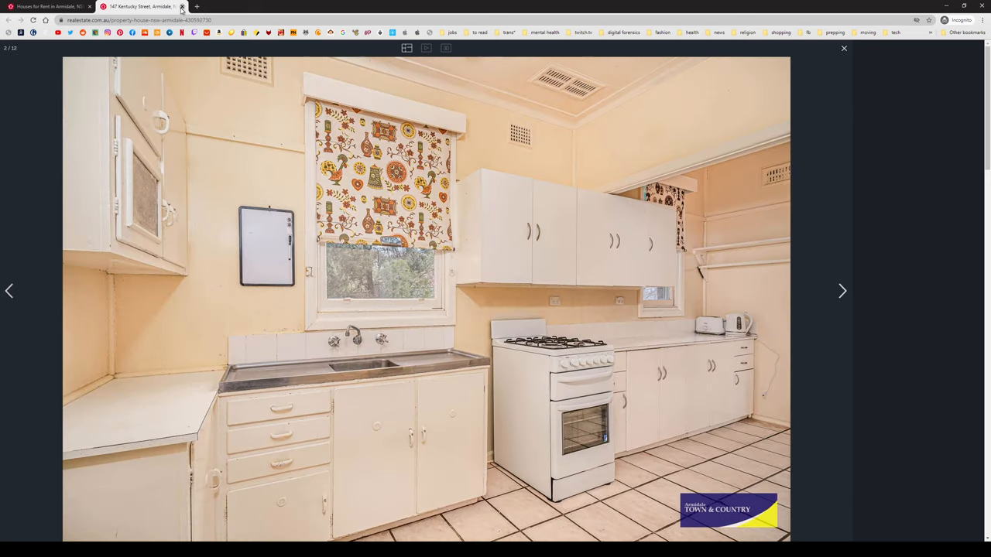
{"action": "left_click", "coordinate": [844, 48]}
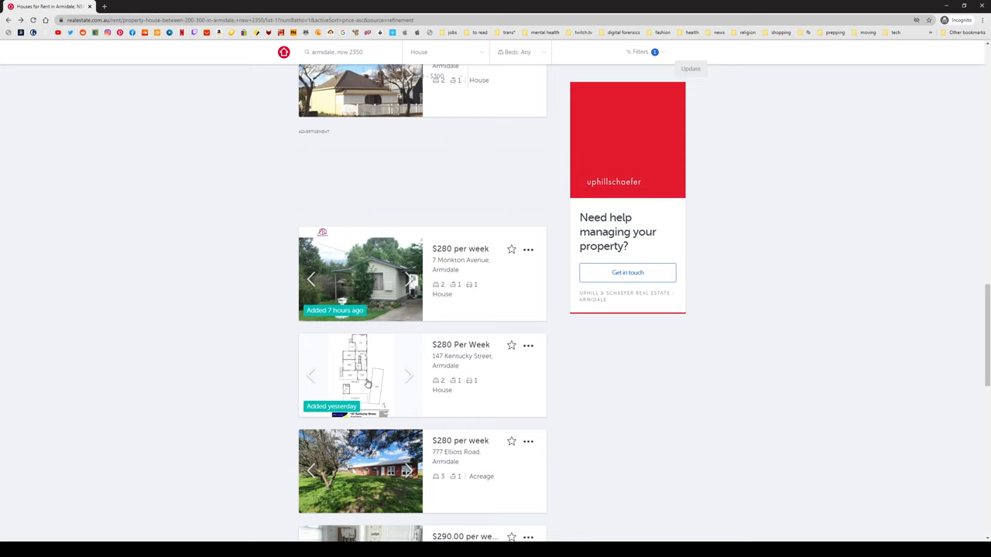
Briefly revisit the 147 Kentucky Street listing, return to the rental results top and show the first card's exterior photo.
{"action": "left_click", "coordinate": [359, 376]}
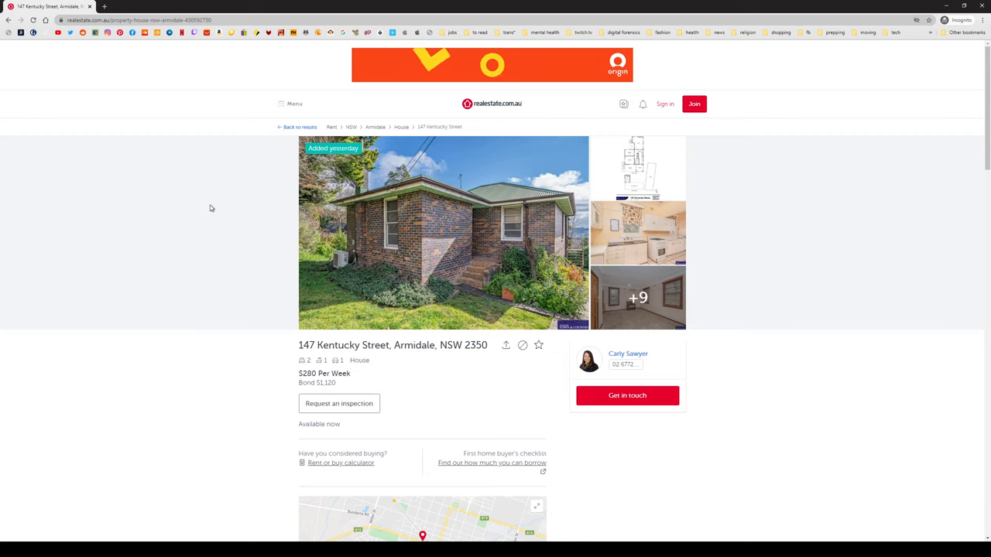
{"action": "left_click", "coordinate": [300, 127]}
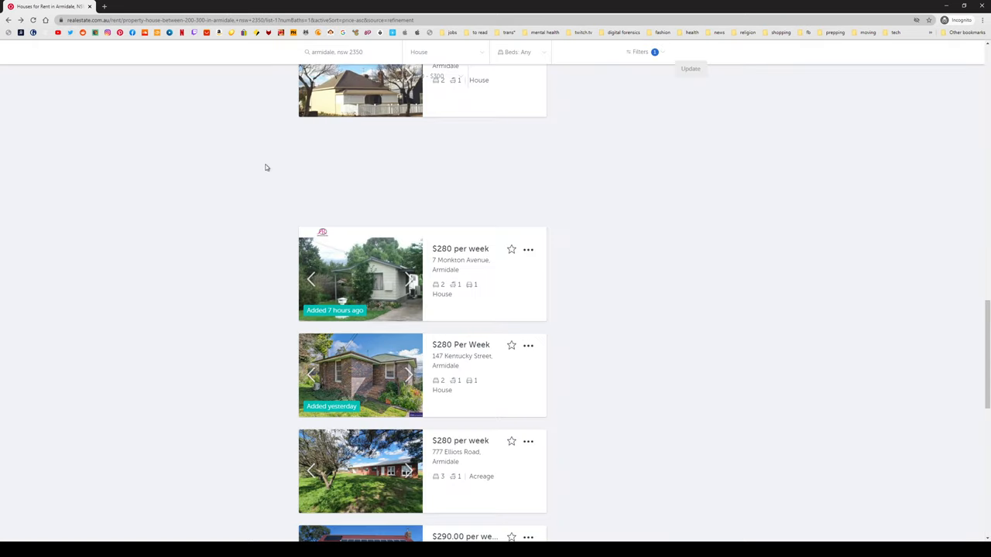
{"action": "scroll", "scroll_direction": "down", "scroll_amount": 3}
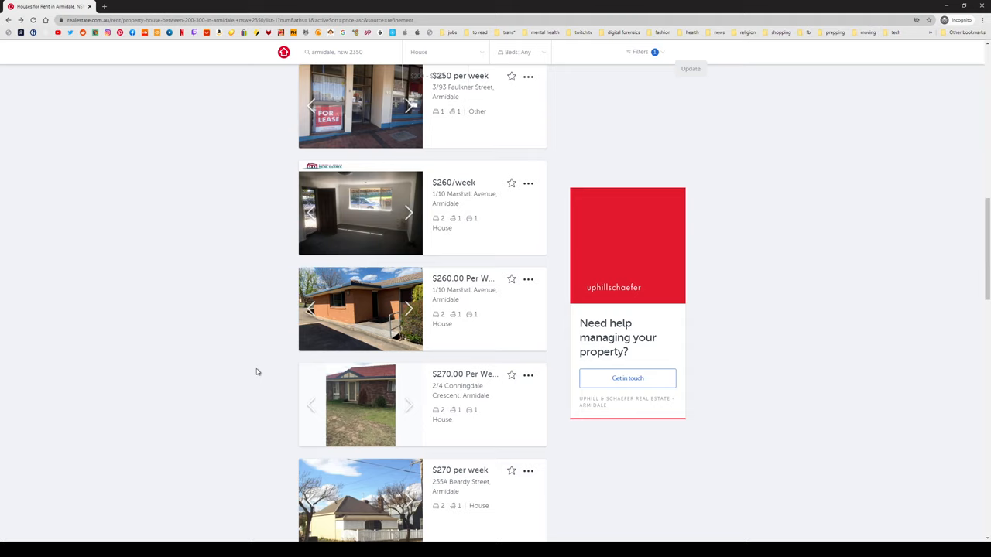
{"action": "mouse_move", "coordinate": [43, 443]}
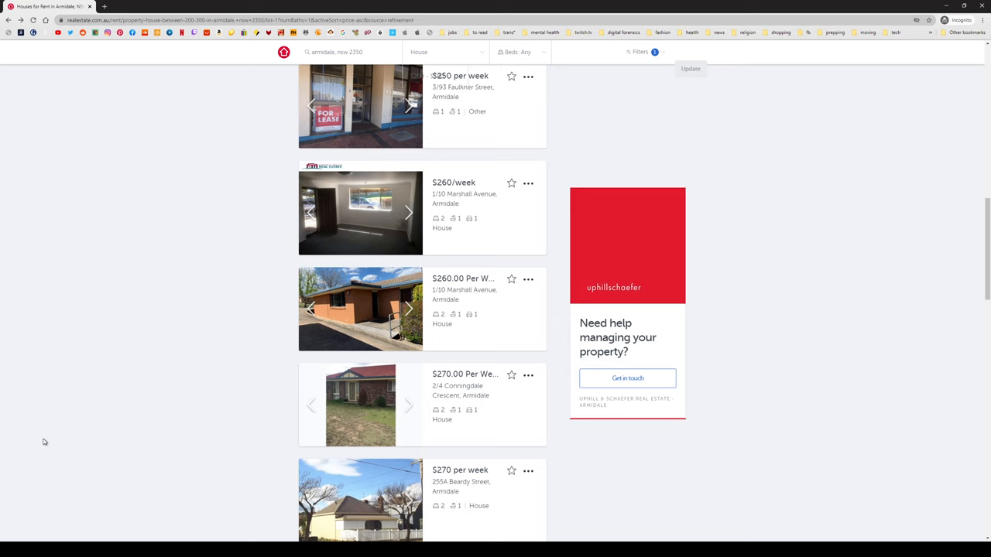
{"action": "scroll", "scroll_direction": "up", "scroll_amount": 3}
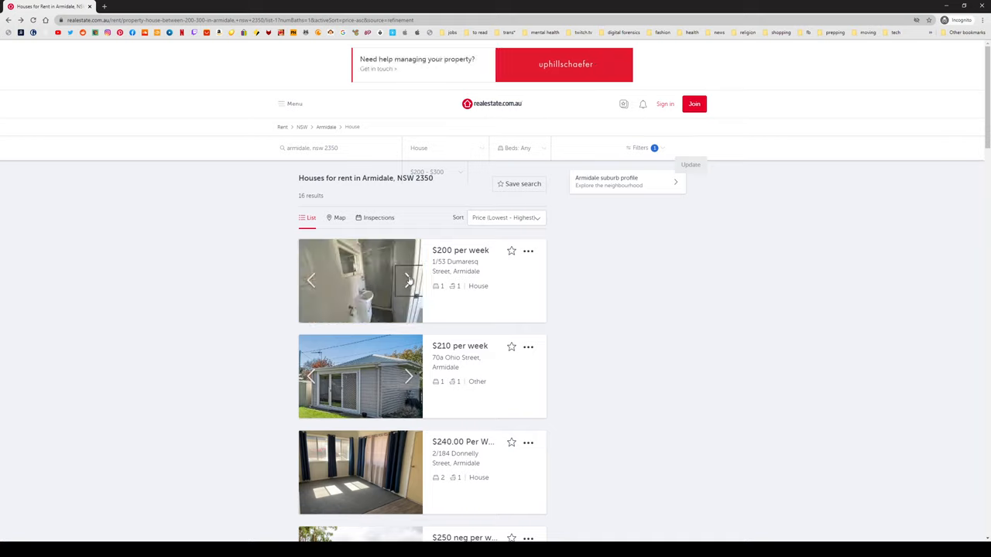
{"action": "left_click", "coordinate": [409, 280]}
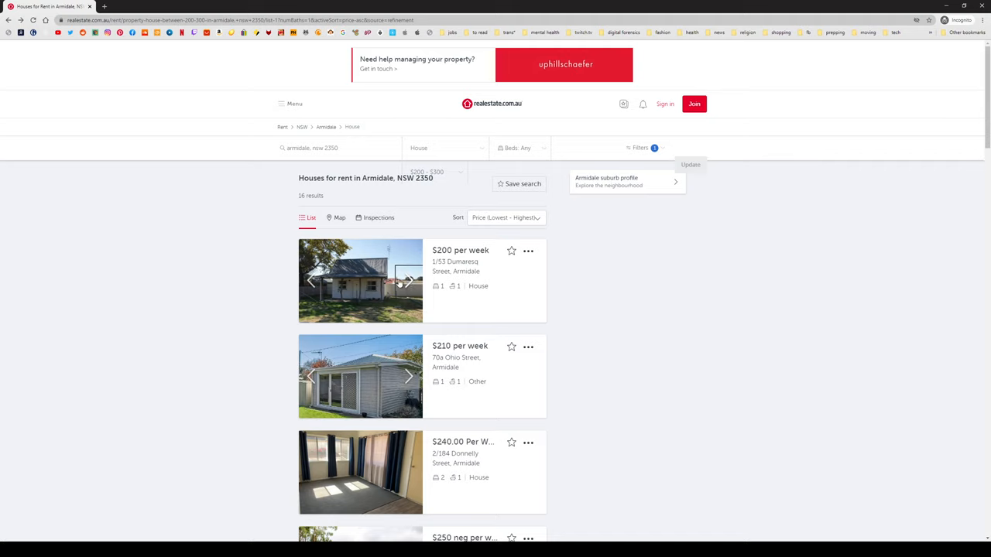
{"action": "mouse_move", "coordinate": [170, 305]}
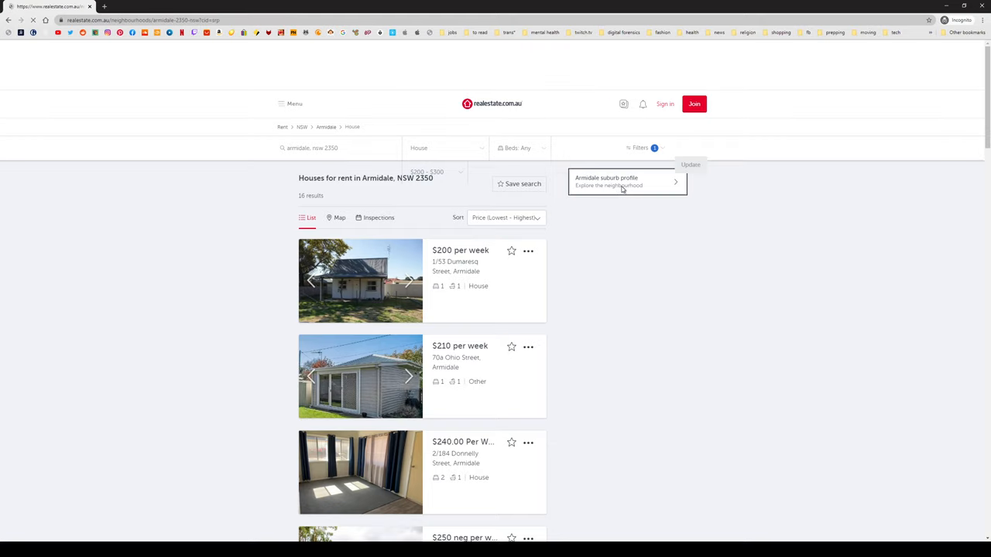
View the Armidale suburb profile down to its median prices: $361,250 to buy, $370 per week rent.
{"action": "left_click", "coordinate": [627, 182]}
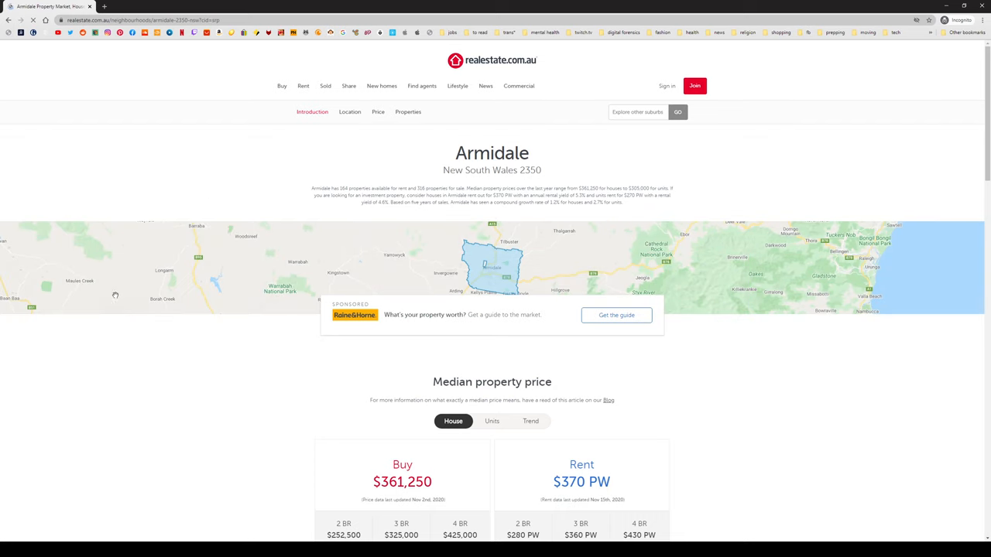
{"action": "scroll", "scroll_direction": "down", "scroll_amount": 3}
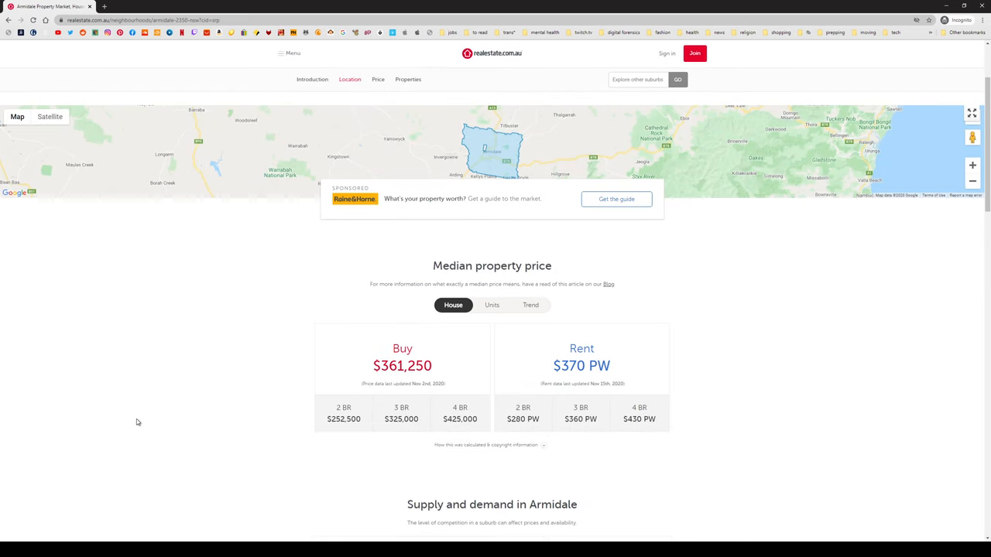
{"action": "scroll", "scroll_direction": "down", "scroll_amount": 3}
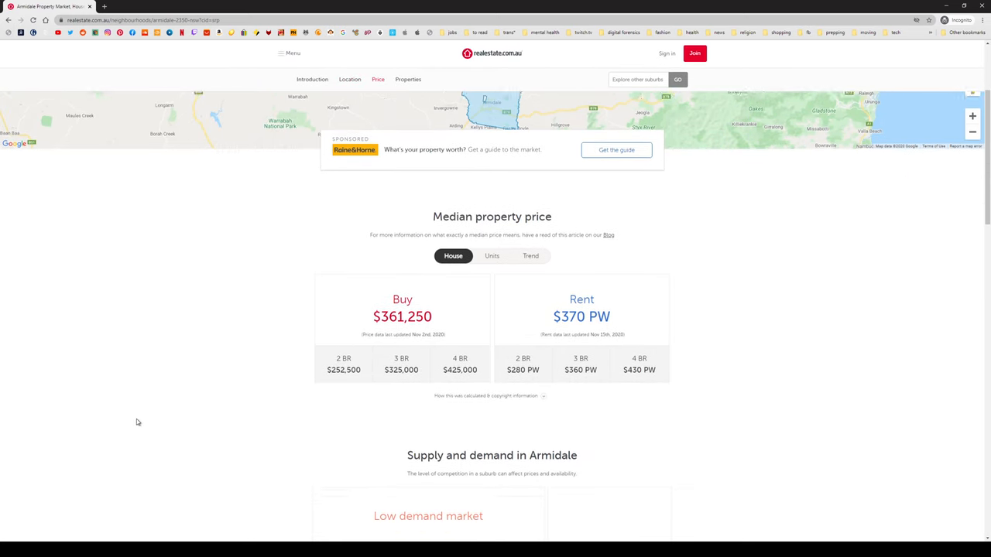
{"action": "scroll", "scroll_direction": "down", "scroll_amount": 3}
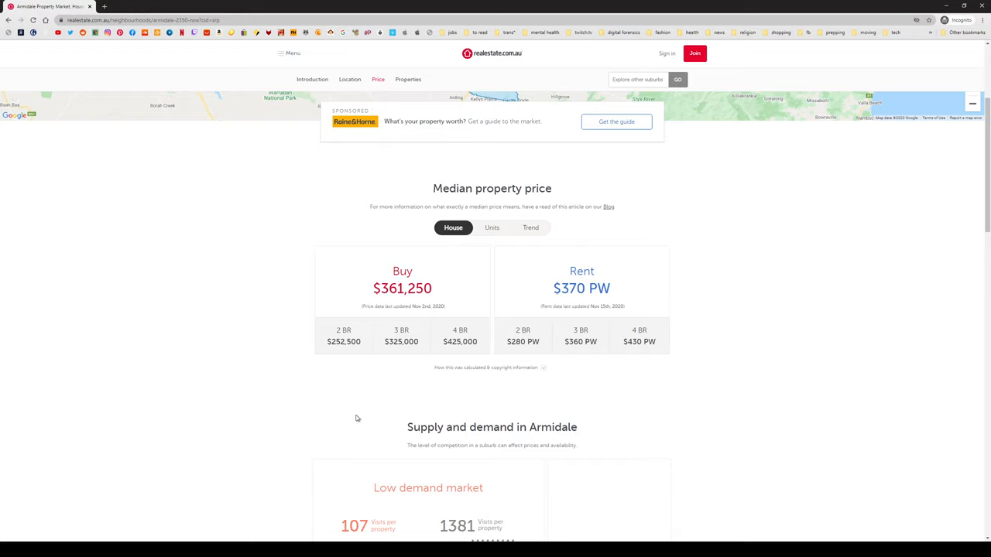
{"action": "mouse_move", "coordinate": [399, 353]}
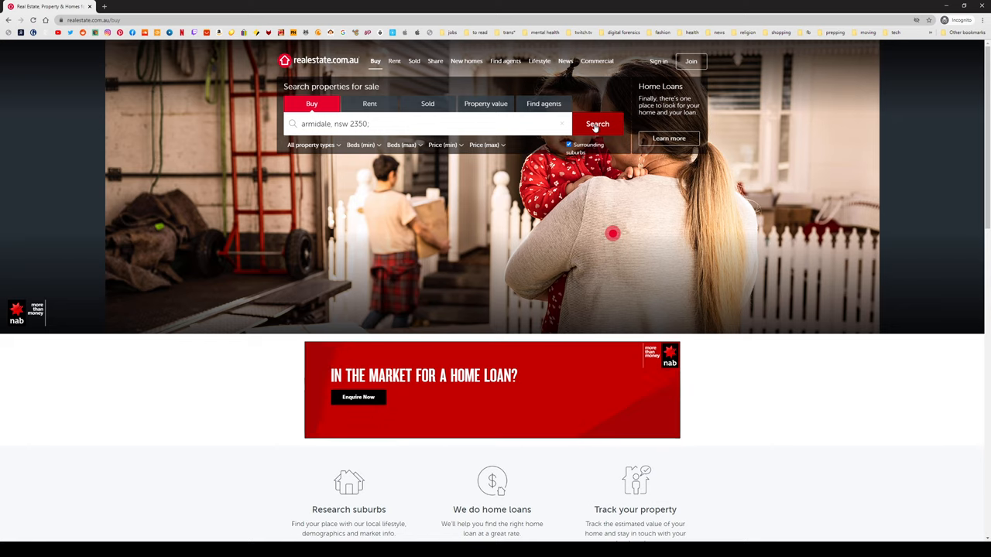
Search Armidale properties for sale, skim the 445 results and show the 25 Gordon Street bedroom photo.
{"action": "left_click", "coordinate": [598, 123]}
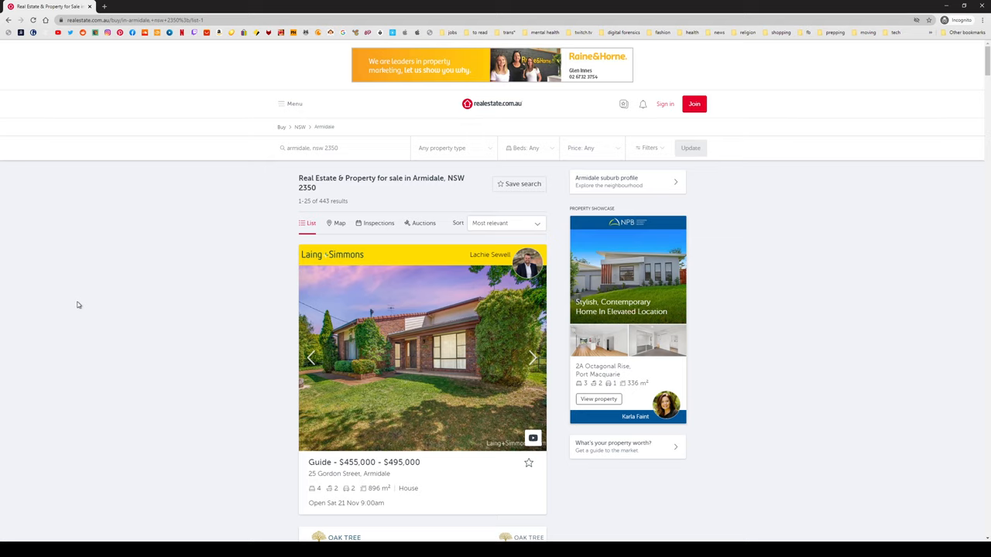
{"action": "mouse_move", "coordinate": [96, 338]}
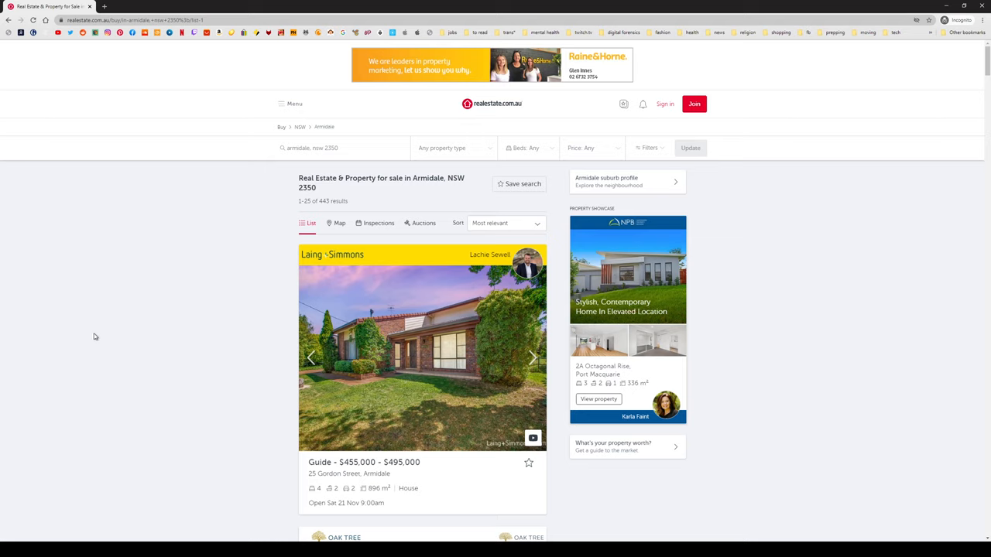
{"action": "mouse_move", "coordinate": [136, 369]}
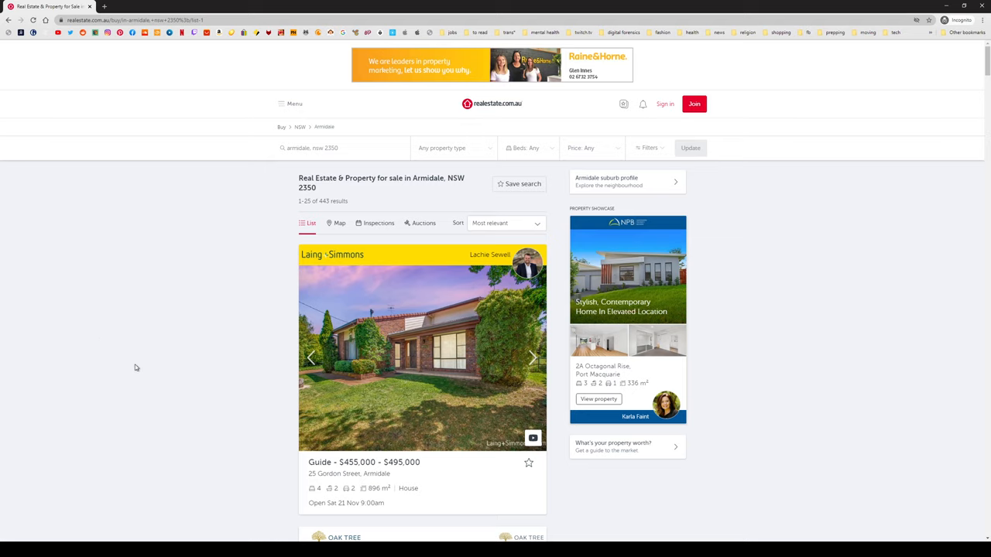
{"action": "scroll", "scroll_direction": "down", "scroll_amount": 3}
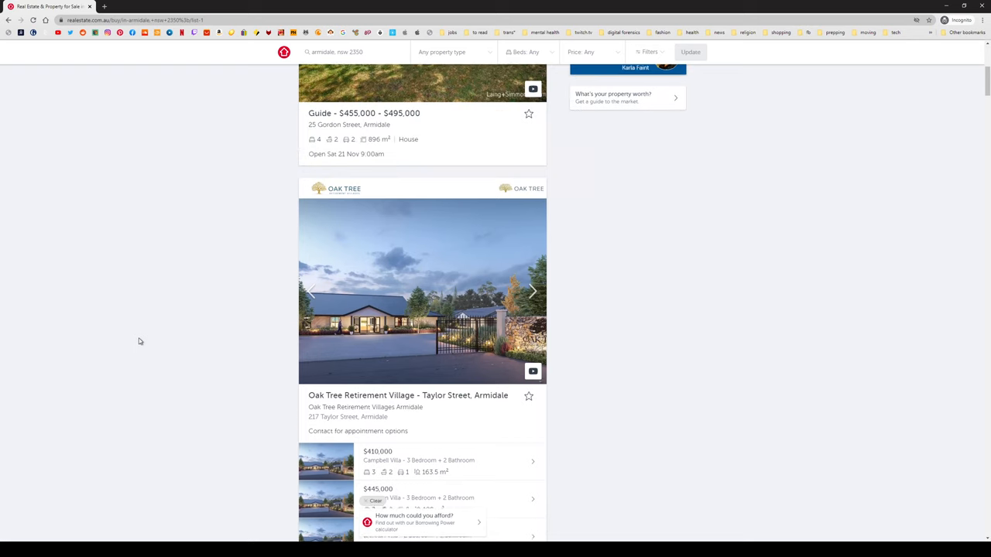
{"action": "scroll", "scroll_direction": "down", "scroll_amount": 3}
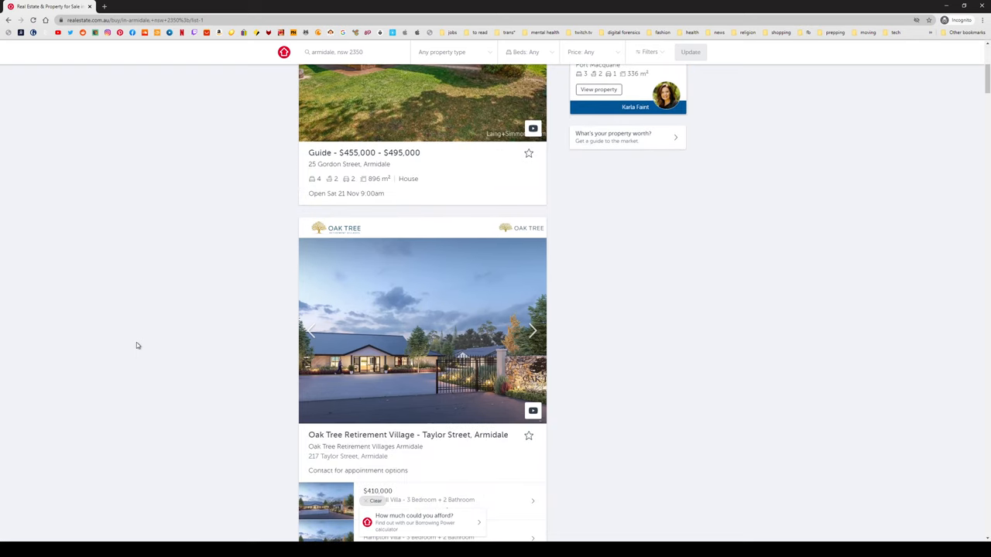
{"action": "scroll", "scroll_direction": "down", "scroll_amount": 3}
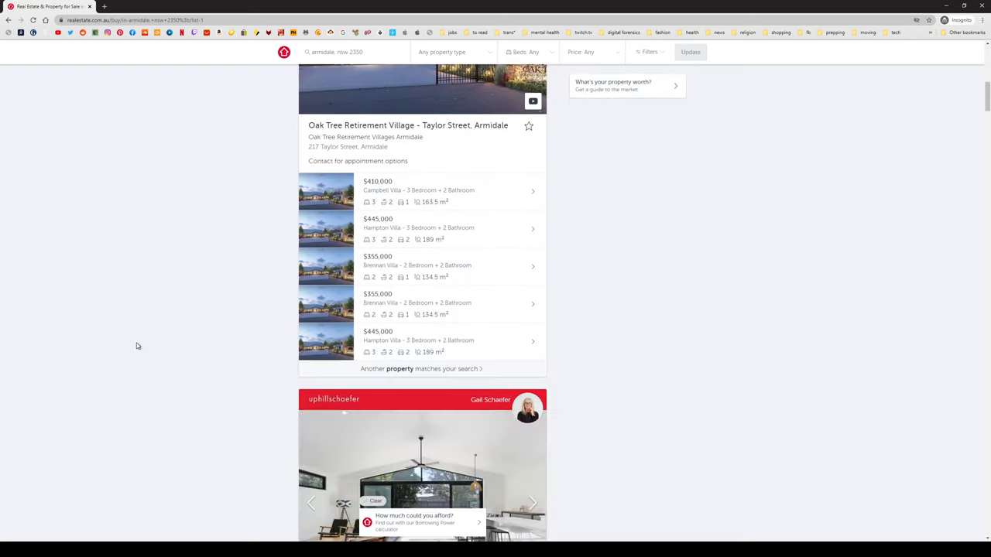
{"action": "scroll", "scroll_direction": "down", "scroll_amount": 3}
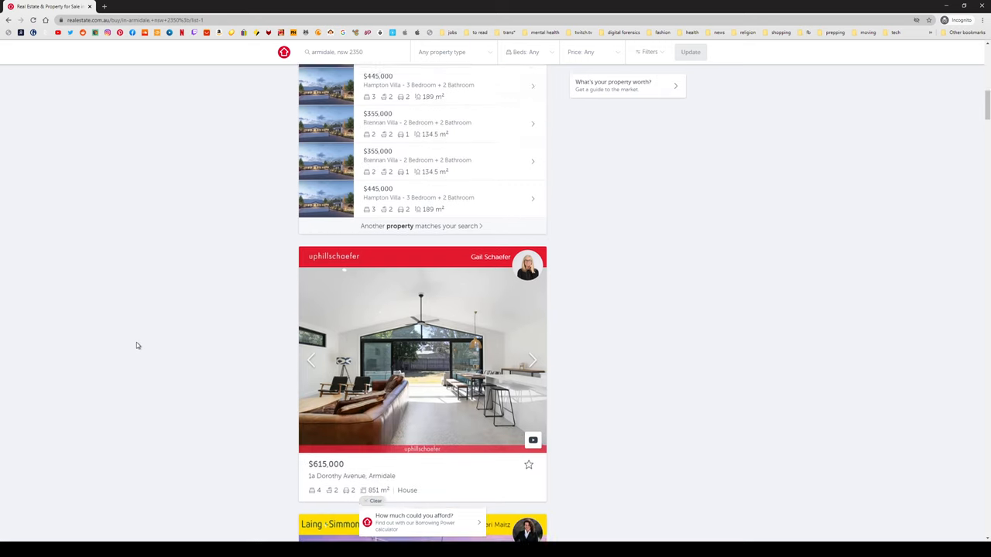
{"action": "scroll", "scroll_direction": "down", "scroll_amount": 3}
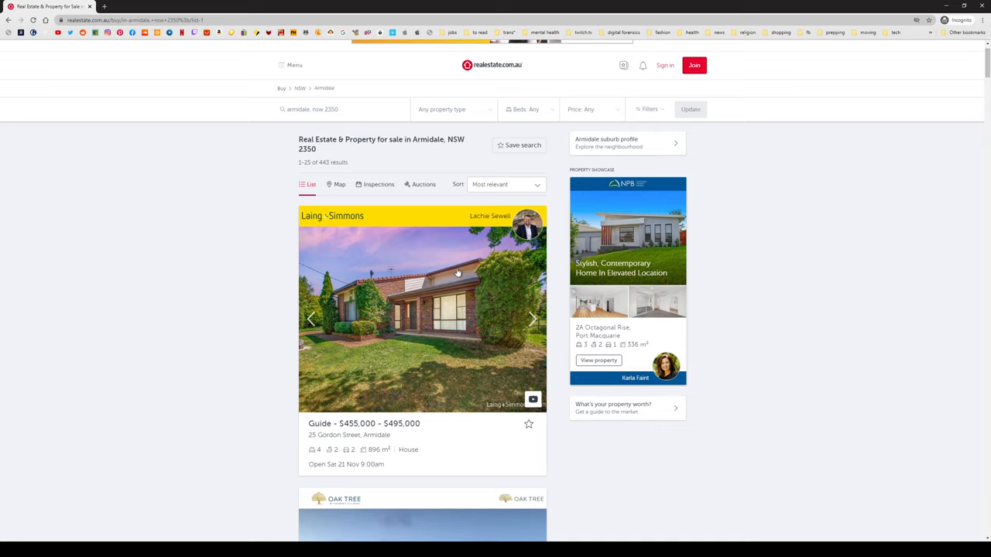
{"action": "mouse_move", "coordinate": [531, 319]}
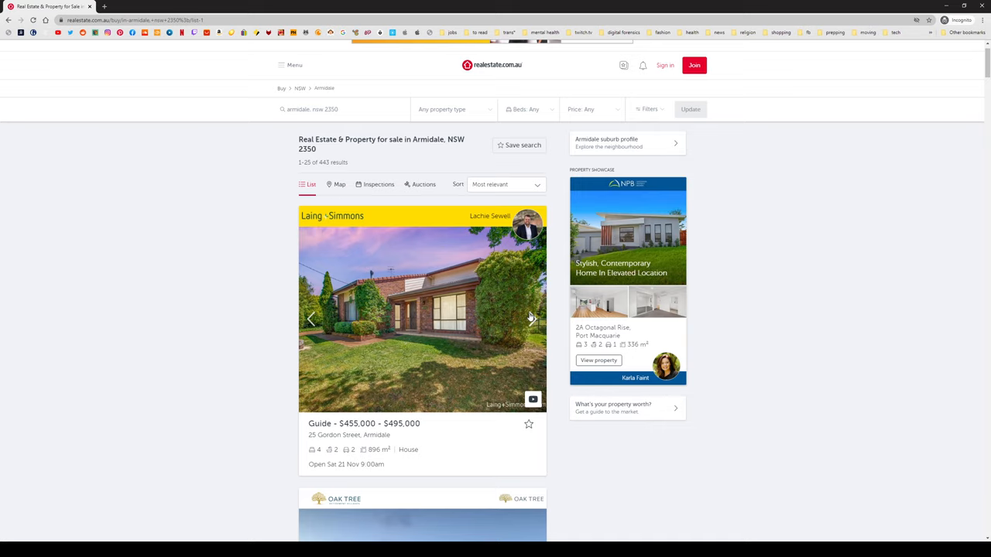
{"action": "left_click", "coordinate": [532, 319]}
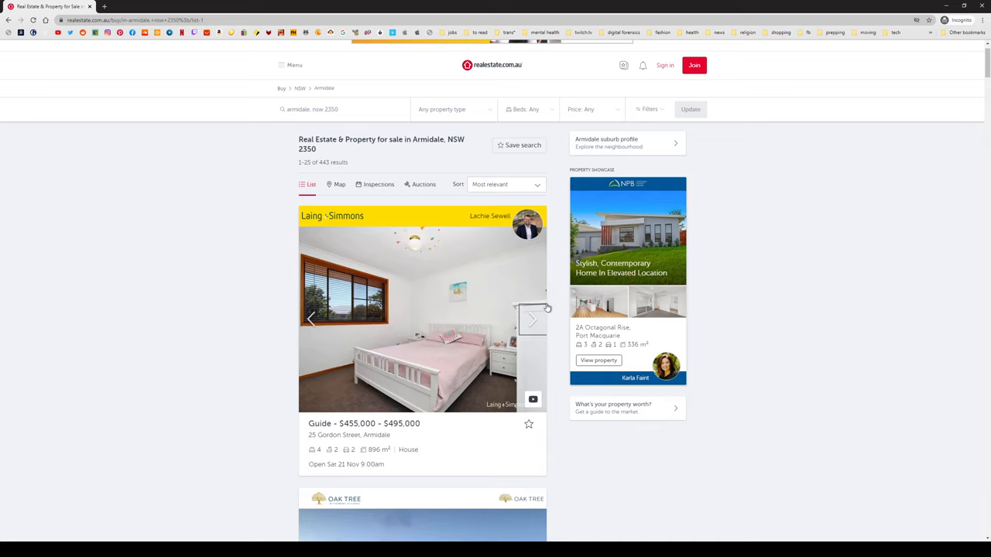
Sort the Armidale sale listings from highest to lowest price.
{"action": "left_click", "coordinate": [505, 185]}
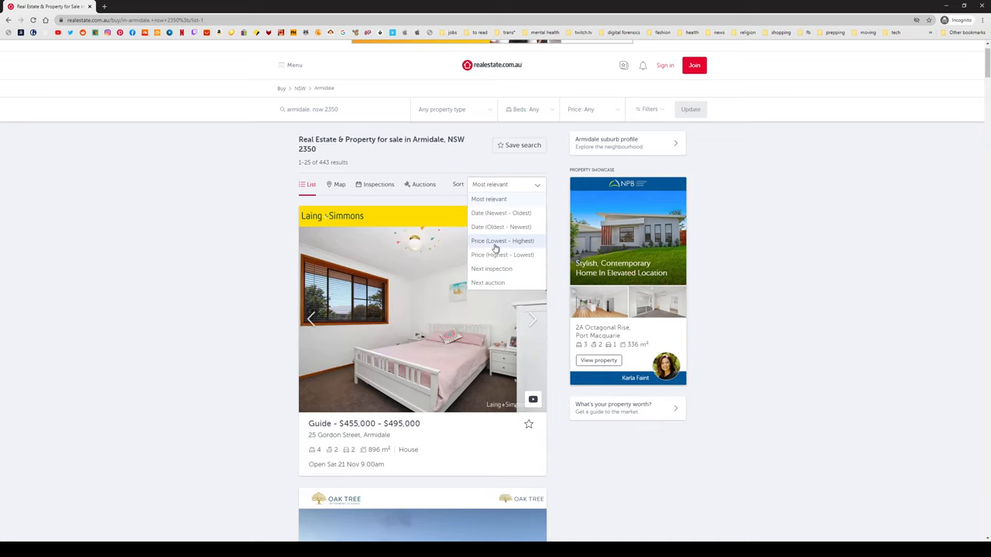
{"action": "left_click", "coordinate": [503, 254]}
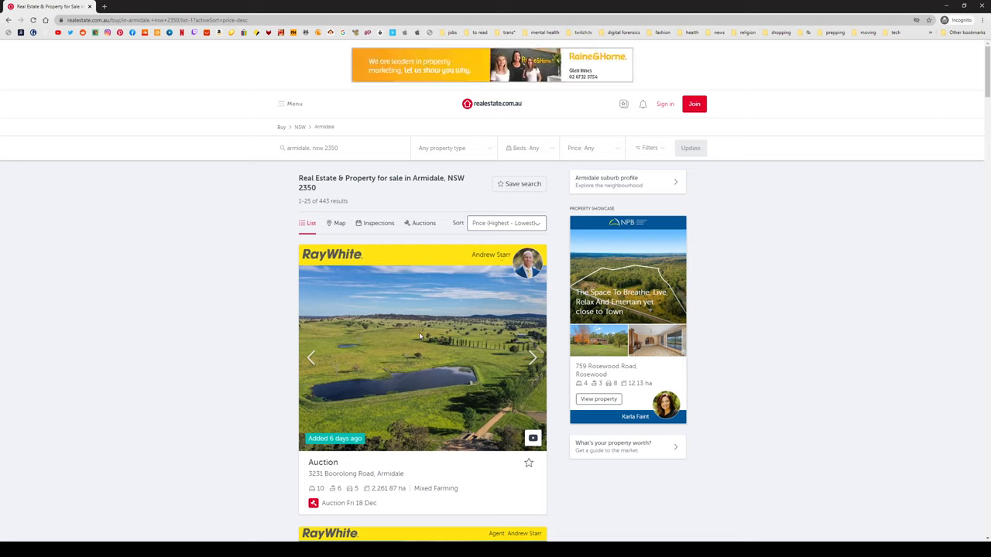
{"action": "mouse_move", "coordinate": [422, 337]}
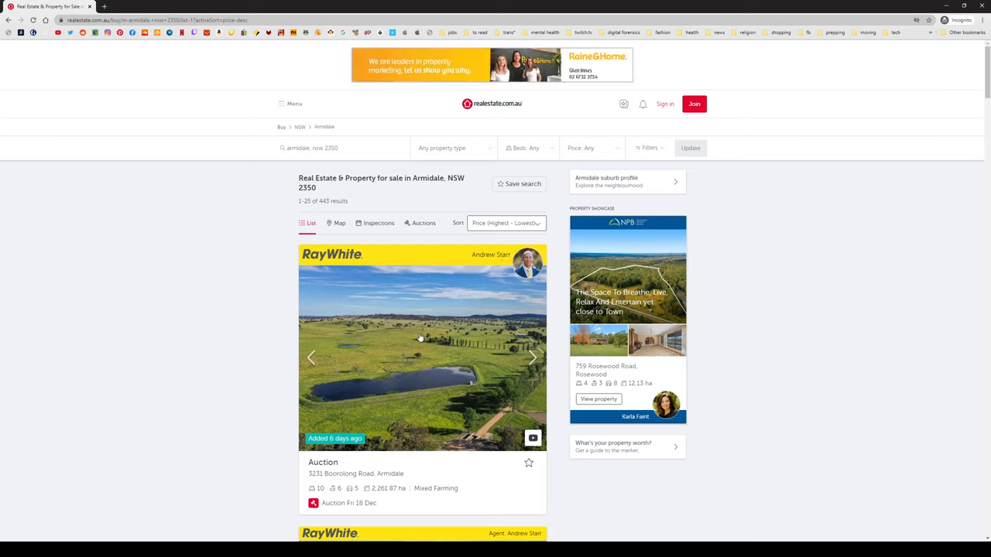
{"action": "left_click", "coordinate": [533, 358]}
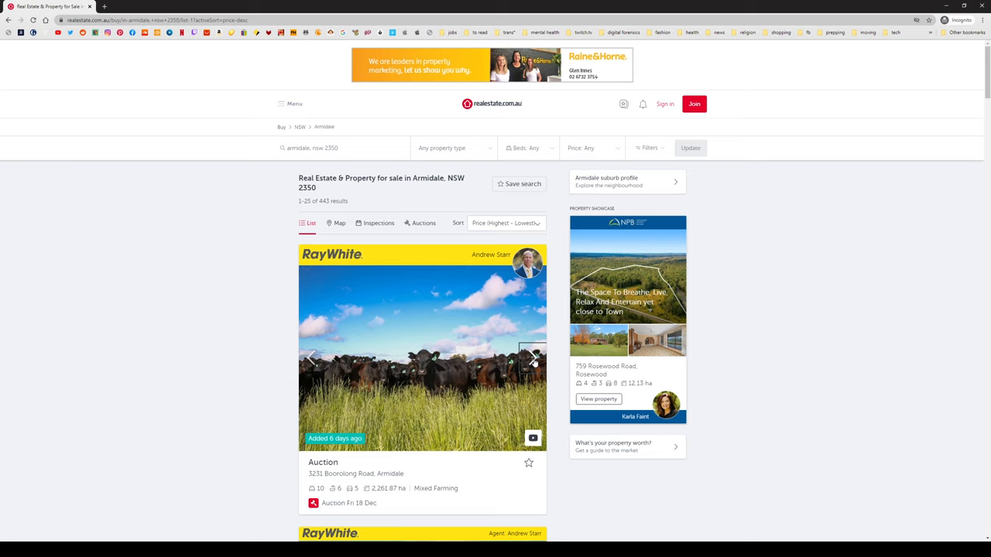
{"action": "left_click", "coordinate": [533, 360]}
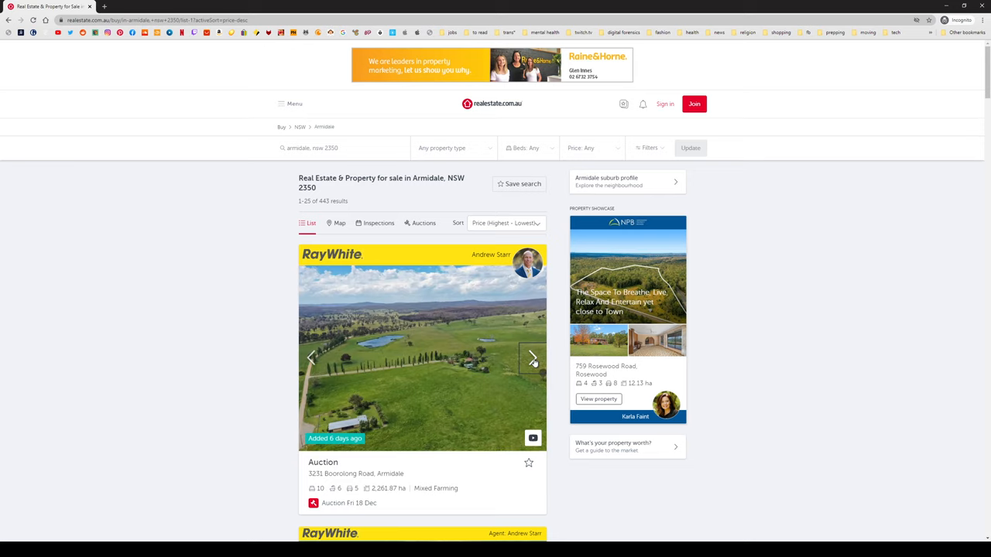
{"action": "left_click", "coordinate": [532, 358]}
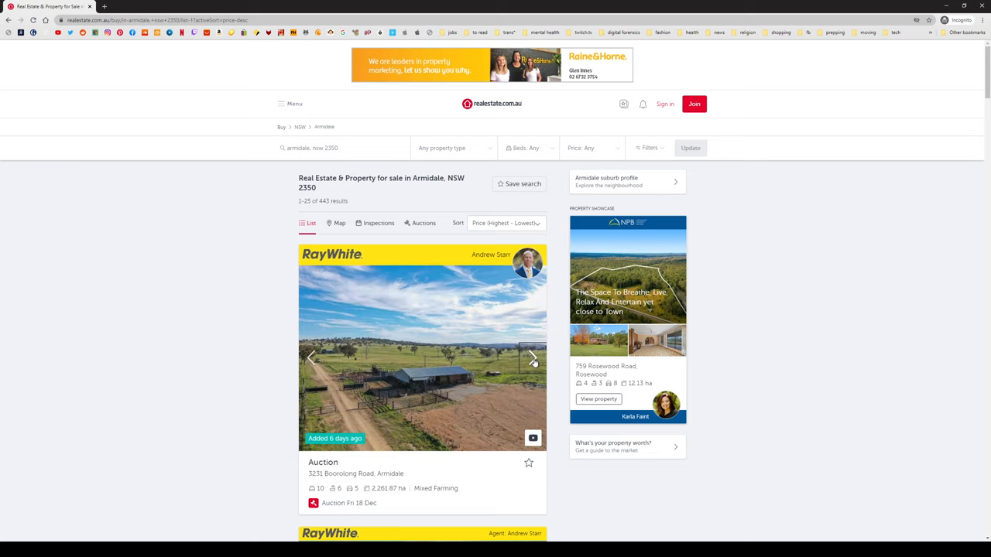
{"action": "left_click", "coordinate": [532, 357]}
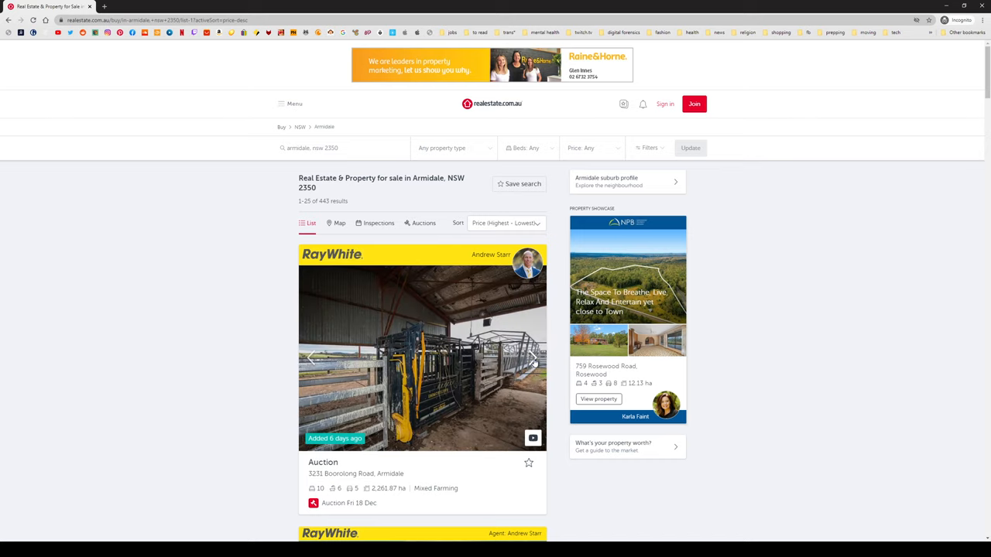
{"action": "left_click", "coordinate": [534, 358]}
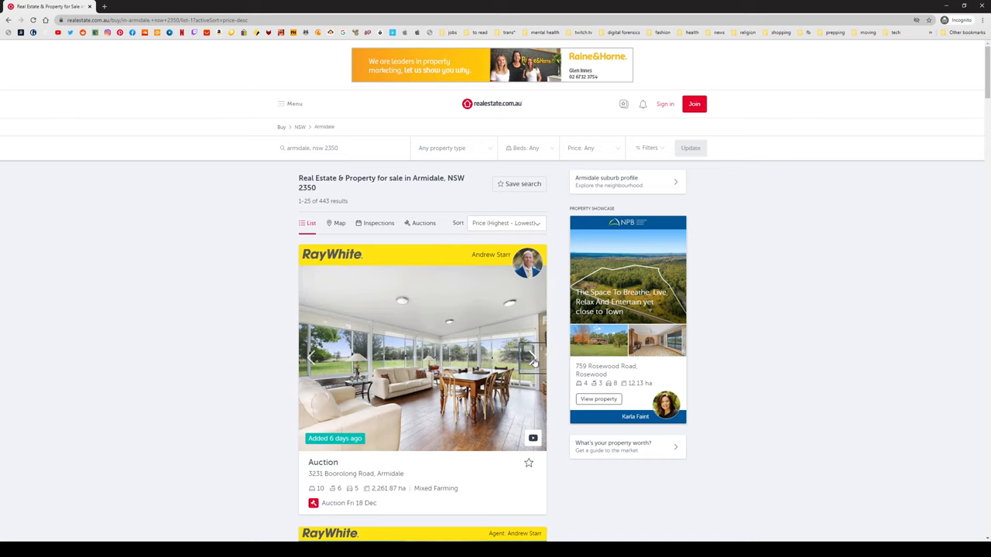
{"action": "left_click", "coordinate": [533, 356]}
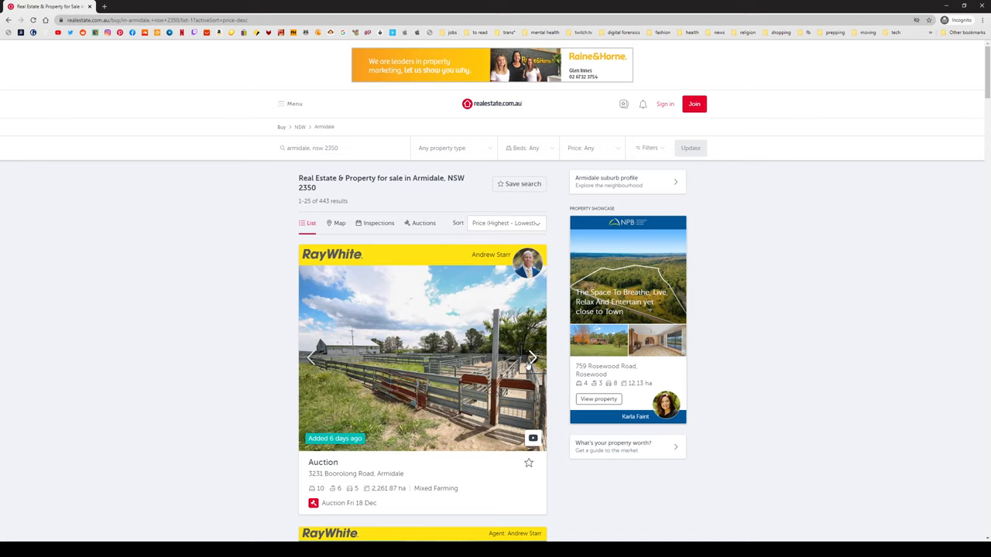
{"action": "left_click", "coordinate": [533, 356]}
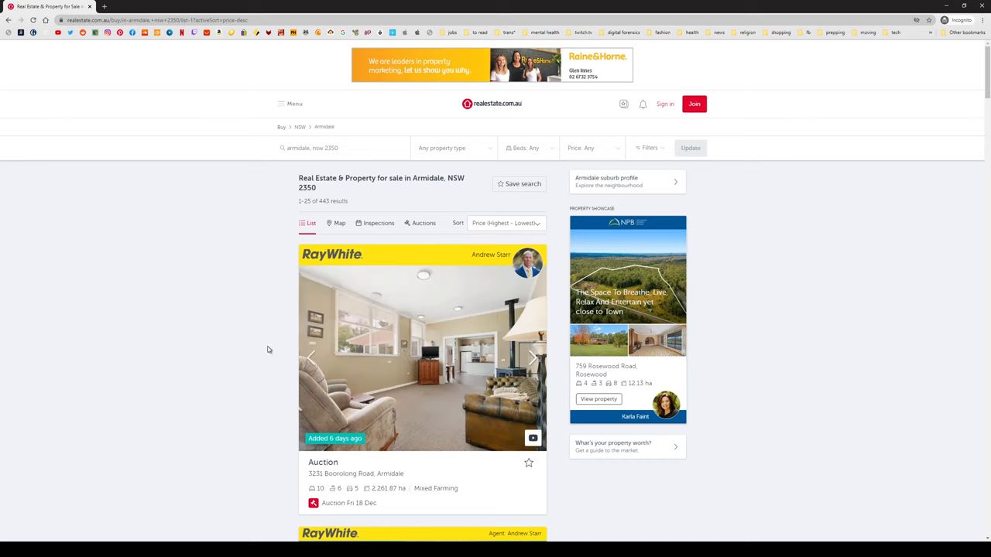
{"action": "left_click", "coordinate": [533, 357]}
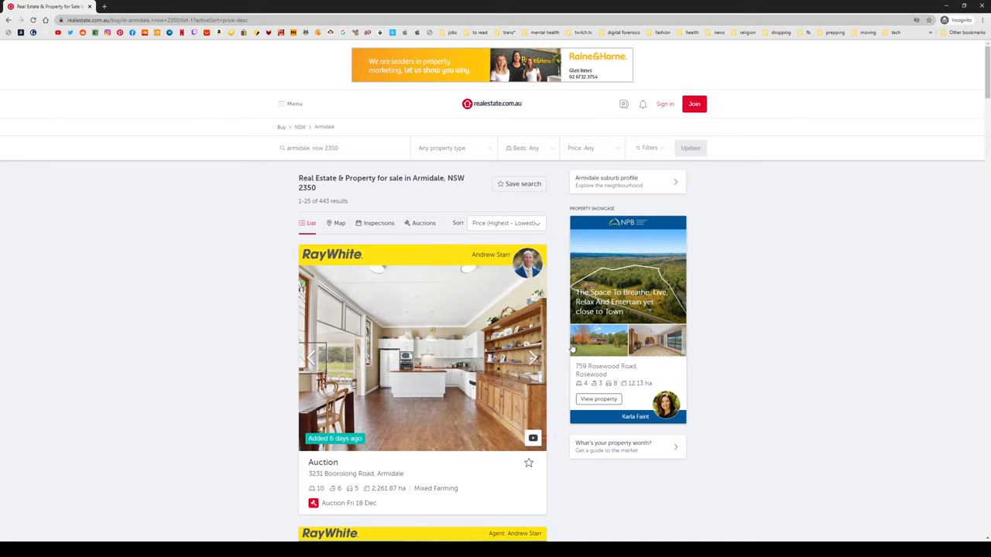
{"action": "scroll", "scroll_direction": "down", "scroll_amount": 3}
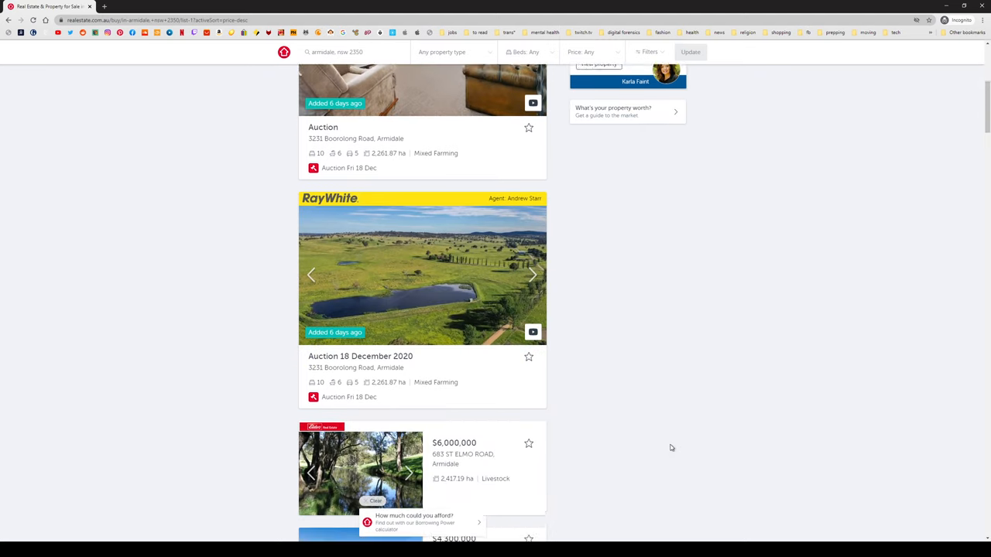
{"action": "scroll", "scroll_direction": "down", "scroll_amount": 3}
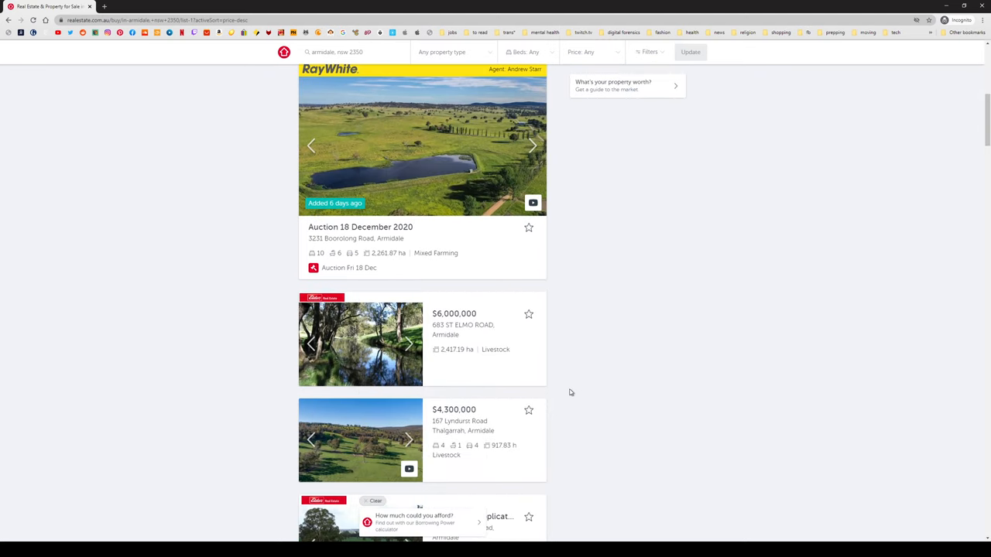
{"action": "scroll", "scroll_direction": "down", "scroll_amount": 3}
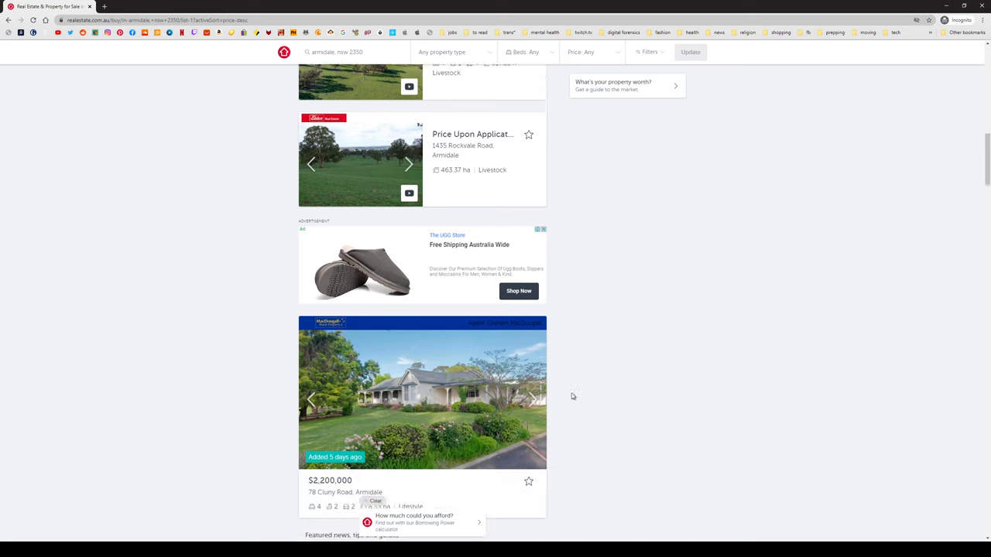
{"action": "scroll", "scroll_direction": "down", "scroll_amount": 3}
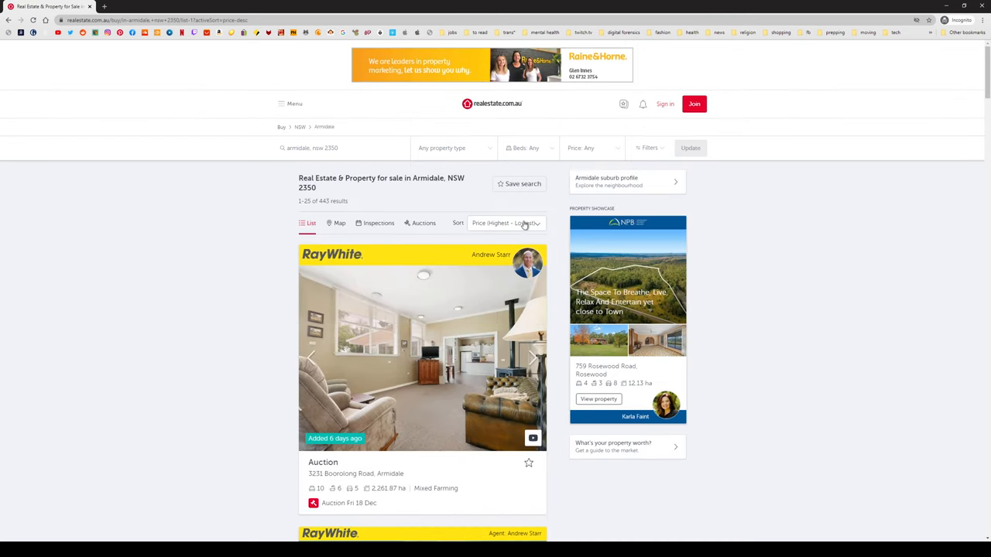
Sort the results from lowest to highest price, led by $75,000 Martin Street land.
{"action": "left_click", "coordinate": [505, 223]}
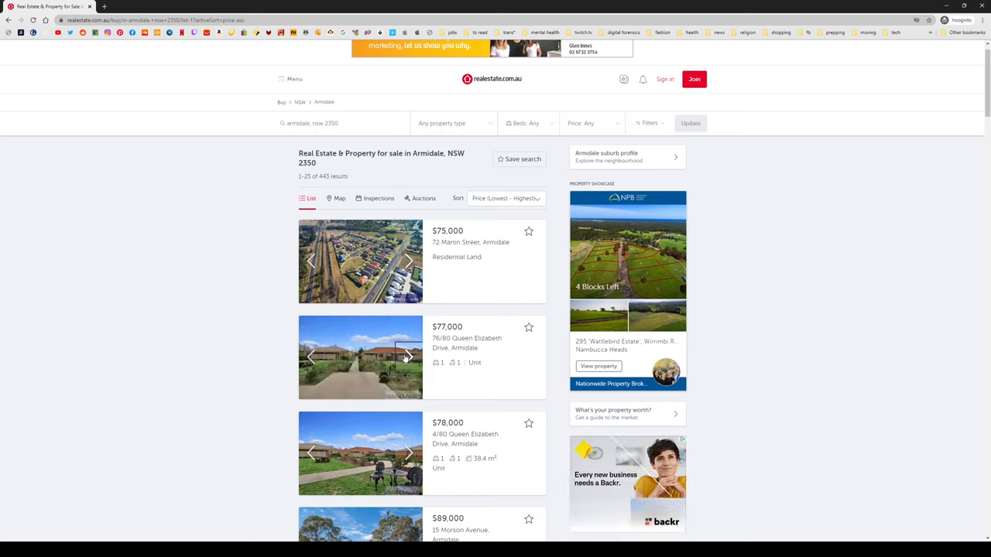
{"action": "mouse_move", "coordinate": [457, 95]}
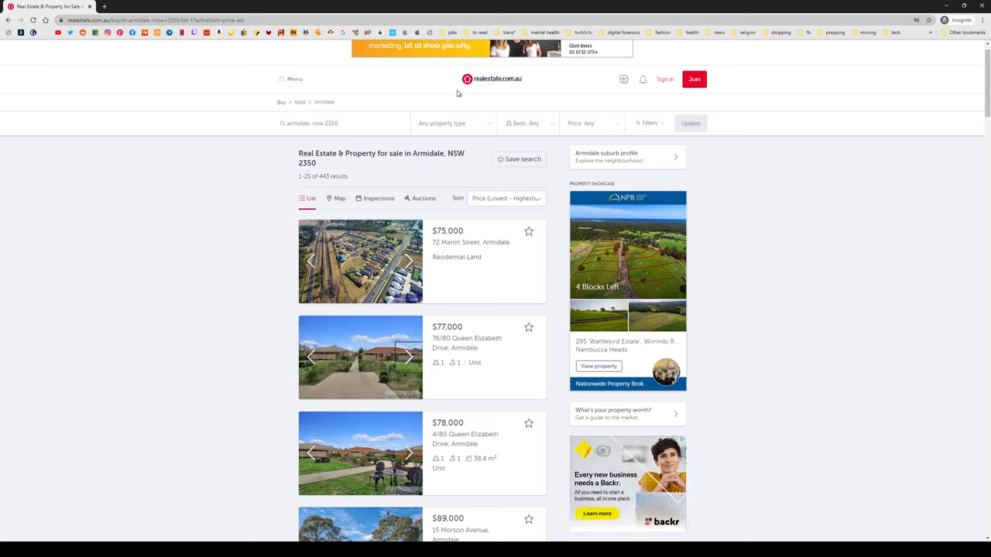
Filter to houses with at least 3 bedrooms, leaving 239 results from $175,000.
{"action": "left_click", "coordinate": [441, 124]}
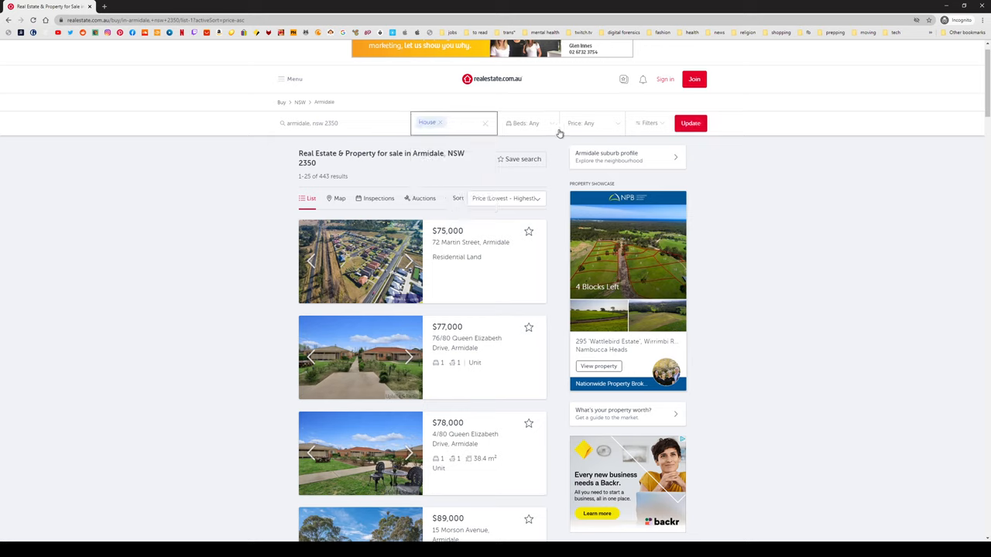
{"action": "left_click", "coordinate": [530, 124]}
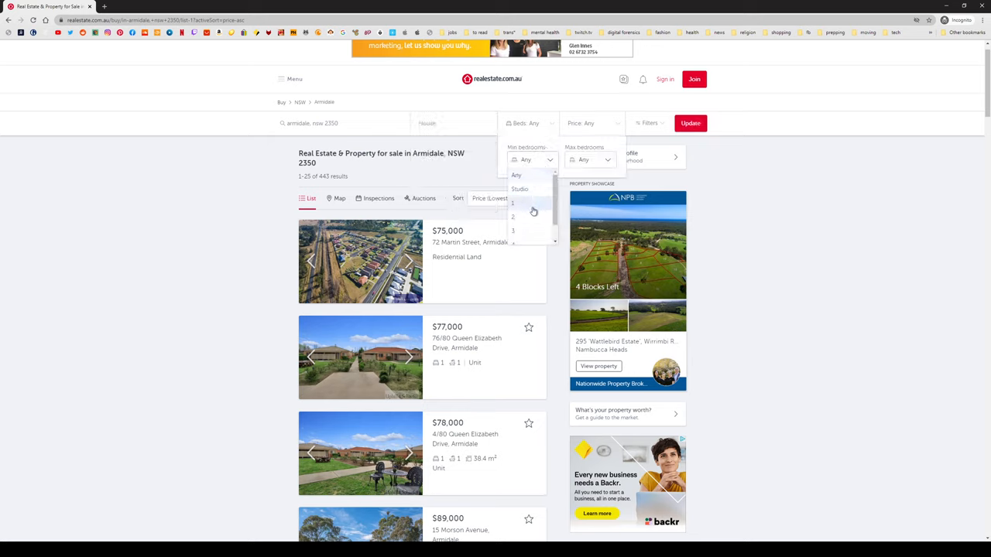
{"action": "left_click", "coordinate": [513, 231]}
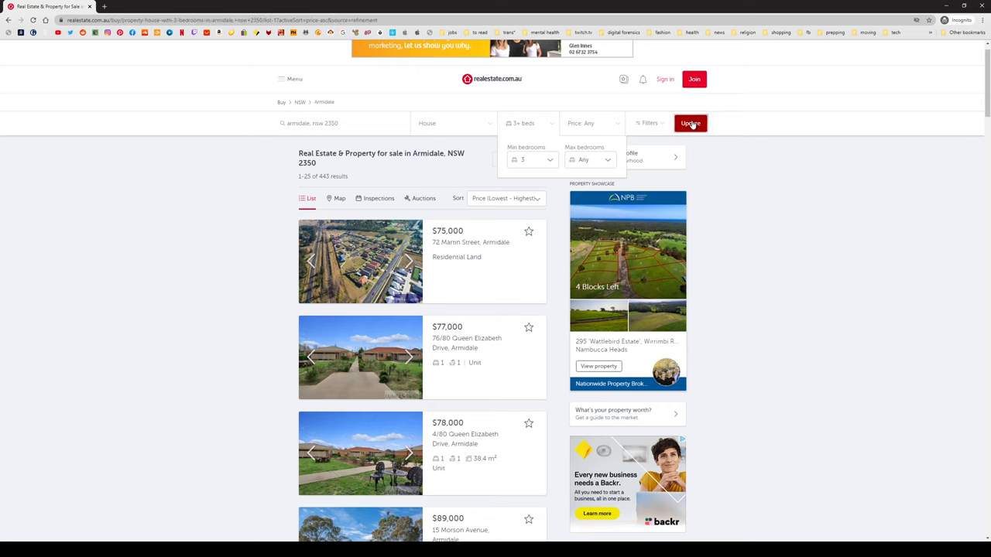
{"action": "left_click", "coordinate": [690, 124]}
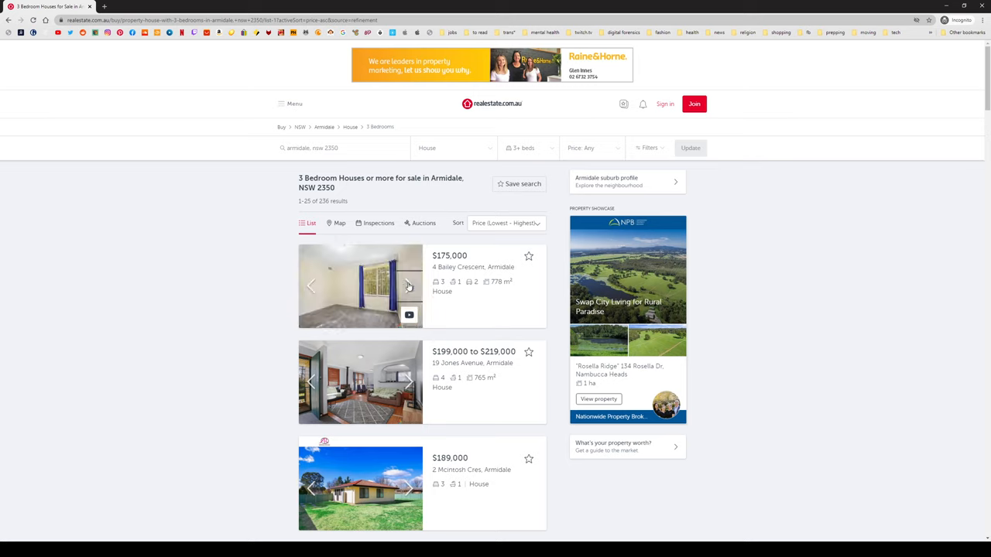
Open the $175,000 4 Bailey Crescent listing and launch its full-screen gallery on the kitchen photo.
{"action": "left_click", "coordinate": [409, 284]}
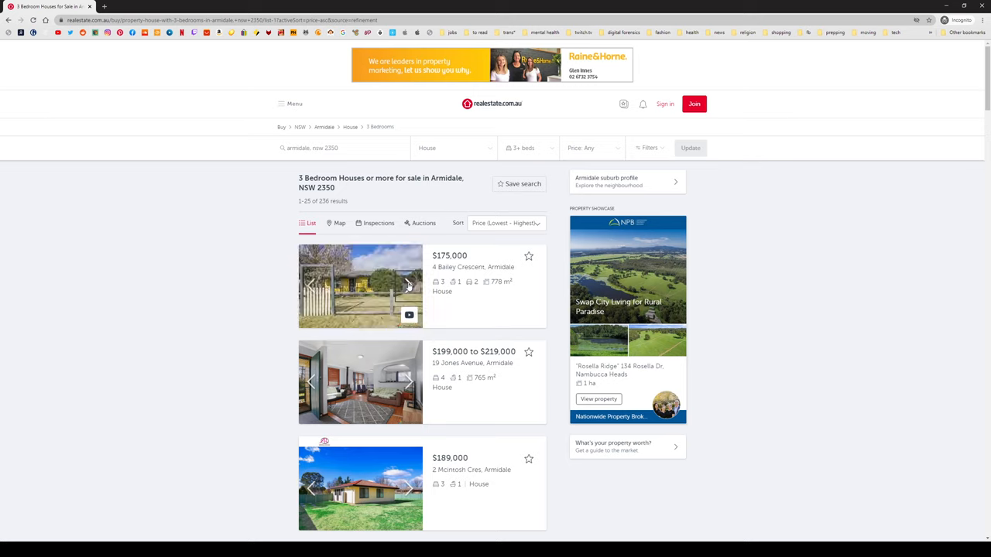
{"action": "left_click", "coordinate": [408, 287]}
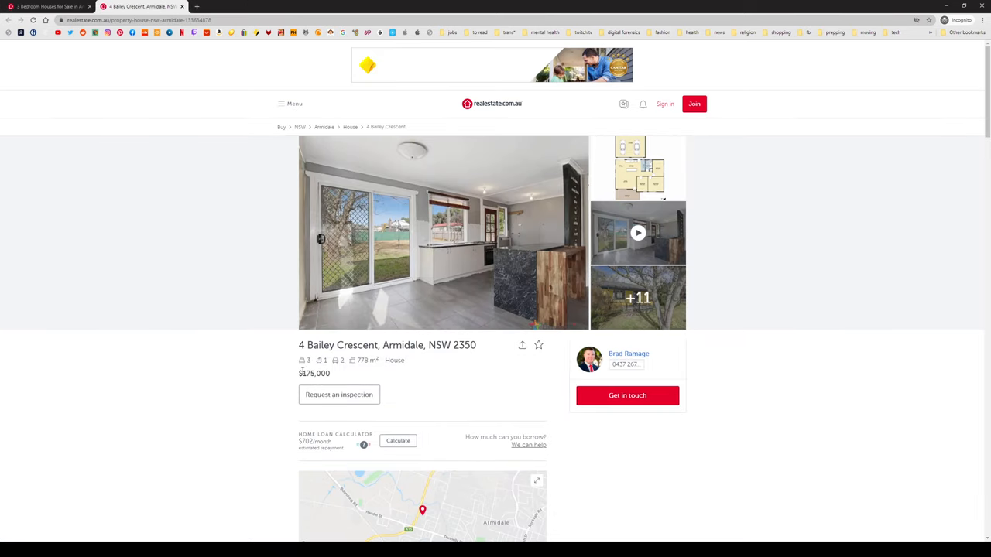
{"action": "left_click", "coordinate": [443, 232]}
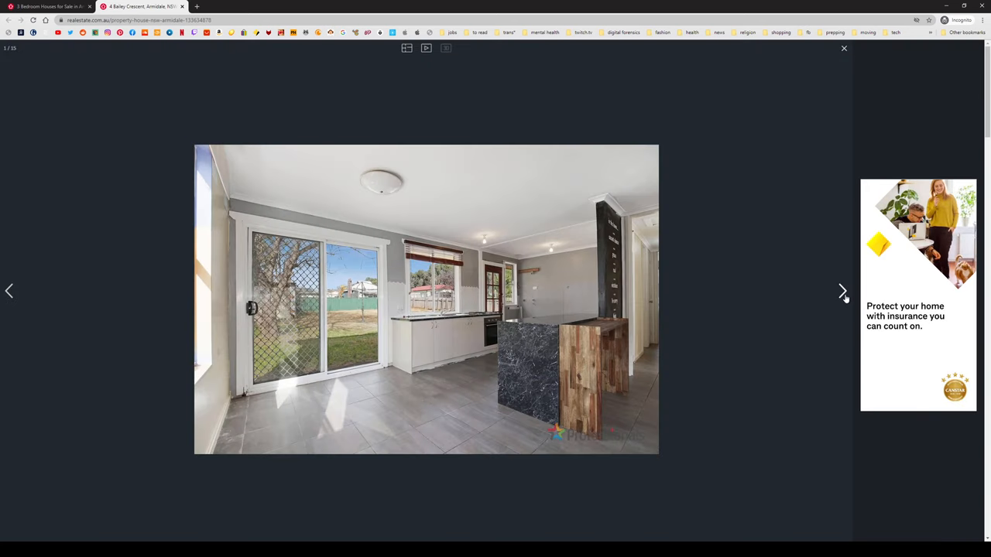
Advance through bedroom, bathroom, yard, aerial and video images to the three-bedroom floor plan.
{"action": "left_click", "coordinate": [842, 291]}
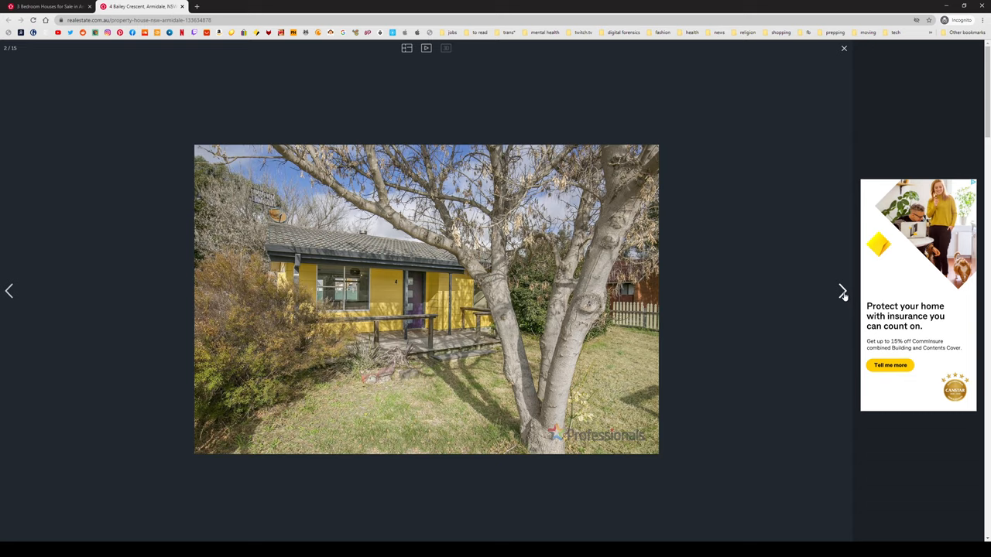
{"action": "left_click", "coordinate": [842, 291]}
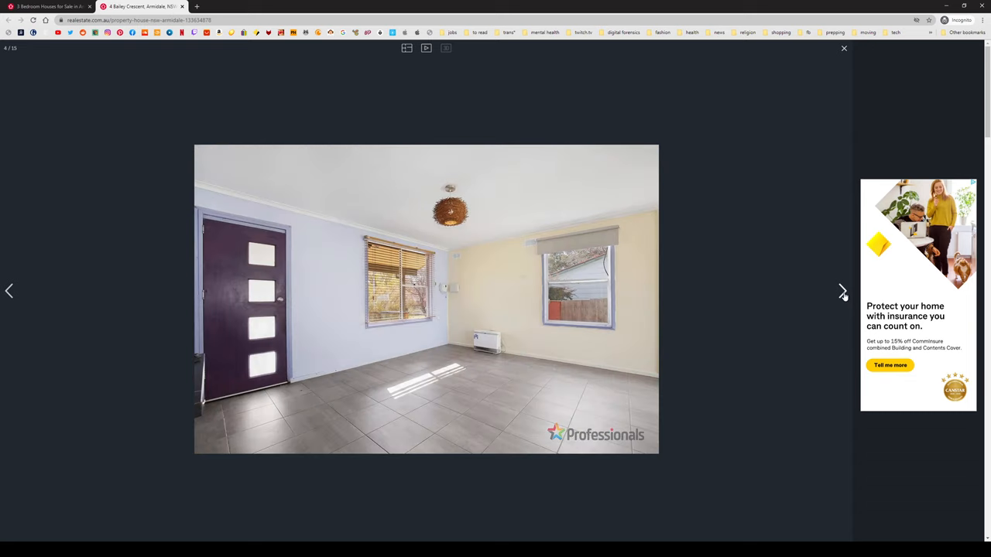
{"action": "left_click", "coordinate": [842, 291]}
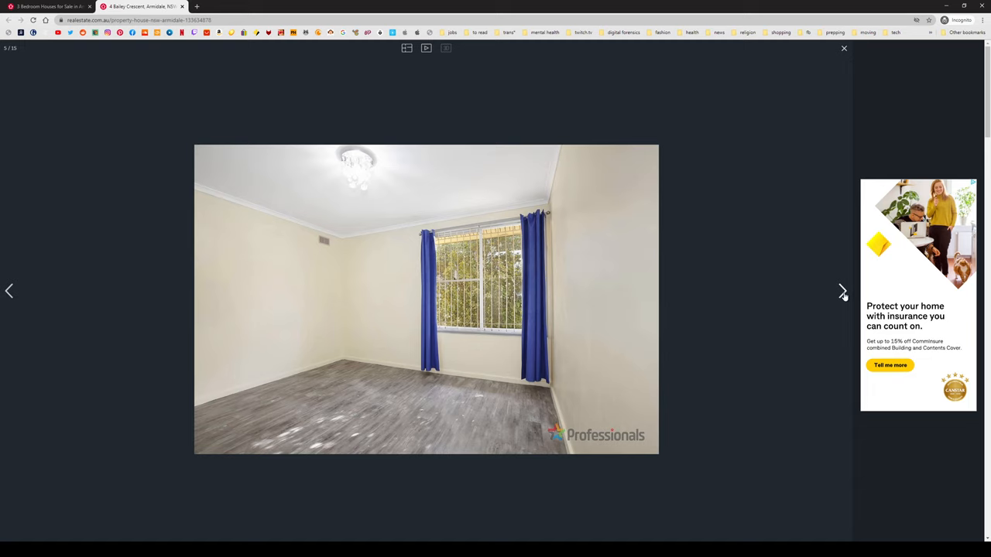
{"action": "left_click", "coordinate": [842, 291]}
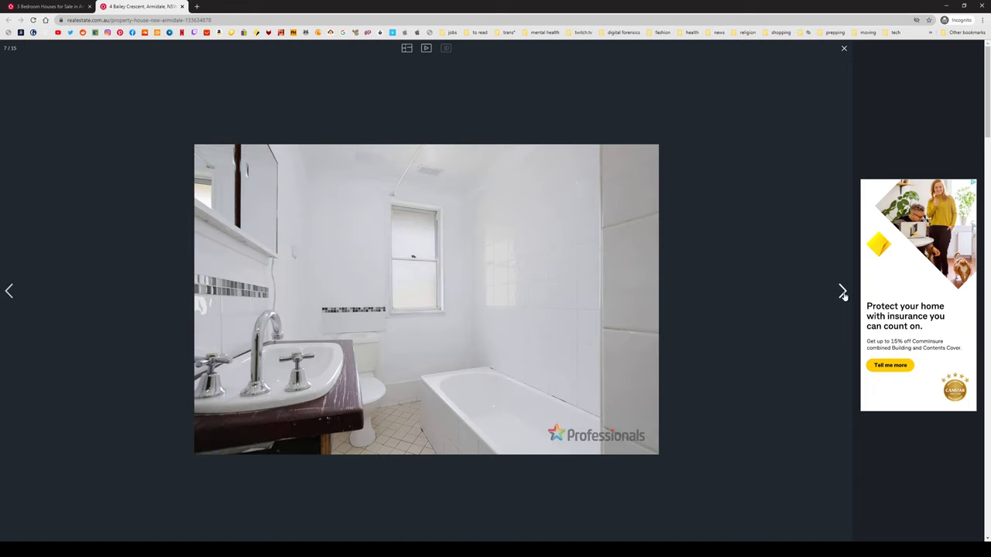
{"action": "left_click", "coordinate": [842, 291]}
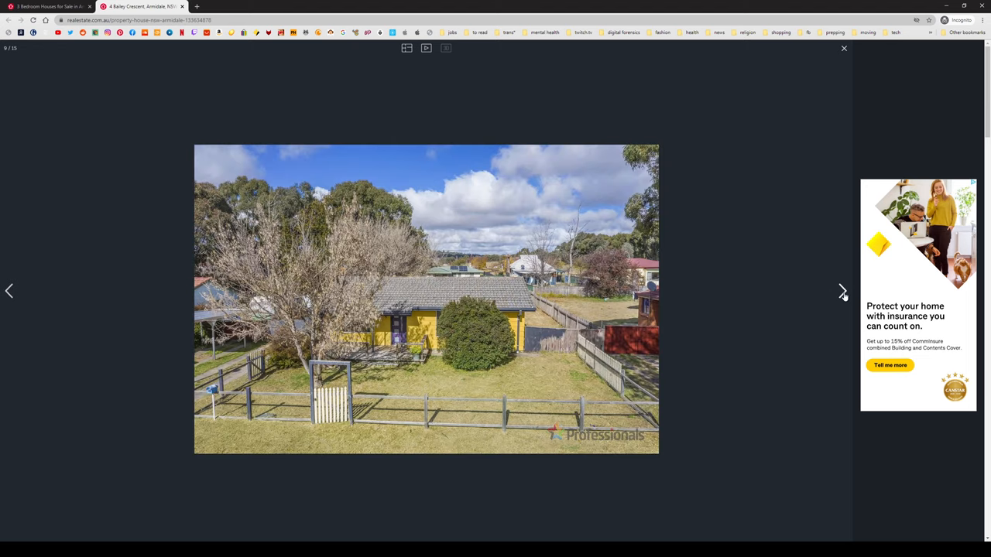
{"action": "left_click", "coordinate": [842, 291]}
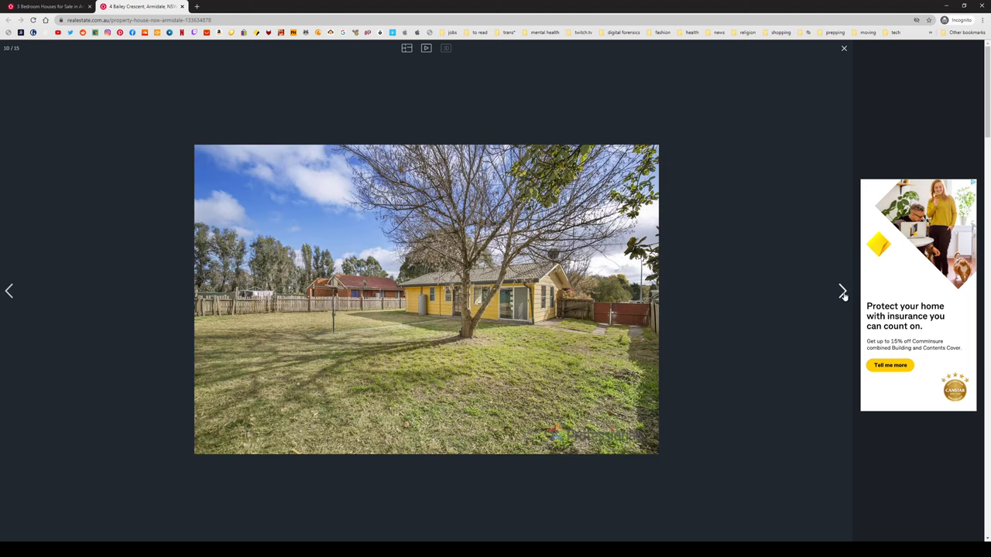
{"action": "left_click", "coordinate": [842, 291]}
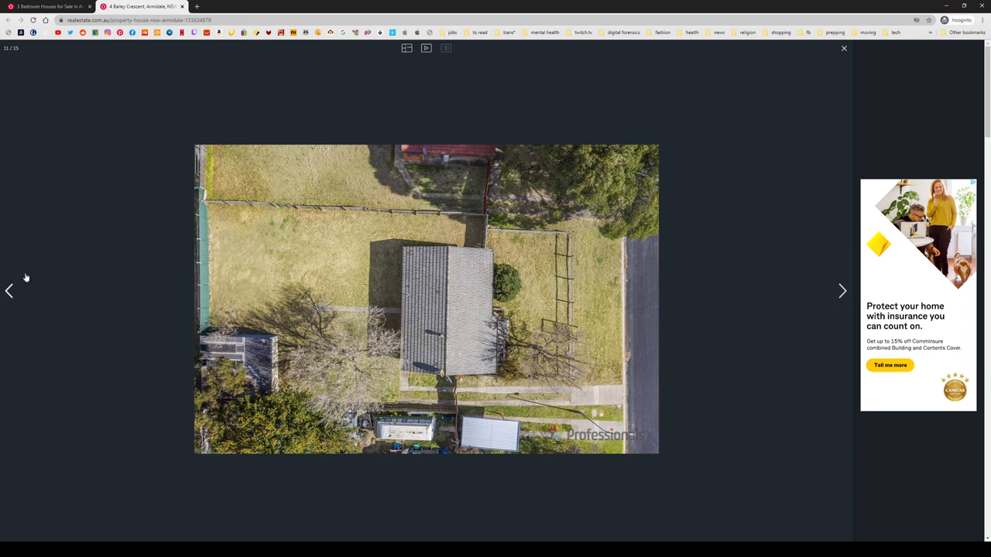
{"action": "left_click", "coordinate": [9, 292]}
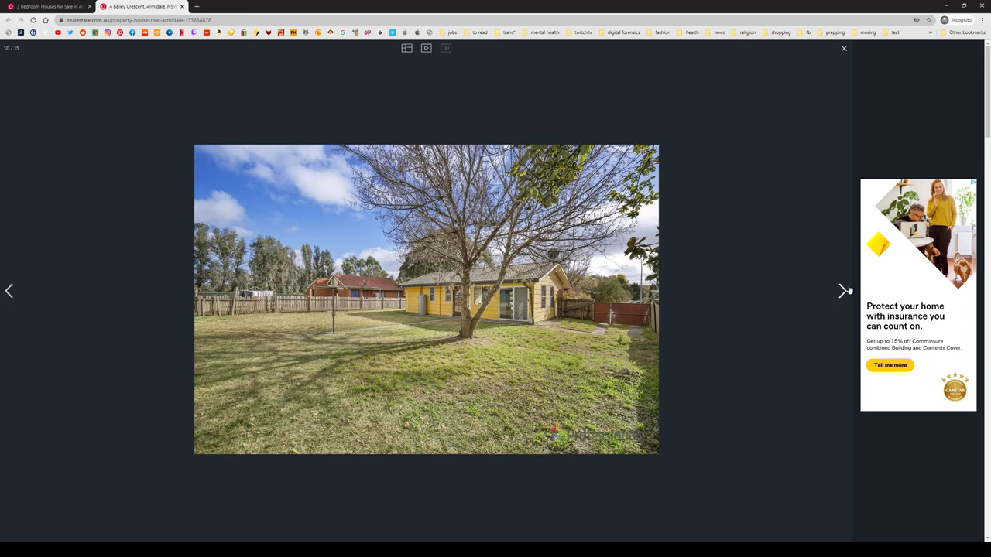
{"action": "left_click", "coordinate": [842, 291]}
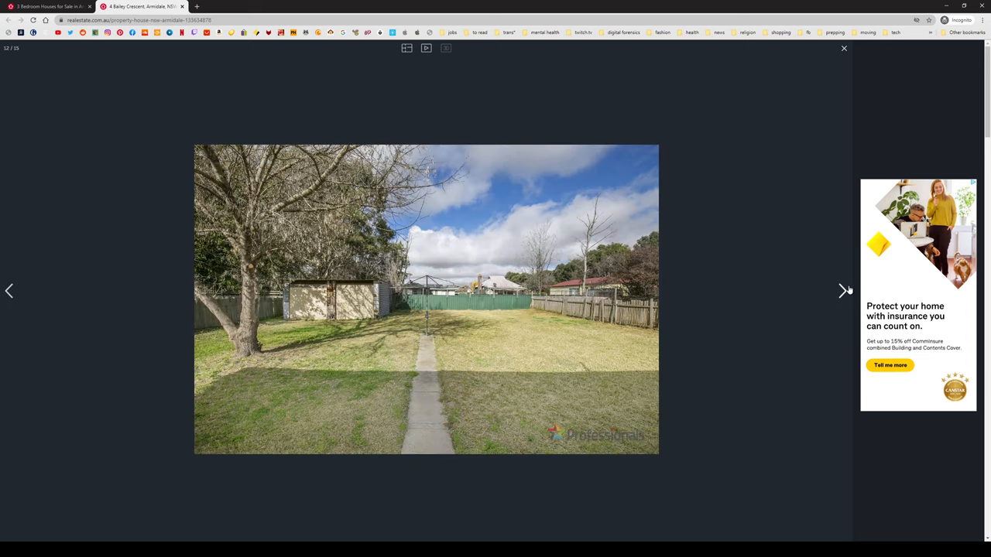
{"action": "left_click", "coordinate": [842, 291]}
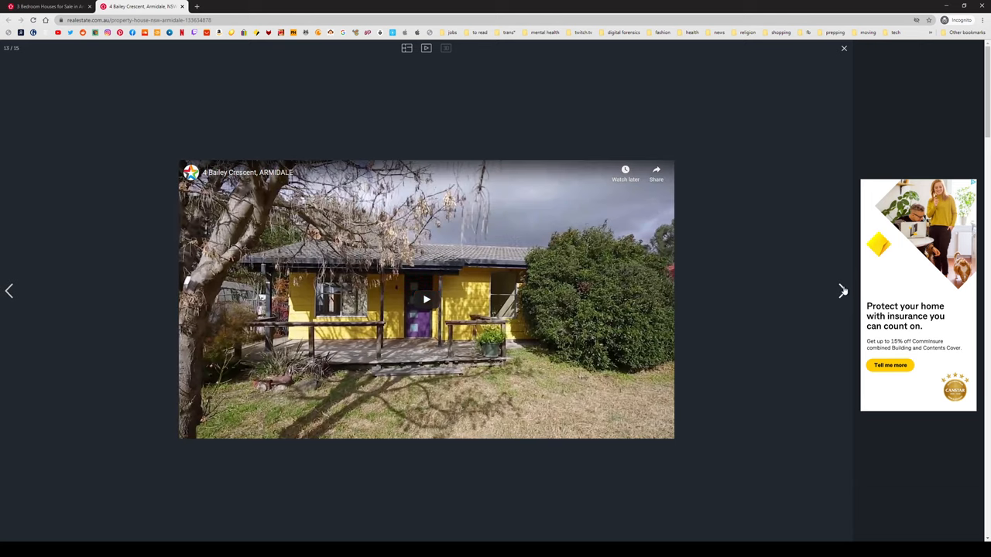
{"action": "left_click", "coordinate": [842, 291]}
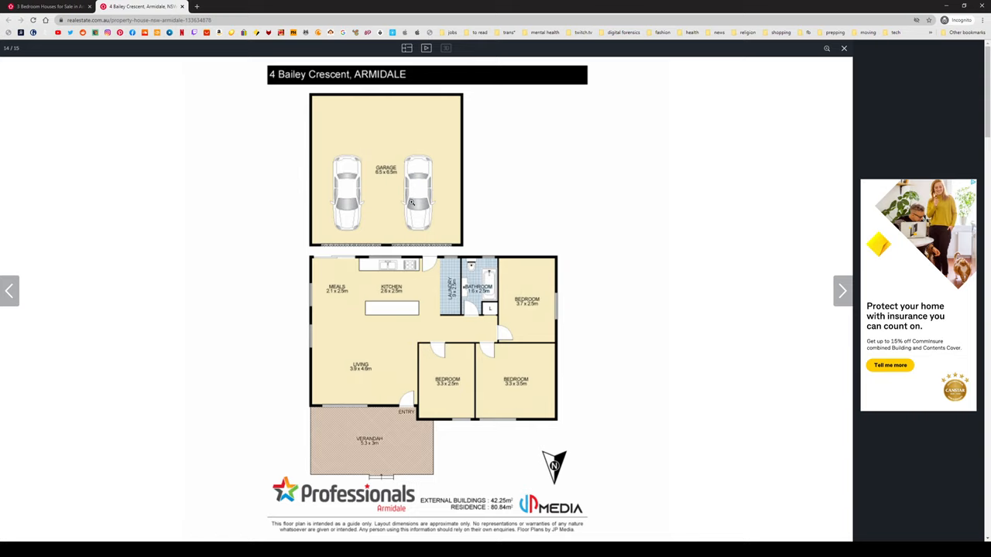
{"action": "mouse_move", "coordinate": [360, 367]}
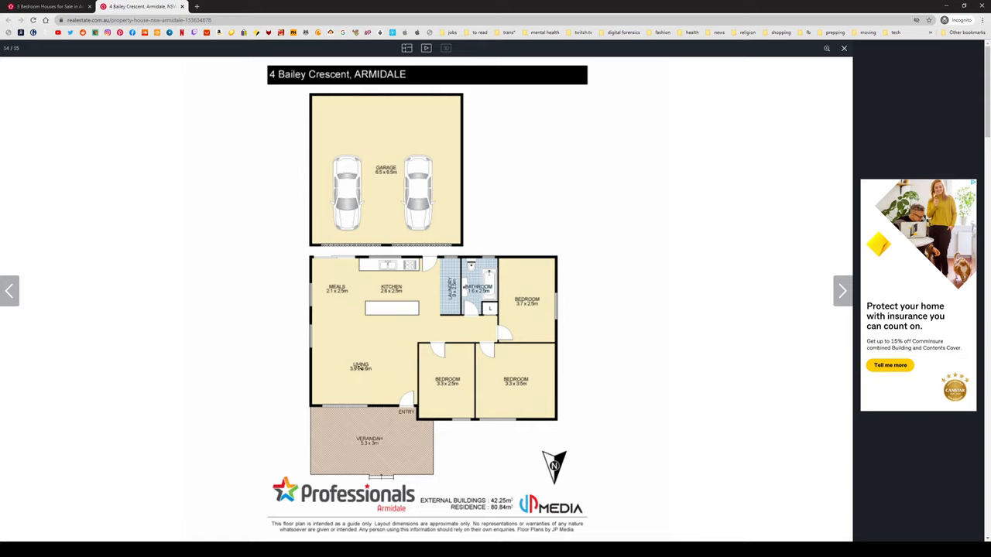
{"action": "mouse_move", "coordinate": [375, 443]}
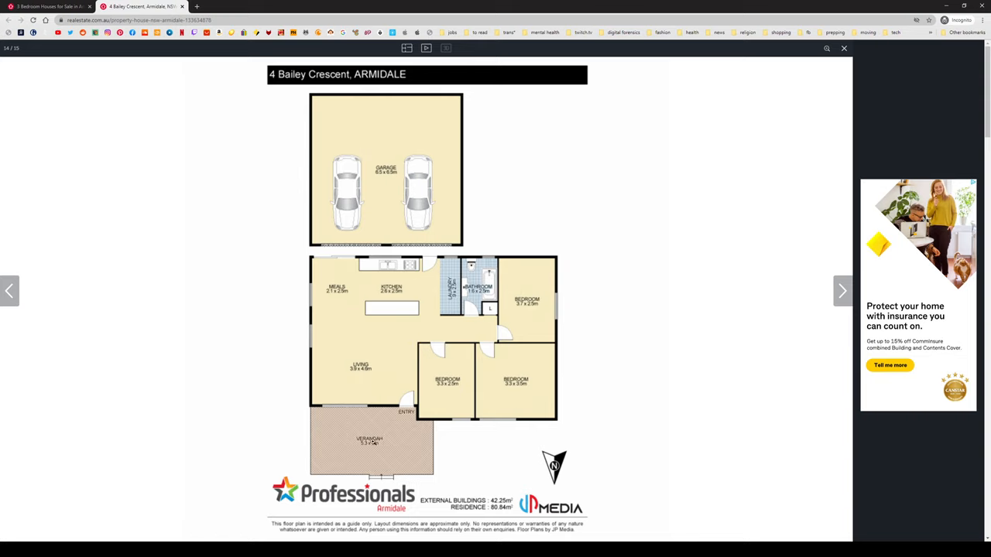
{"action": "mouse_move", "coordinate": [495, 339]}
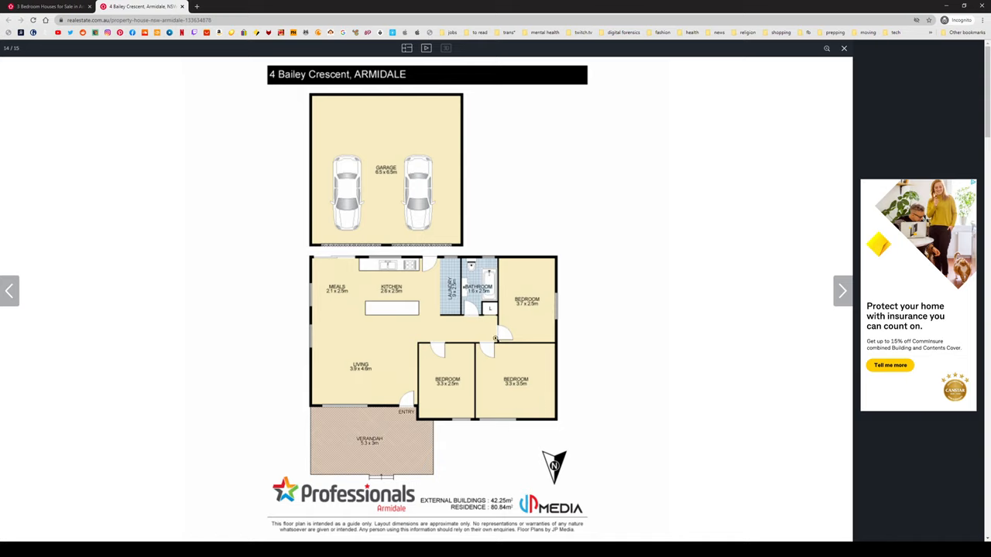
{"action": "mouse_move", "coordinate": [446, 375]}
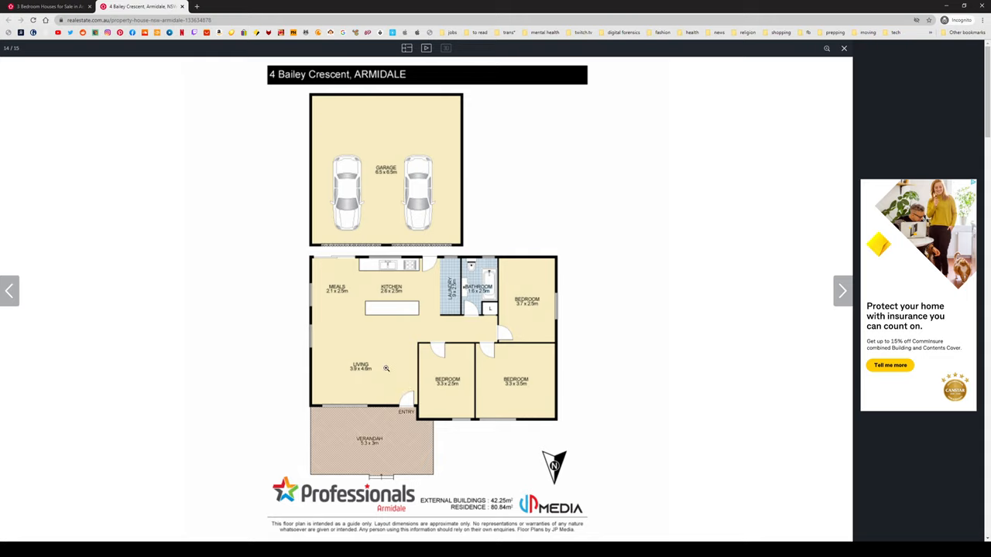
{"action": "mouse_move", "coordinate": [393, 279]}
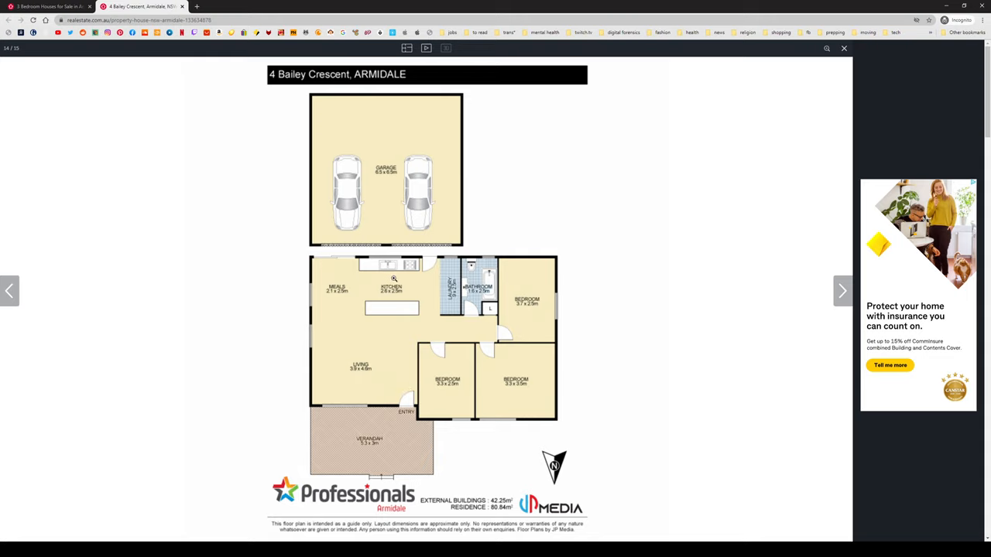
{"action": "mouse_move", "coordinate": [771, 294]}
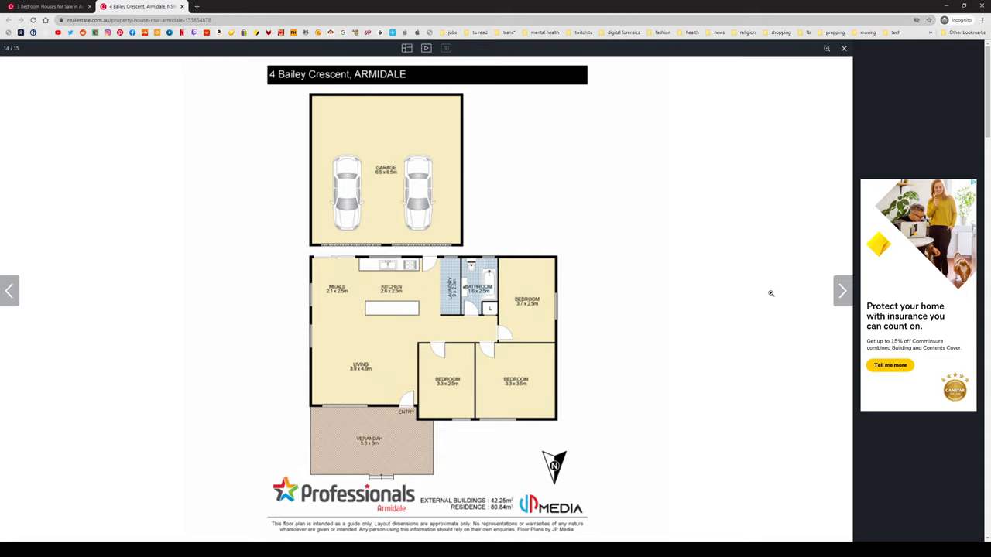
Close the 4 Bailey Crescent gallery and return to the Armidale search results.
{"action": "left_click", "coordinate": [843, 291]}
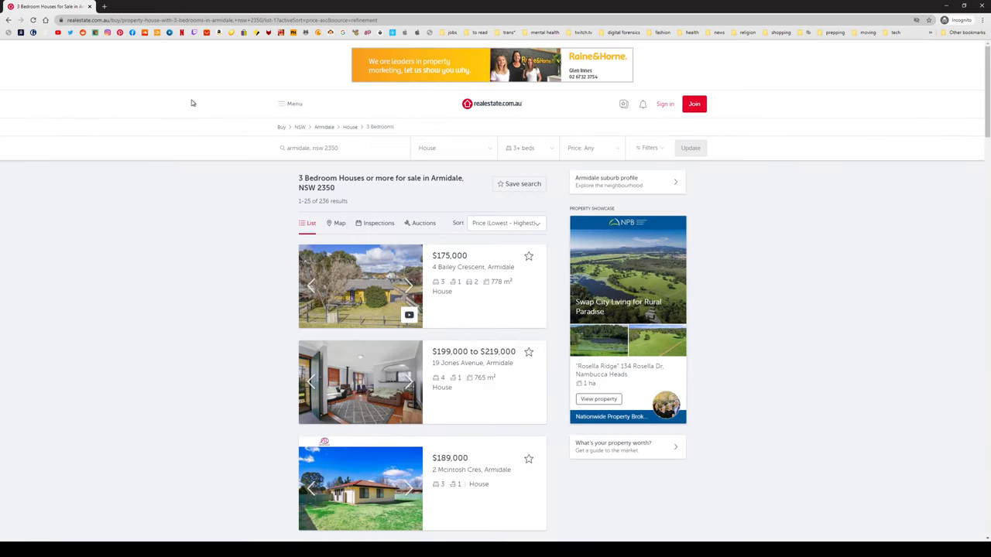
Preview the second listing's photos and floor plan and the fourth listing's next photo.
{"action": "scroll", "scroll_direction": "down", "scroll_amount": 3}
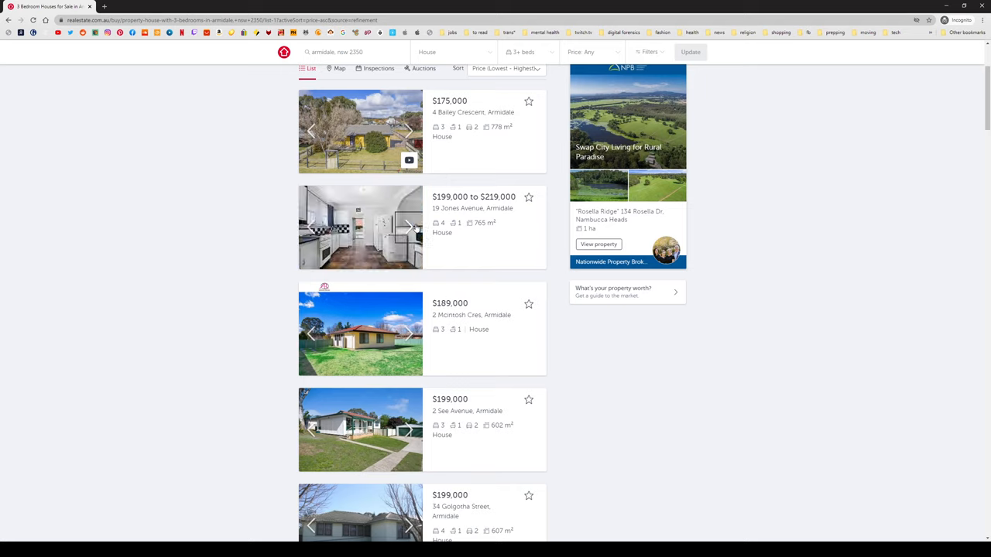
{"action": "left_click", "coordinate": [408, 226]}
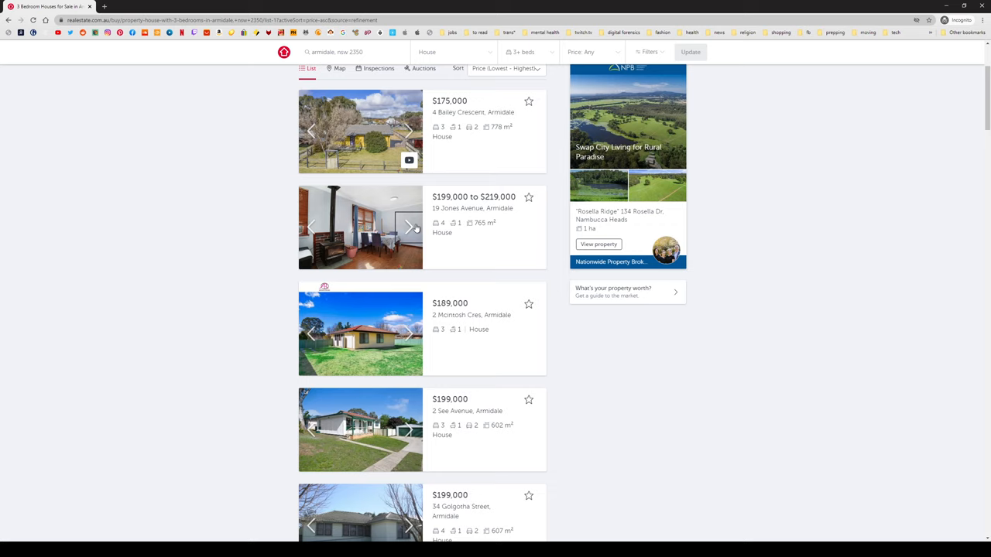
{"action": "left_click", "coordinate": [408, 226]}
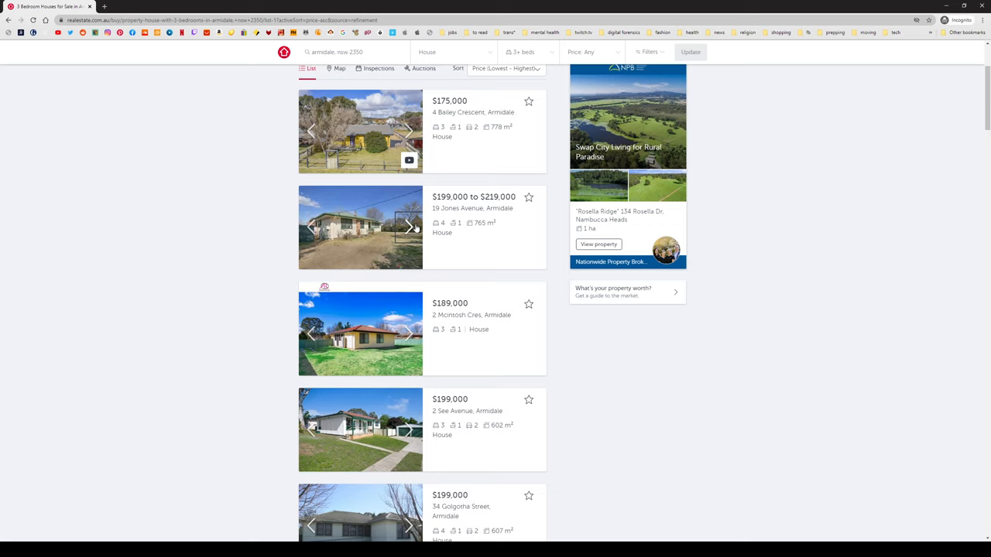
{"action": "left_click", "coordinate": [409, 227]}
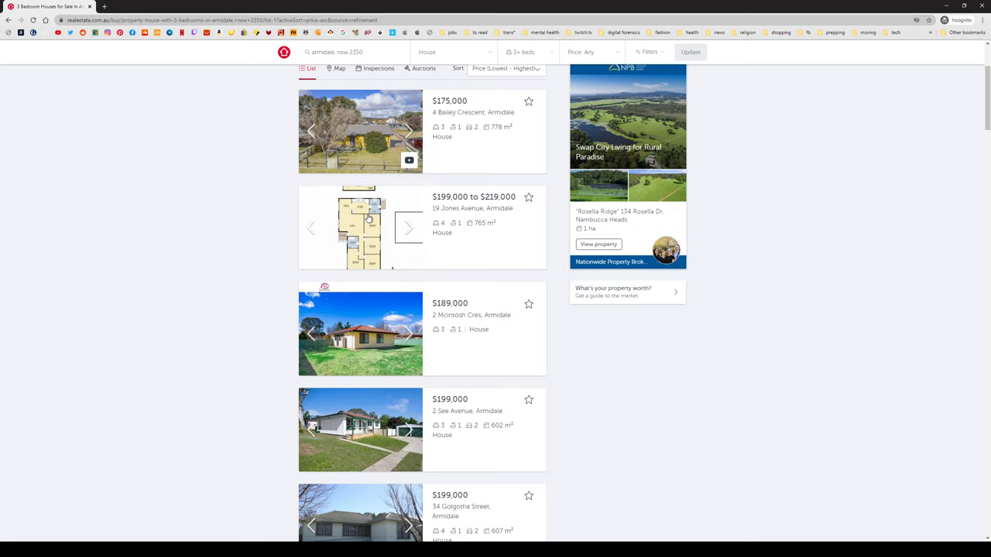
{"action": "scroll", "scroll_direction": "down", "scroll_amount": 3}
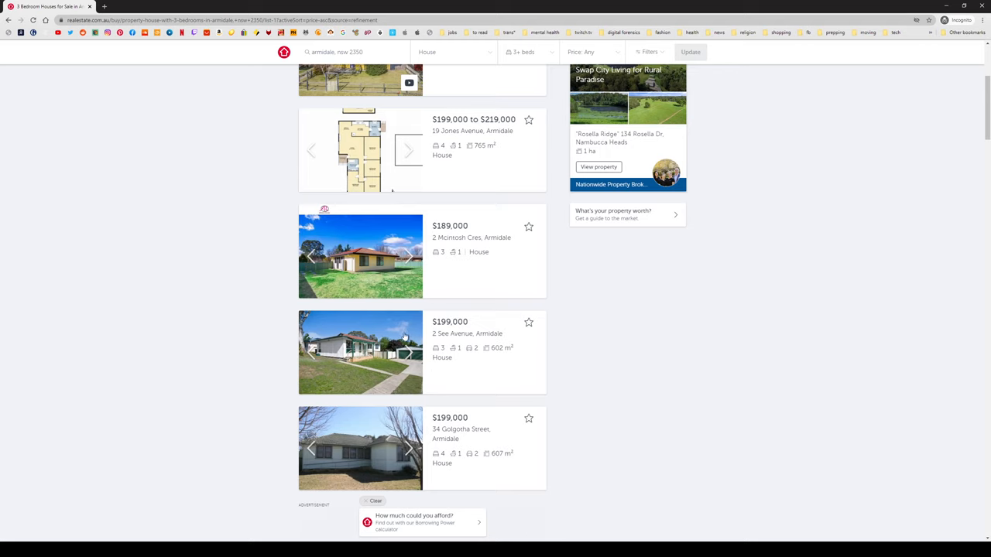
{"action": "scroll", "scroll_direction": "down", "scroll_amount": 3}
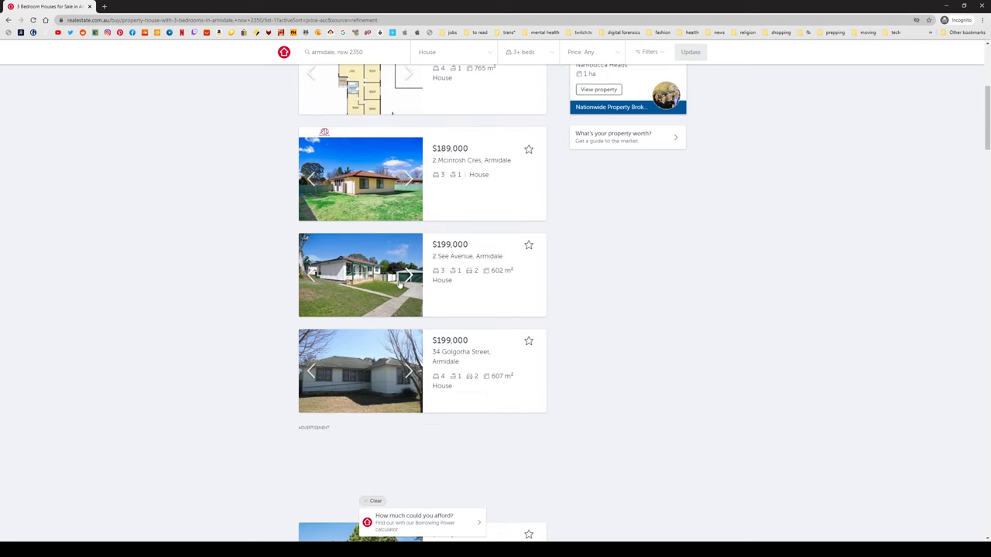
{"action": "left_click", "coordinate": [409, 276]}
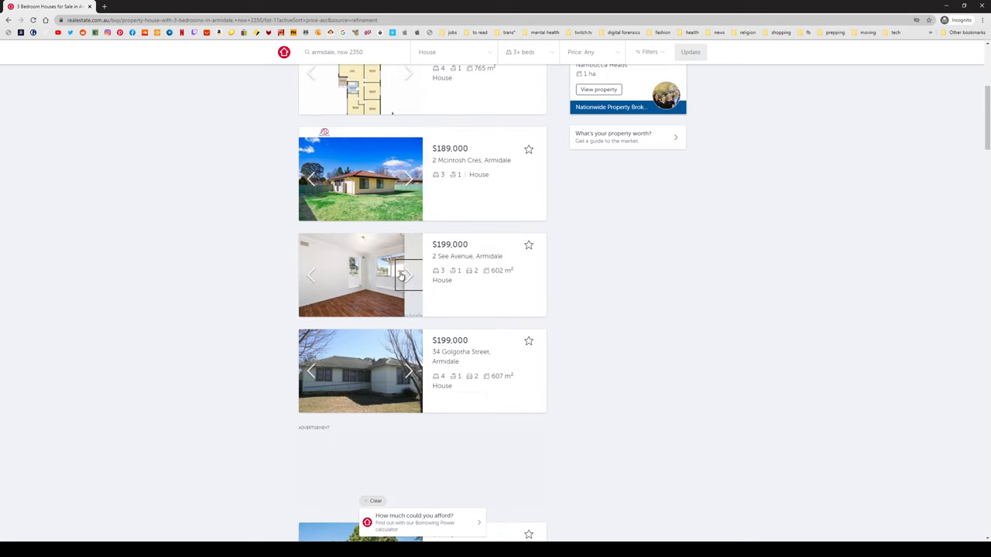
Preview the $209,000 villa's interior and the $240,000–$260,000 listing's photos and floor plan.
{"action": "scroll", "scroll_direction": "down", "scroll_amount": 3}
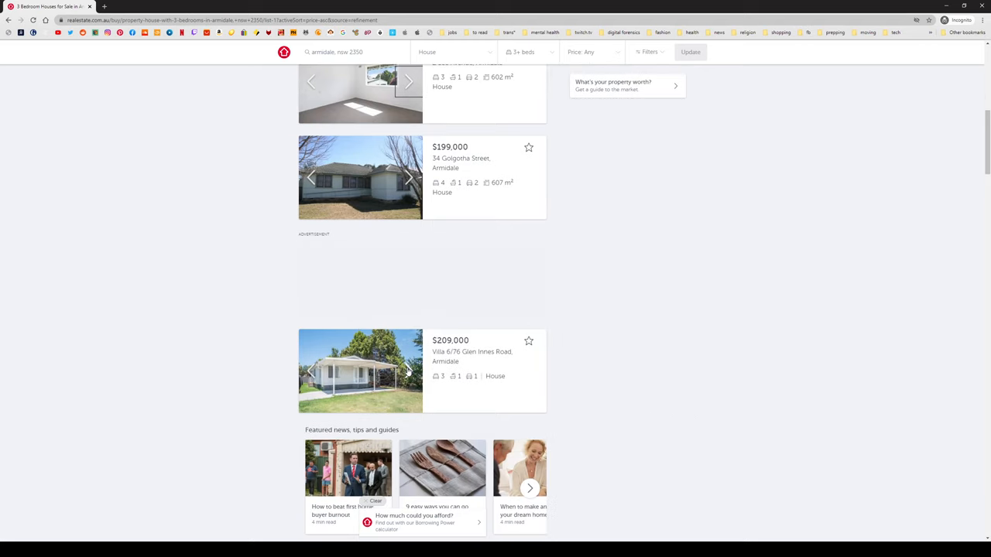
{"action": "left_click", "coordinate": [409, 371]}
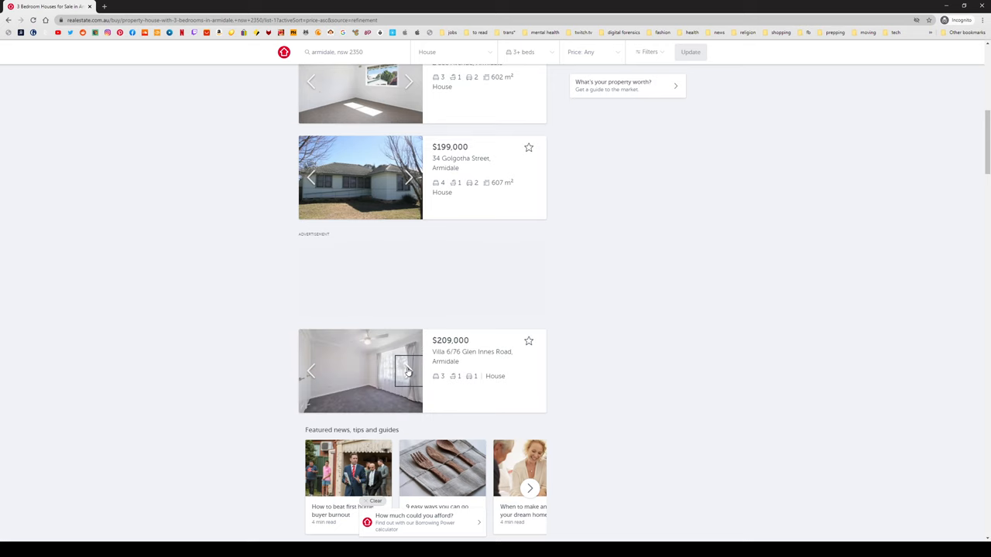
{"action": "scroll", "scroll_direction": "down", "scroll_amount": 3}
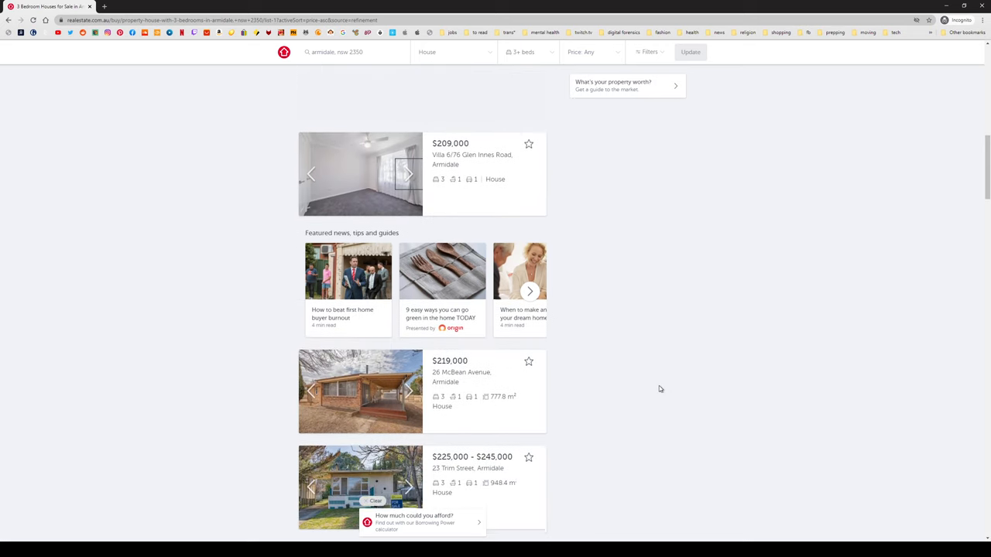
{"action": "scroll", "scroll_direction": "down", "scroll_amount": 3}
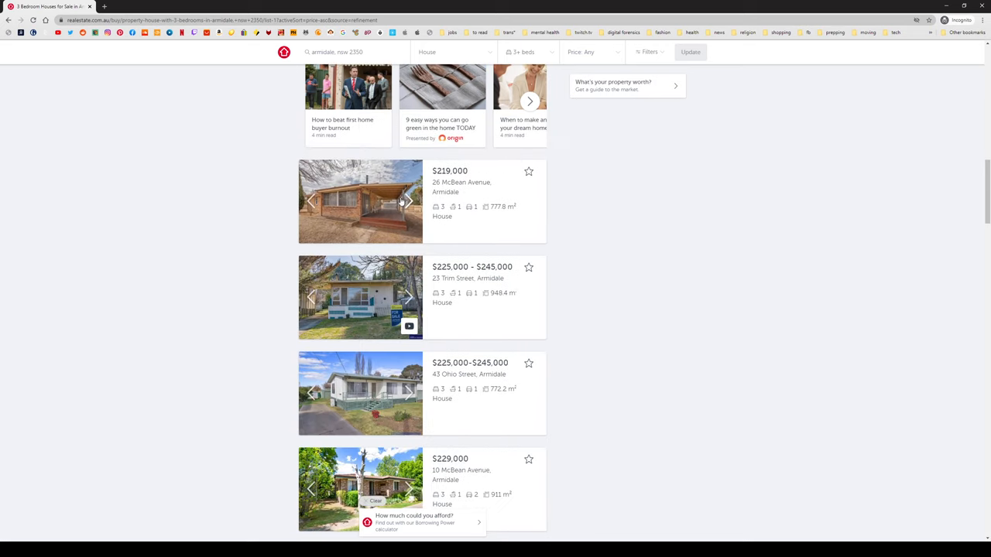
{"action": "left_click", "coordinate": [409, 201]}
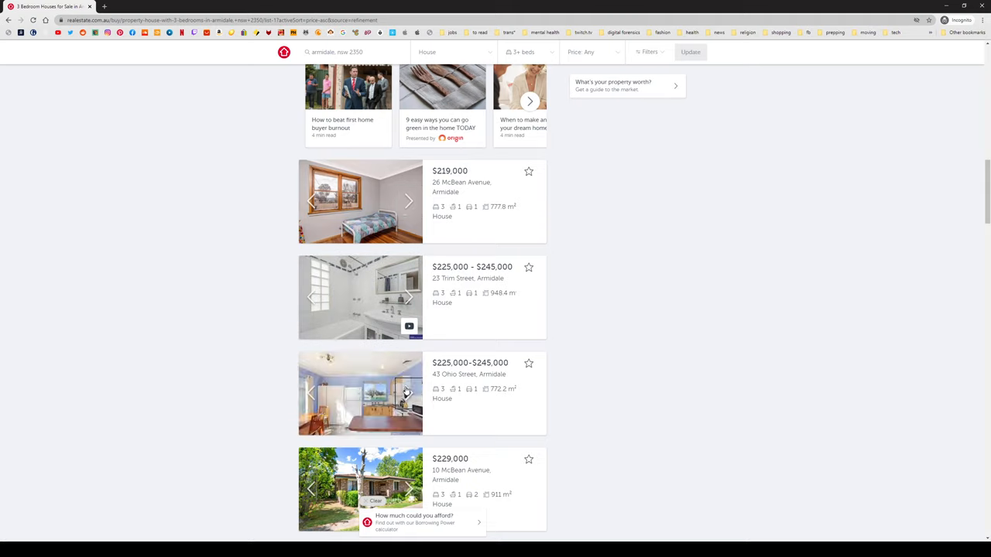
{"action": "scroll", "scroll_direction": "down", "scroll_amount": 3}
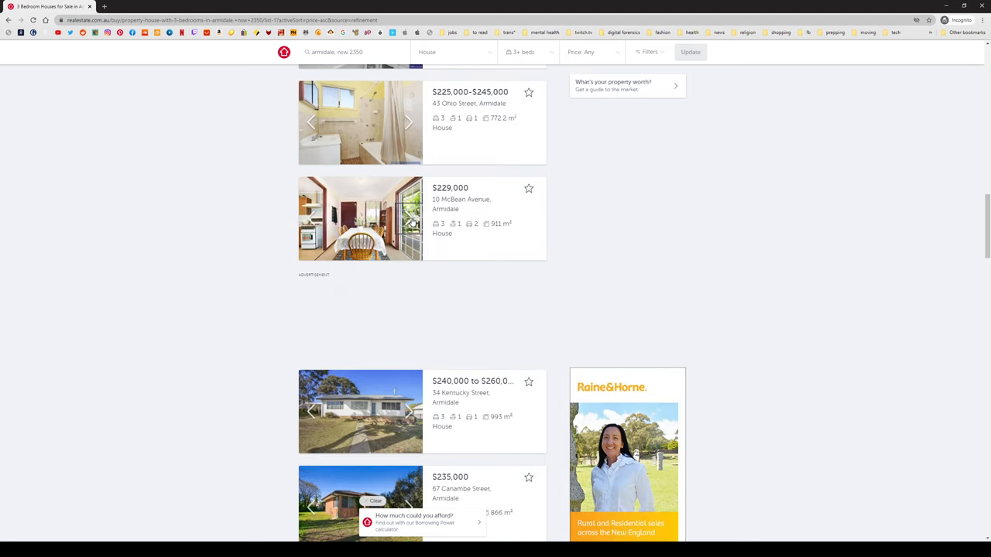
{"action": "scroll", "scroll_direction": "down", "scroll_amount": 3}
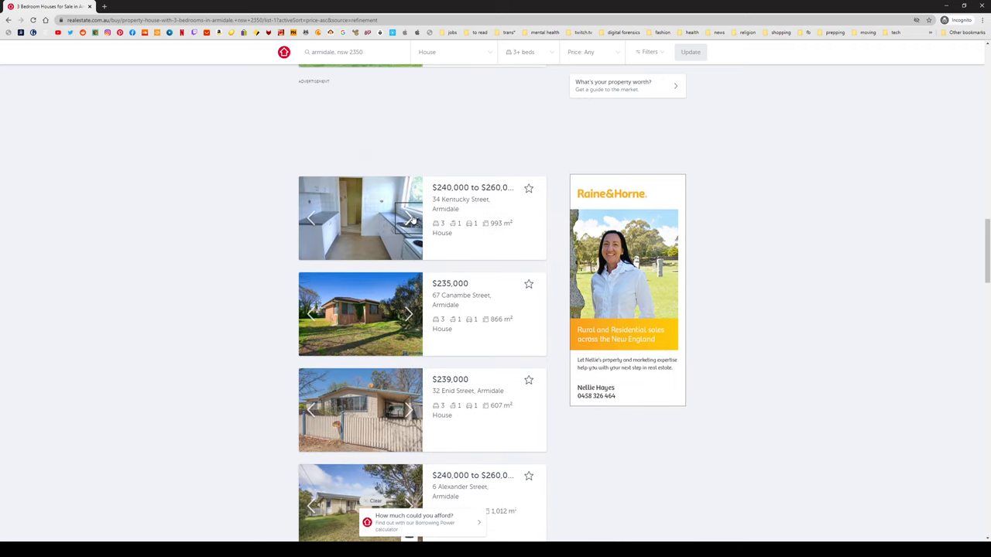
{"action": "left_click", "coordinate": [409, 220]}
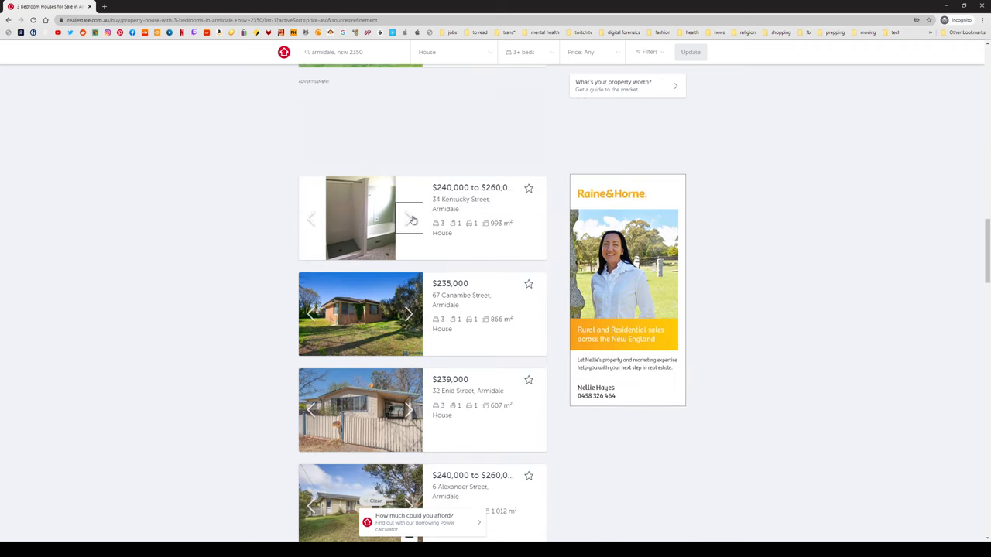
{"action": "left_click", "coordinate": [409, 220]}
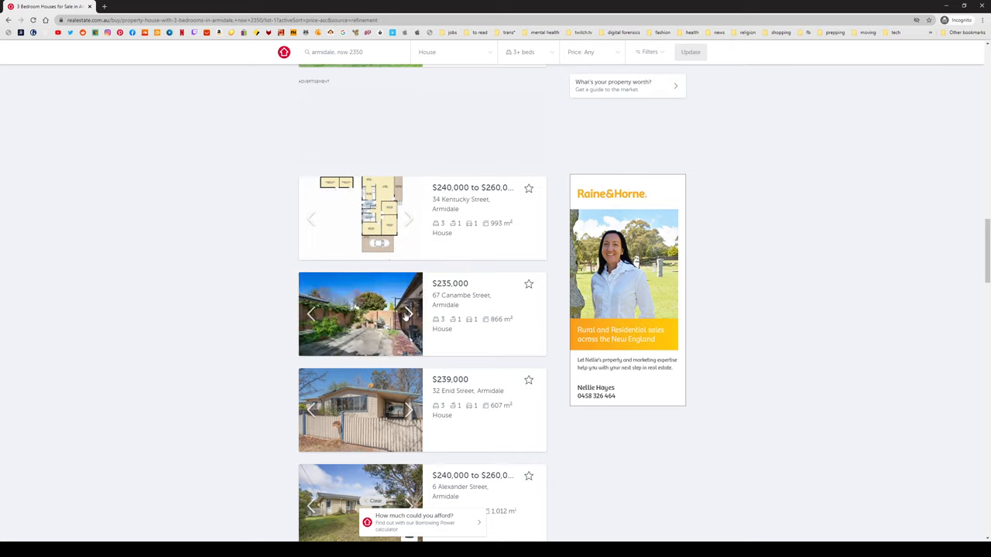
Preview the lower listings' interiors and open the $242,000 102 Niagara Street gallery.
{"action": "scroll", "scroll_direction": "down", "scroll_amount": 3}
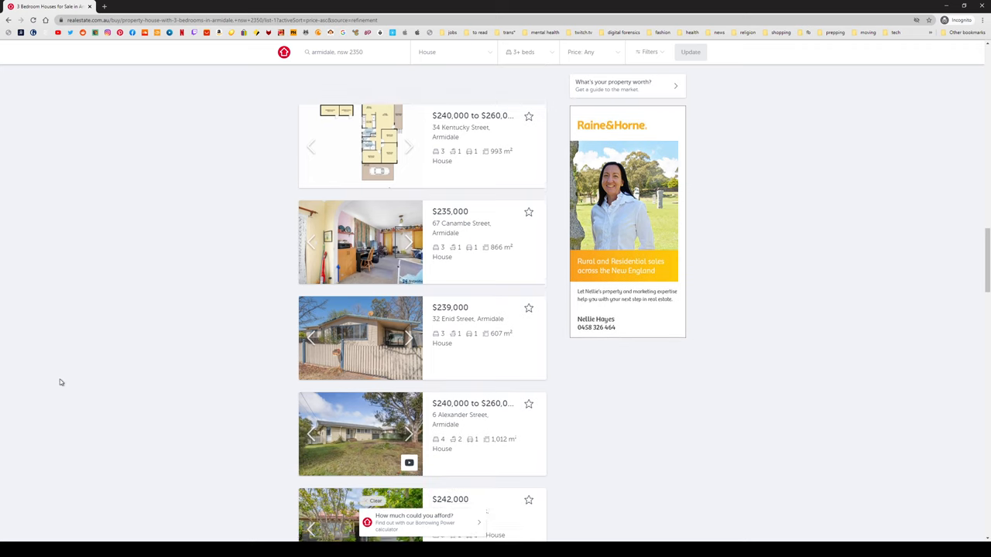
{"action": "scroll", "scroll_direction": "down", "scroll_amount": 3}
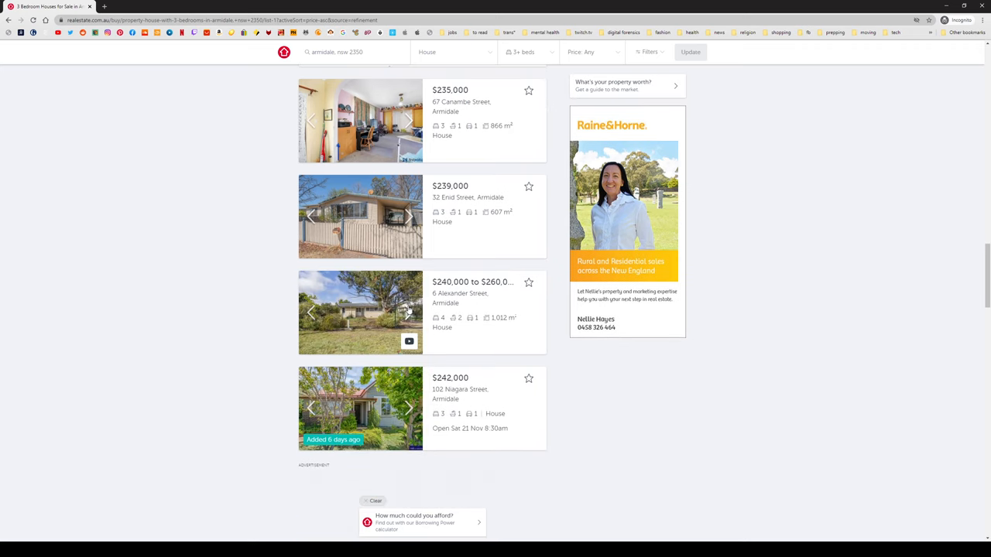
{"action": "left_click", "coordinate": [408, 313]}
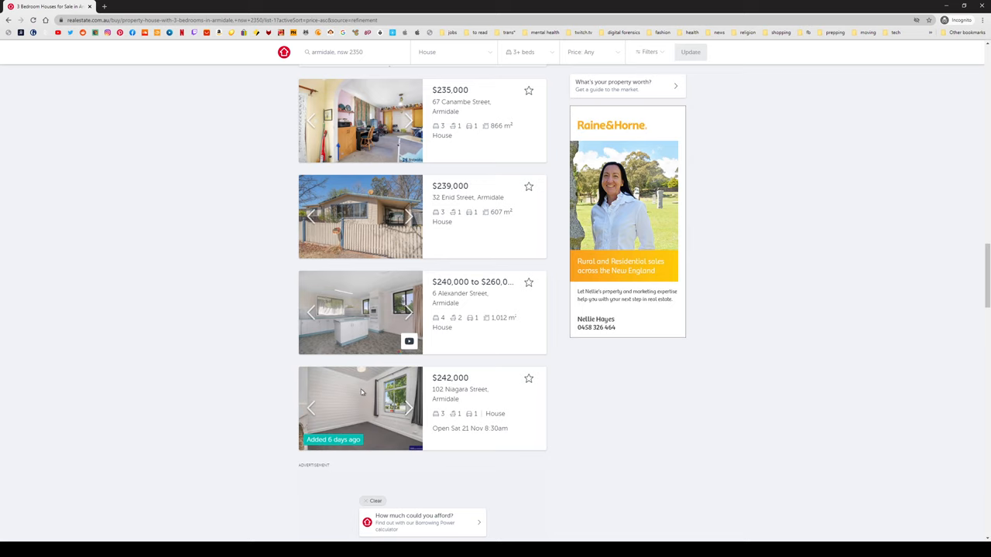
{"action": "left_click", "coordinate": [359, 409]}
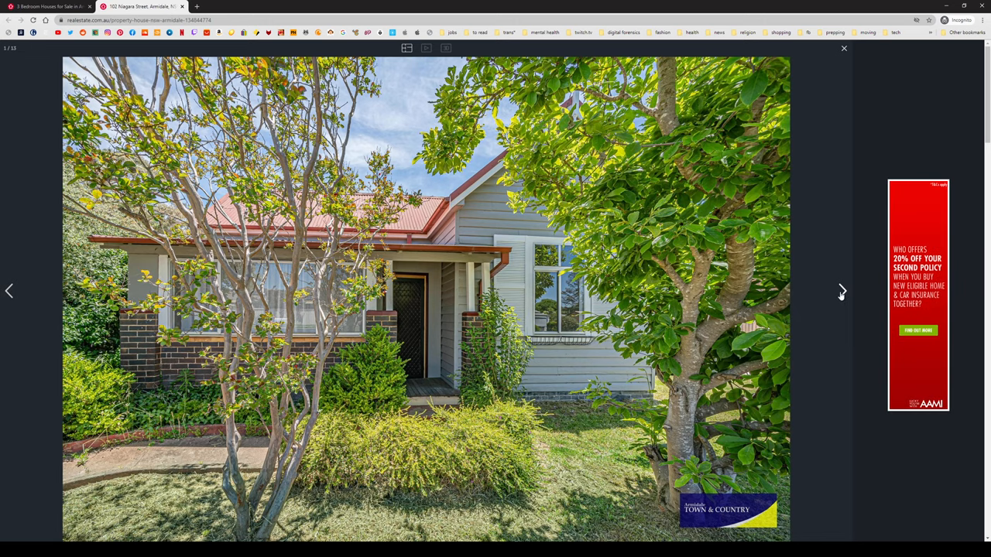
{"action": "left_click", "coordinate": [842, 291]}
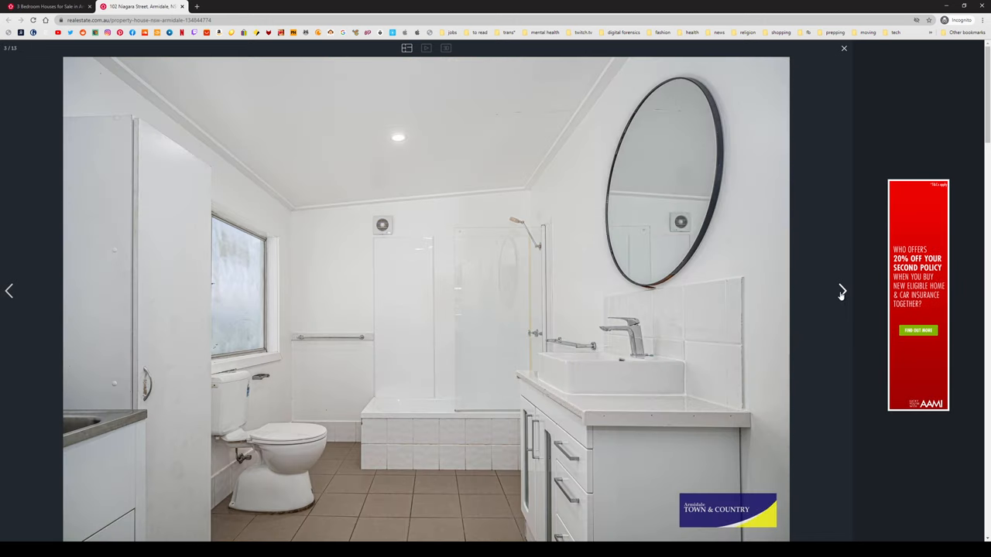
{"action": "left_click", "coordinate": [842, 291]}
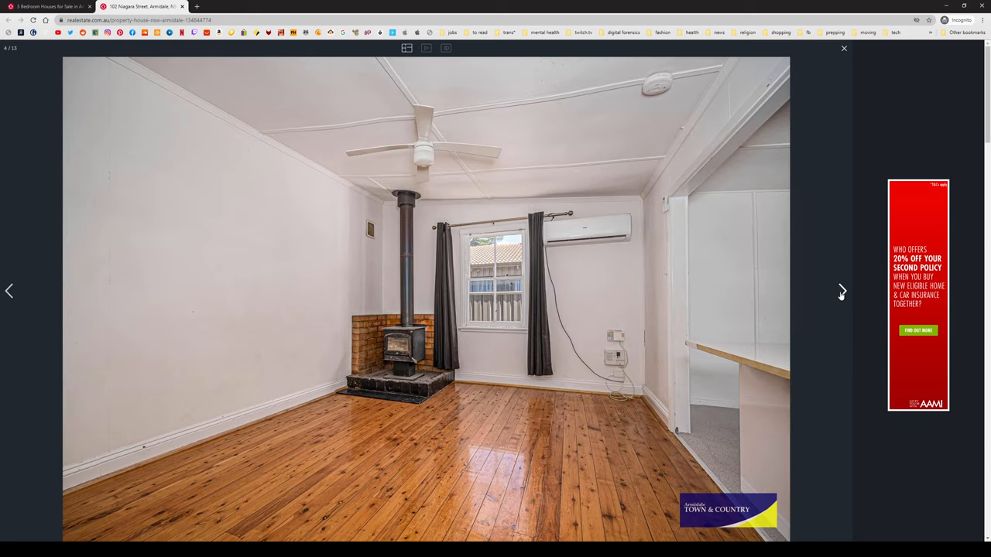
{"action": "left_click", "coordinate": [842, 291]}
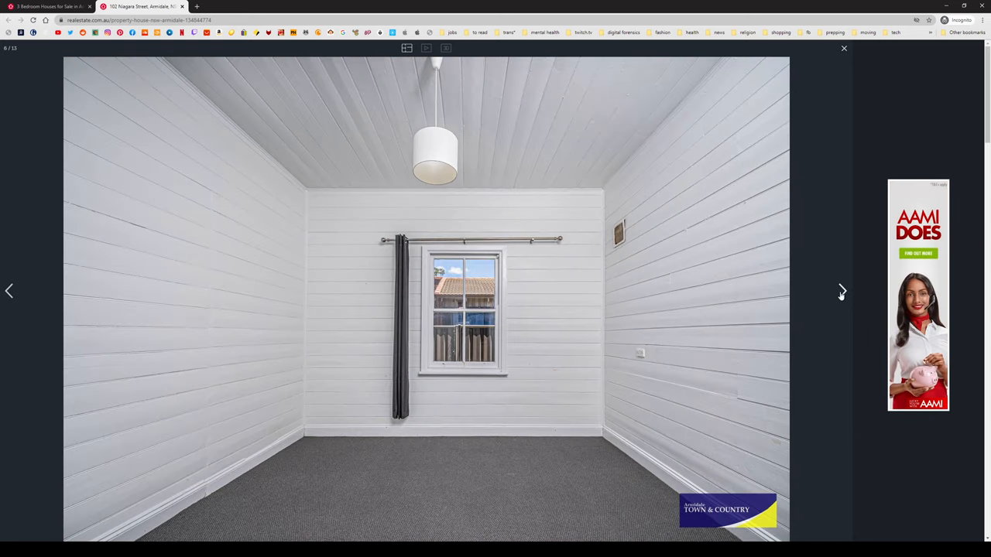
{"action": "left_click", "coordinate": [842, 291]}
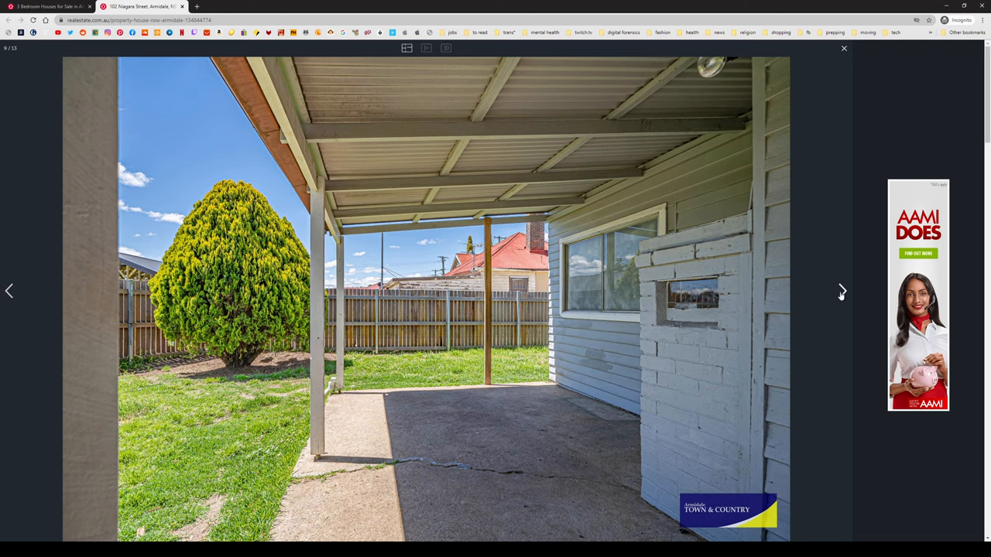
{"action": "left_click", "coordinate": [843, 291]}
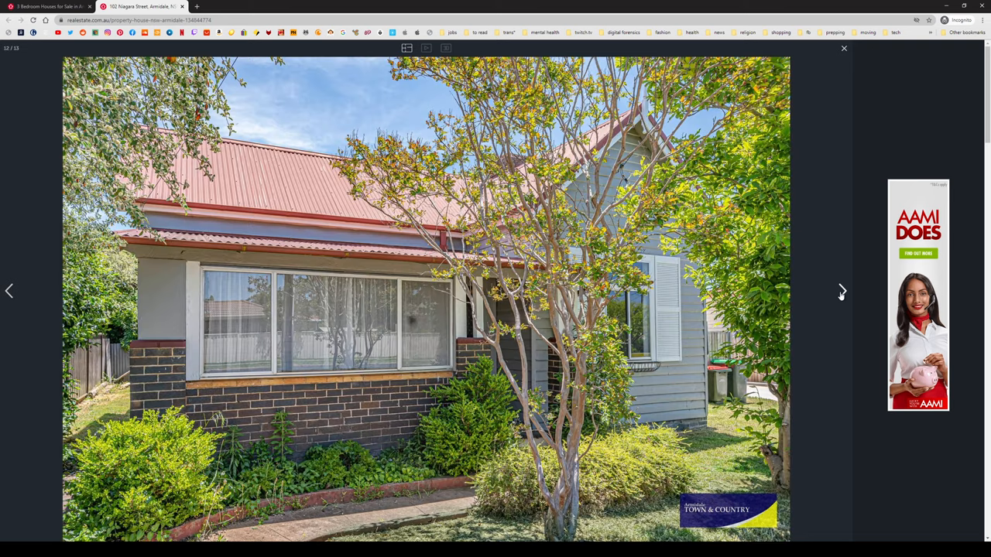
{"action": "left_click", "coordinate": [842, 48]}
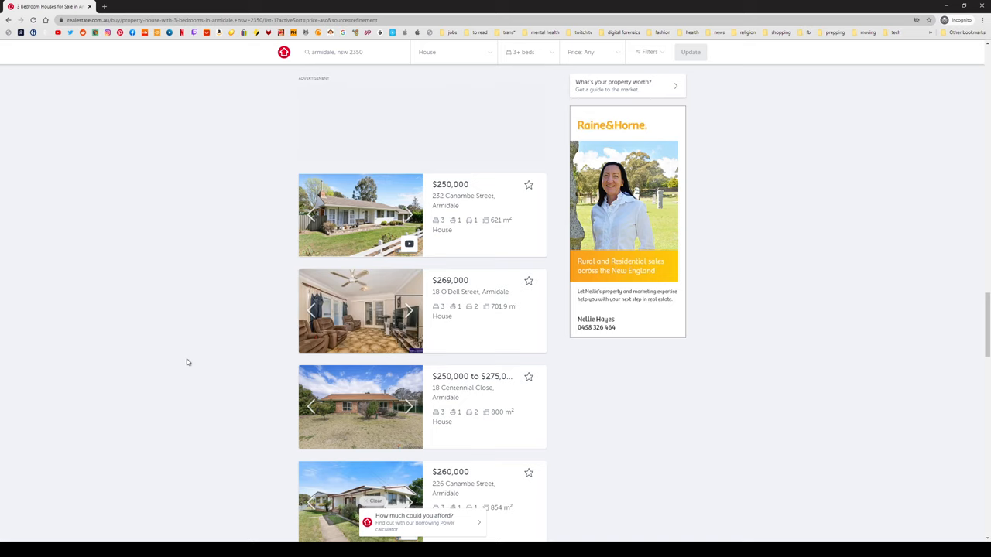
Browse to the end of page one, previewing photos of 27 Rockvale Road and 8 Bower Place.
{"action": "scroll", "scroll_direction": "down", "scroll_amount": 3}
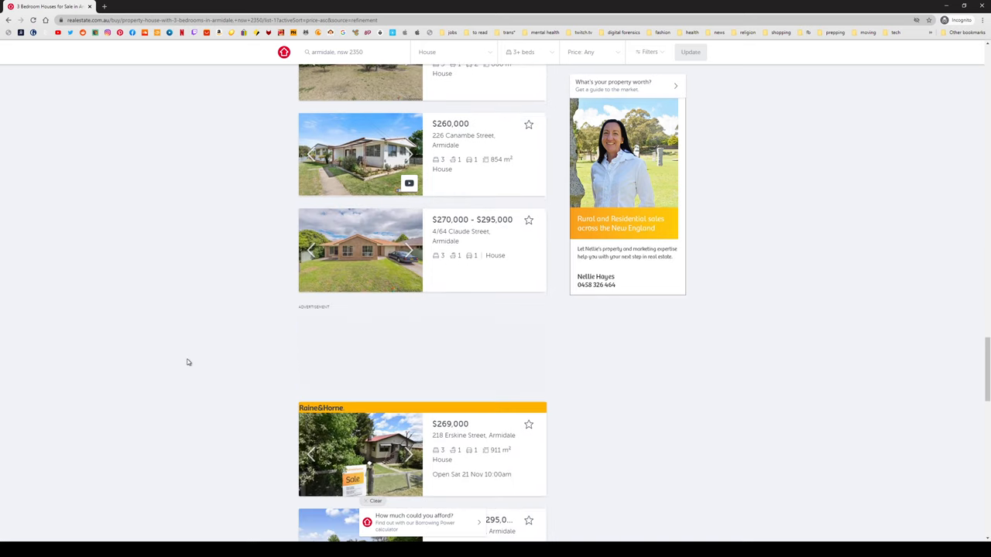
{"action": "scroll", "scroll_direction": "down", "scroll_amount": 3}
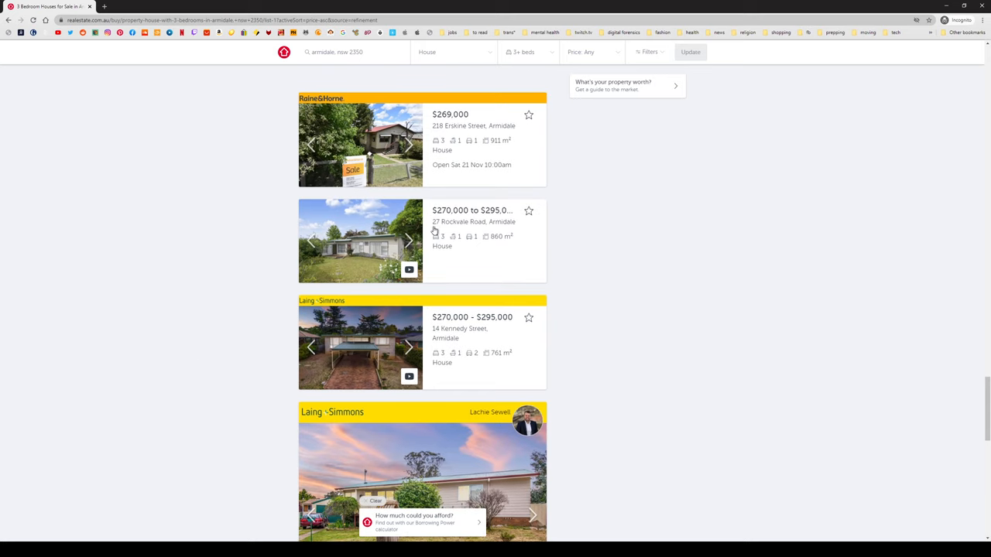
{"action": "left_click", "coordinate": [408, 242]}
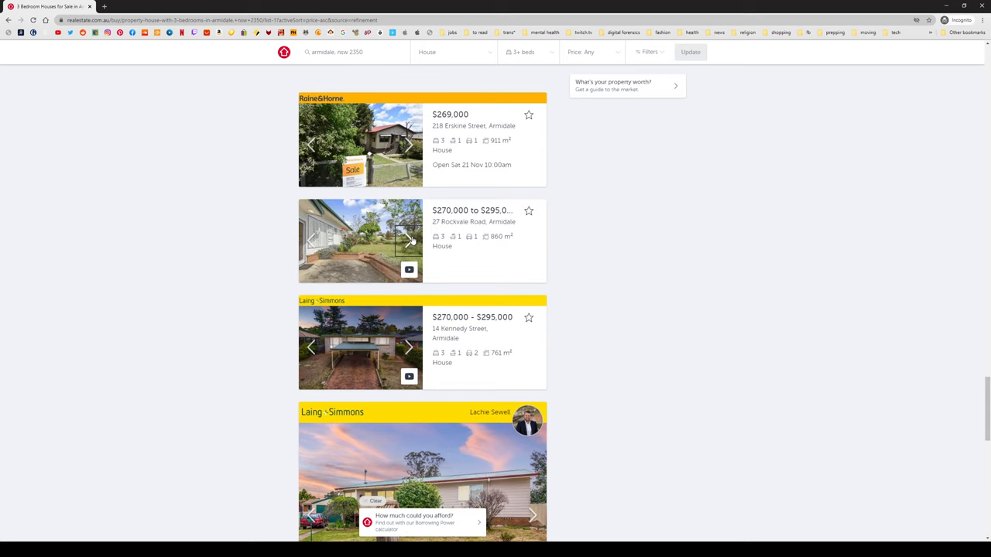
{"action": "left_click", "coordinate": [409, 242]}
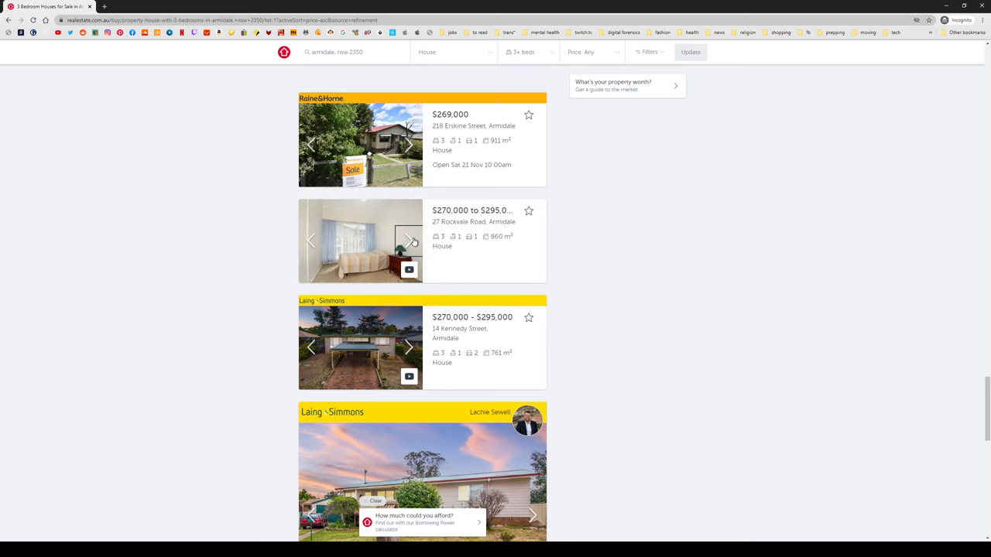
{"action": "scroll", "scroll_direction": "down", "scroll_amount": 3}
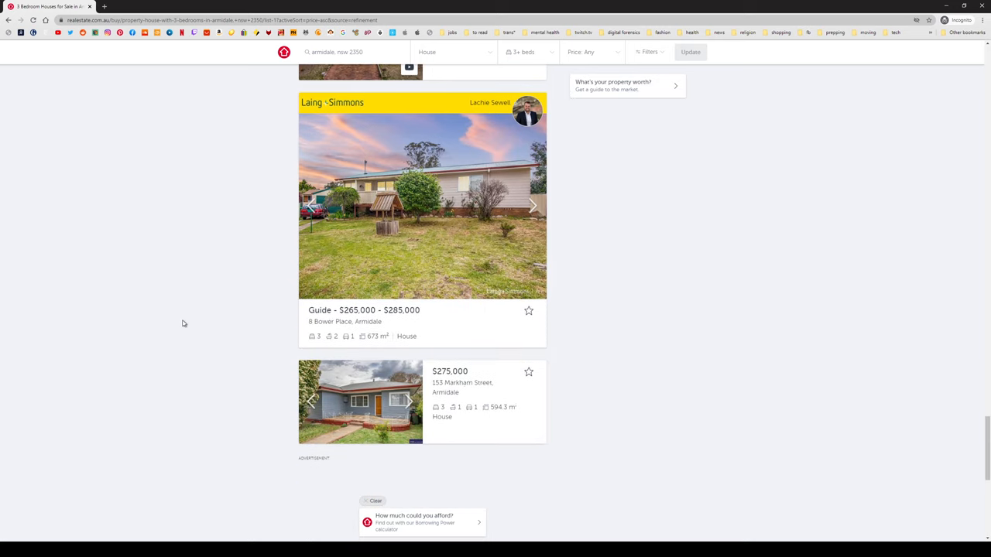
{"action": "left_click", "coordinate": [529, 204]}
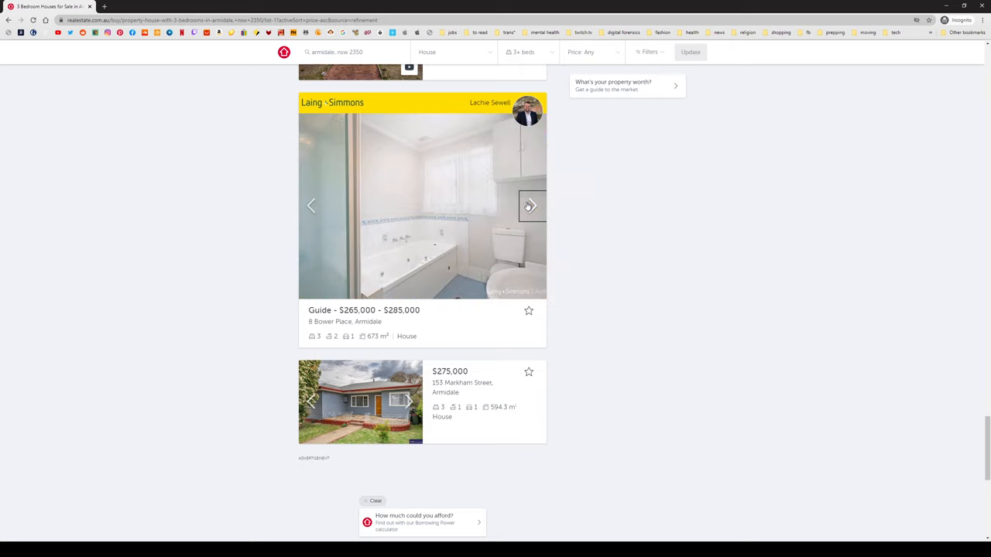
{"action": "scroll", "scroll_direction": "down", "scroll_amount": 3}
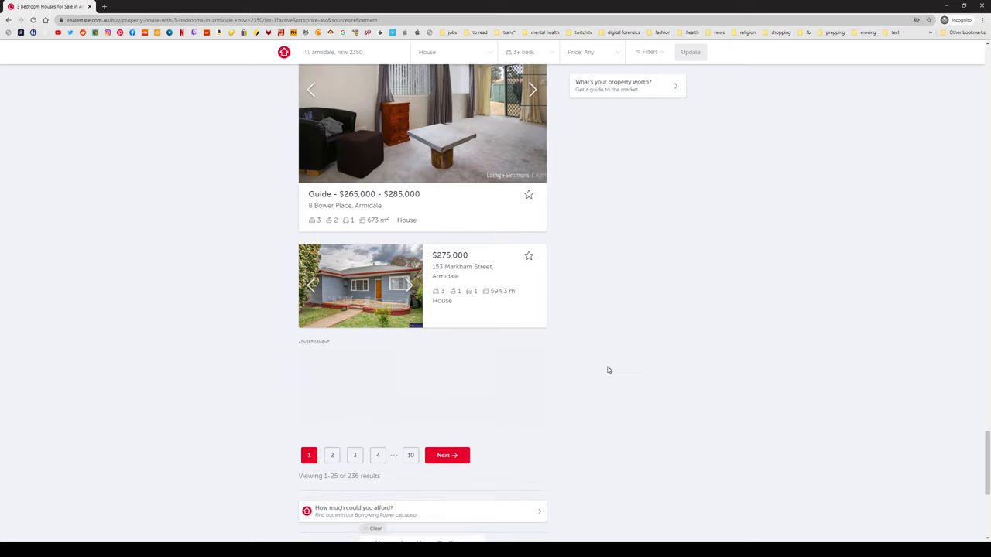
{"action": "left_click", "coordinate": [405, 285]}
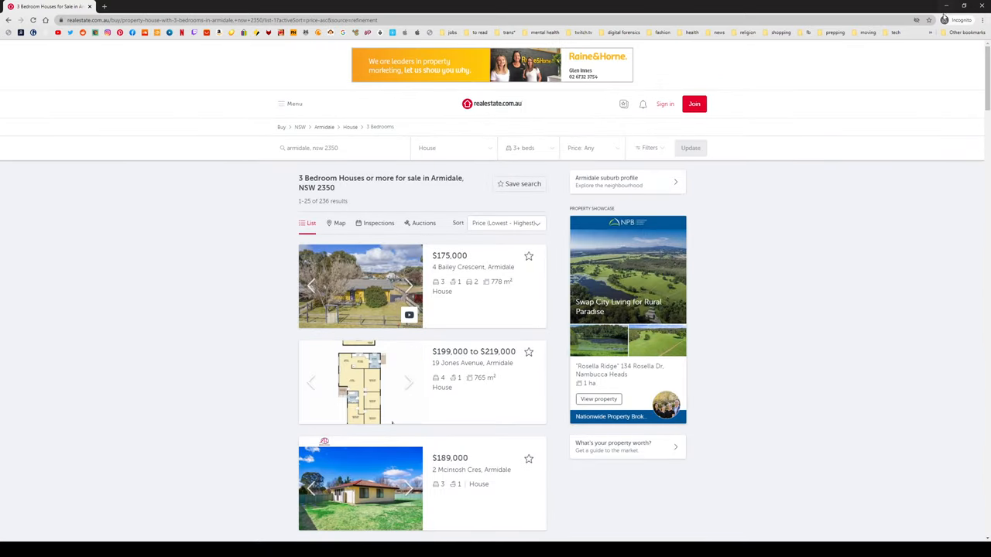
Limit the results to houses with at least 4 bedrooms.
{"action": "left_click", "coordinate": [529, 149]}
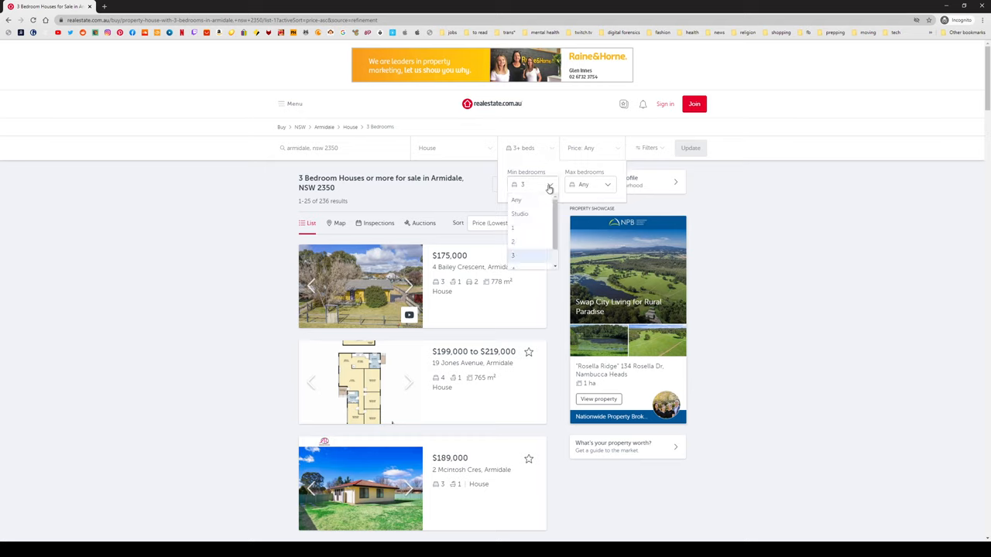
{"action": "left_click", "coordinate": [550, 184]}
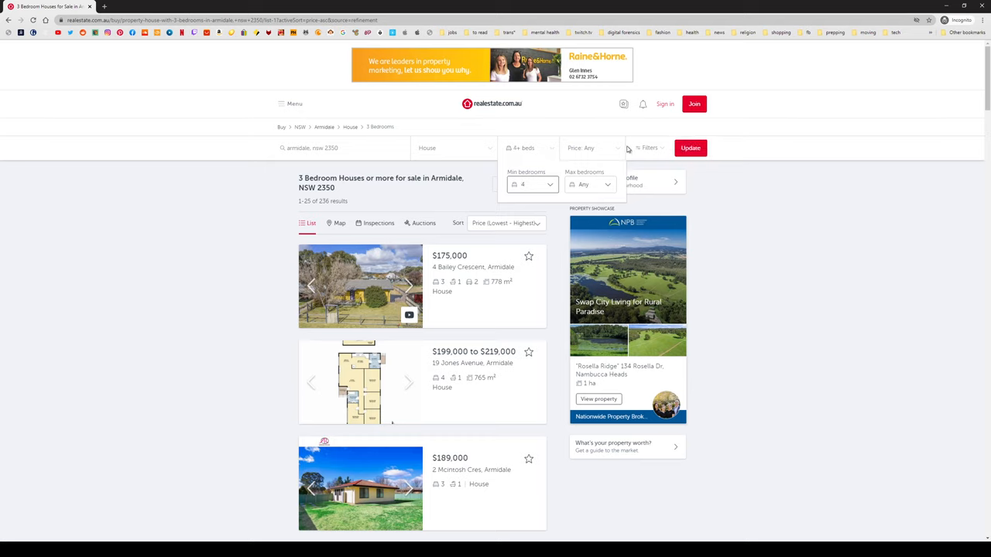
{"action": "left_click", "coordinate": [690, 149]}
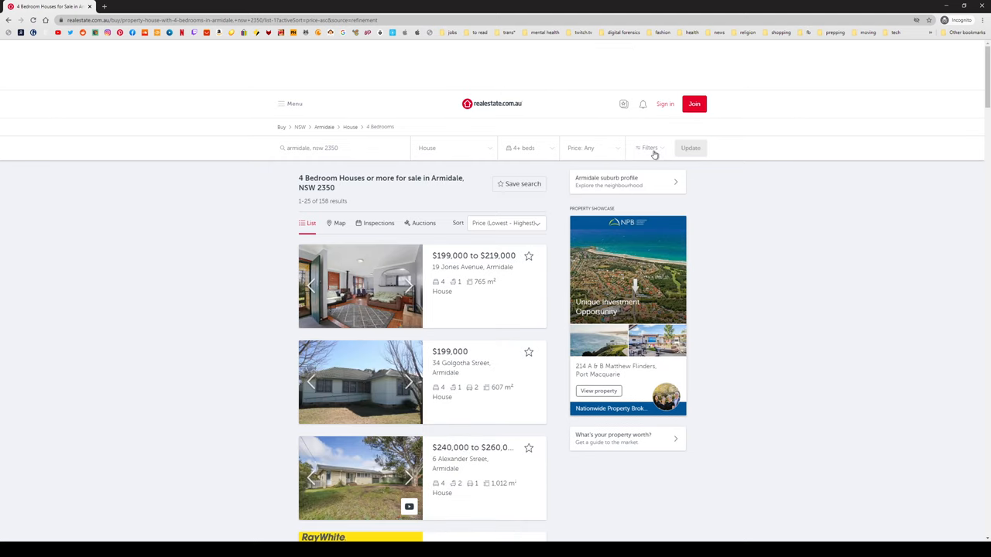
Add filters requiring 2+ bathrooms and 2+ car spaces and update the results.
{"action": "left_click", "coordinate": [648, 149]}
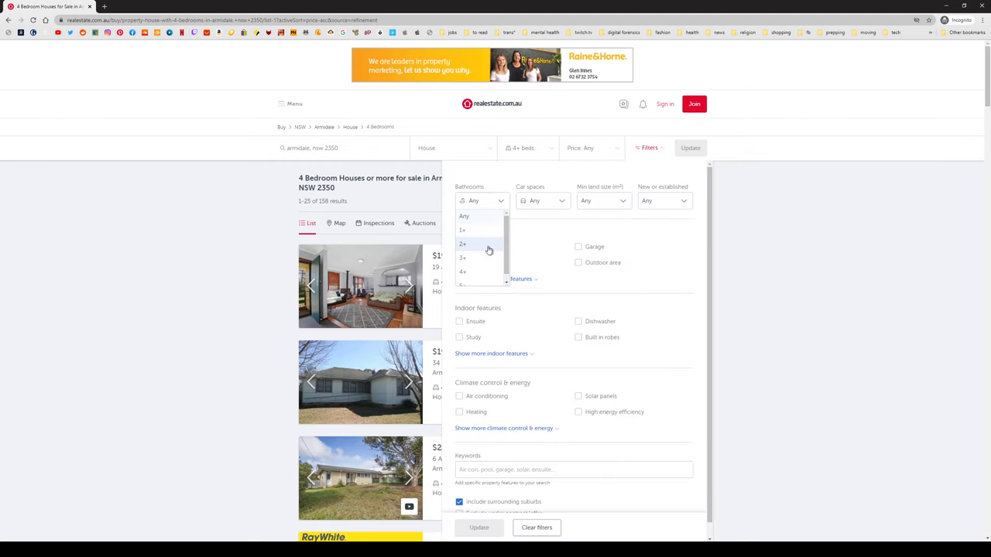
{"action": "left_click", "coordinate": [461, 244]}
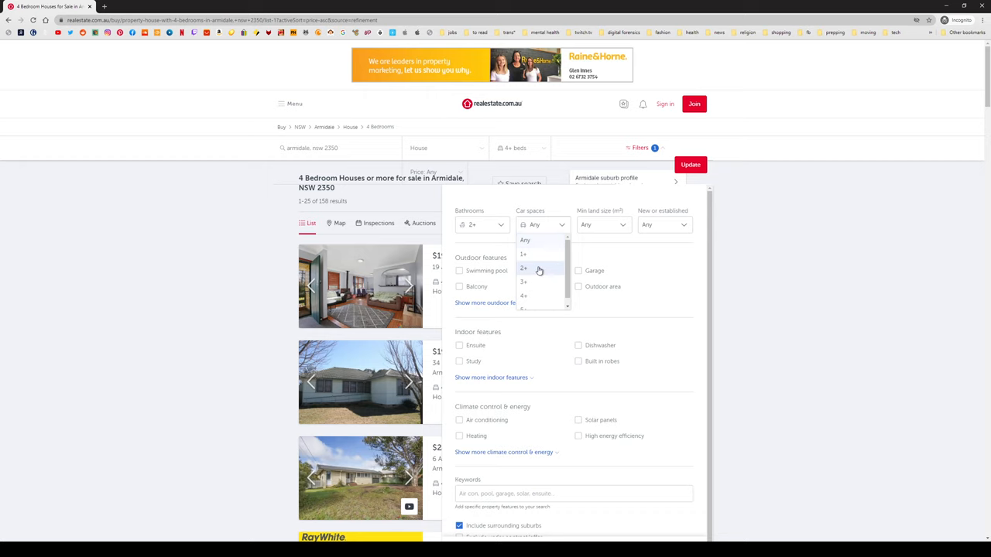
{"action": "left_click", "coordinate": [523, 268]}
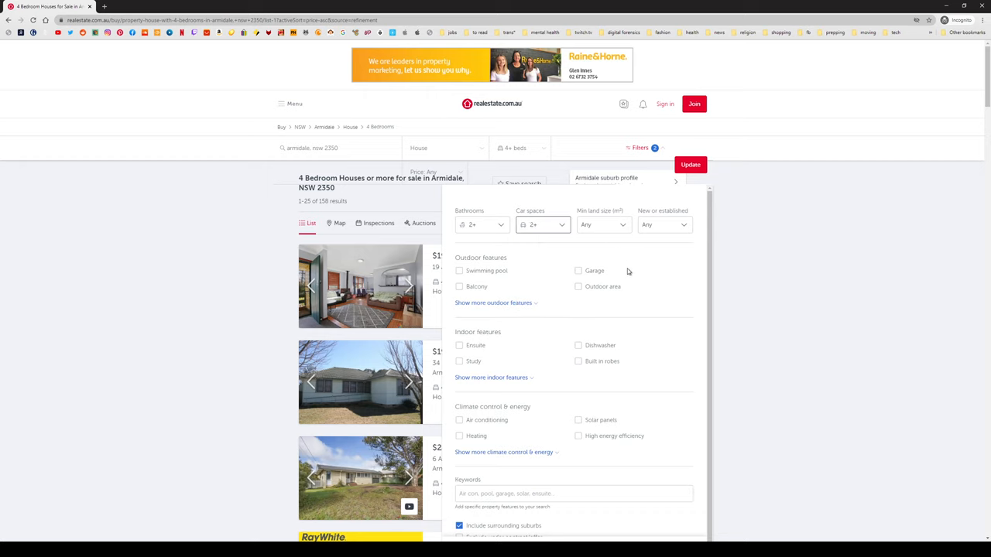
{"action": "scroll", "scroll_direction": "down", "scroll_amount": 3}
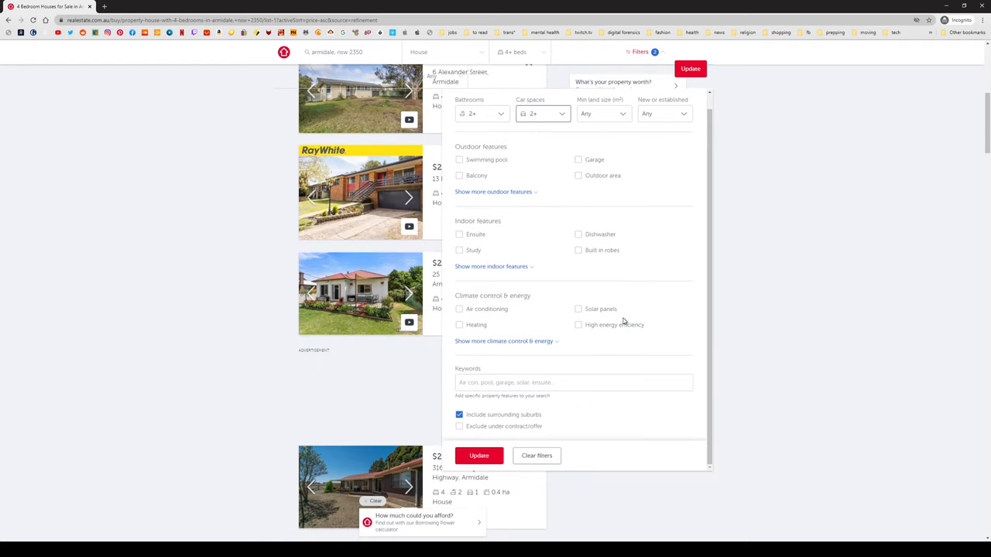
{"action": "left_click", "coordinate": [479, 455]}
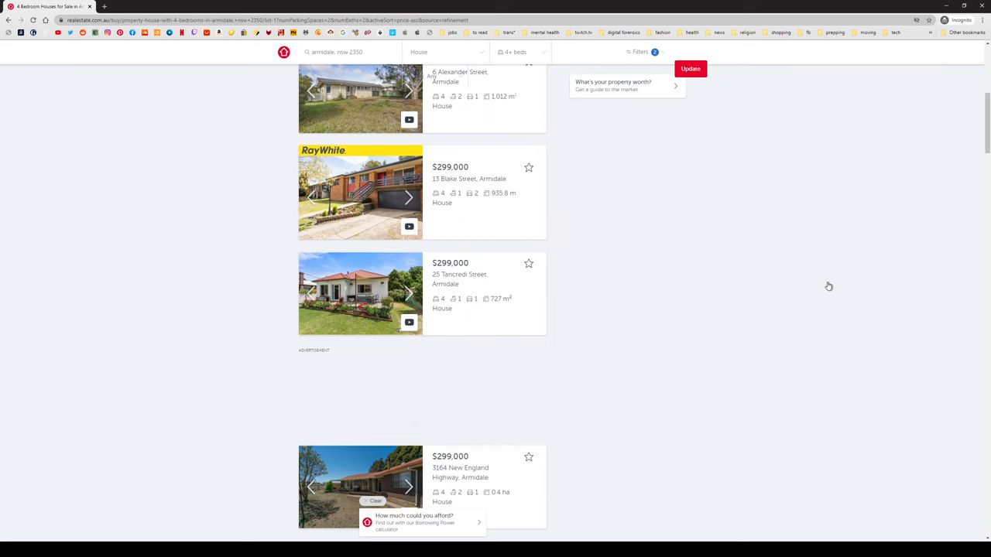
{"action": "scroll", "scroll_direction": "up", "scroll_amount": 3}
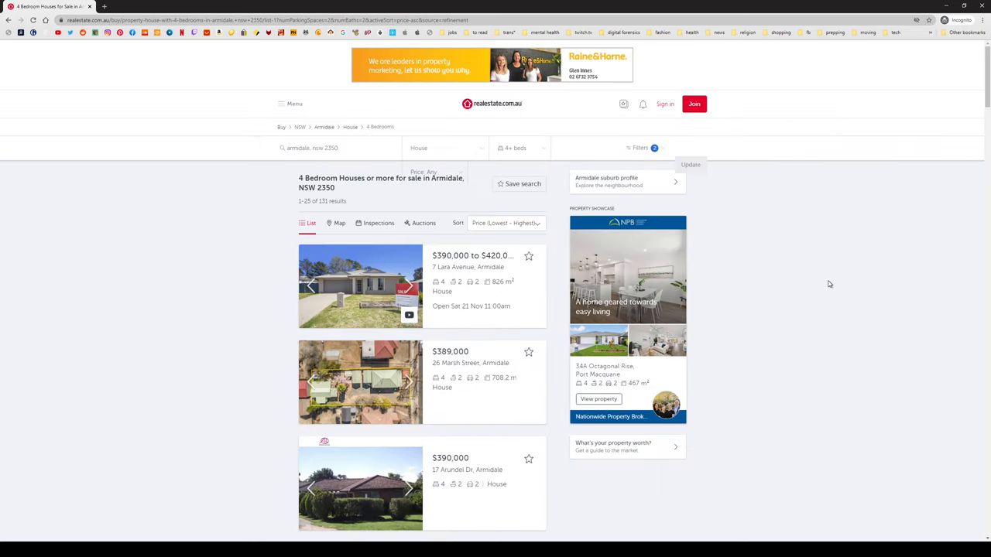
{"action": "scroll", "scroll_direction": "down", "scroll_amount": 3}
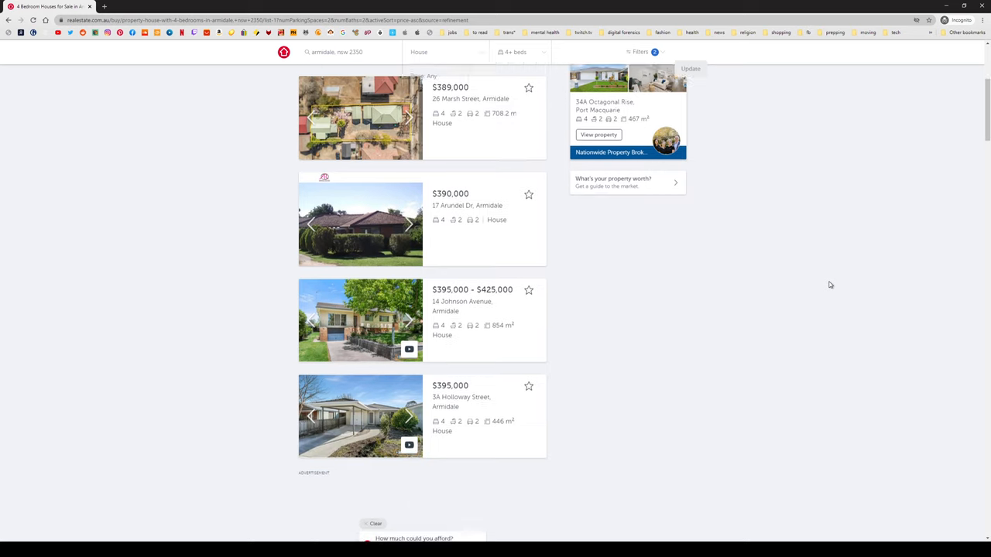
{"action": "scroll", "scroll_direction": "down", "scroll_amount": 3}
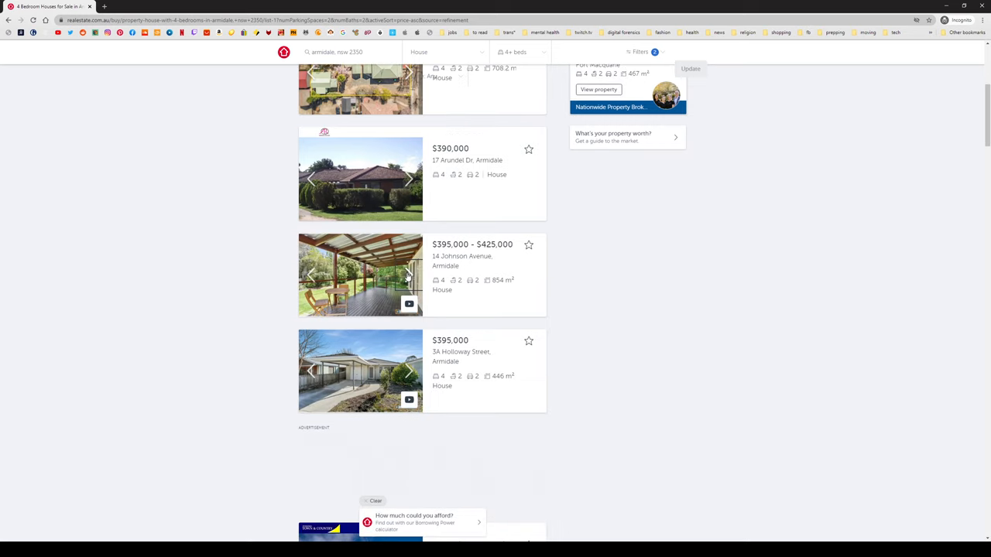
{"action": "left_click", "coordinate": [409, 275]}
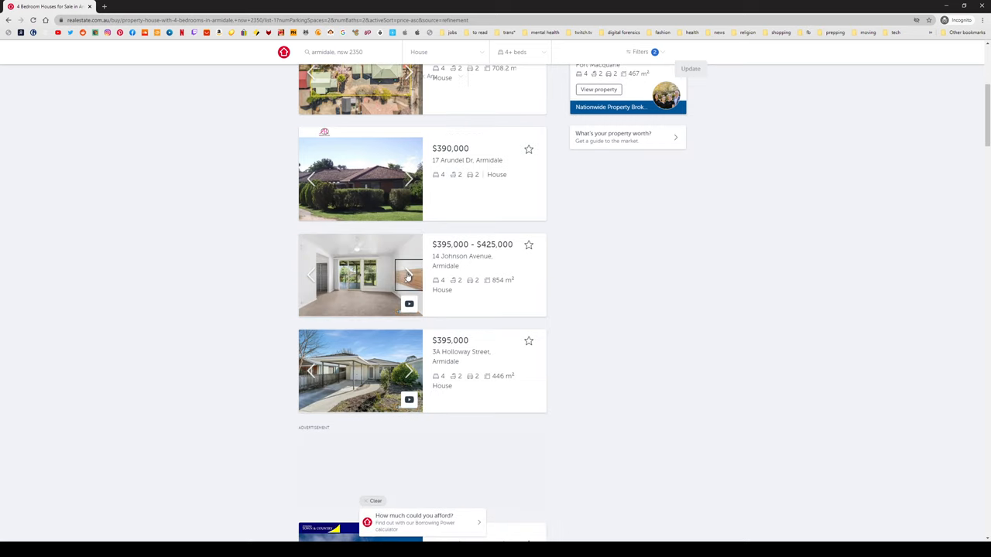
{"action": "scroll", "scroll_direction": "down", "scroll_amount": 3}
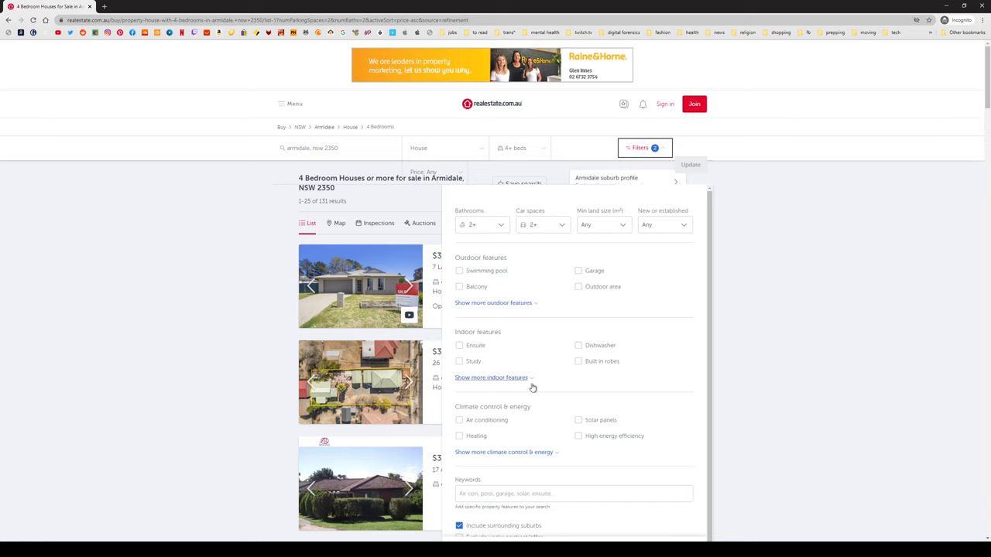
Require an Ensuite under indoor features, update, and open 7 Lara Avenue's photos.
{"action": "left_click", "coordinate": [458, 345]}
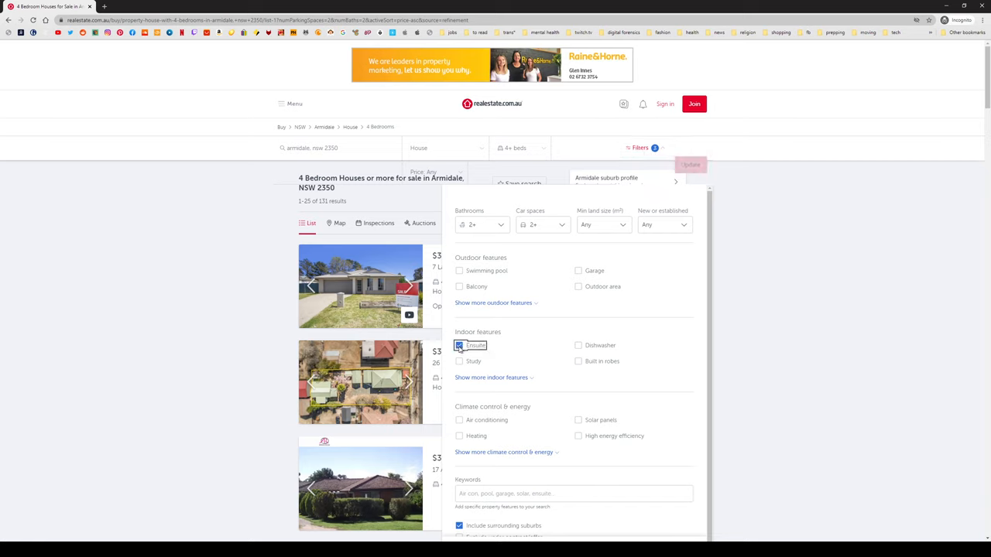
{"action": "left_click", "coordinate": [459, 345]}
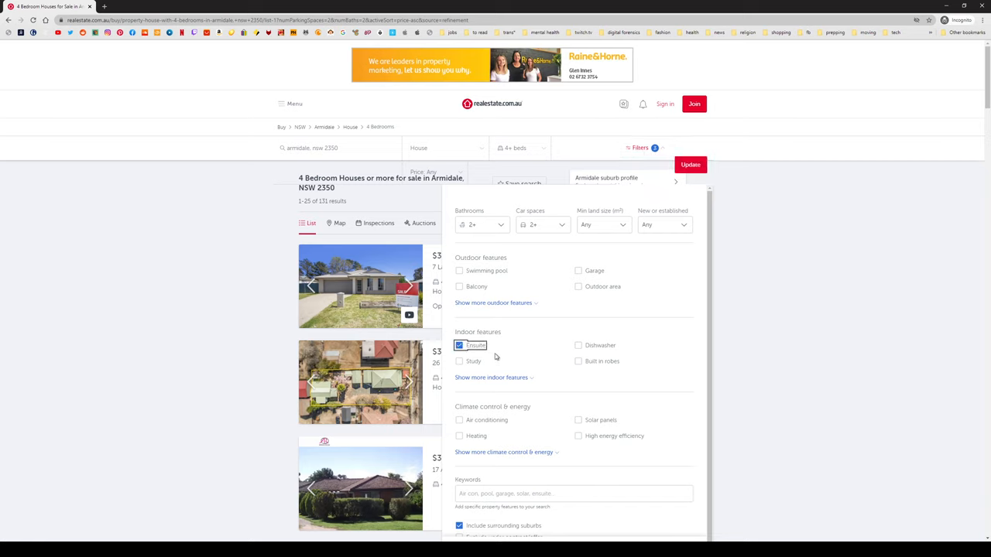
{"action": "scroll", "scroll_direction": "down", "scroll_amount": 3}
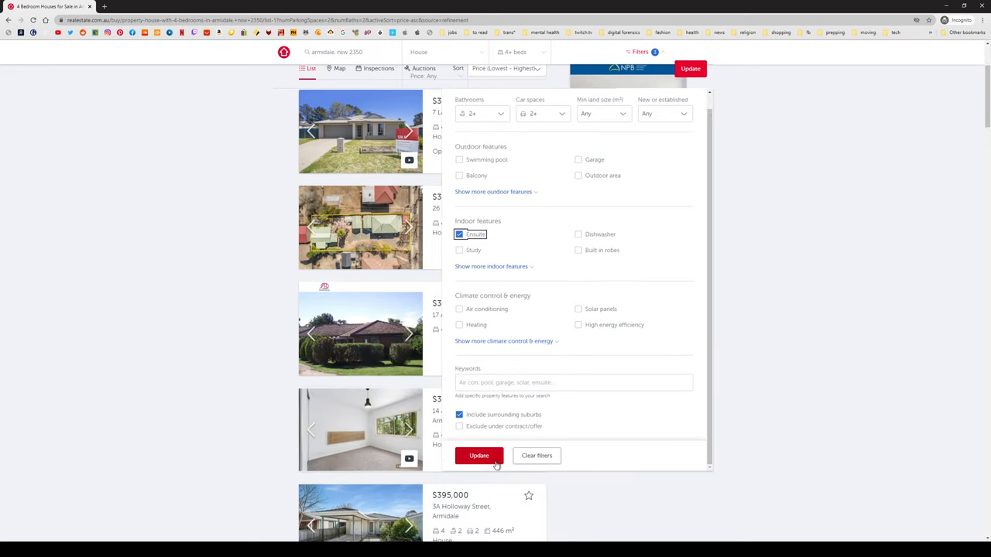
{"action": "left_click", "coordinate": [478, 455]}
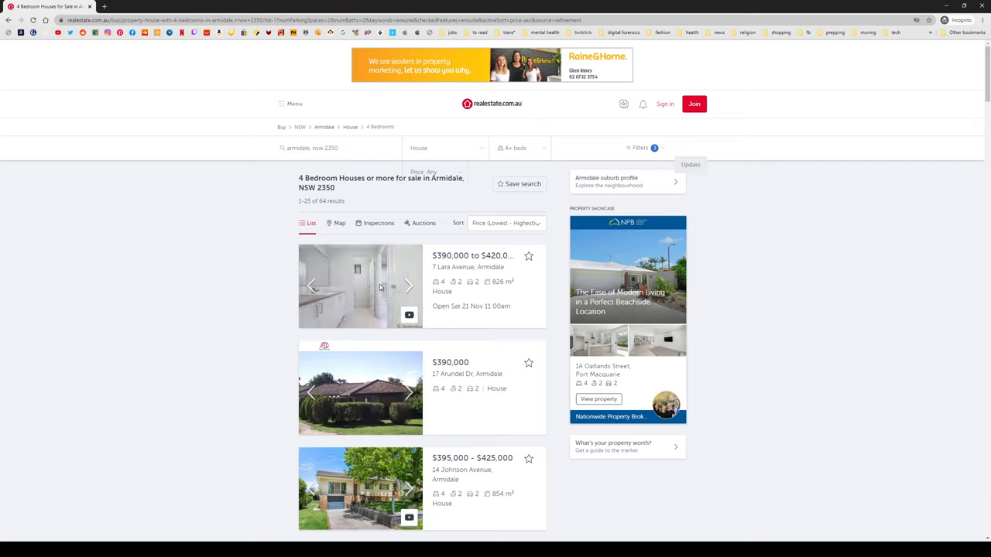
{"action": "left_click", "coordinate": [359, 287]}
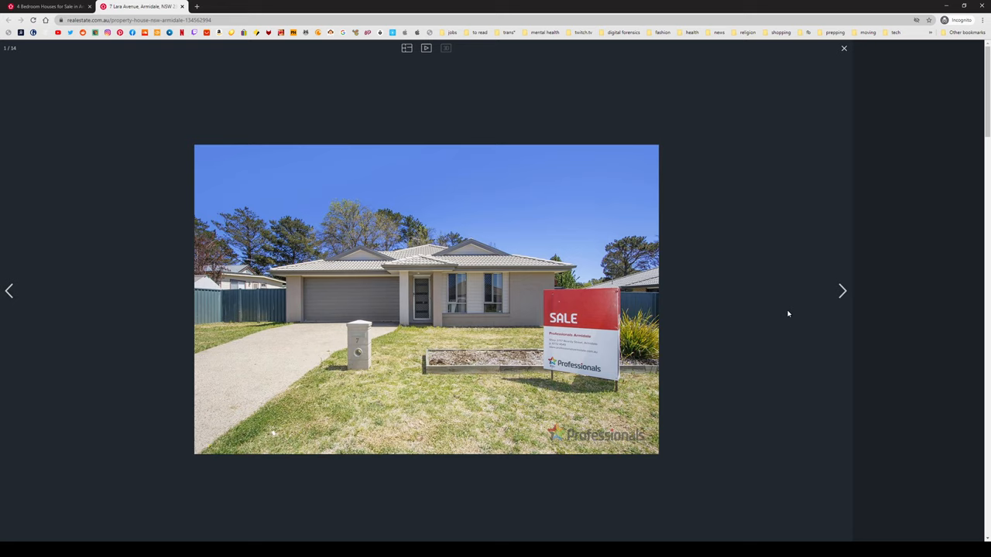
Page through 7 Lara Avenue's room photos to the floor plan and pan the enlarged plan.
{"action": "left_click", "coordinate": [842, 291]}
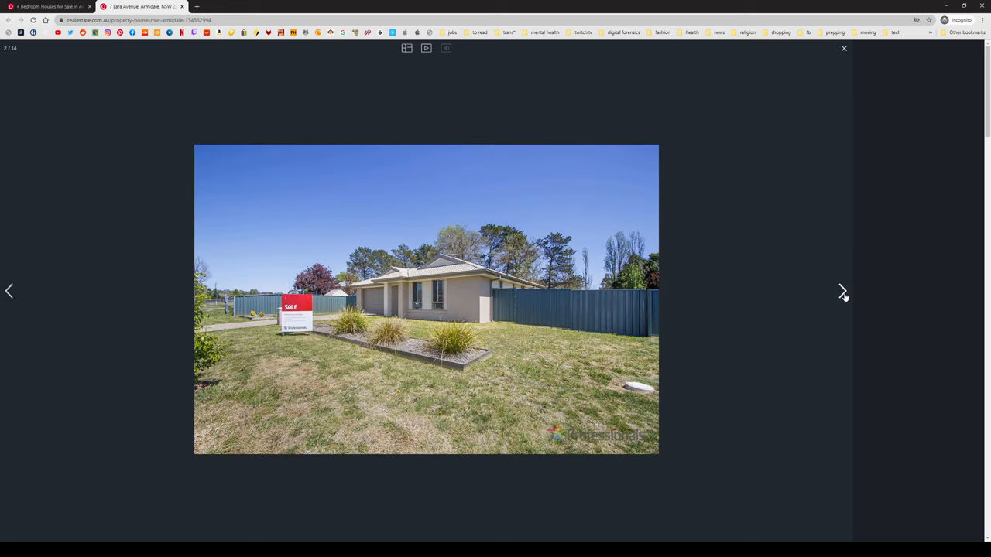
{"action": "left_click", "coordinate": [842, 291]}
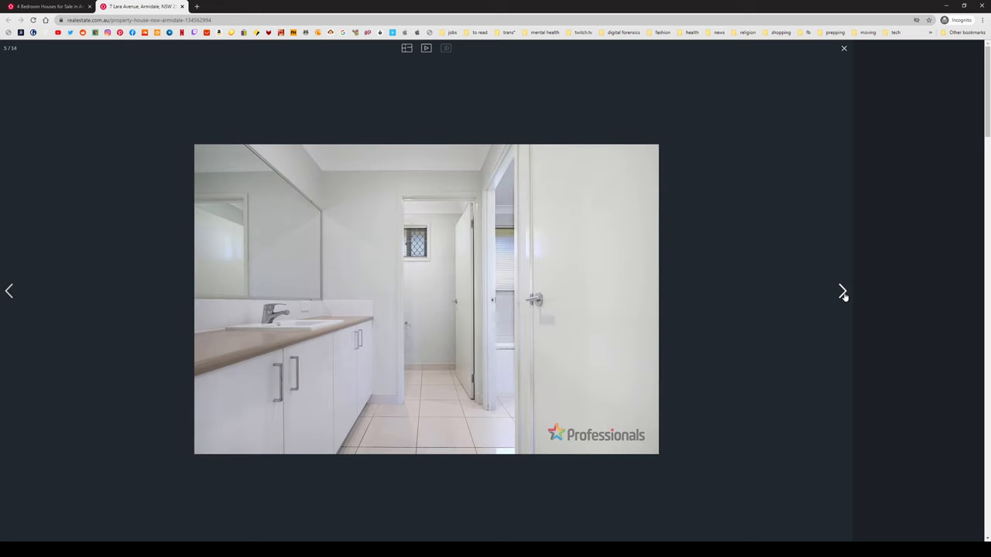
{"action": "left_click", "coordinate": [842, 291]}
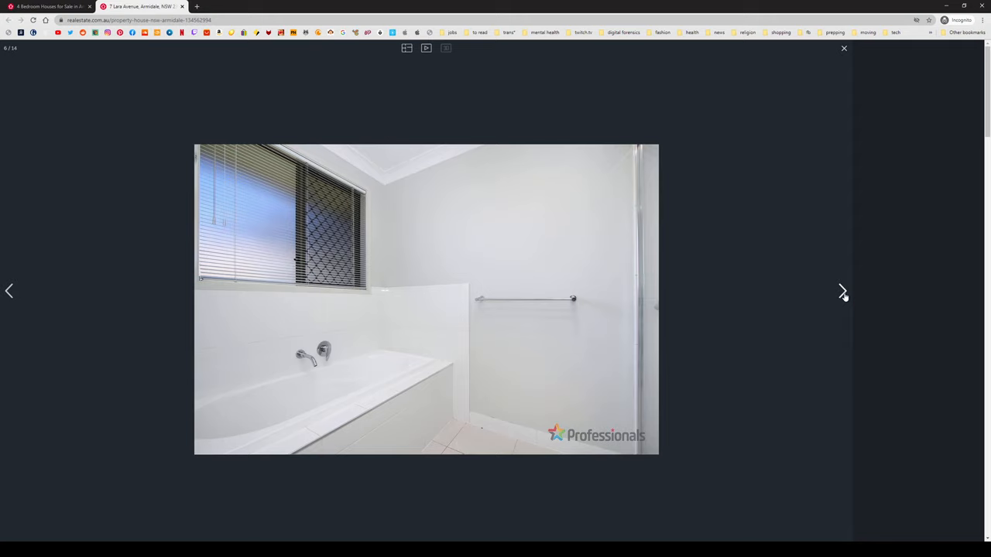
{"action": "left_click", "coordinate": [842, 291]}
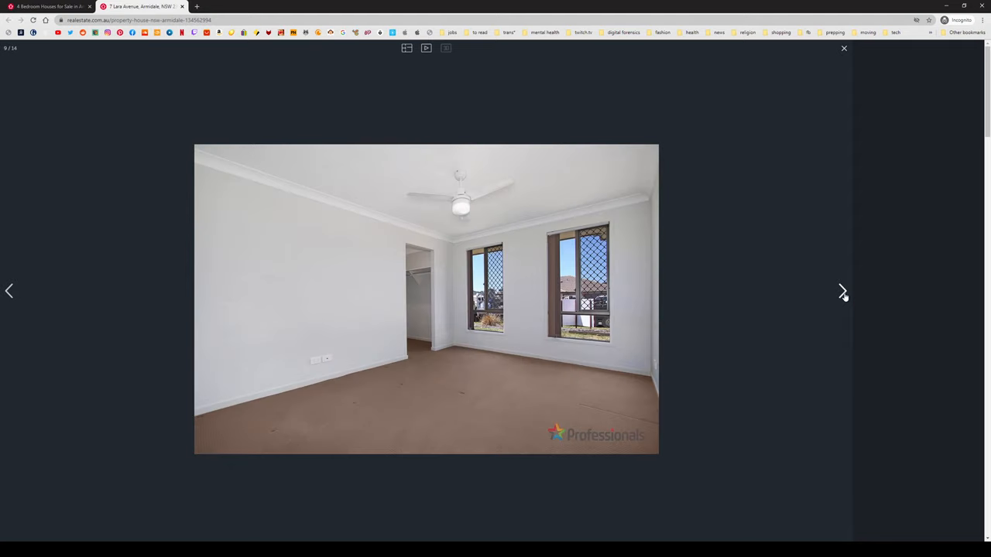
{"action": "left_click", "coordinate": [843, 291]}
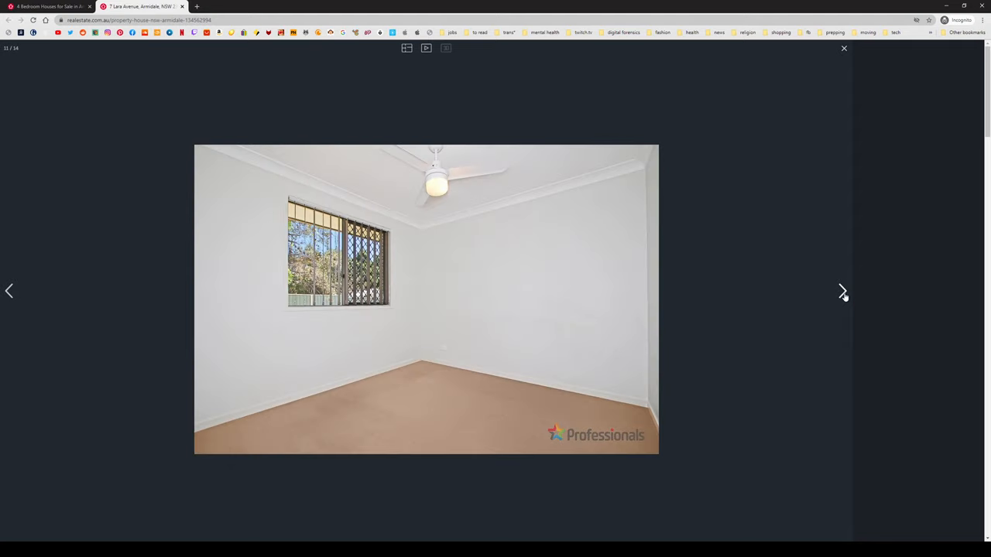
{"action": "left_click", "coordinate": [842, 292]}
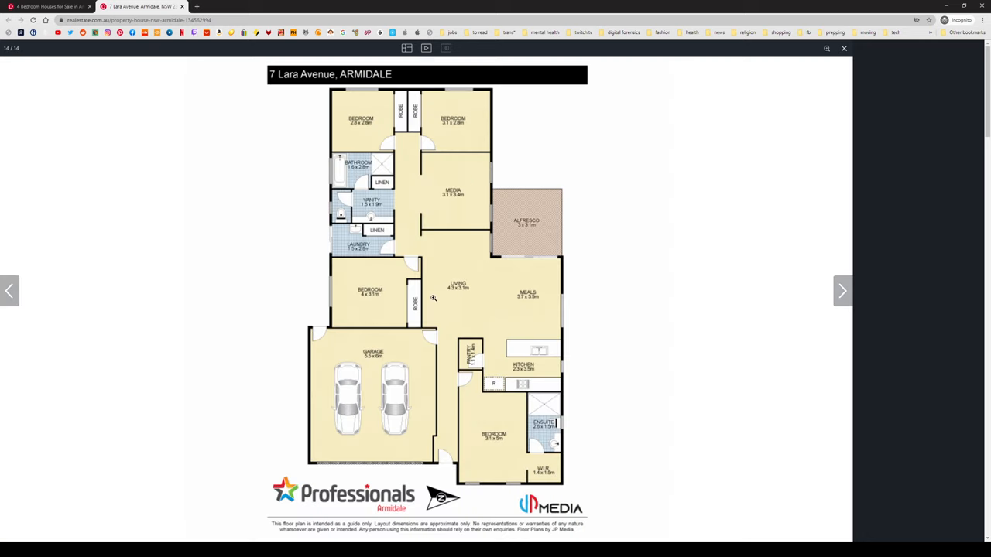
{"action": "mouse_move", "coordinate": [456, 123]}
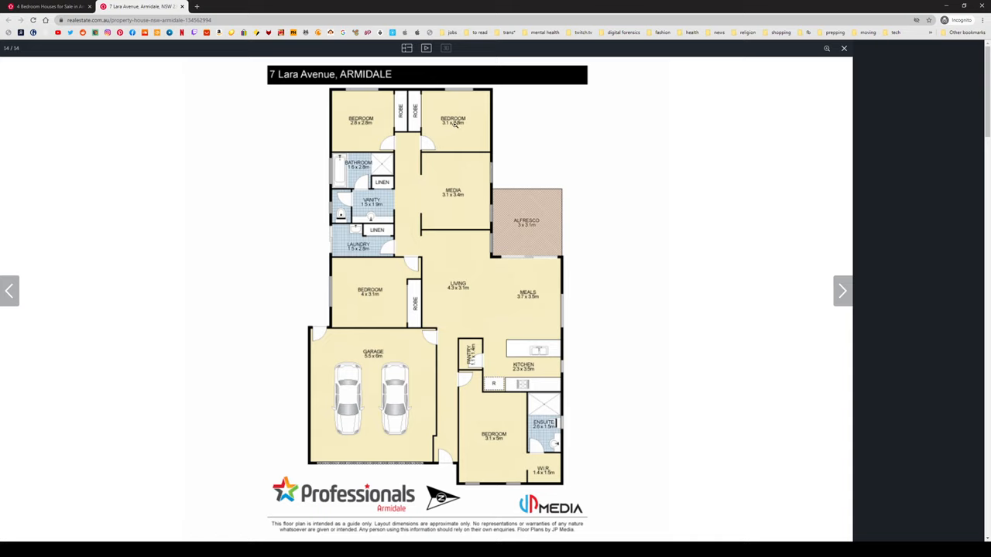
{"action": "mouse_move", "coordinate": [462, 290]}
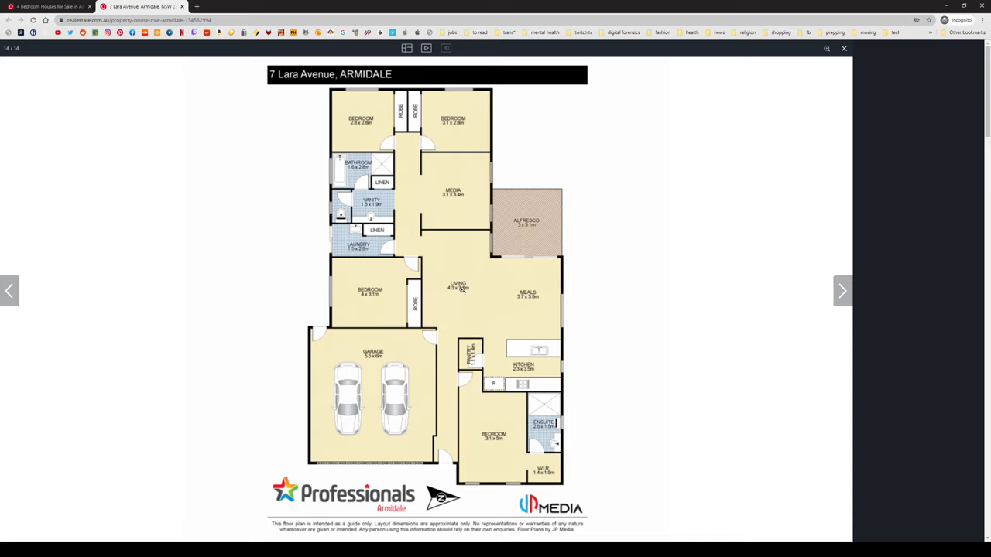
{"action": "mouse_move", "coordinate": [396, 310]}
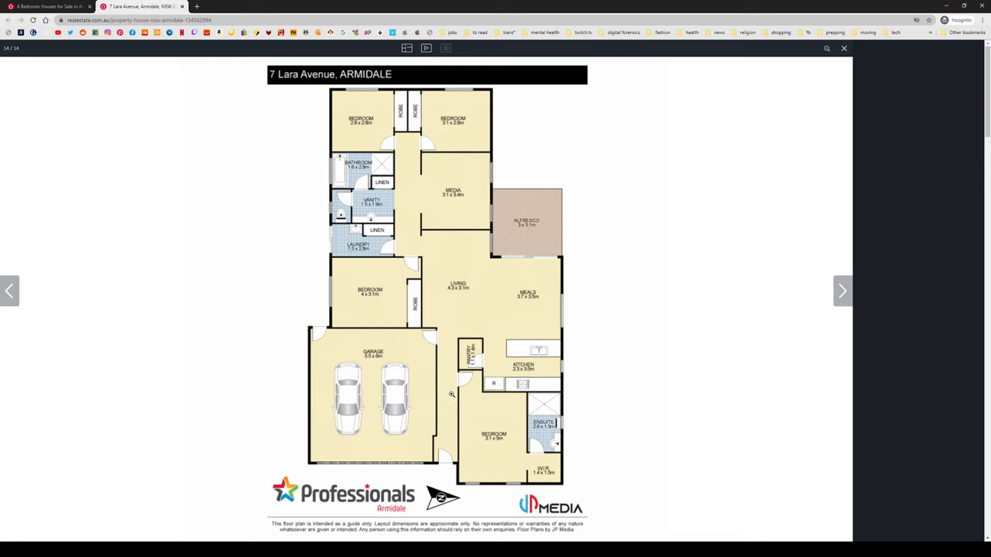
{"action": "mouse_move", "coordinate": [551, 474]}
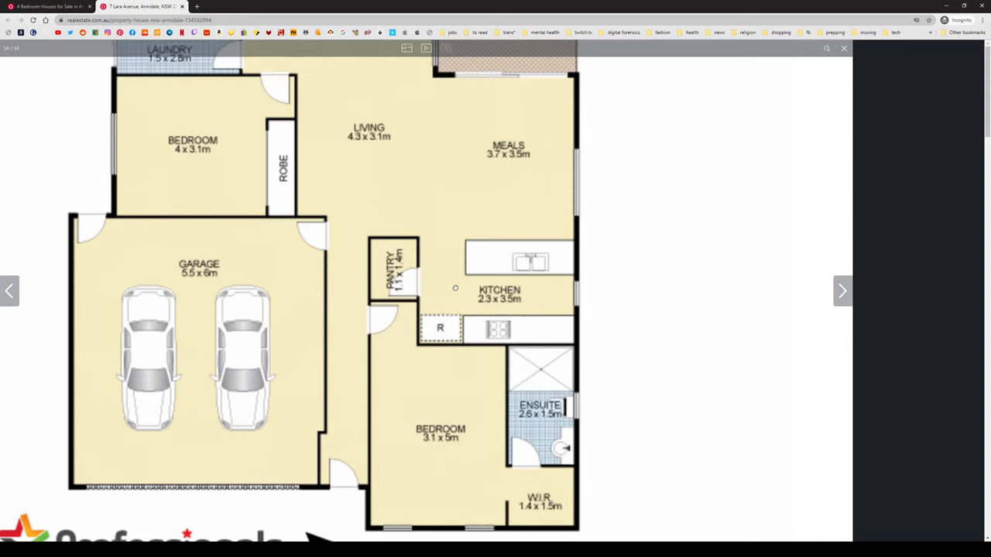
{"action": "left_click_drag", "start_coordinate": [455, 288], "coordinate": [457, 344]}
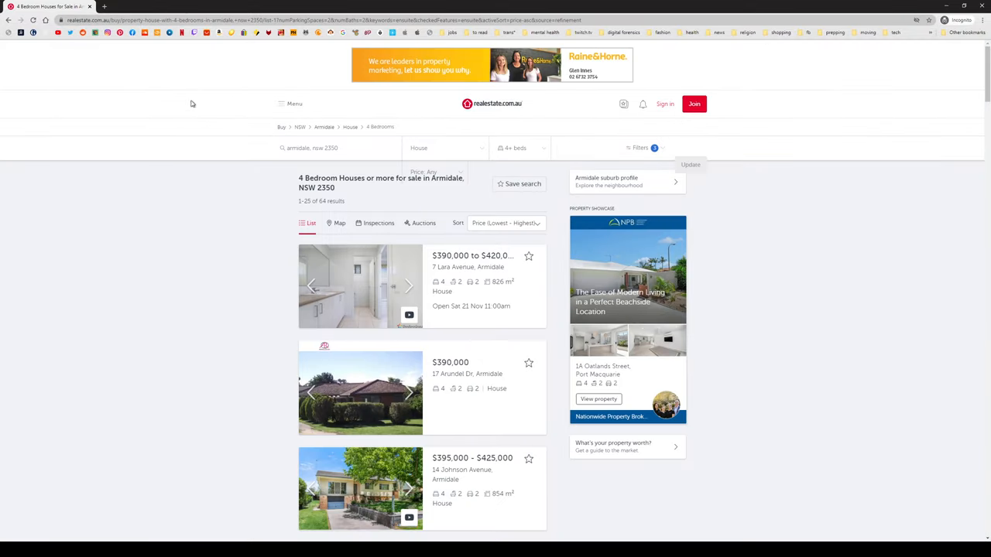
Preview photos of 17 Arundel Dr, 69 Taylor Street and Netherton Park Avenue while scrolling the results.
{"action": "scroll", "scroll_direction": "down", "scroll_amount": 3}
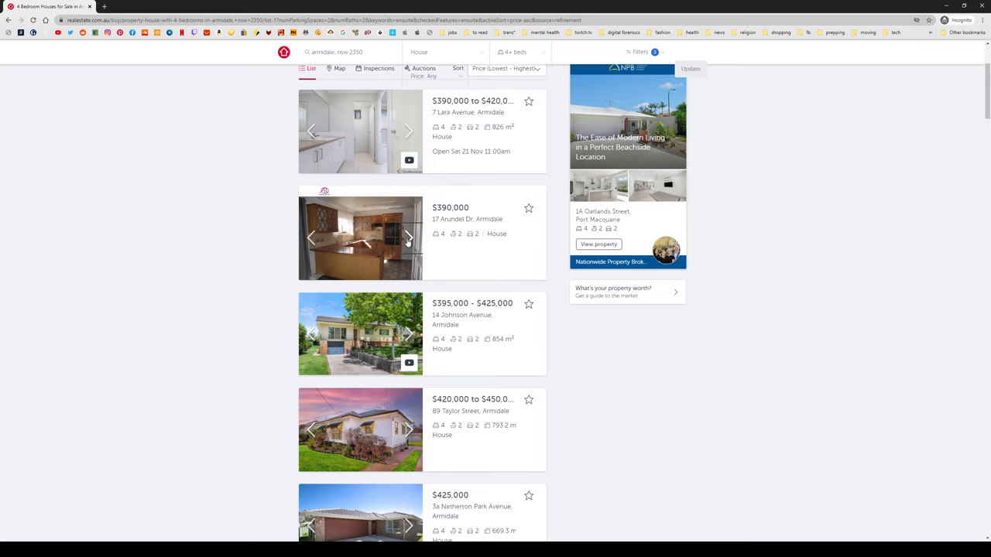
{"action": "left_click", "coordinate": [409, 238]}
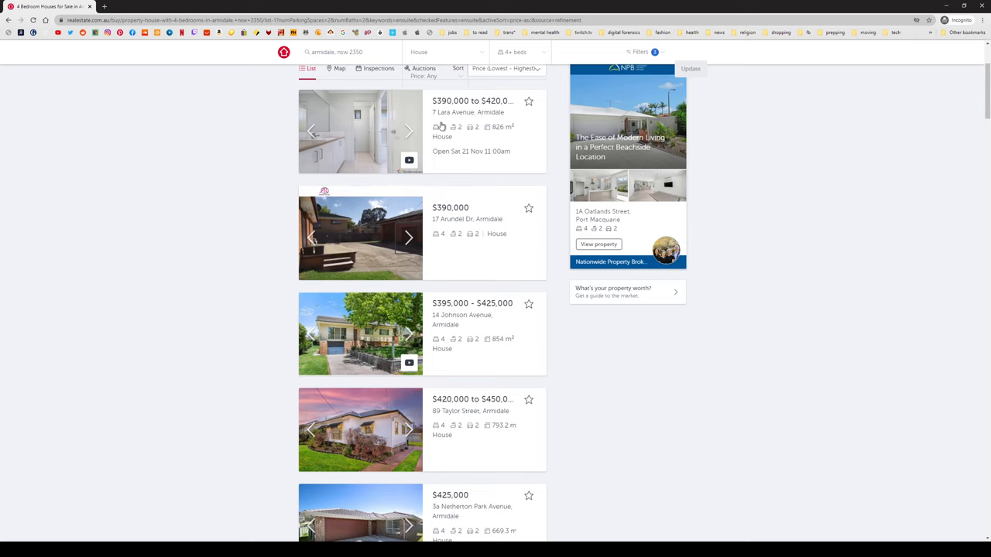
{"action": "scroll", "scroll_direction": "down", "scroll_amount": 3}
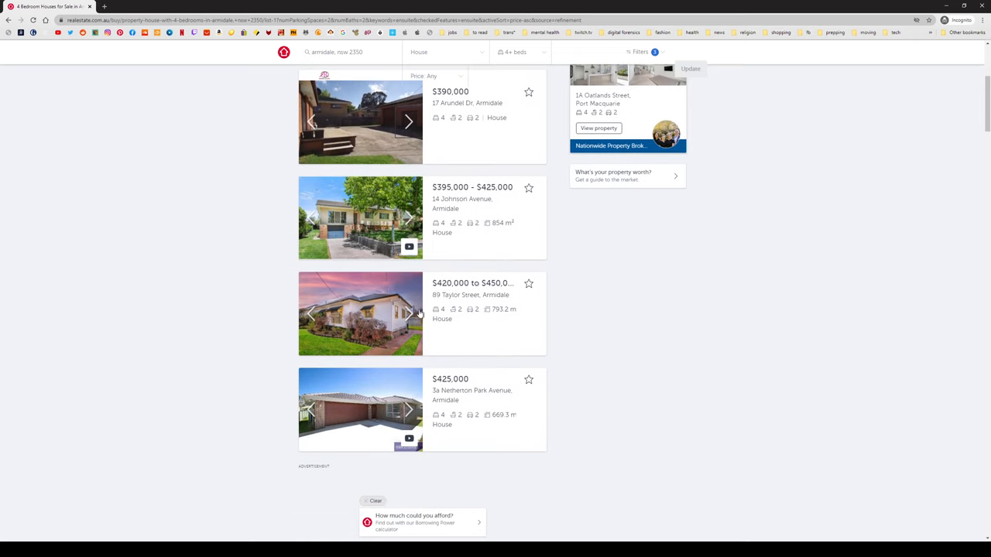
{"action": "left_click", "coordinate": [409, 313]}
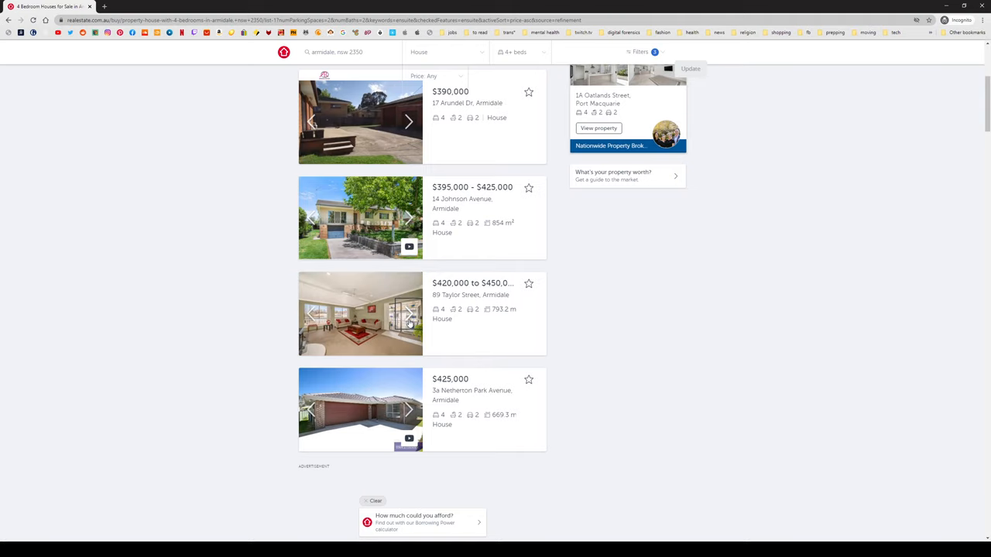
{"action": "left_click", "coordinate": [409, 313]}
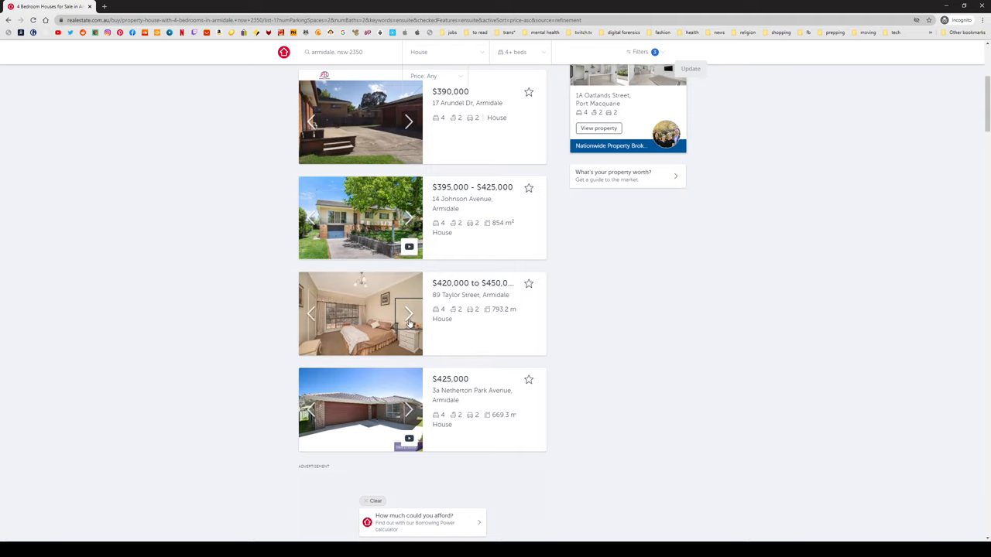
{"action": "left_click", "coordinate": [408, 410]}
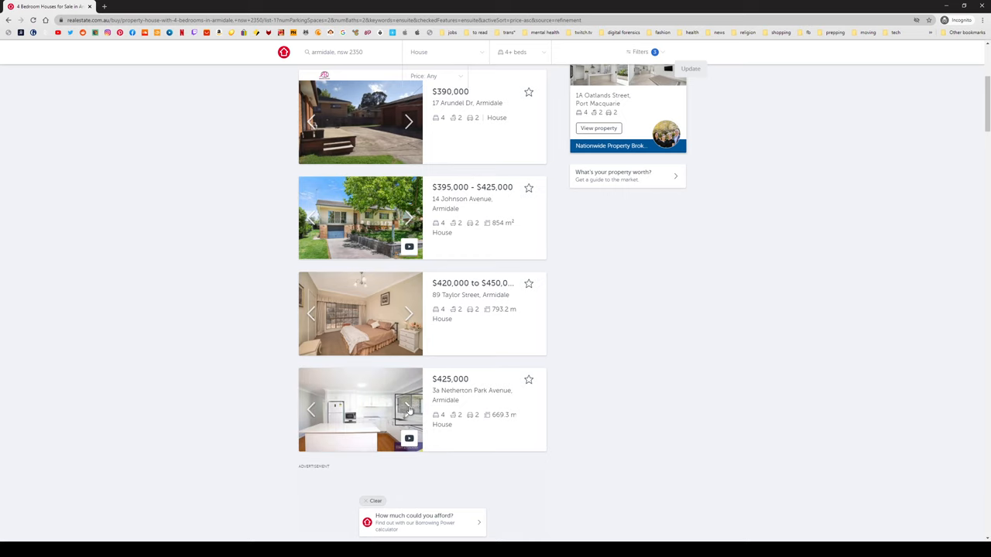
{"action": "scroll", "scroll_direction": "down", "scroll_amount": 3}
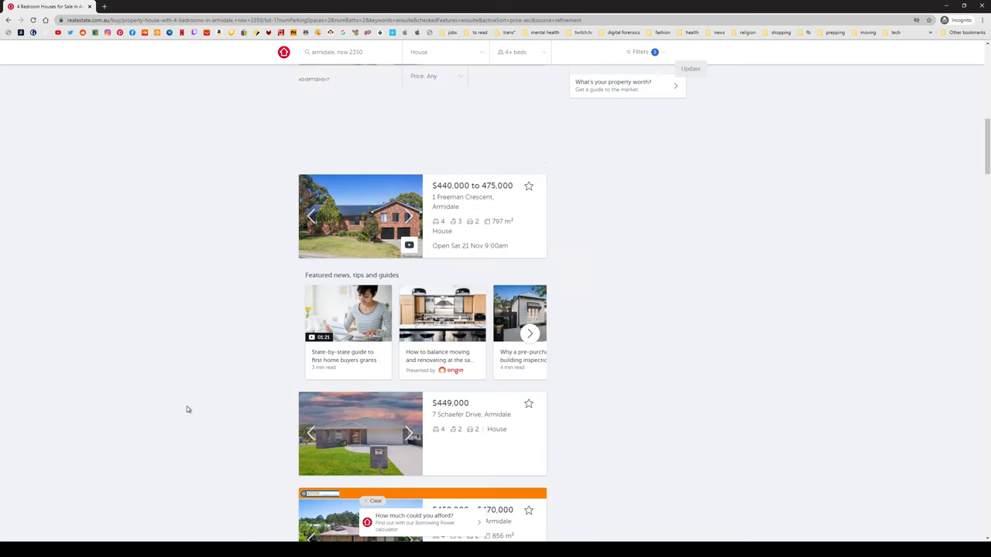
{"action": "scroll", "scroll_direction": "down", "scroll_amount": 3}
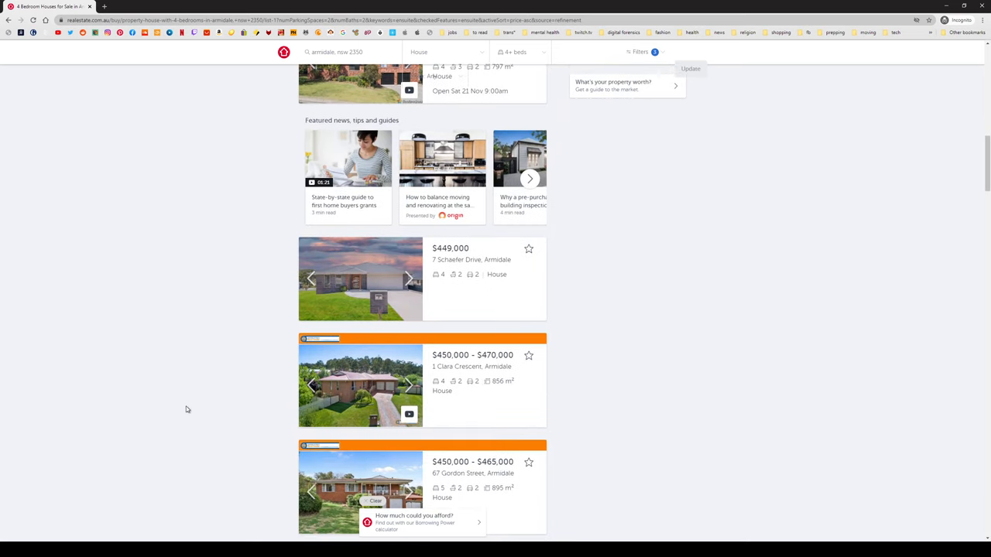
{"action": "scroll", "scroll_direction": "down", "scroll_amount": 3}
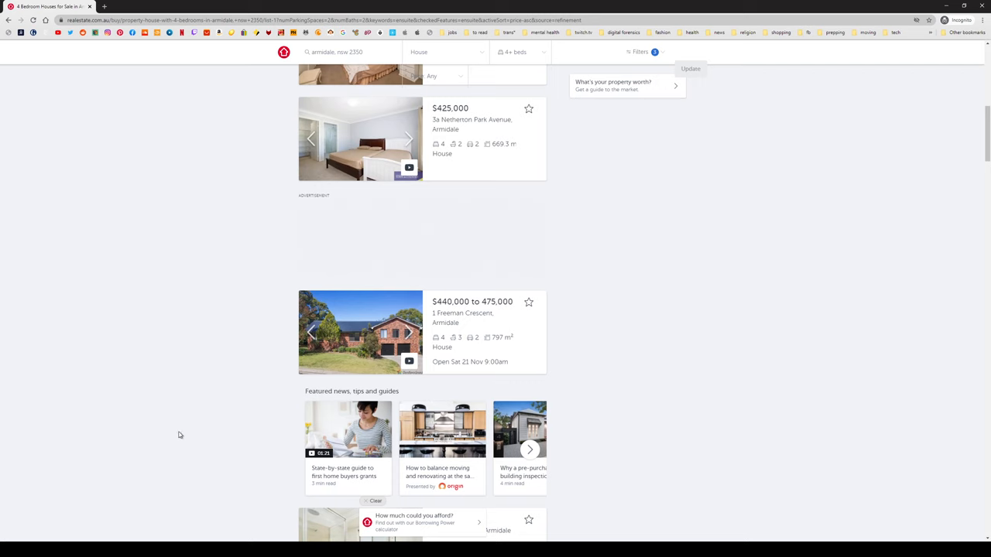
Flip through the 69 Taylor Street card's photos to its floor plan and back to the exterior.
{"action": "scroll", "scroll_direction": "up", "scroll_amount": 3}
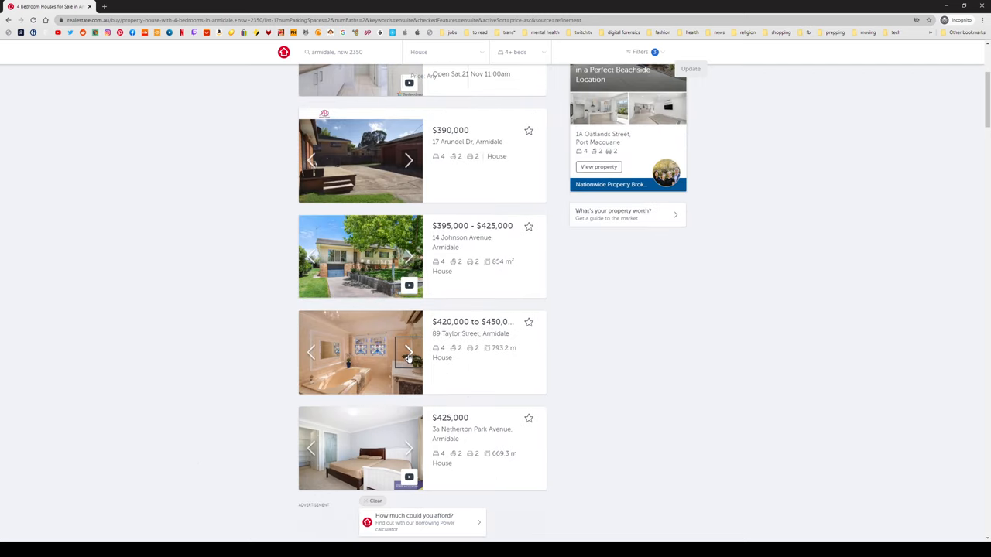
{"action": "left_click", "coordinate": [409, 353]}
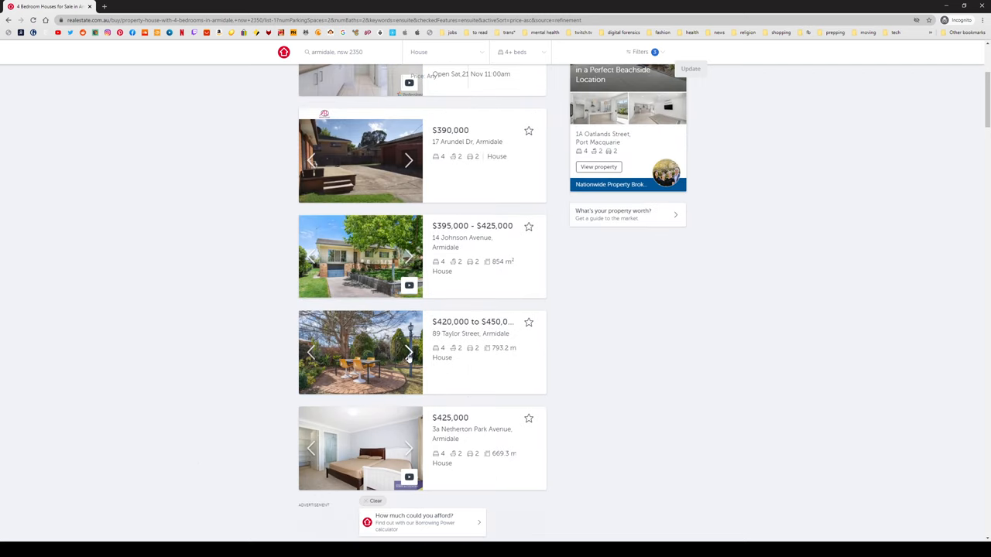
{"action": "left_click", "coordinate": [409, 353]}
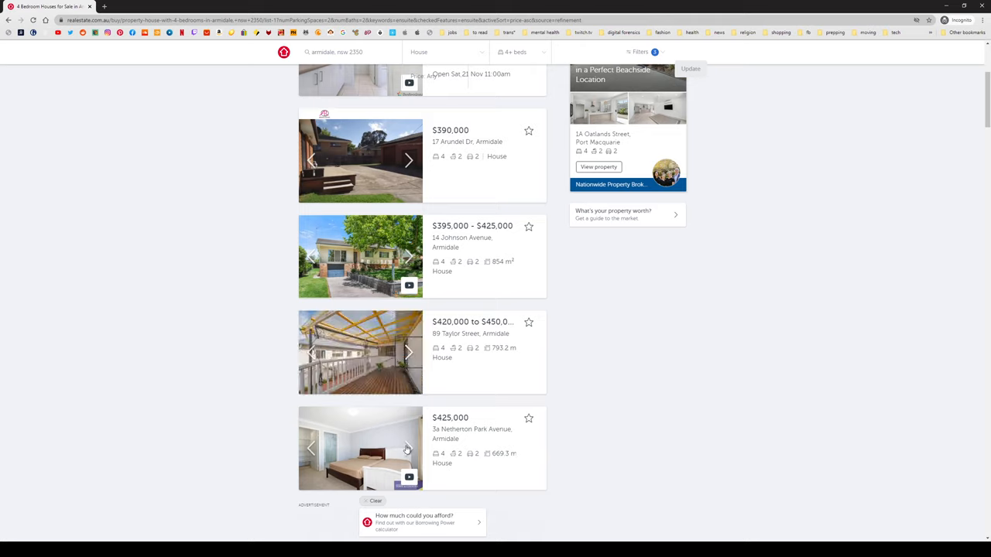
{"action": "left_click", "coordinate": [408, 449]}
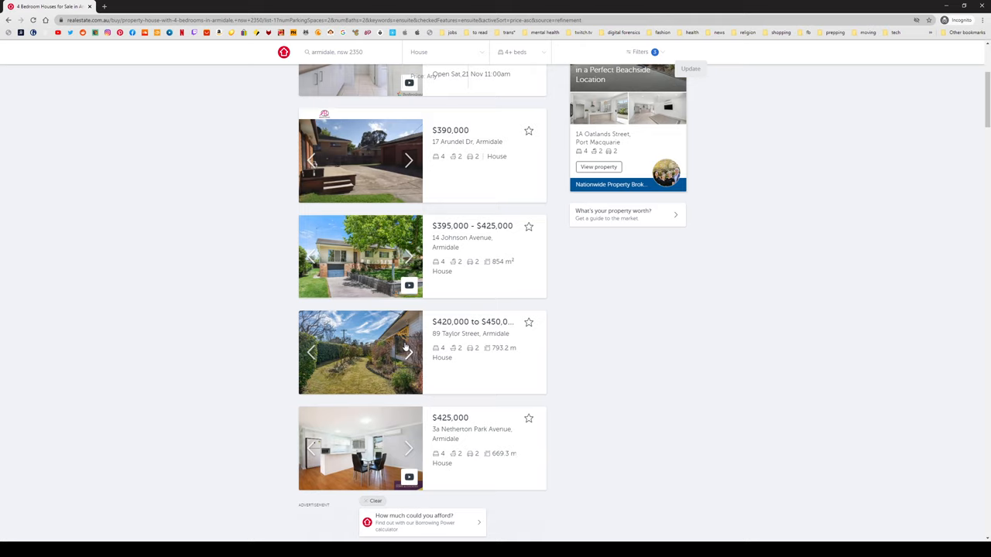
{"action": "left_click", "coordinate": [408, 353]}
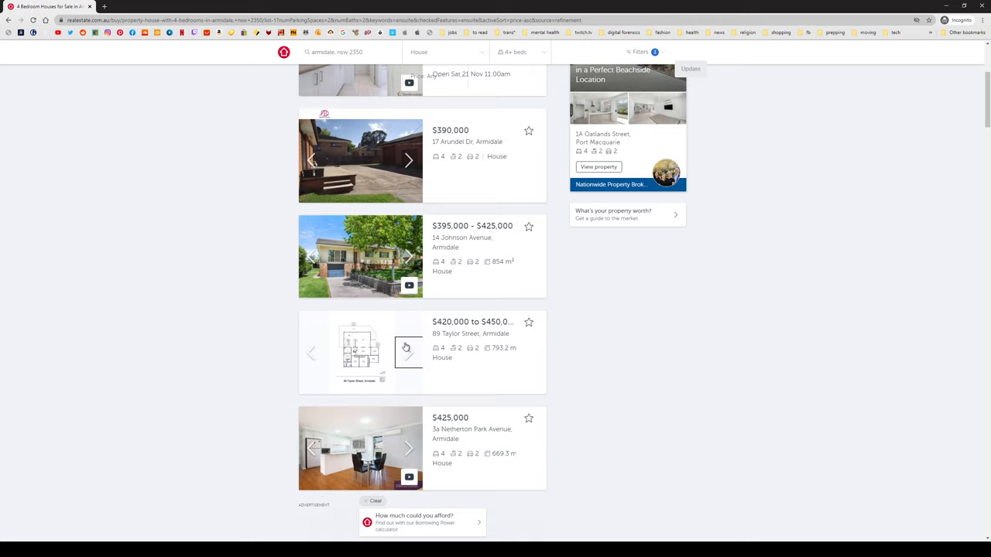
{"action": "left_click", "coordinate": [409, 353]}
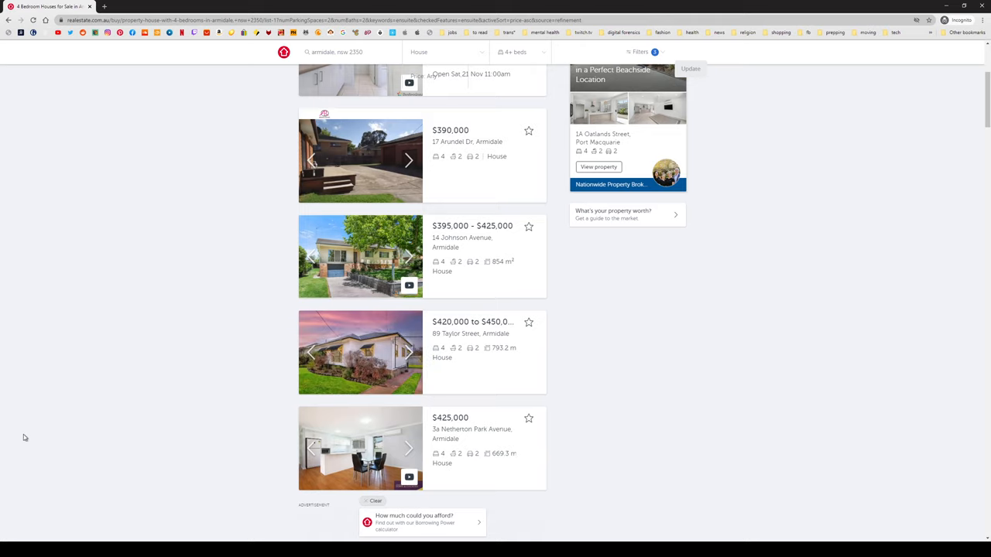
{"action": "scroll", "scroll_direction": "down", "scroll_amount": 3}
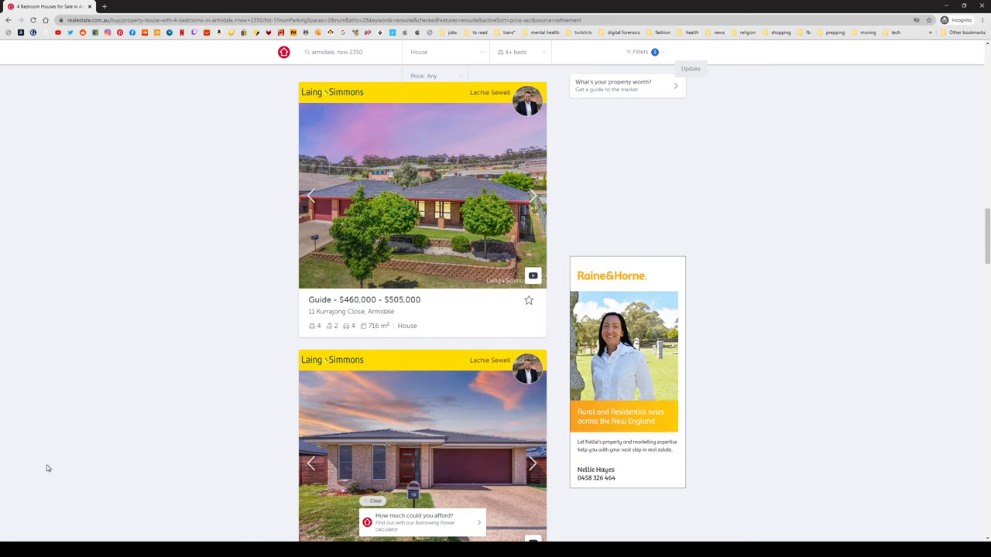
{"action": "mouse_move", "coordinate": [531, 195]}
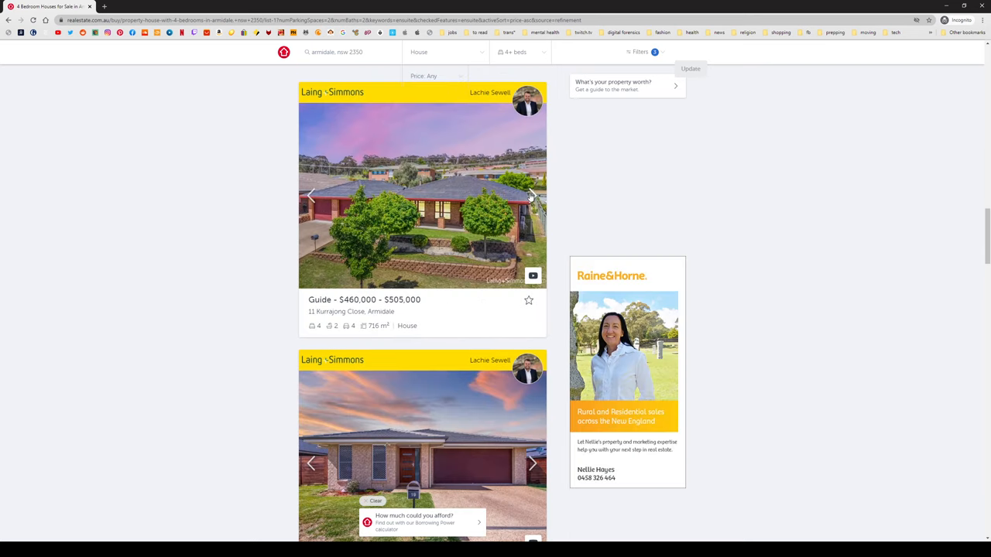
Preview the Kurrajong Close photo and Yeomans Road's interior and bathroom photos.
{"action": "left_click", "coordinate": [533, 195]}
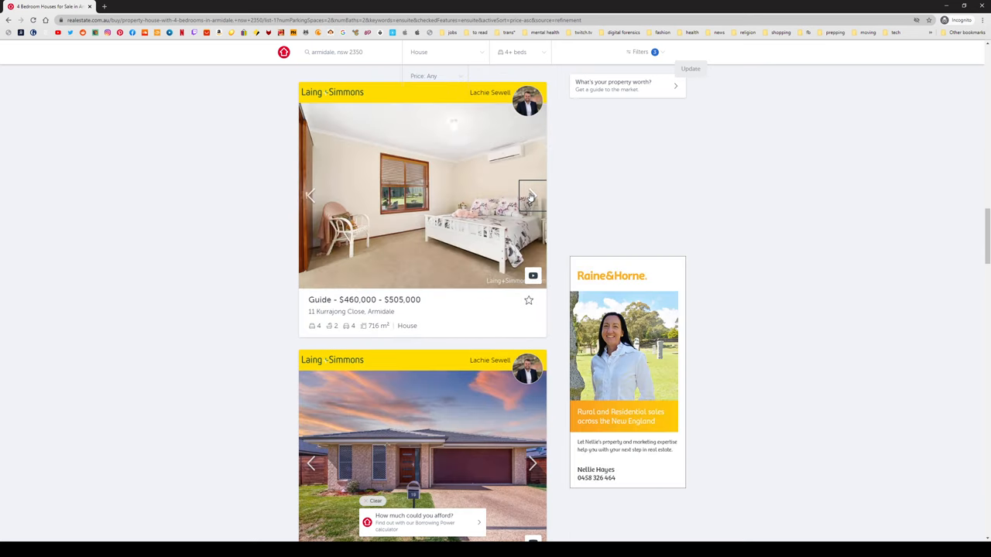
{"action": "scroll", "scroll_direction": "down", "scroll_amount": 3}
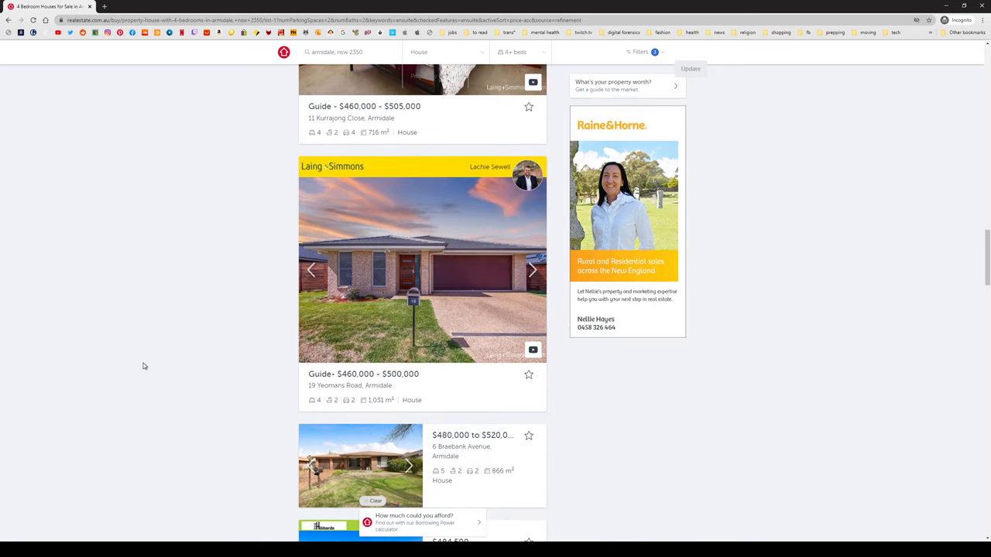
{"action": "left_click", "coordinate": [533, 269]}
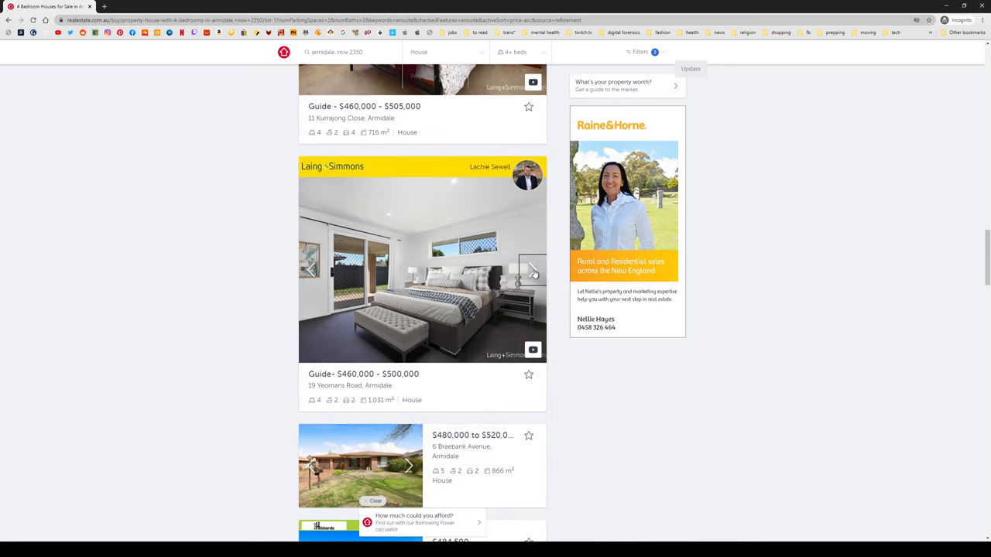
{"action": "left_click", "coordinate": [533, 269]}
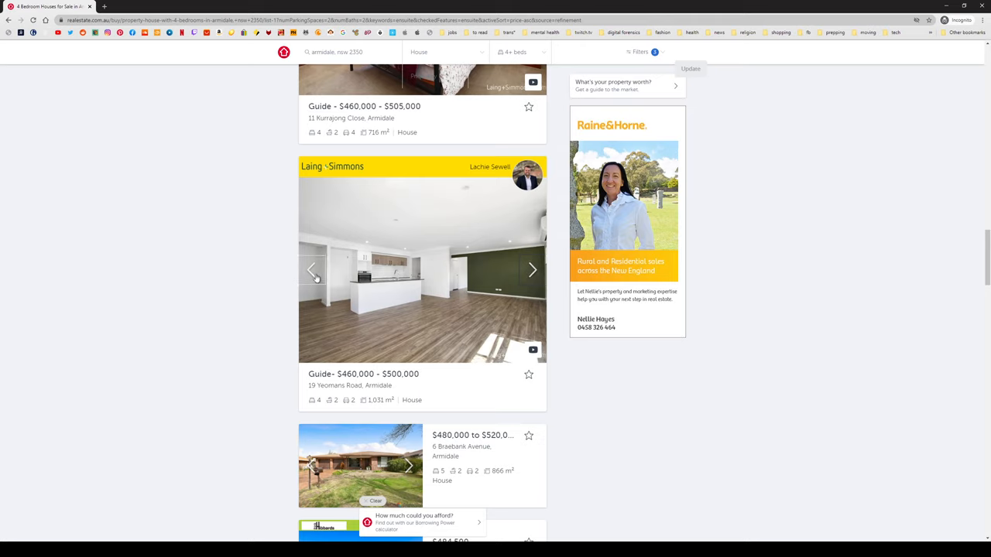
{"action": "left_click", "coordinate": [532, 269]}
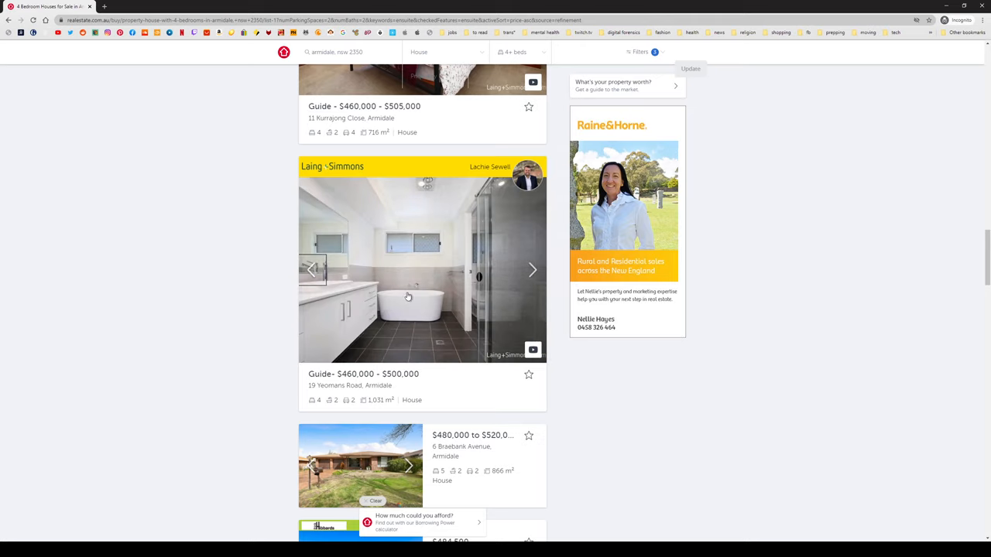
{"action": "mouse_move", "coordinate": [409, 310]}
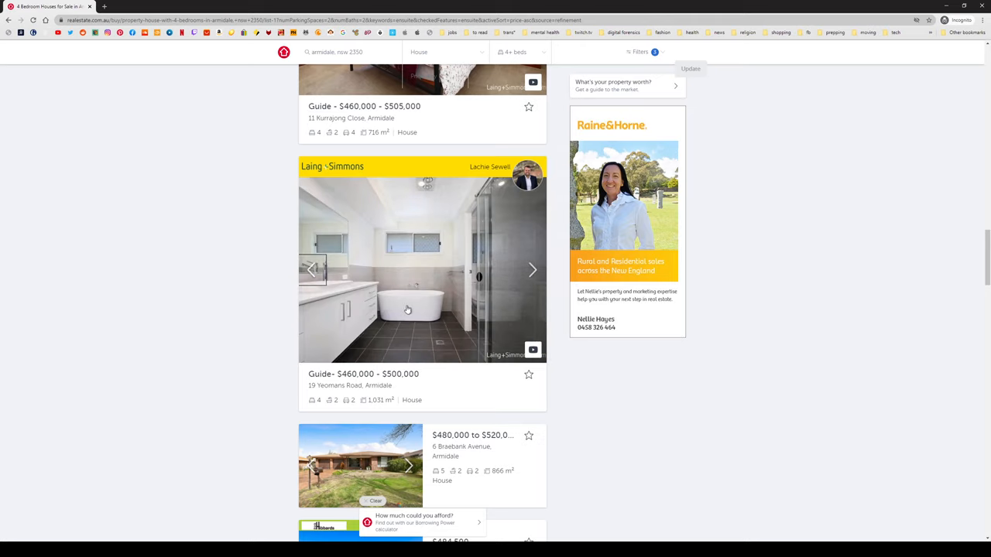
Scroll further down and open the 11 Stewart Crescent, Armidale listing.
{"action": "scroll", "scroll_direction": "down", "scroll_amount": 3}
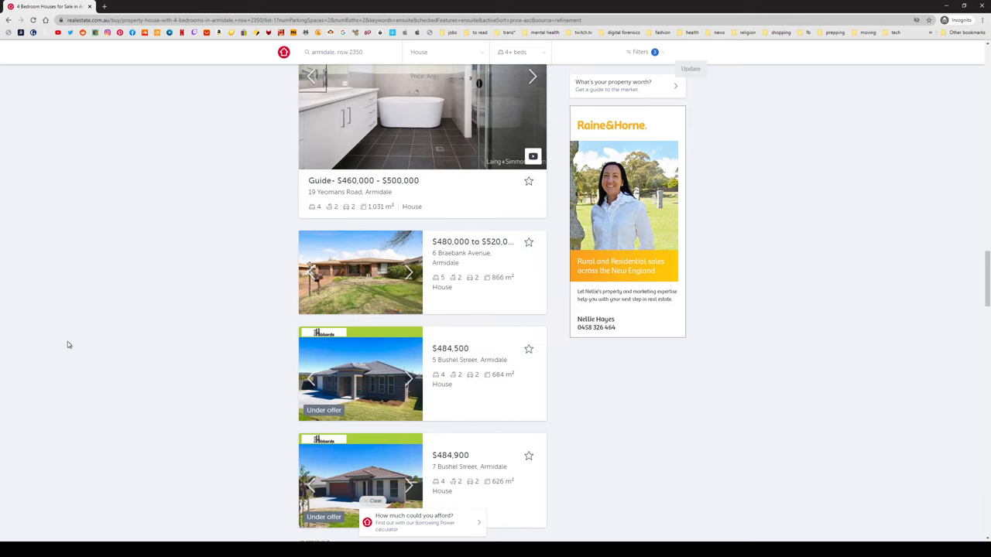
{"action": "scroll", "scroll_direction": "down", "scroll_amount": 3}
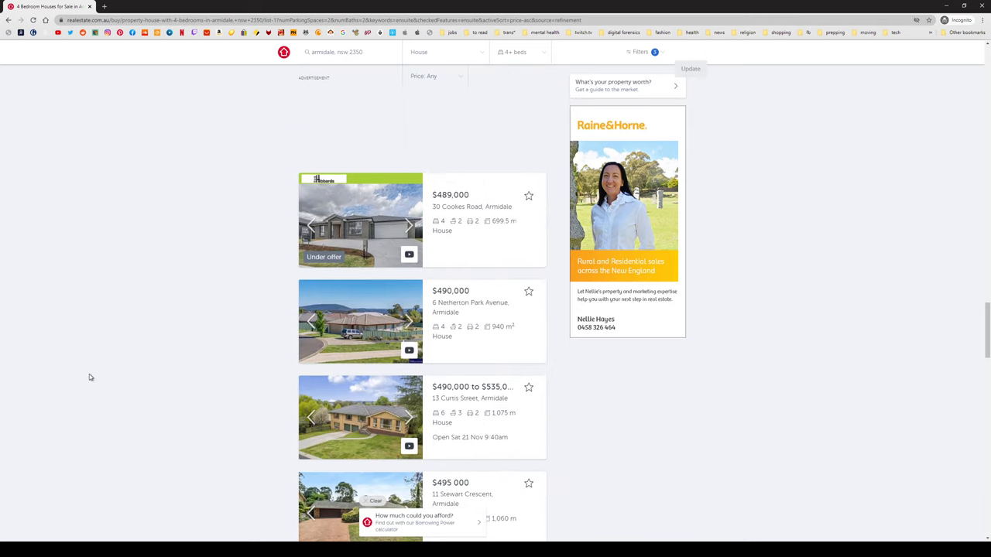
{"action": "scroll", "scroll_direction": "down", "scroll_amount": 3}
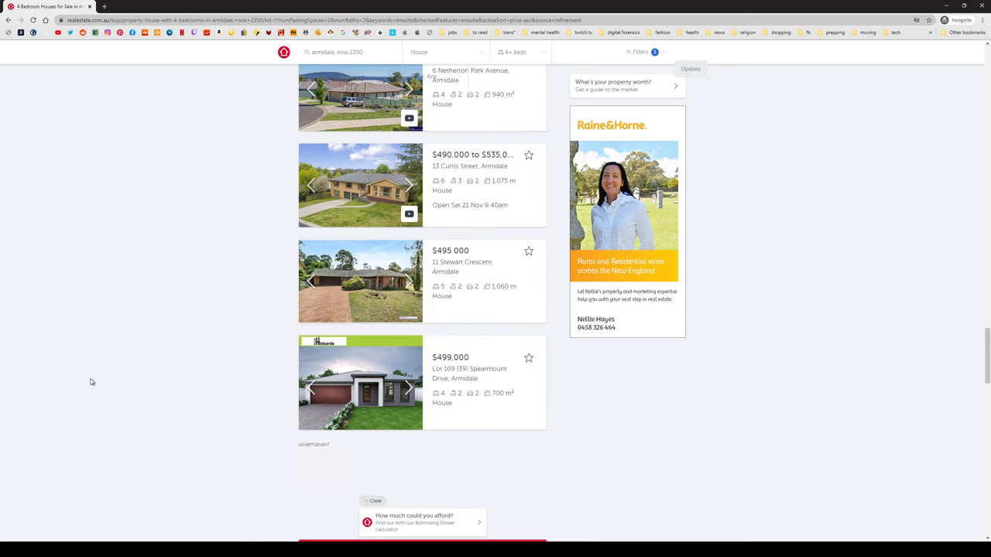
{"action": "mouse_move", "coordinate": [279, 307]}
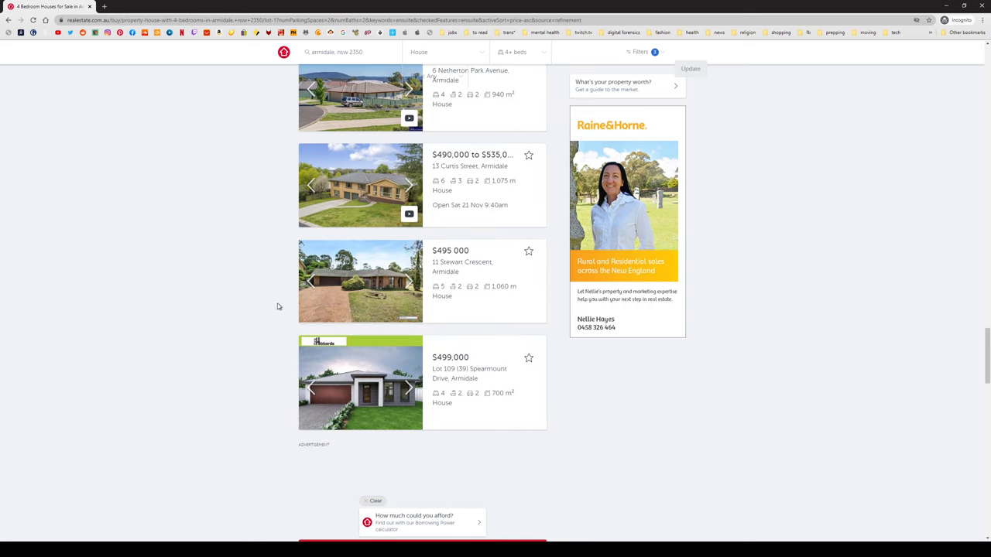
{"action": "left_click", "coordinate": [360, 280]}
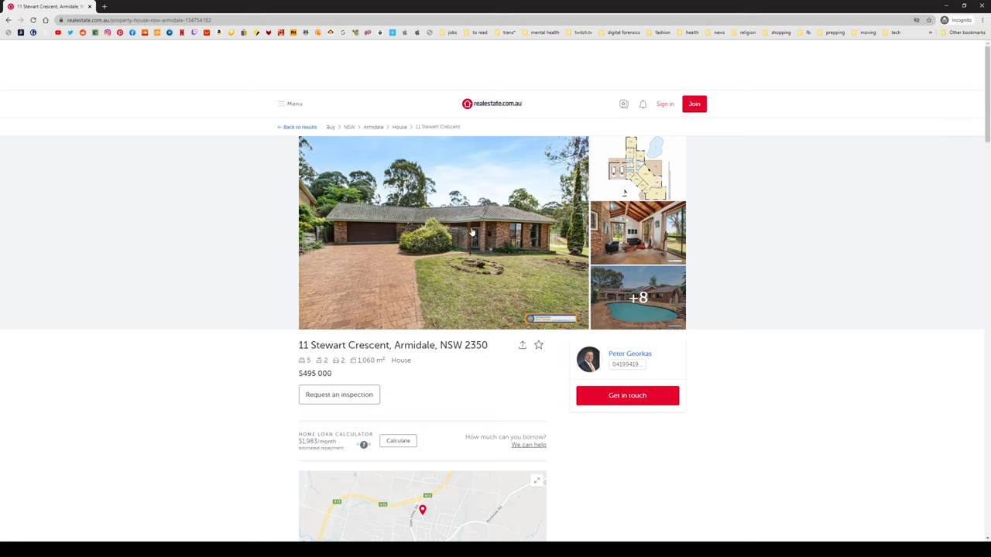
{"action": "mouse_move", "coordinate": [480, 232]}
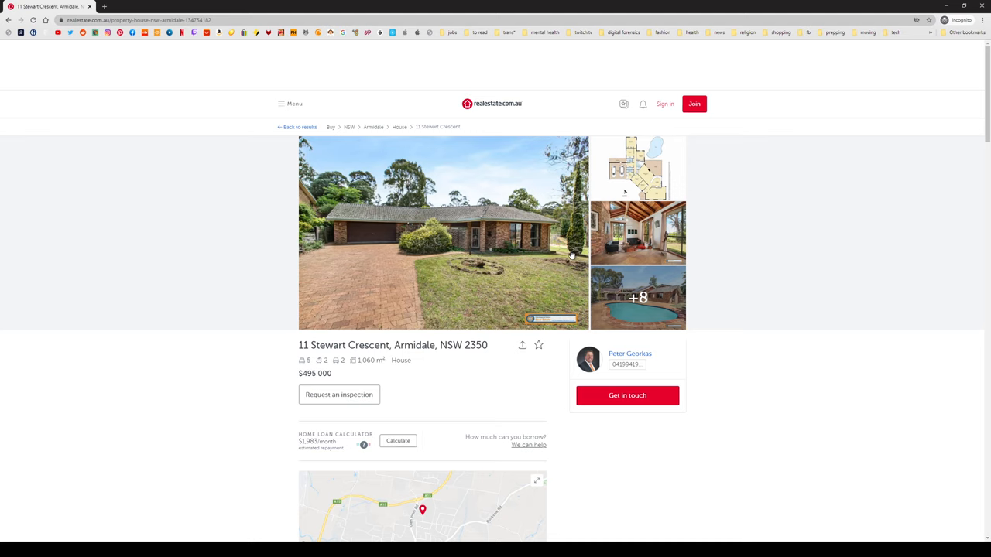
{"action": "left_click", "coordinate": [443, 233]}
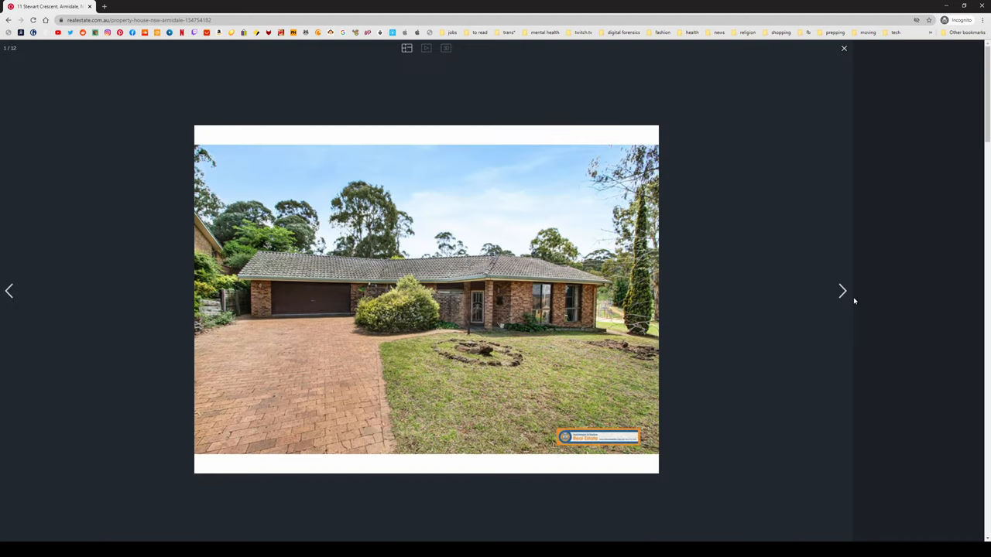
{"action": "left_click", "coordinate": [842, 291]}
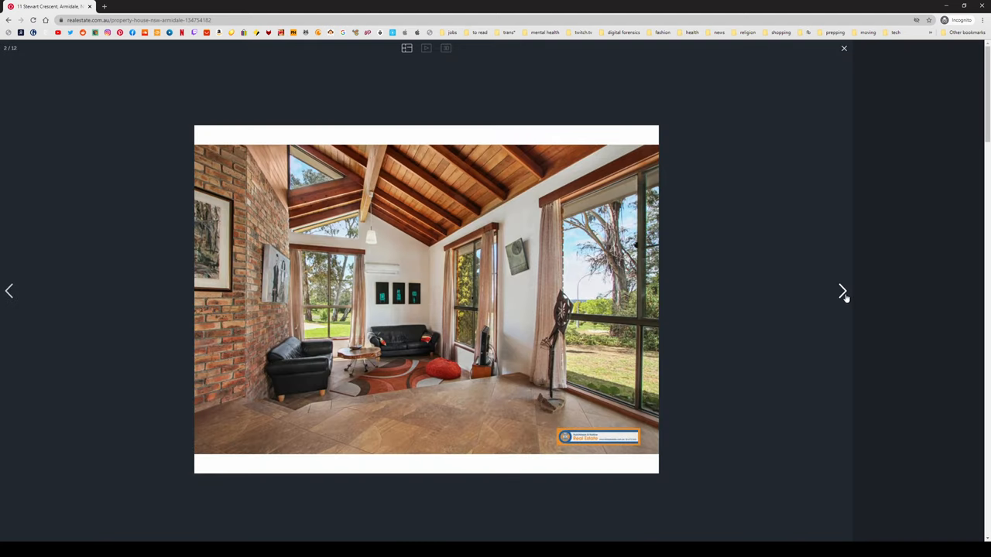
{"action": "left_click", "coordinate": [843, 291]}
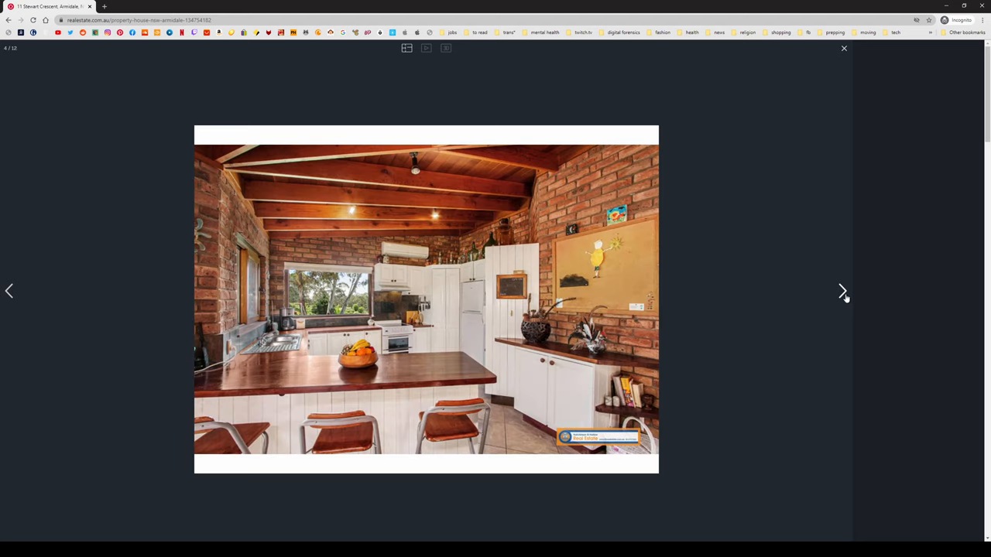
{"action": "left_click", "coordinate": [844, 48]}
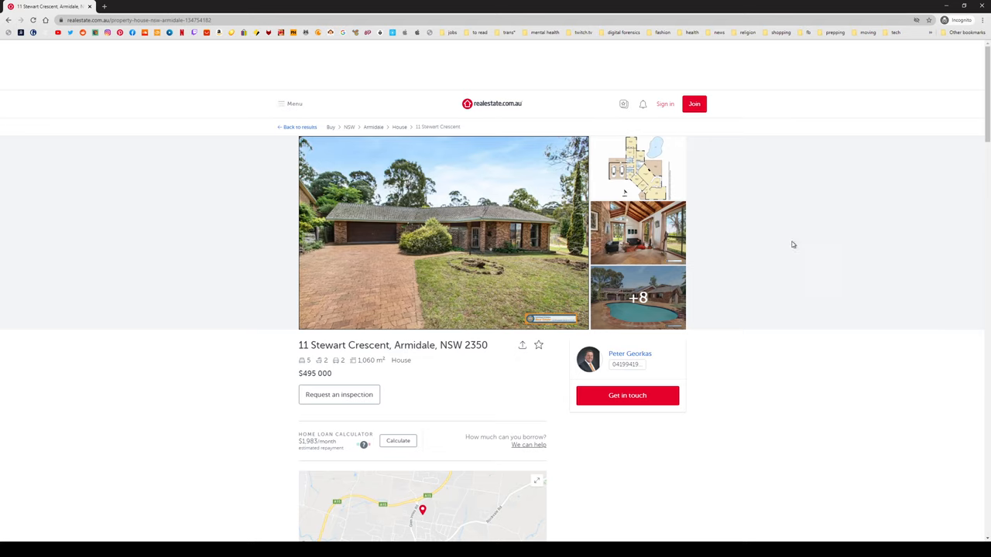
{"action": "scroll", "scroll_direction": "down", "scroll_amount": 3}
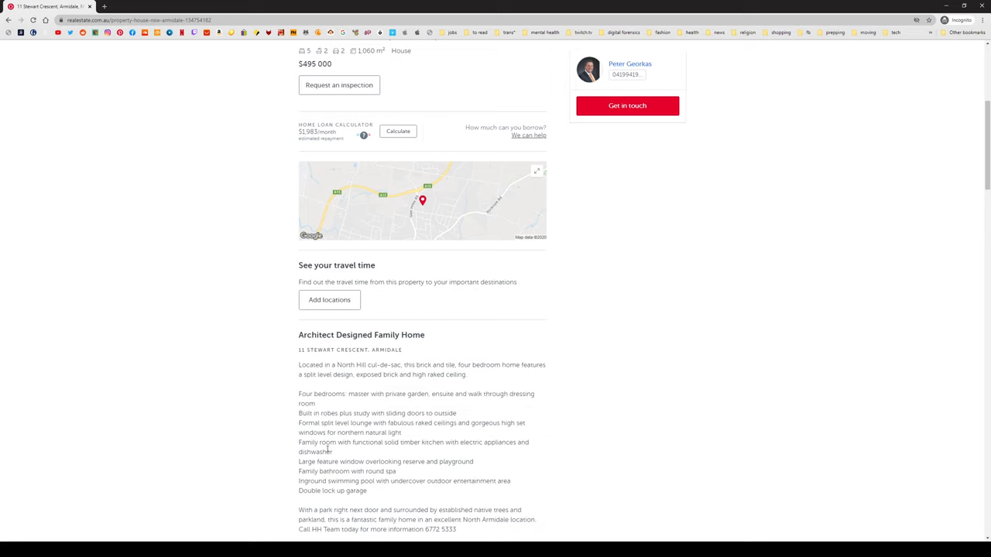
{"action": "mouse_move", "coordinate": [305, 480]}
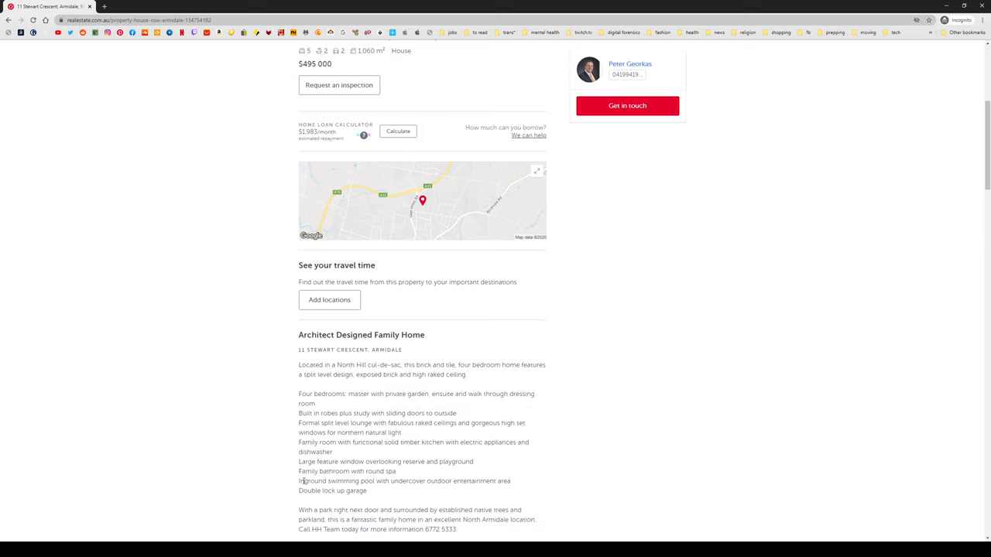
{"action": "left_click_drag", "start_coordinate": [302, 480], "coordinate": [502, 480]}
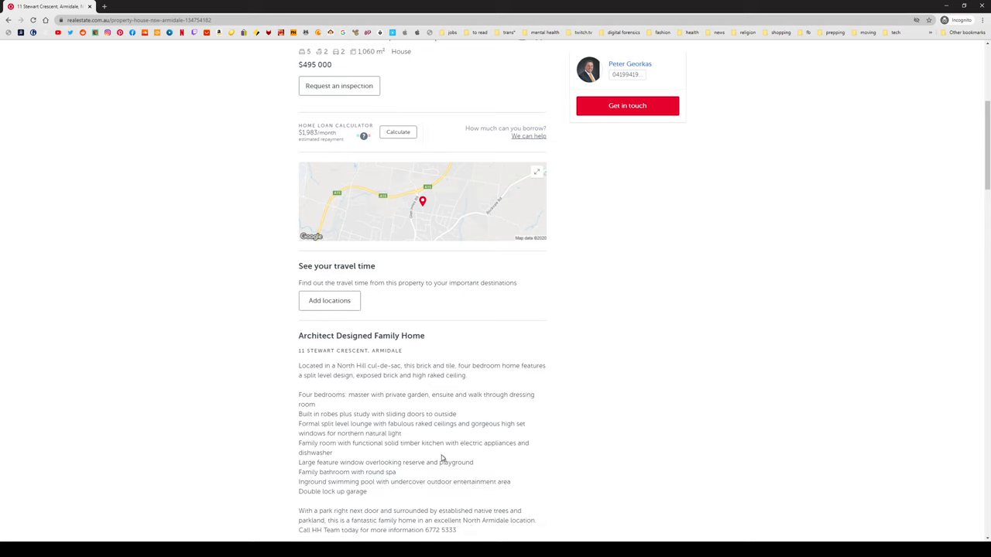
{"action": "scroll", "scroll_direction": "up", "scroll_amount": 3}
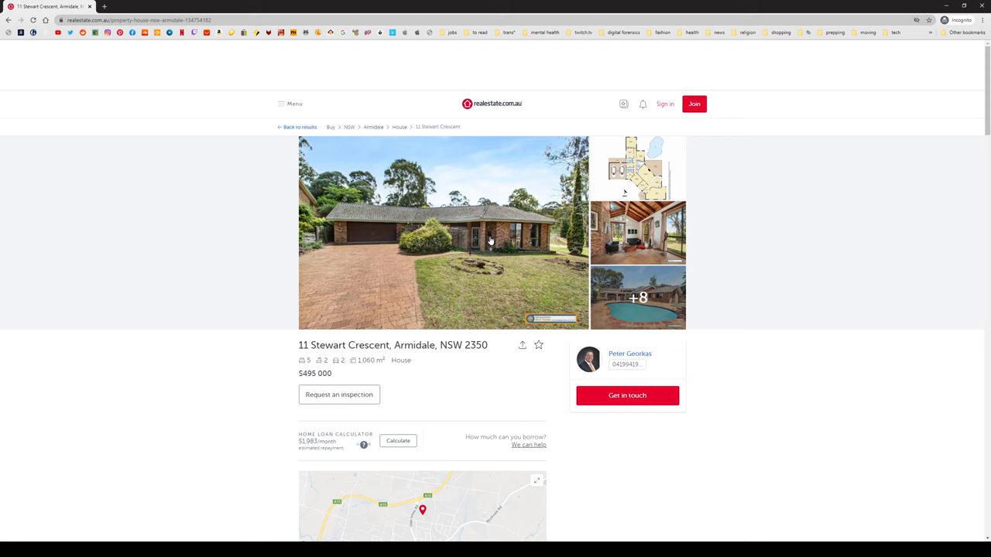
{"action": "left_click", "coordinate": [443, 232]}
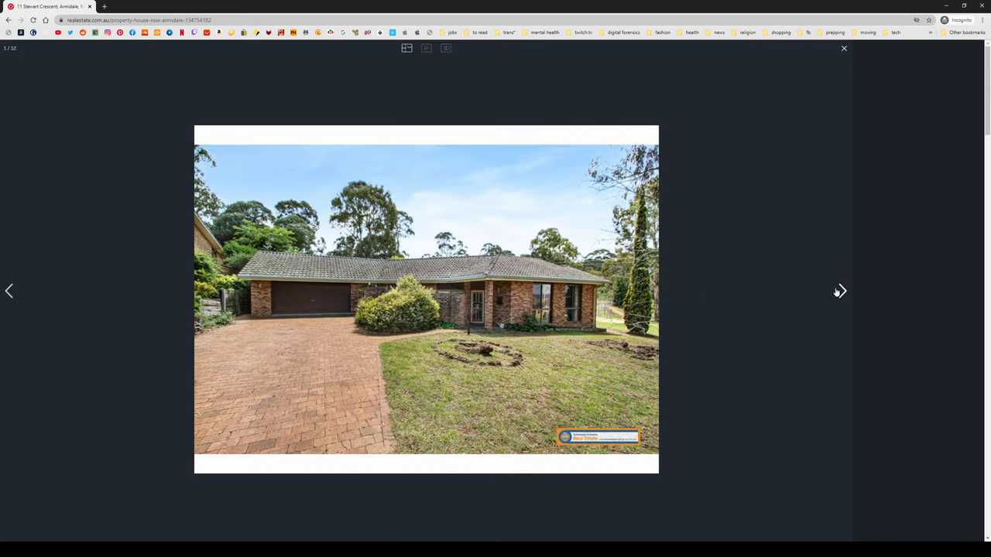
{"action": "left_click", "coordinate": [839, 291]}
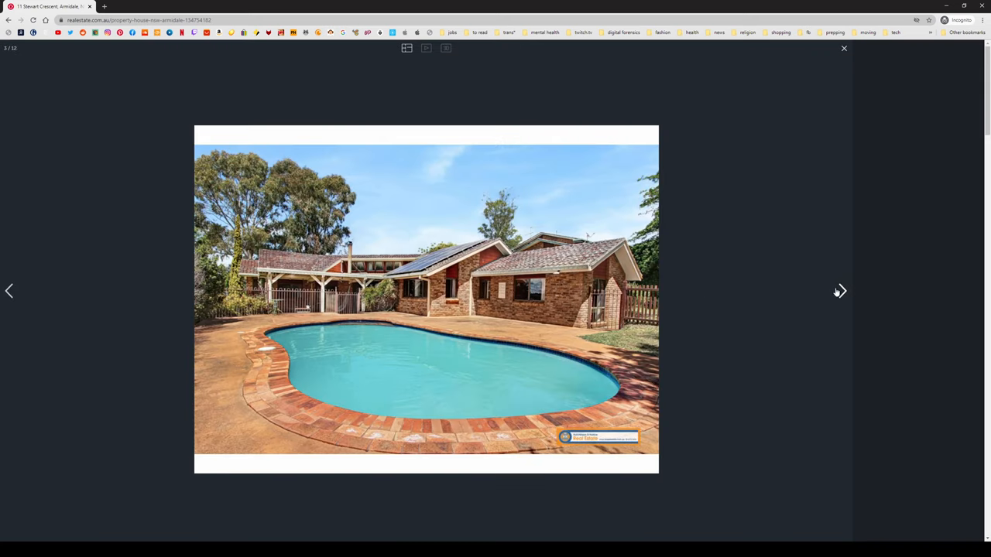
{"action": "left_click", "coordinate": [839, 291]}
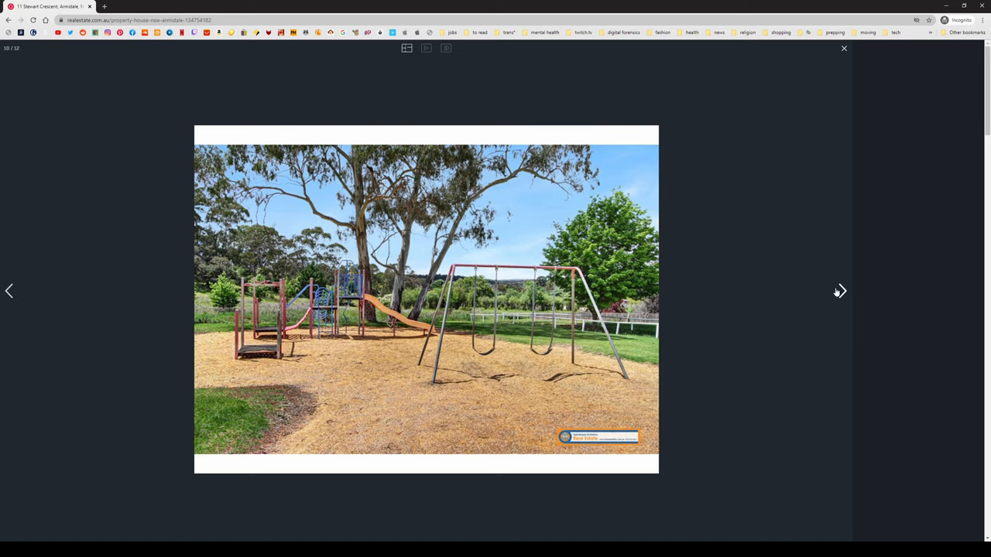
{"action": "mouse_move", "coordinate": [421, 304]}
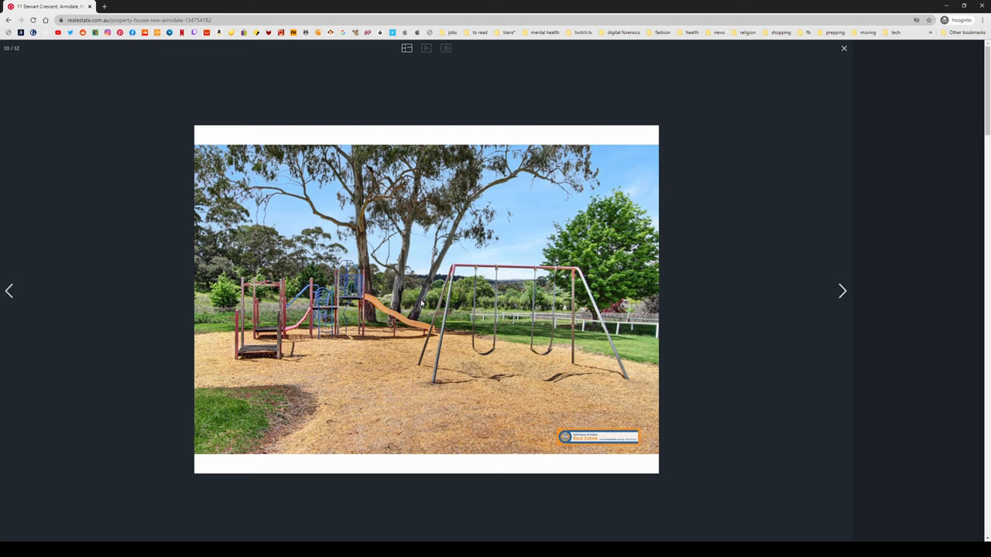
{"action": "left_click", "coordinate": [842, 291]}
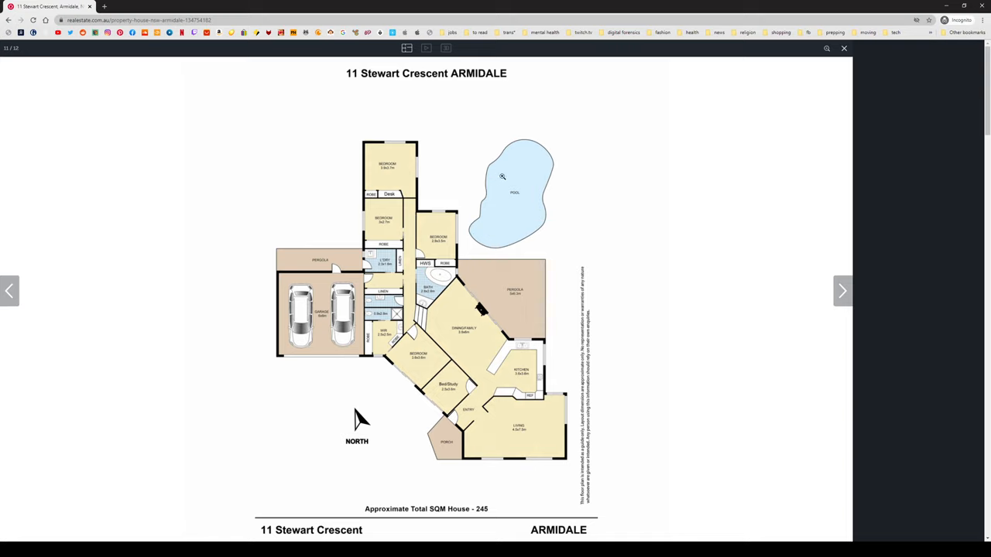
{"action": "mouse_move", "coordinate": [489, 289]}
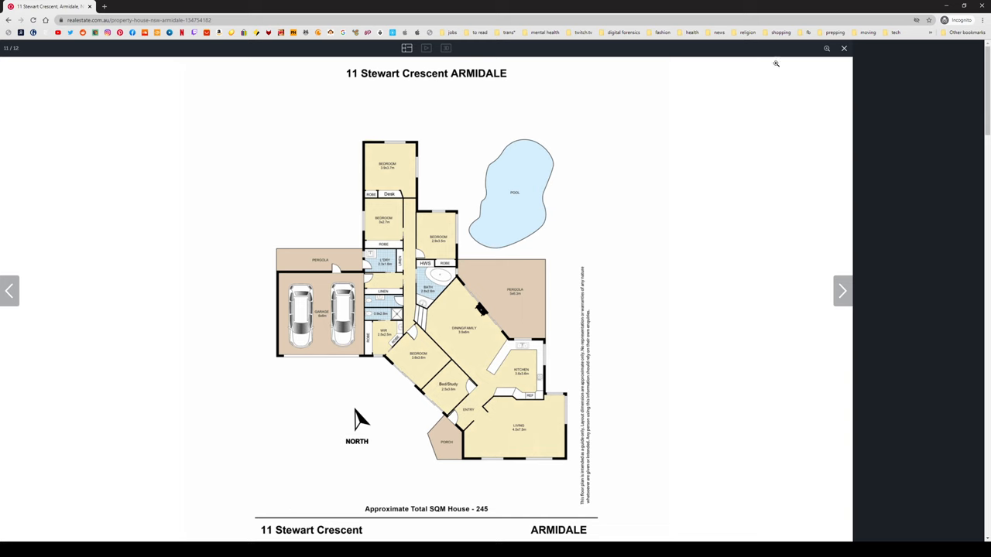
{"action": "left_click", "coordinate": [843, 48]}
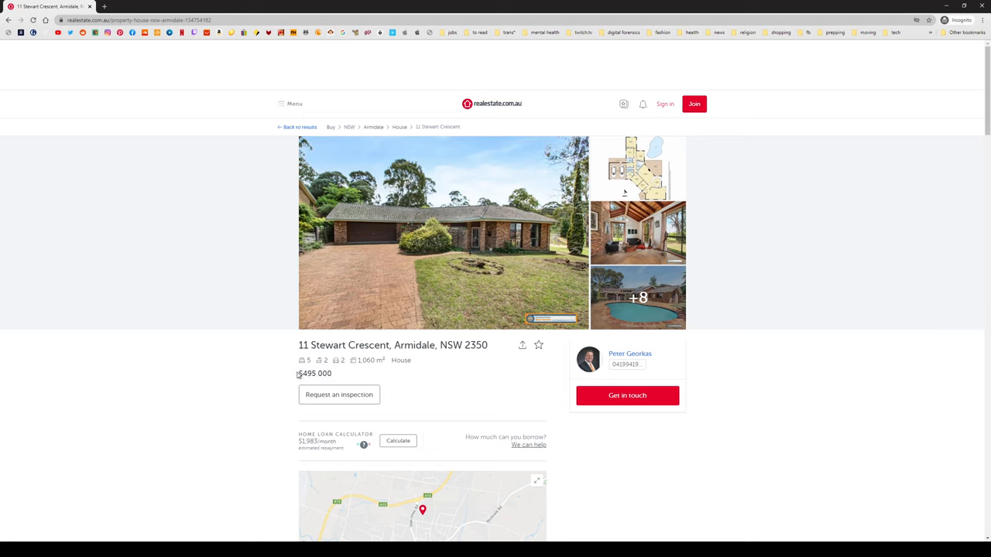
{"action": "mouse_move", "coordinate": [614, 501]}
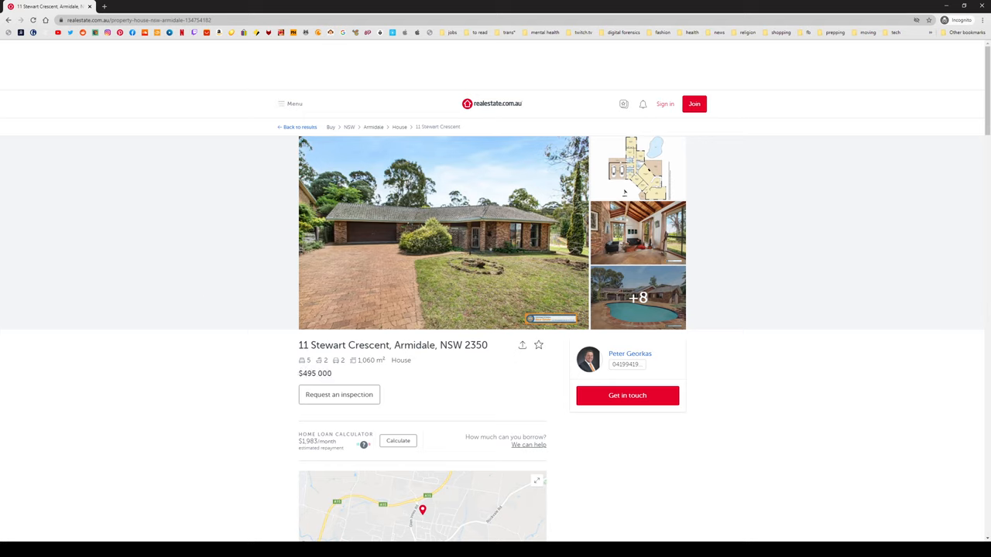
{"action": "mouse_move", "coordinate": [842, 511]}
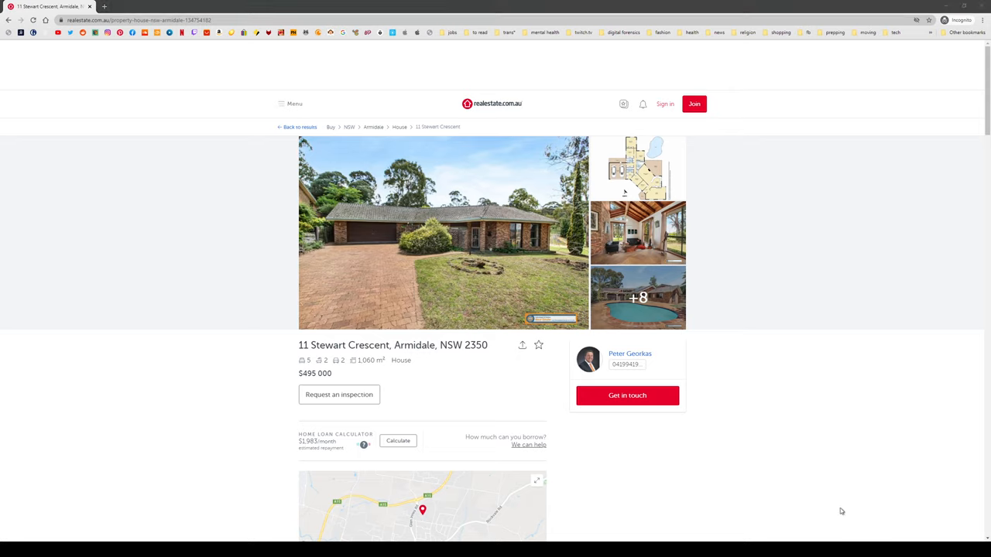
{"action": "mouse_move", "coordinate": [921, 408]}
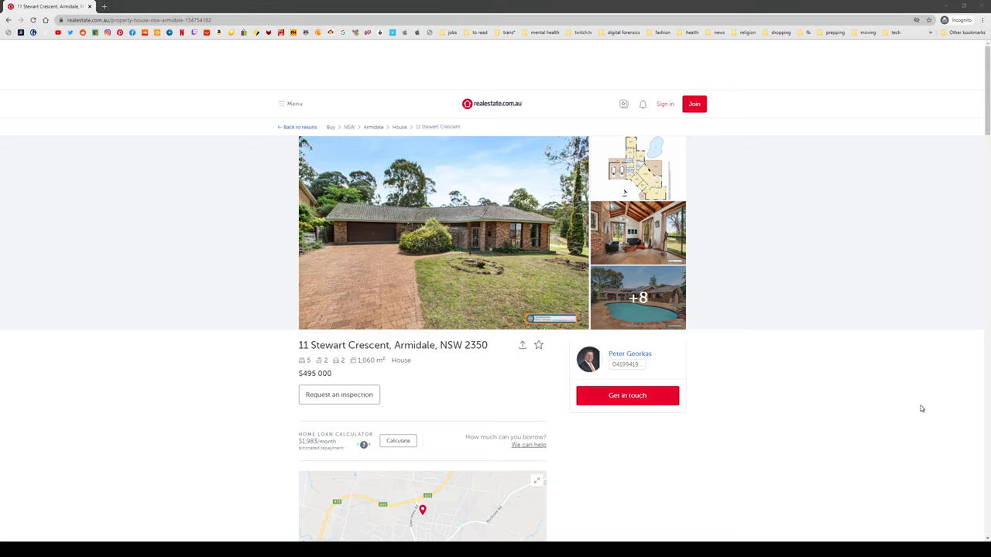
{"action": "mouse_move", "coordinate": [782, 530]}
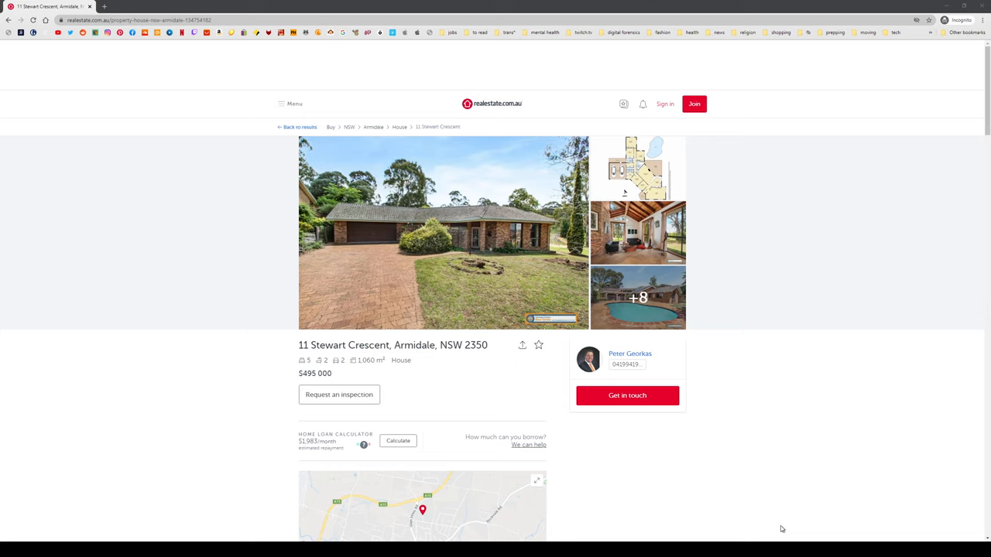